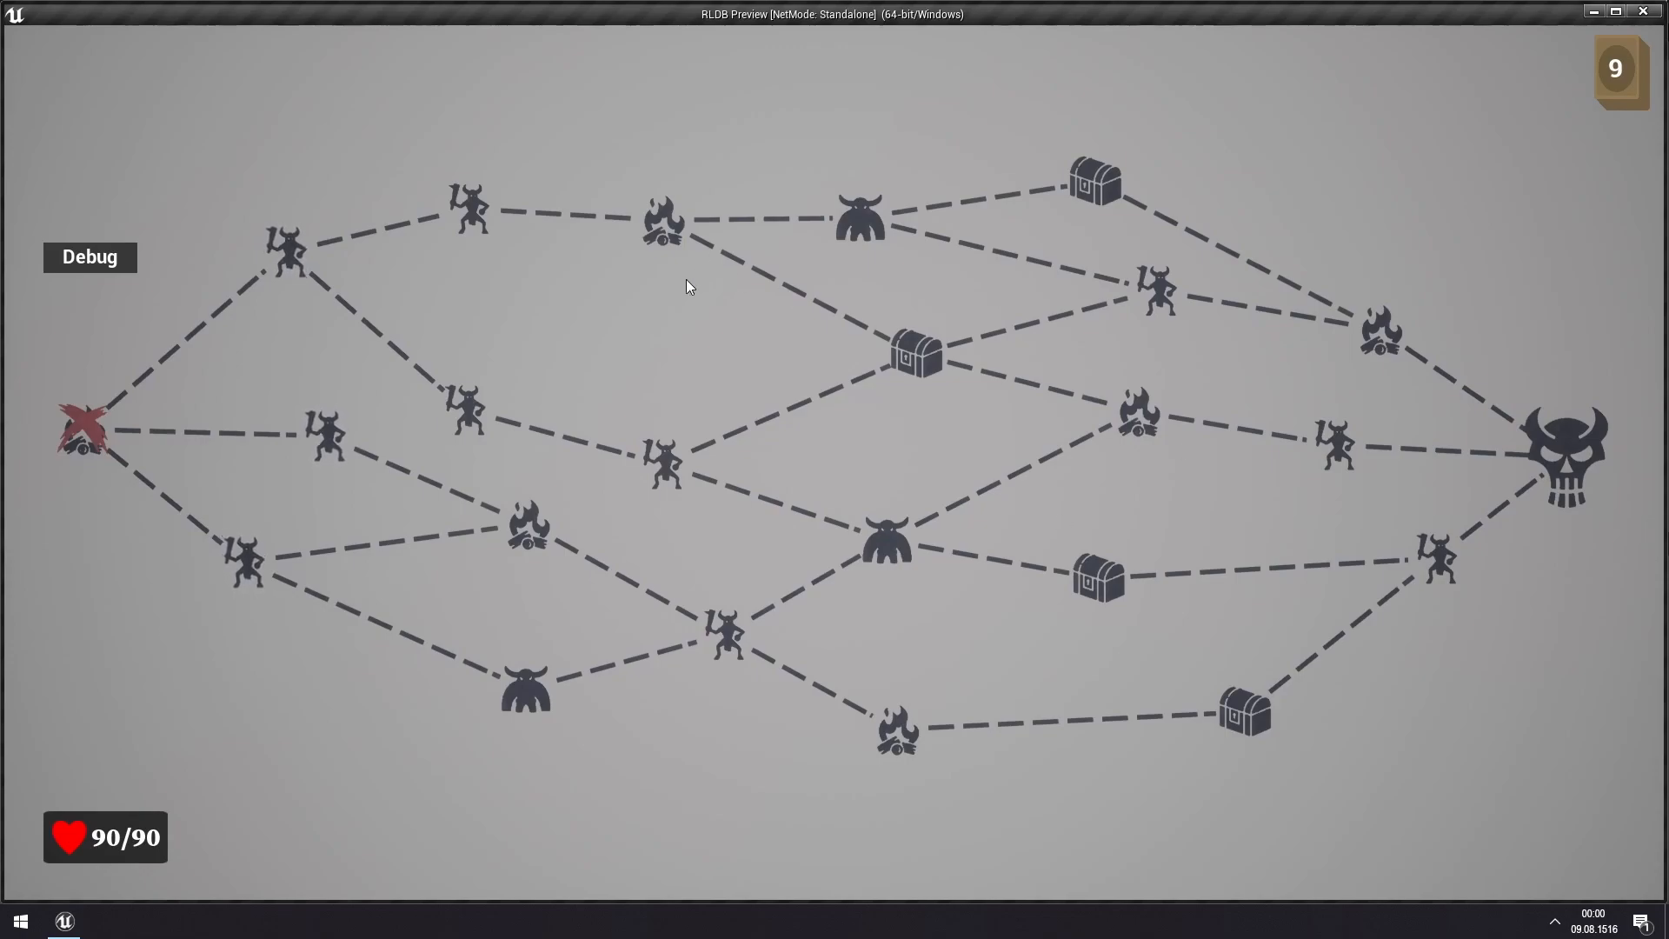
pyautogui.moveTo(522, 273)
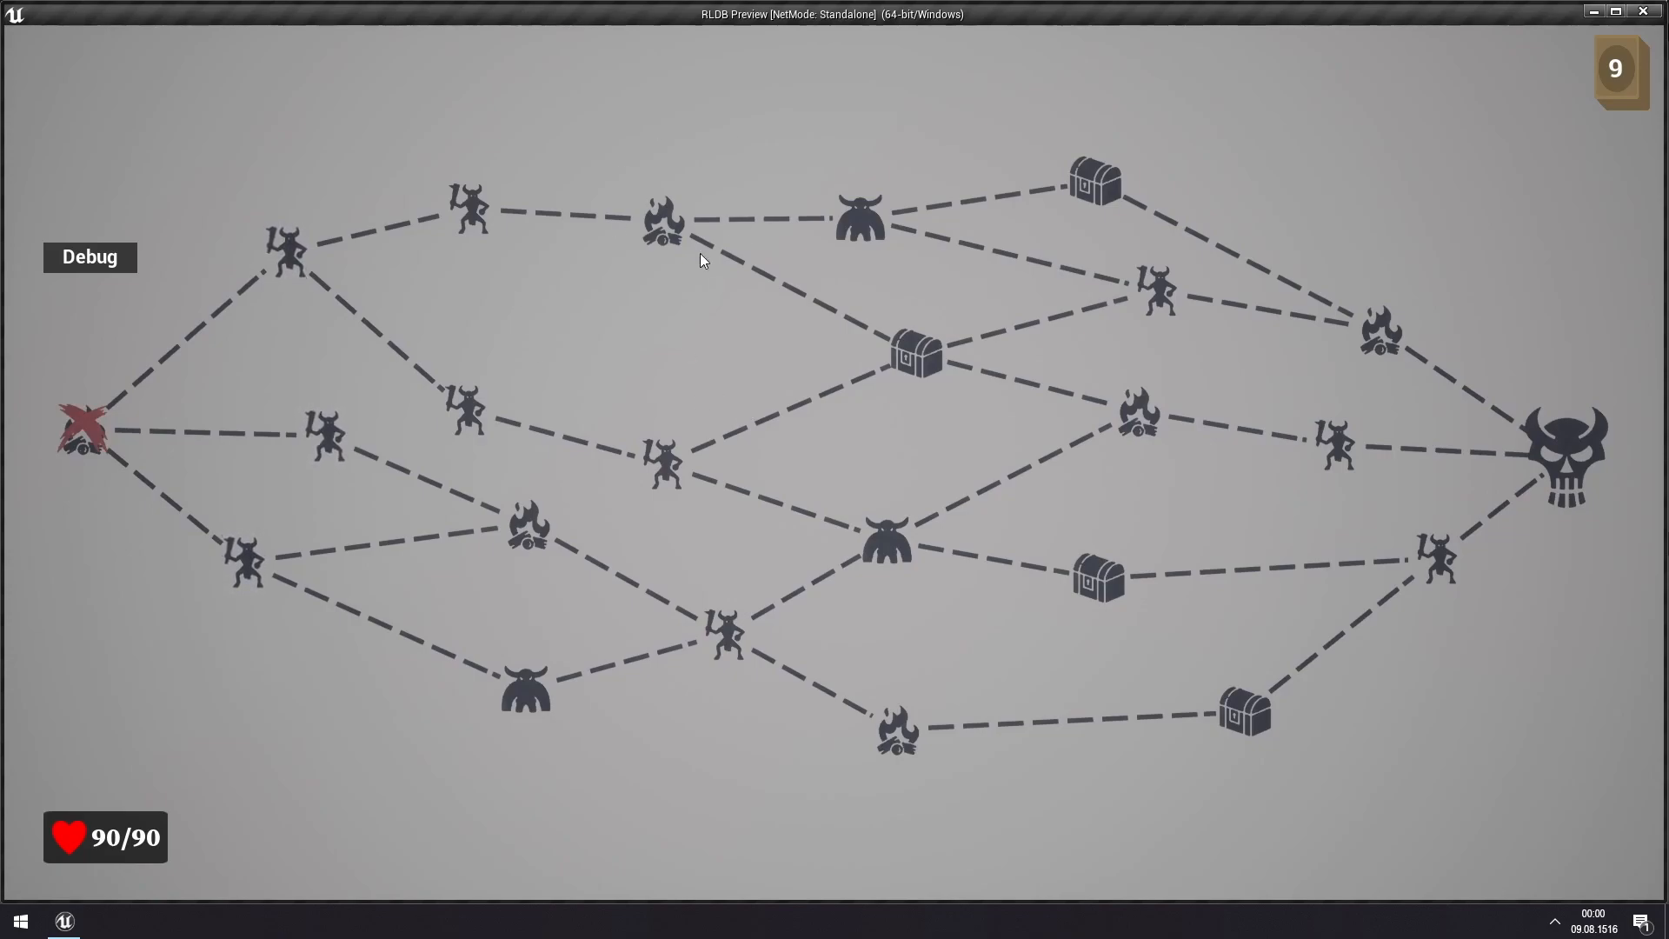
pyautogui.moveTo(589, 217)
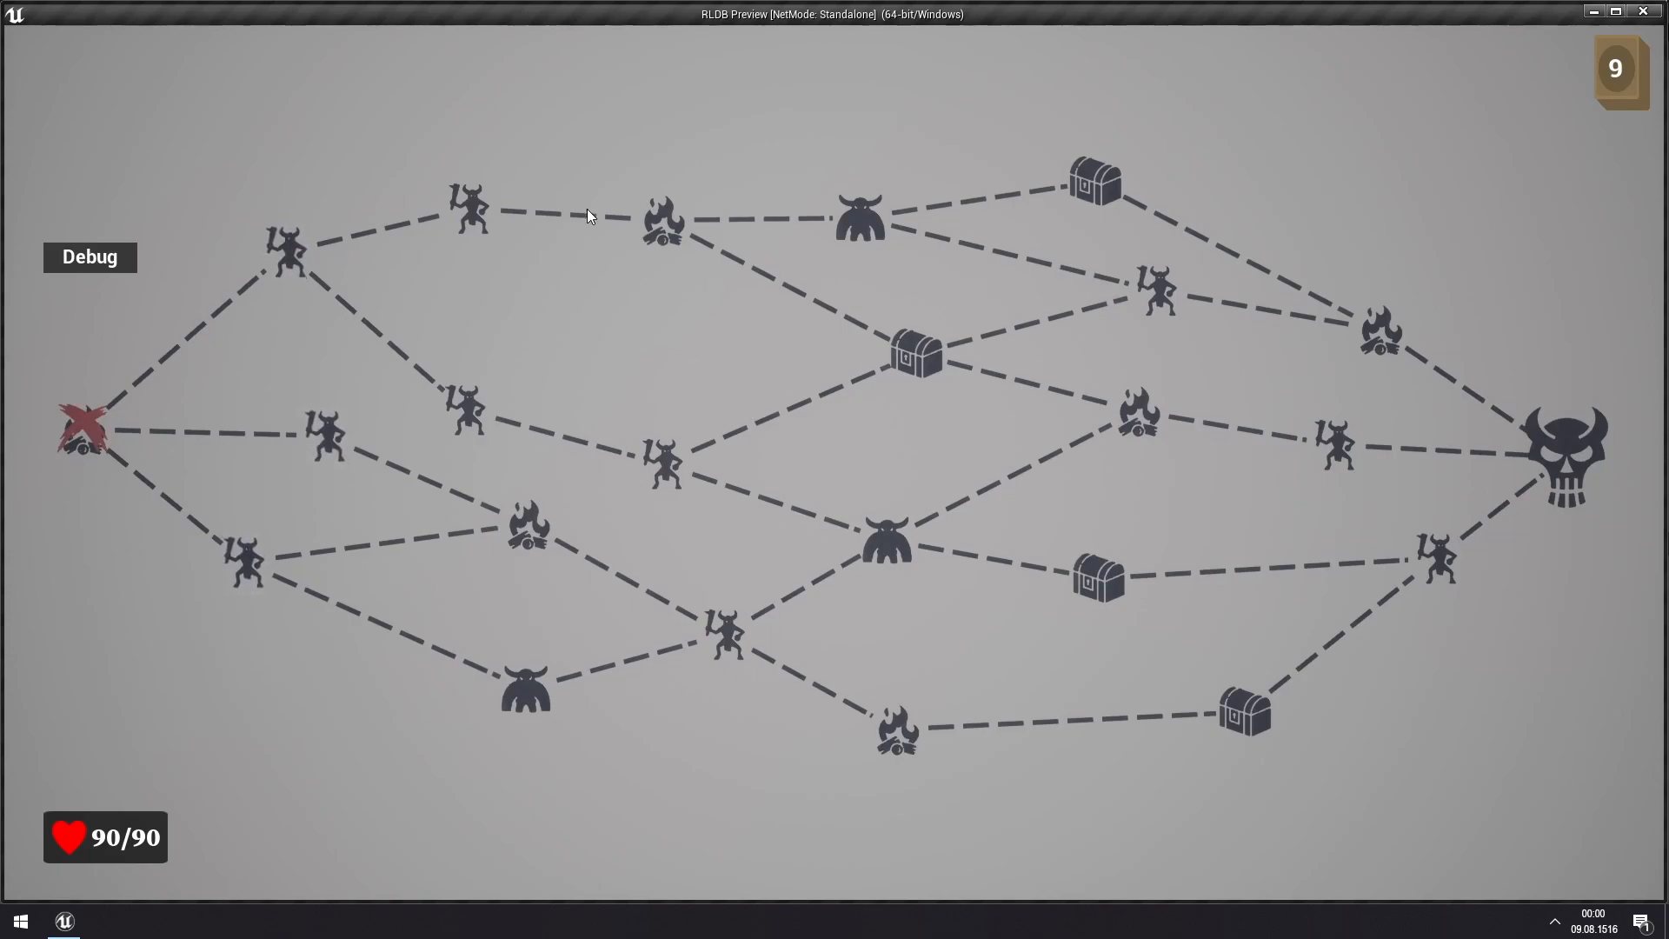
pyautogui.moveTo(941, 371)
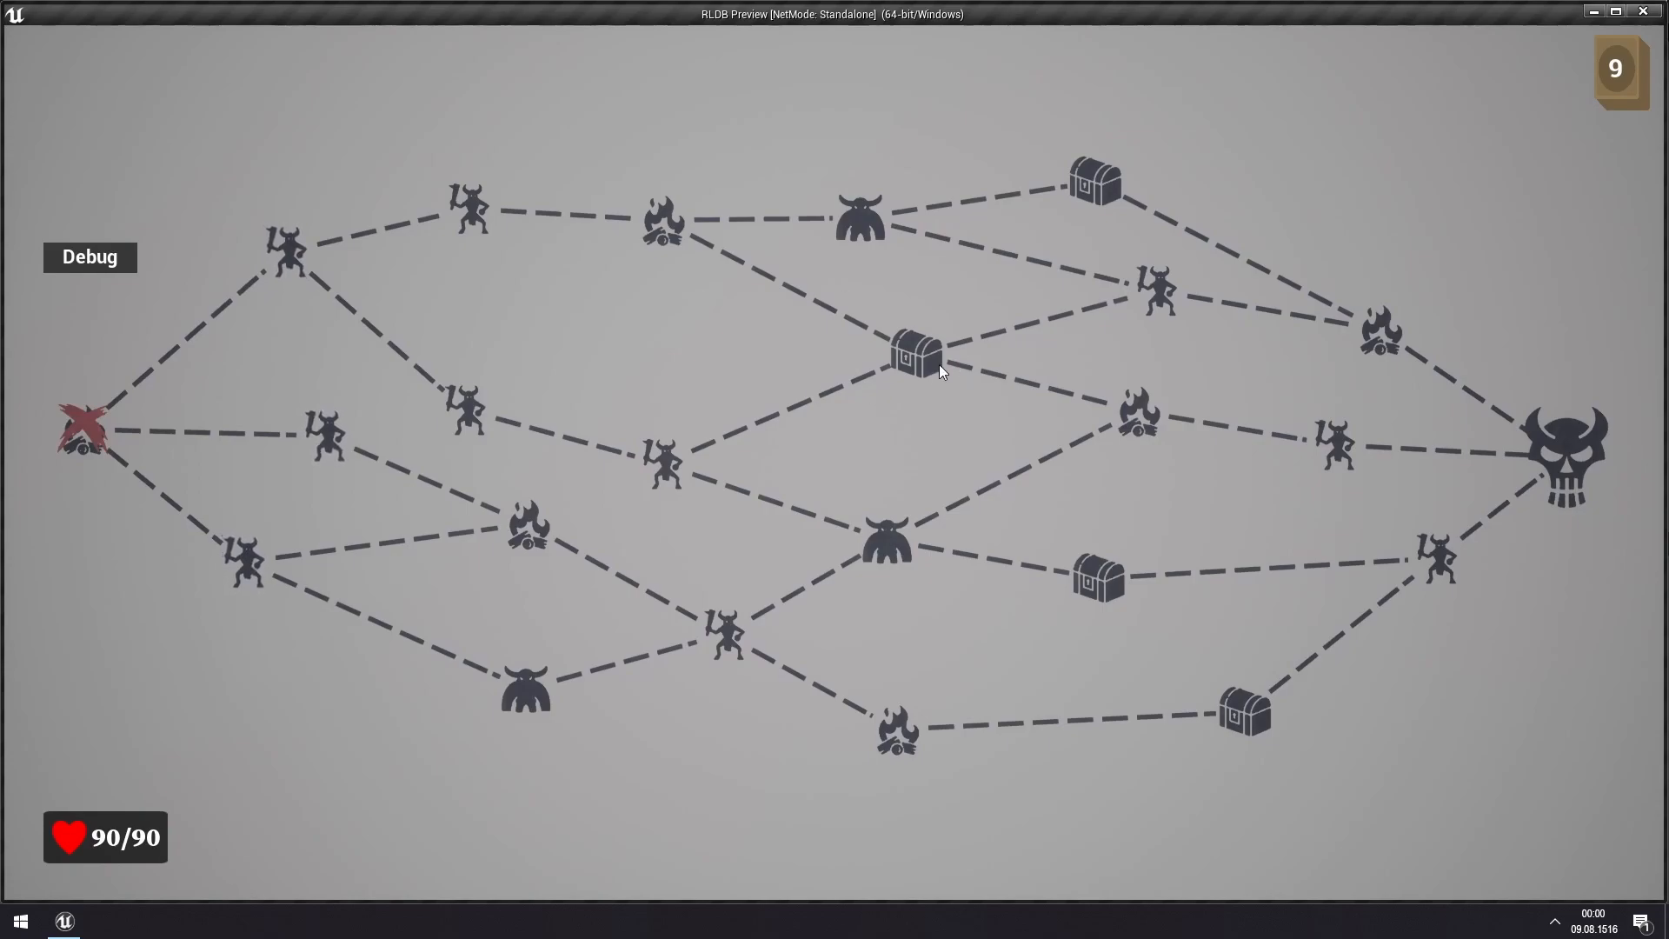
pyautogui.moveTo(1610, 476)
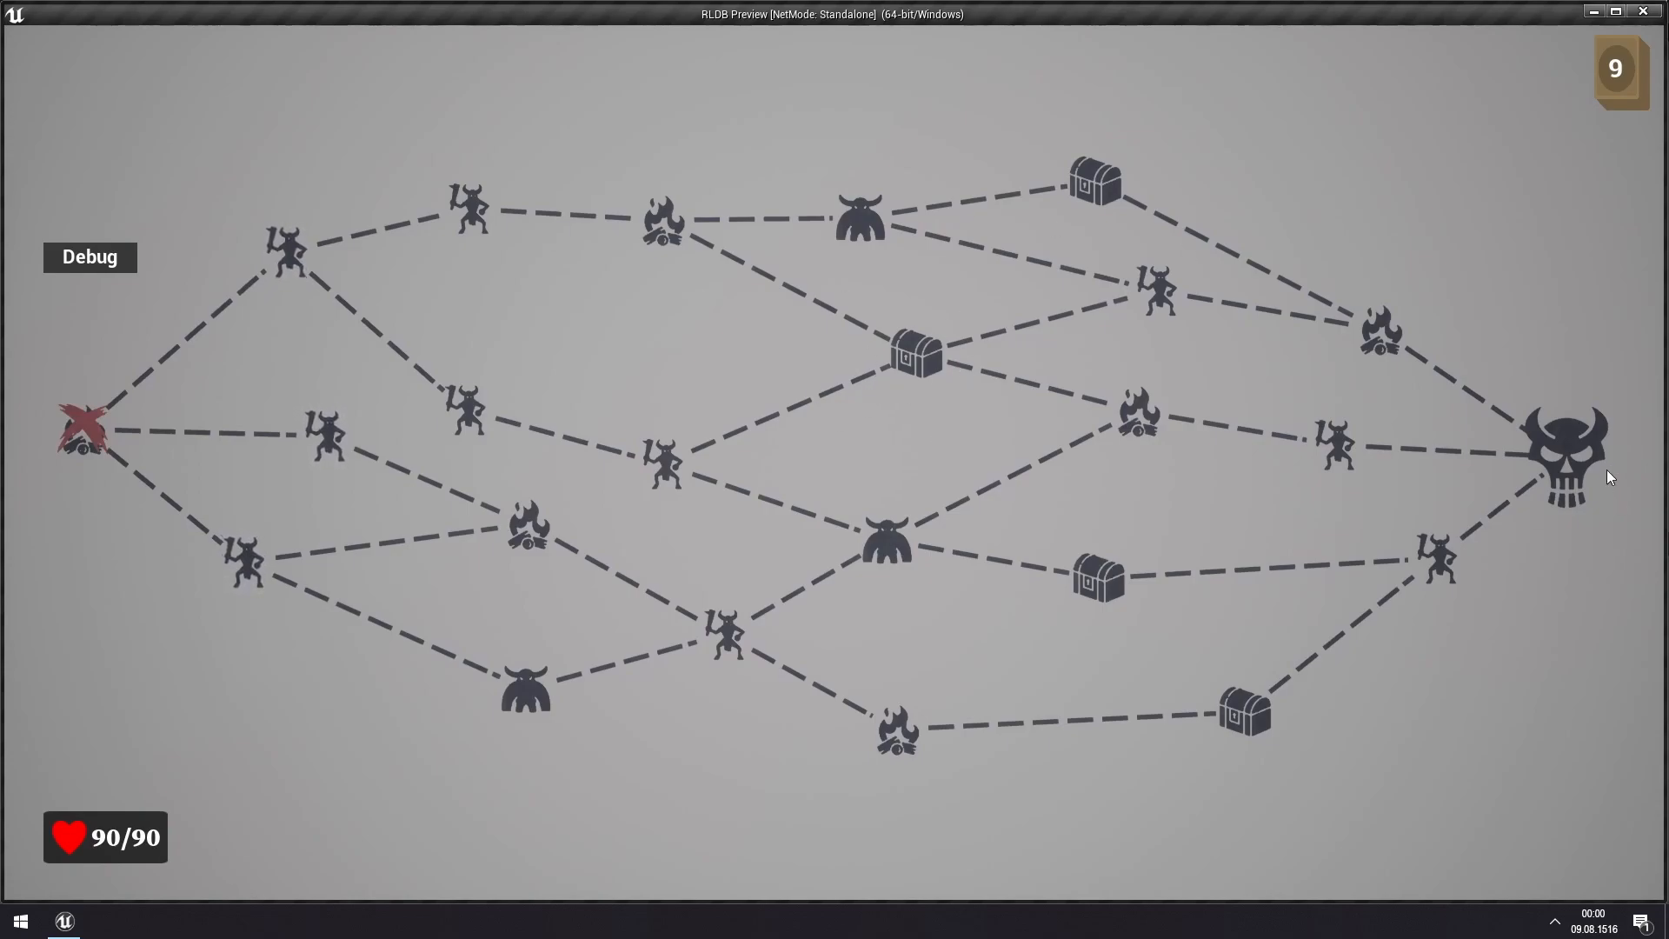
pyautogui.moveTo(904, 202)
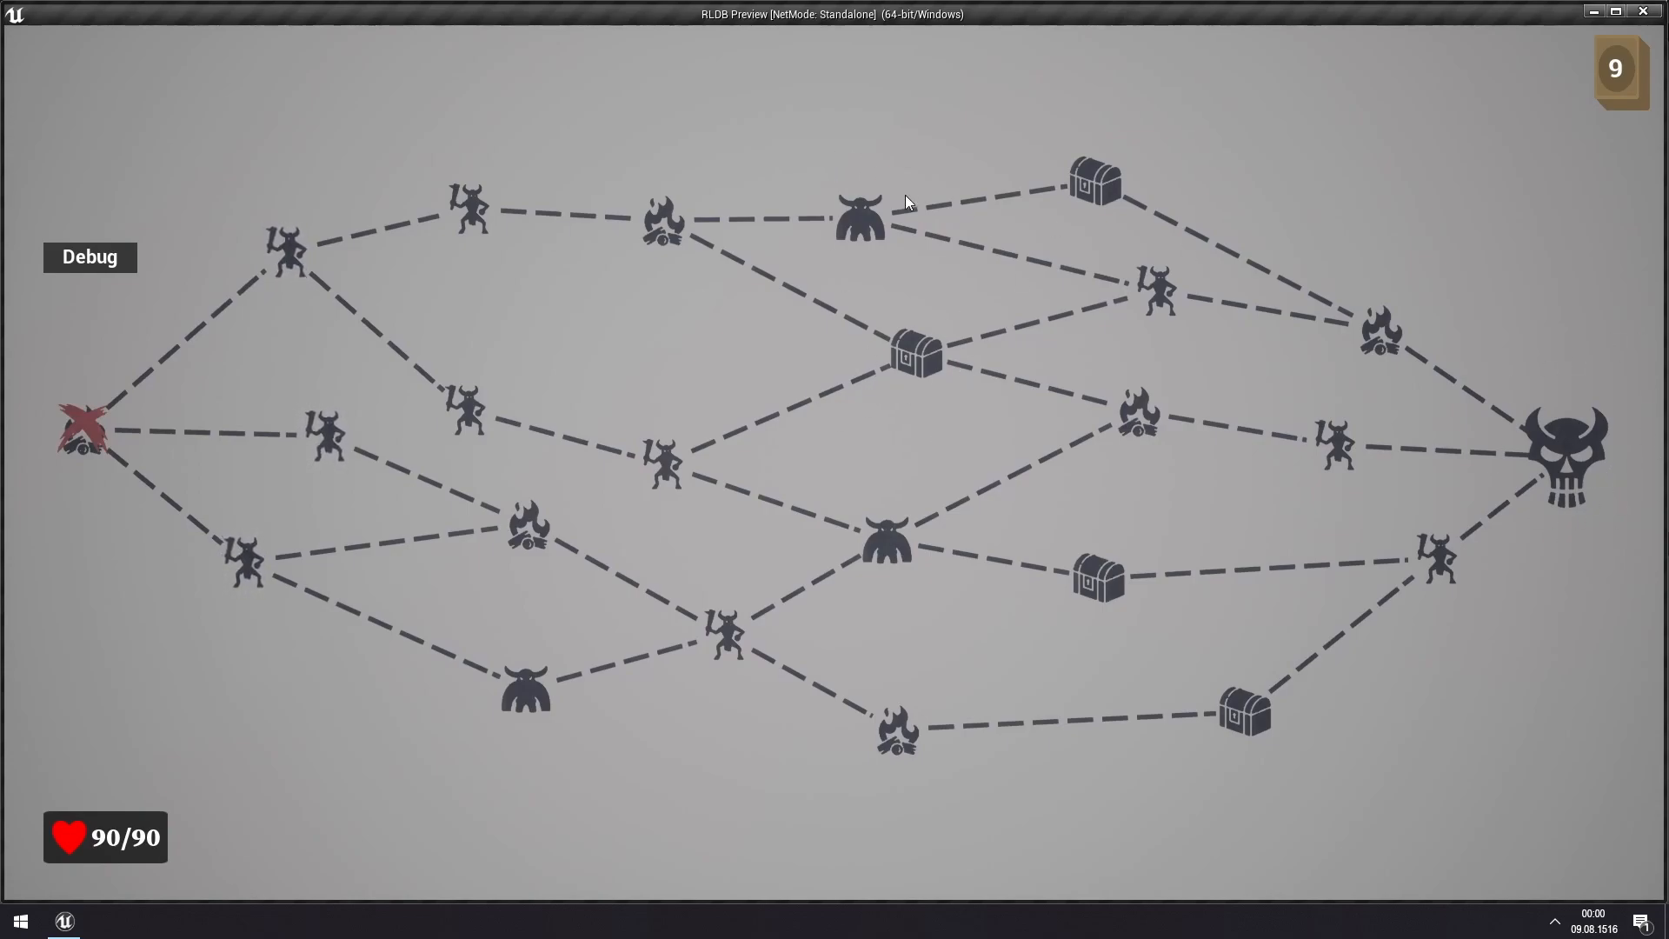
pyautogui.moveTo(362, 262)
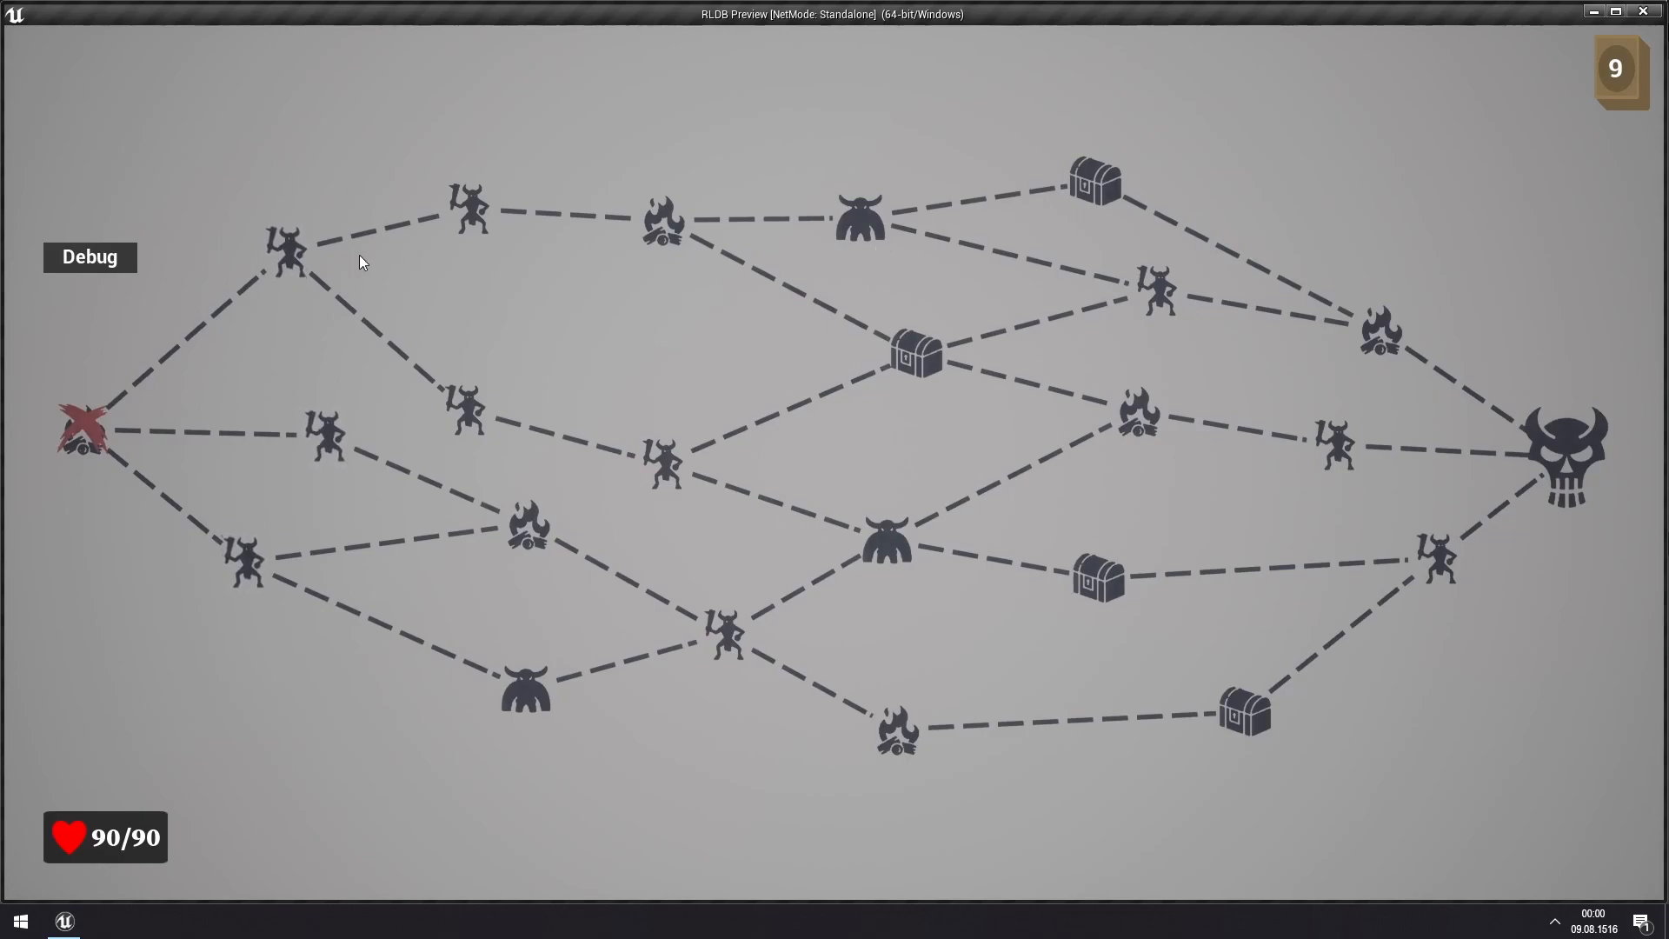
pyautogui.moveTo(1389, 276)
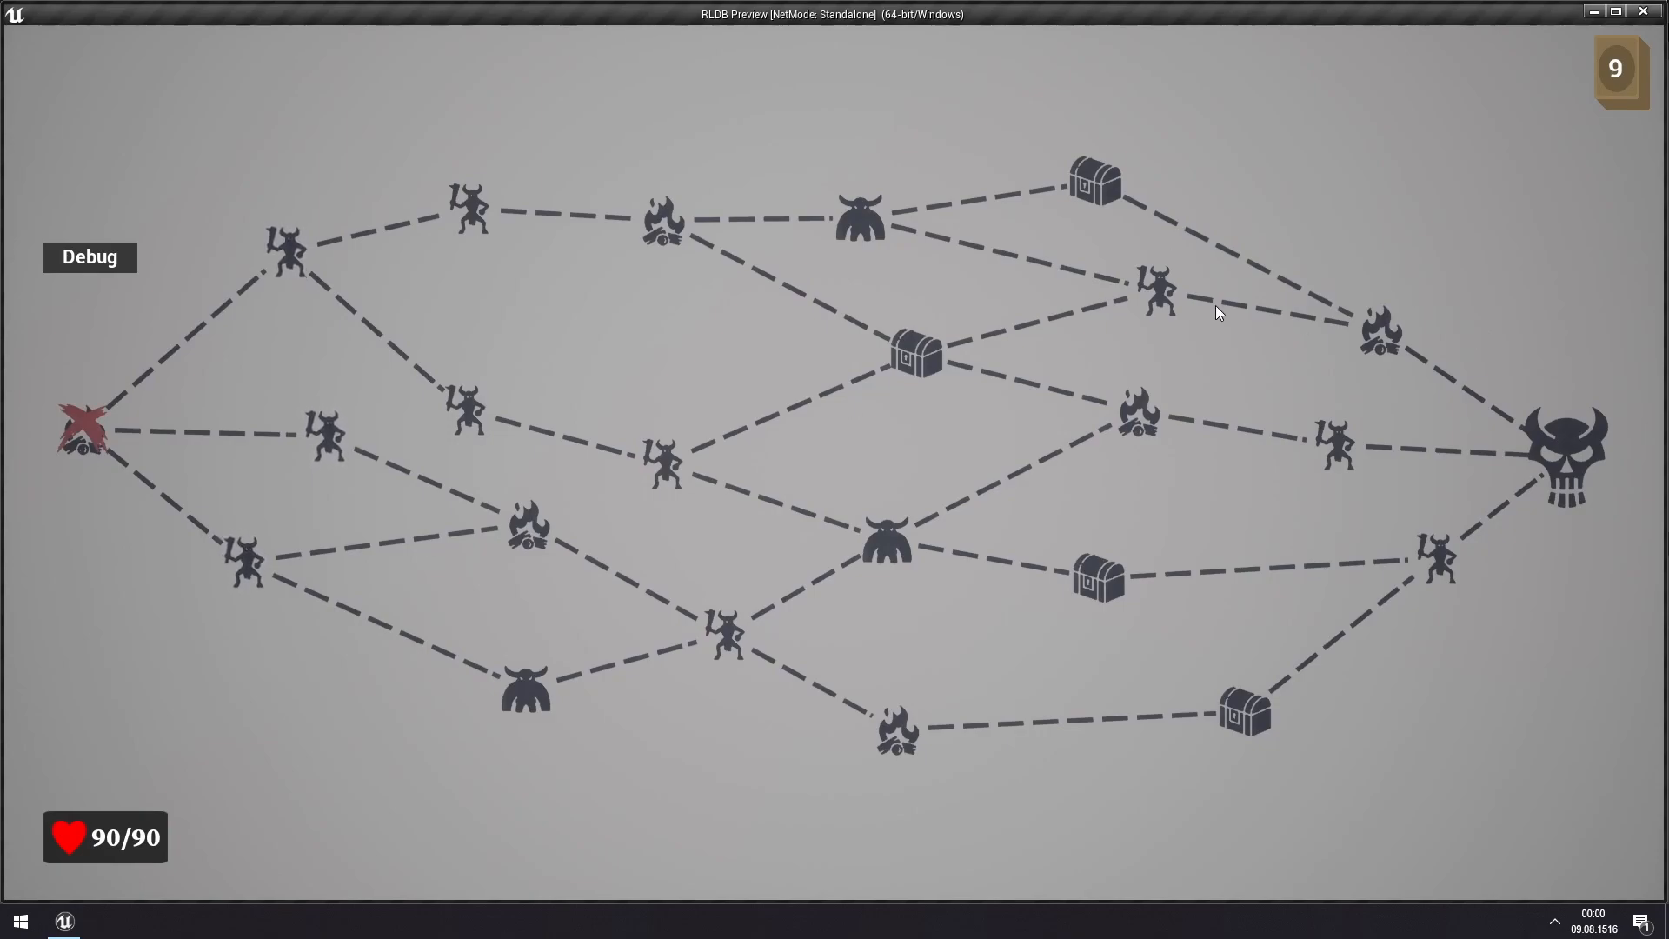
pyautogui.moveTo(882, 487)
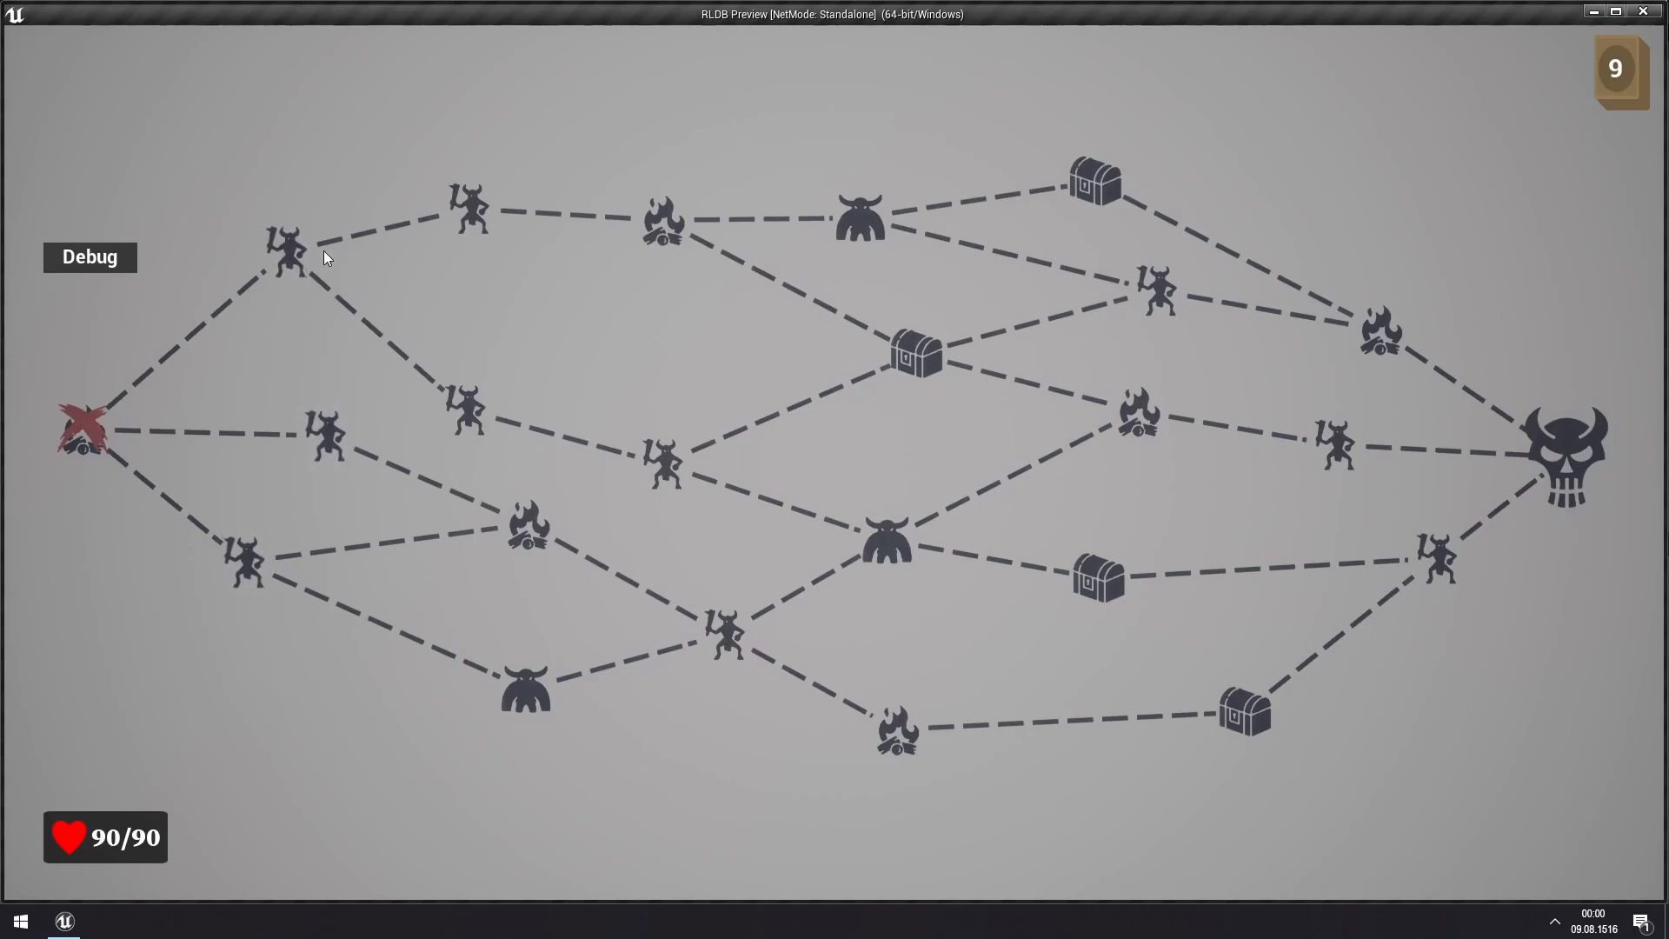
pyautogui.moveTo(454, 325)
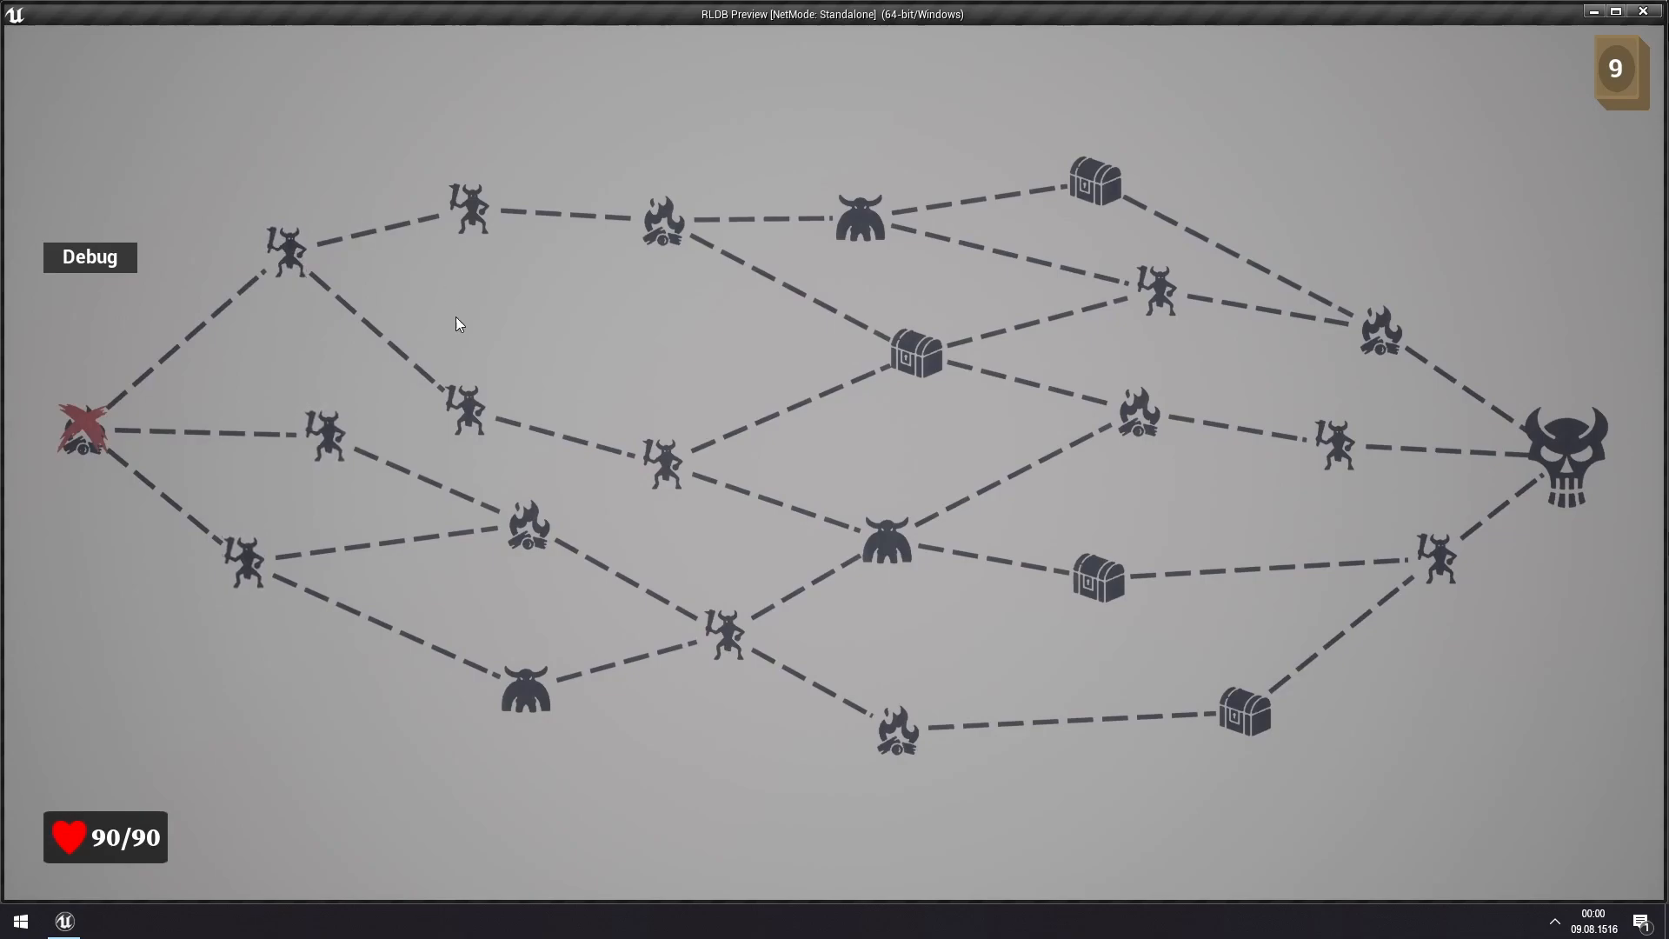
pyautogui.moveTo(471, 359)
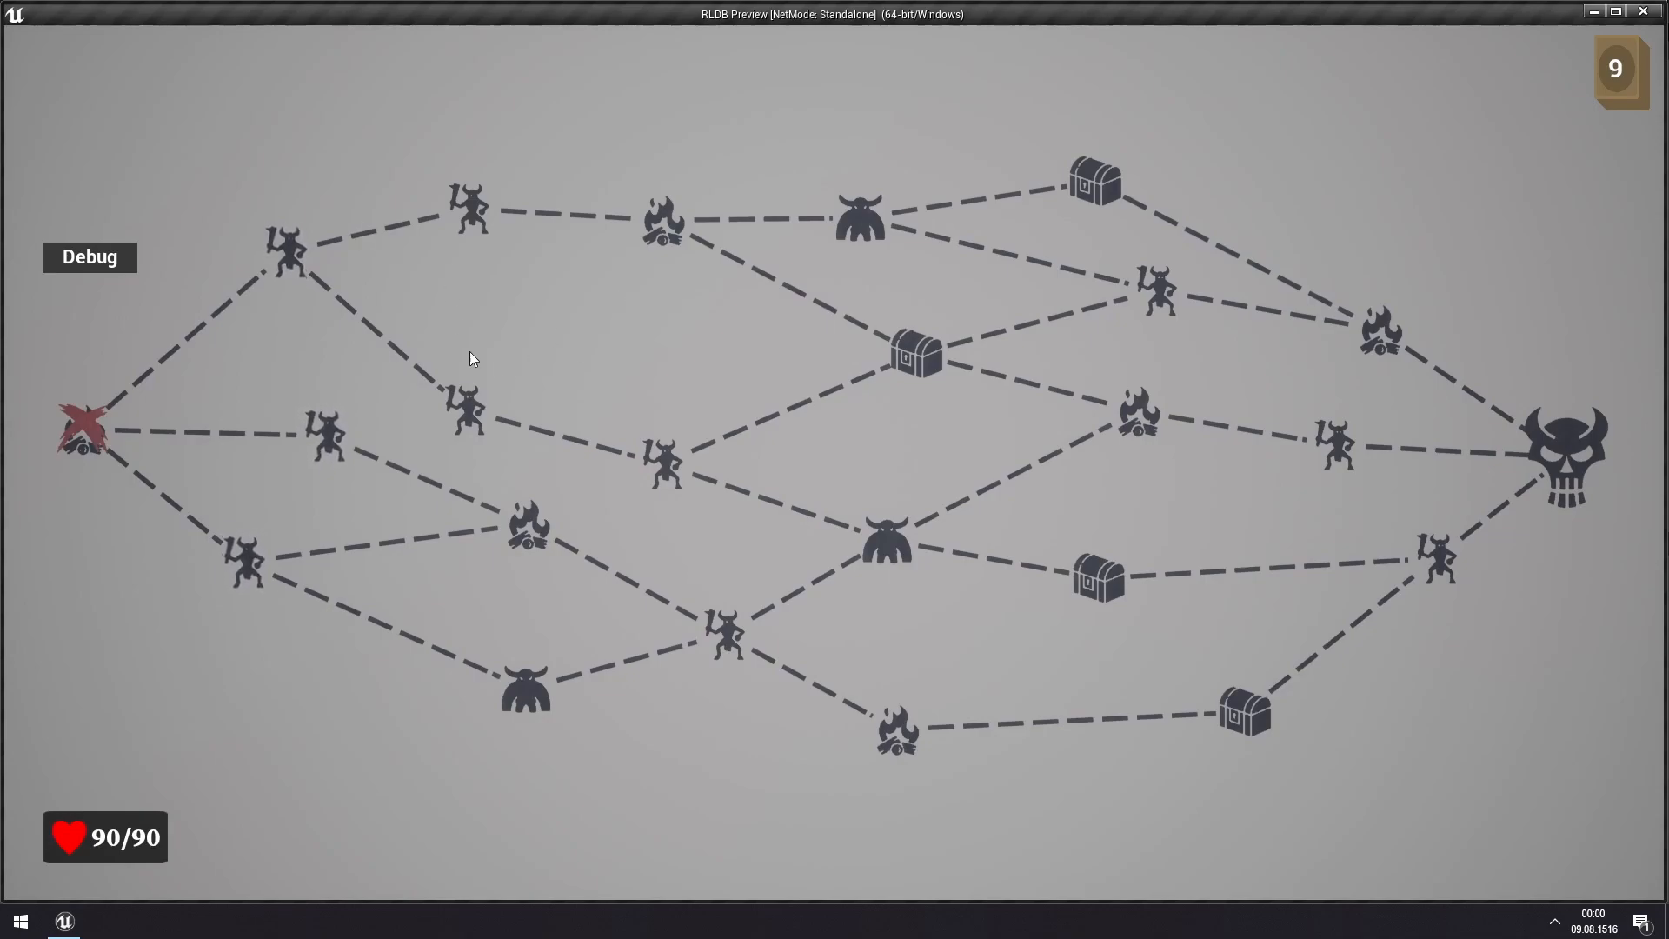
pyautogui.moveTo(365, 368)
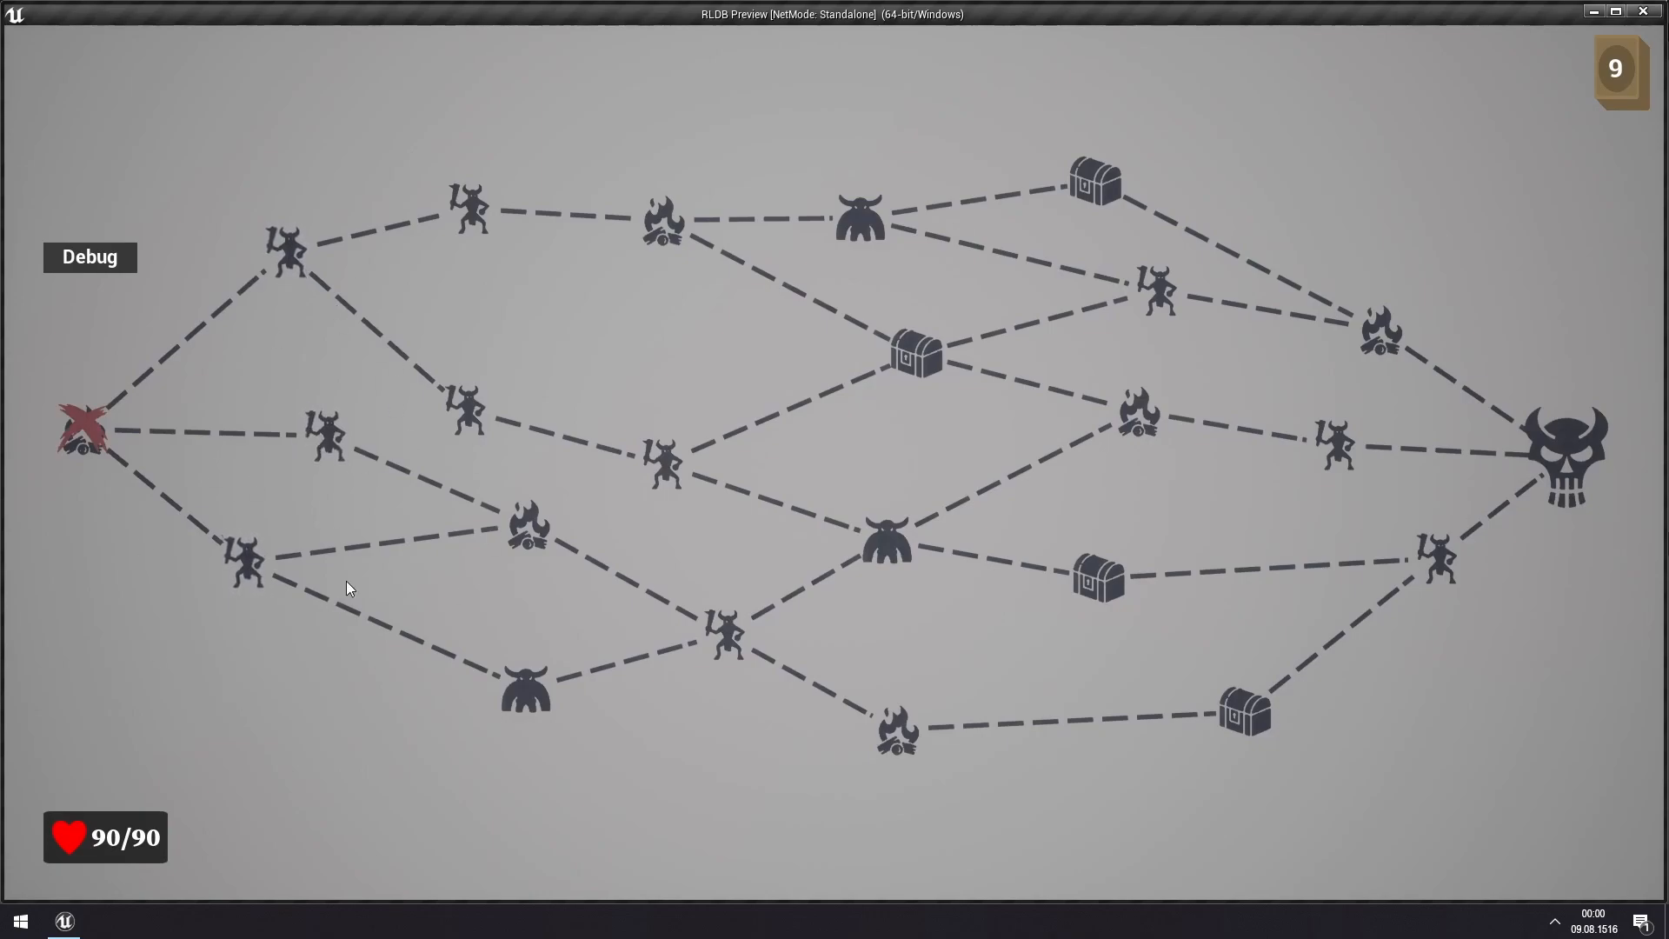
pyautogui.moveTo(324, 355)
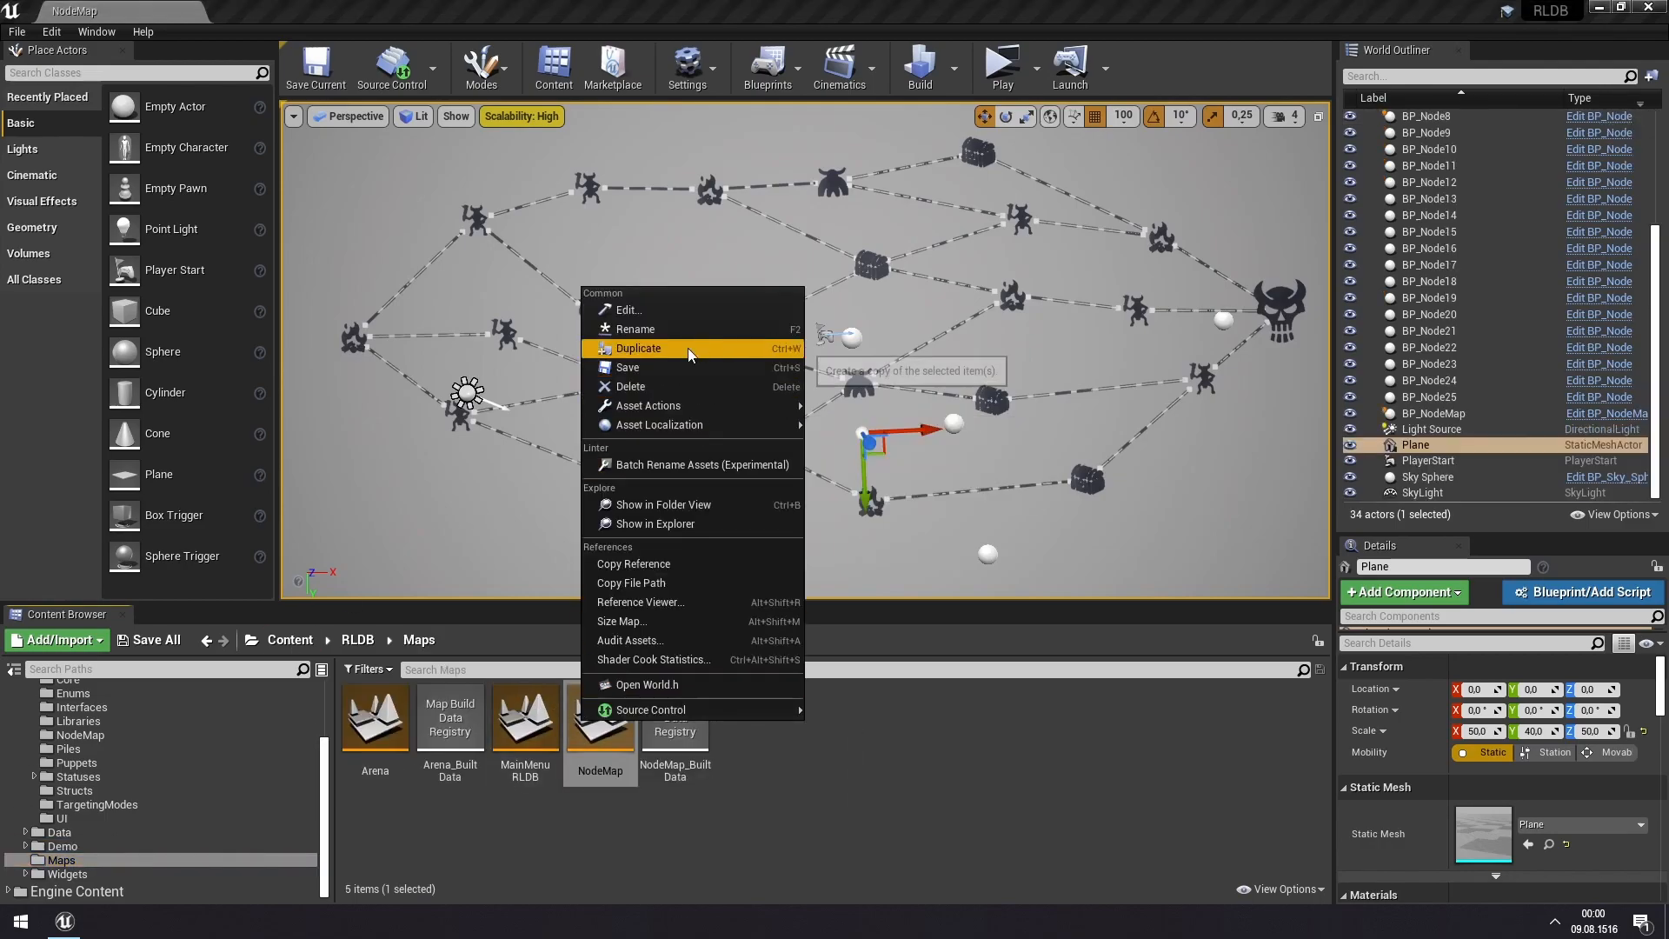
# - Duplicate the NodeMap level as NodeMap_Tutorial and load the copy
pyautogui.click(638, 347)
pyautogui.write('Map_Tutorial')
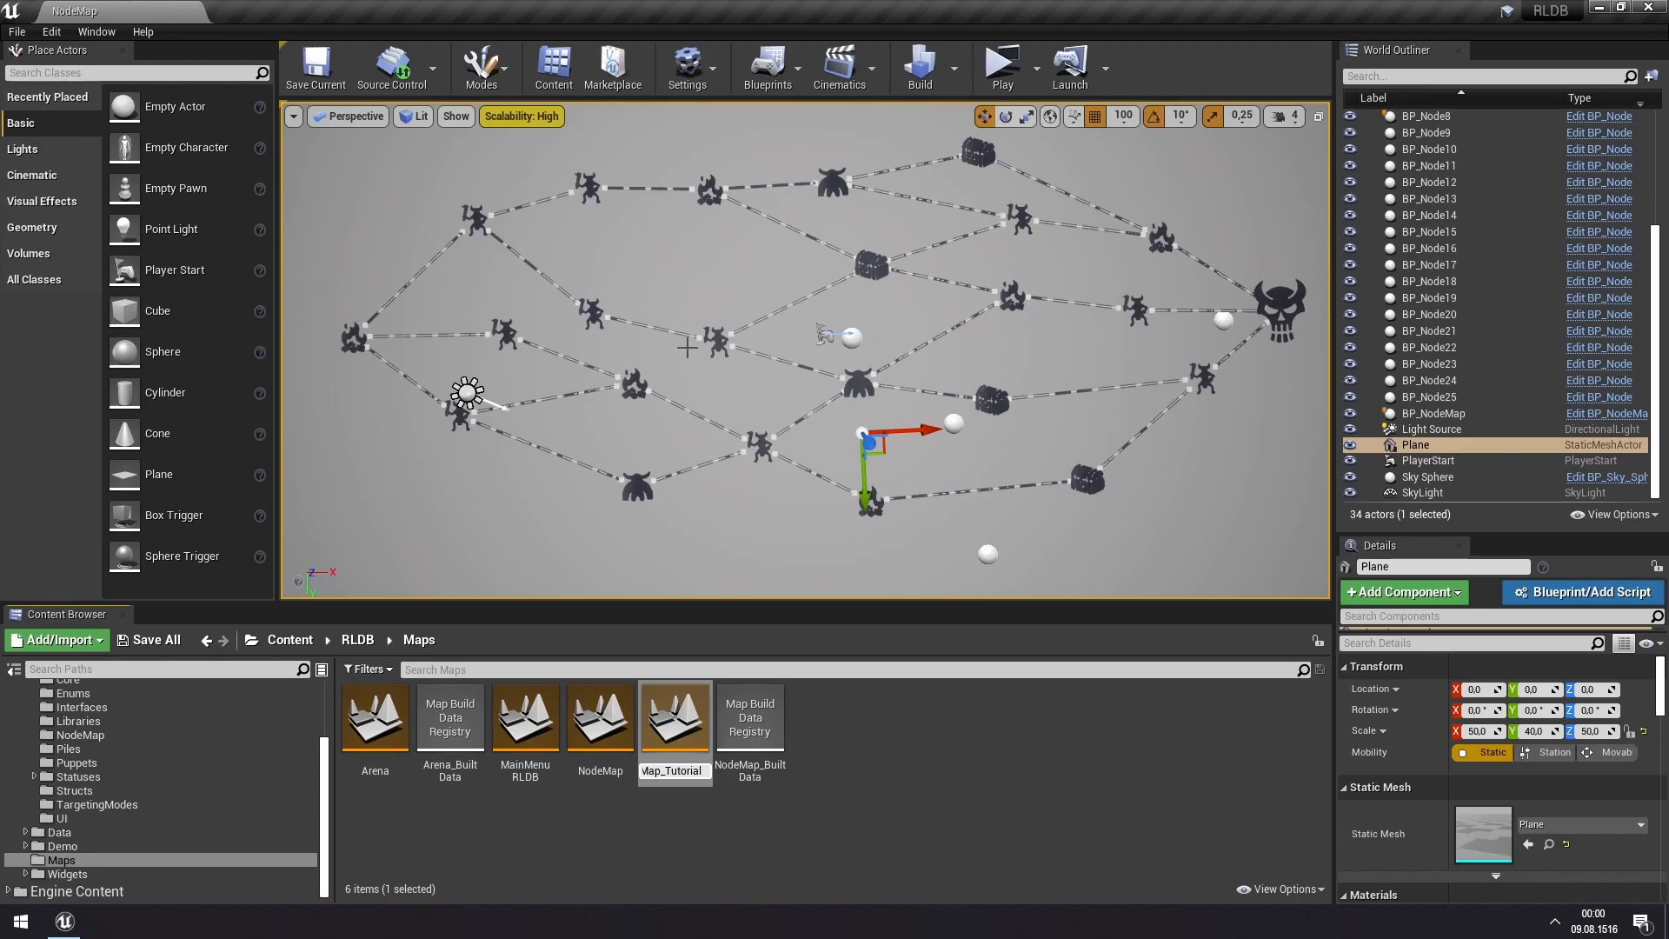
pyautogui.click(750, 715)
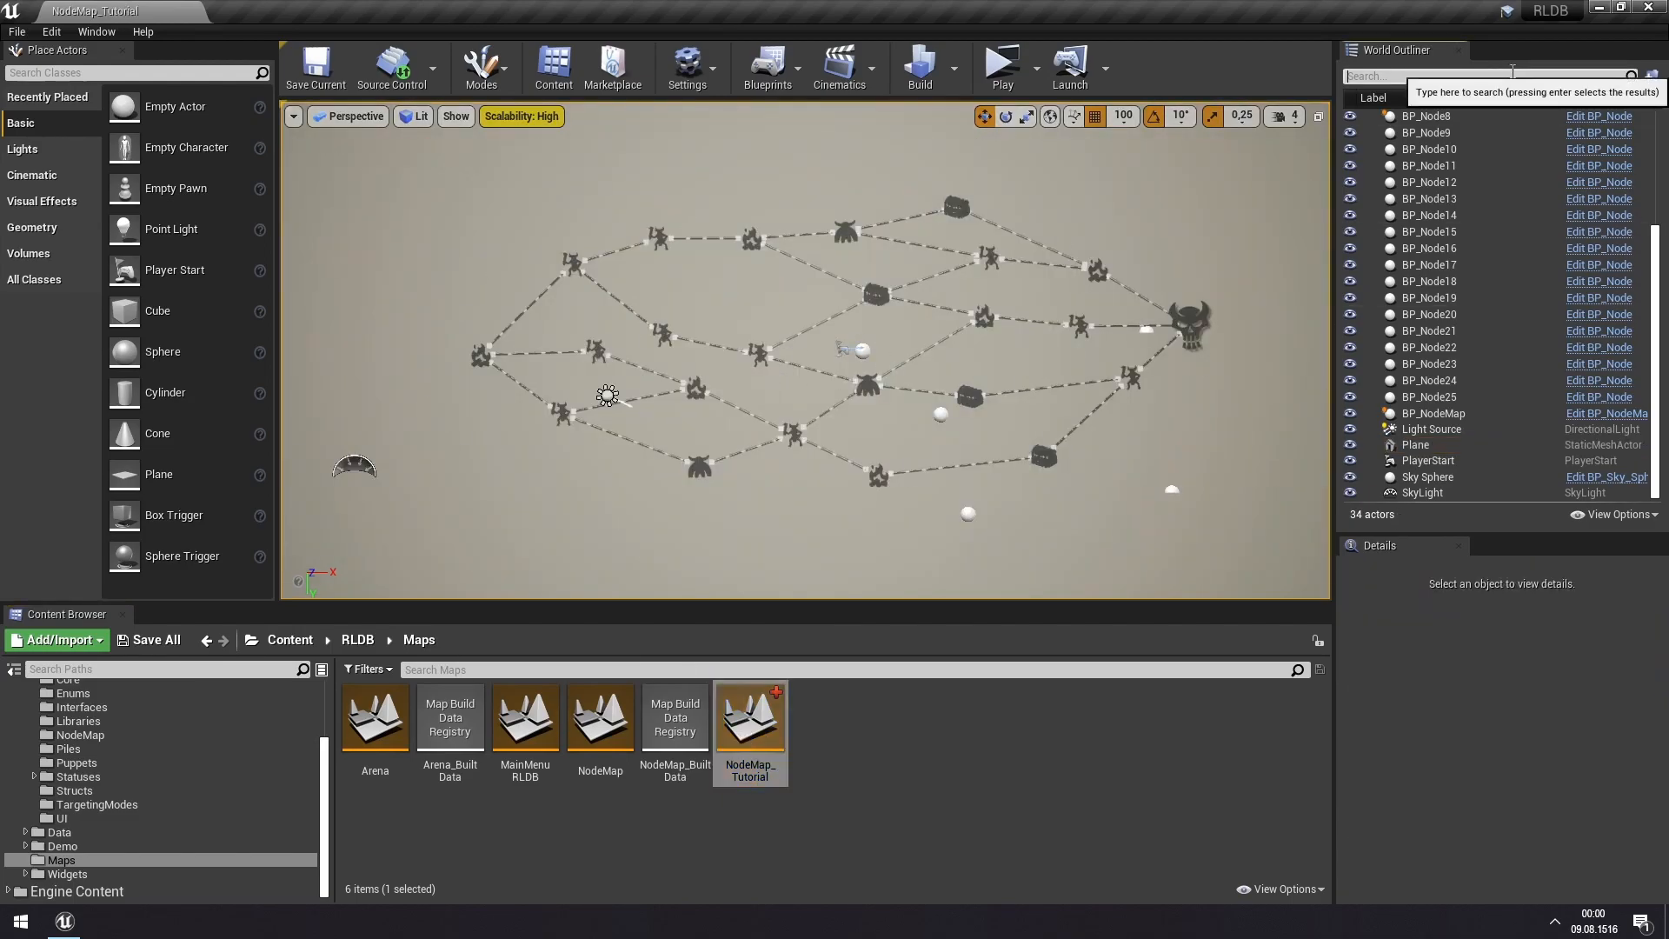
# - Filter the World Outliner by 'node' and delete all BP_Node actors, confirming Yes All
pyautogui.write('node')
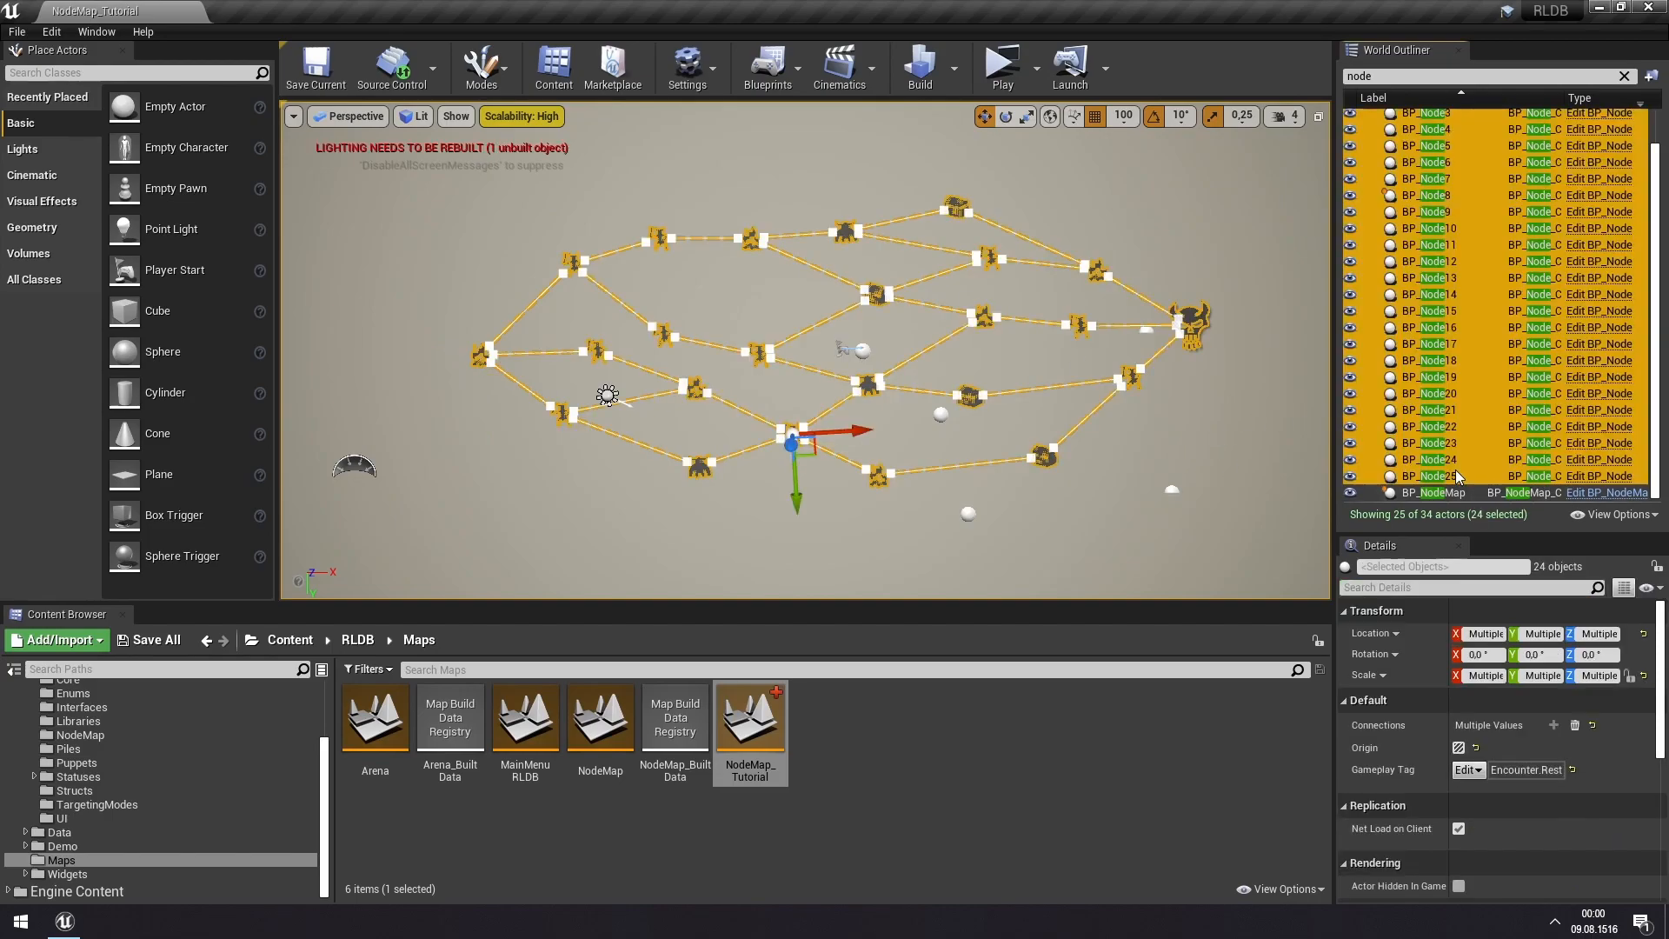
pyautogui.press('delete')
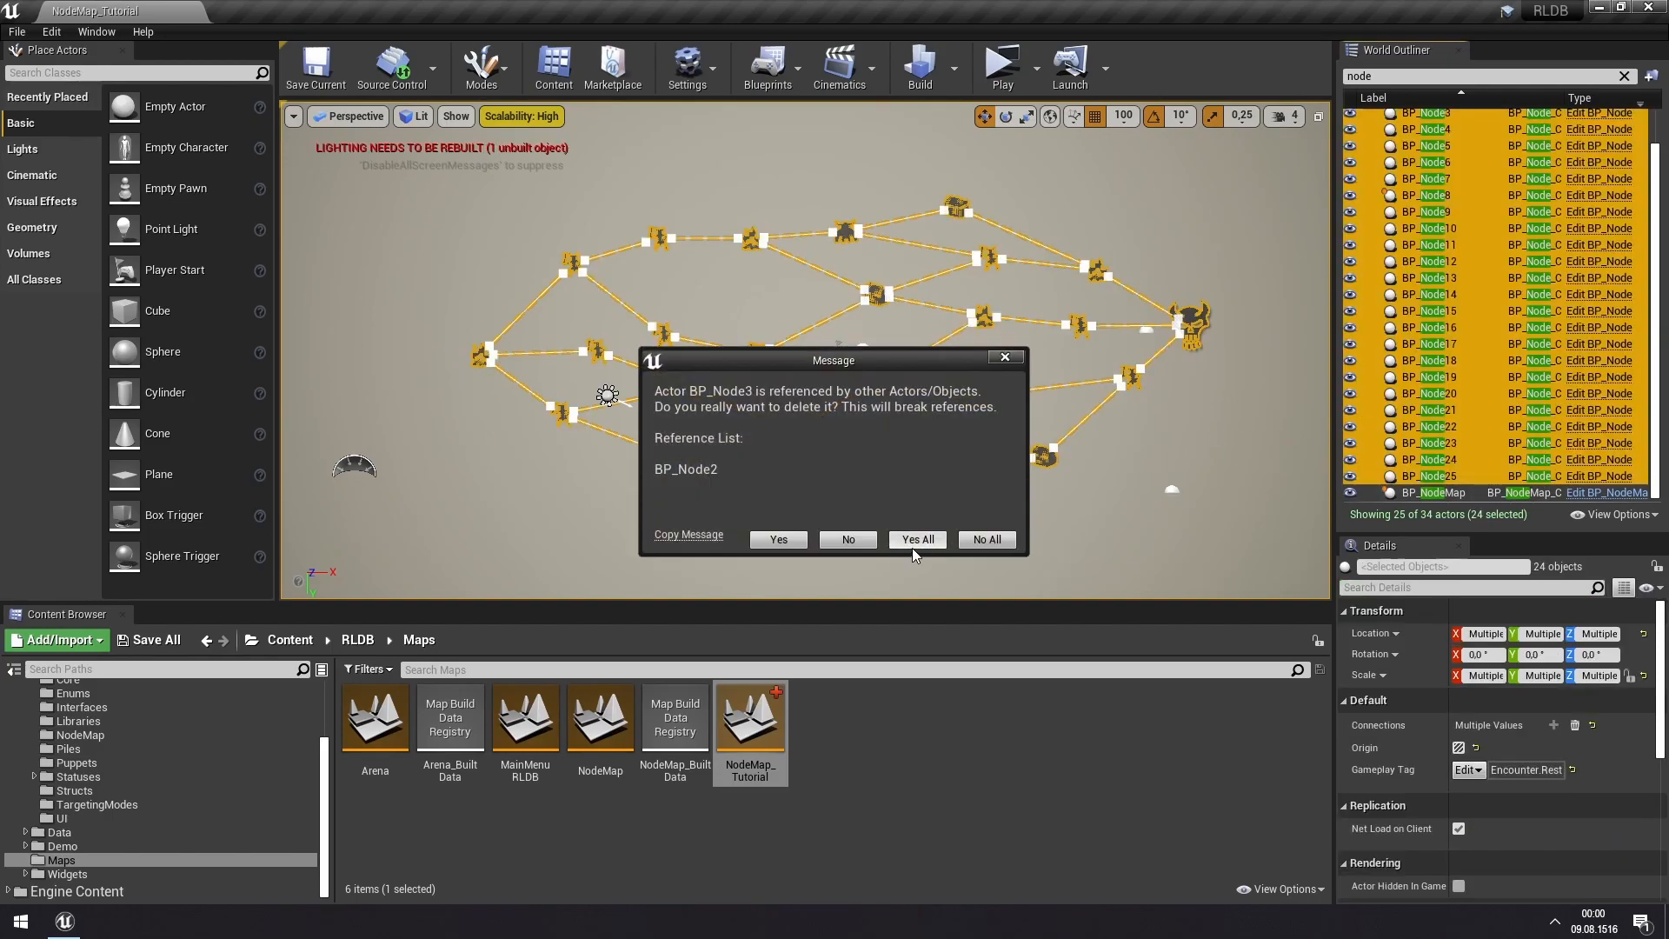
pyautogui.click(917, 539)
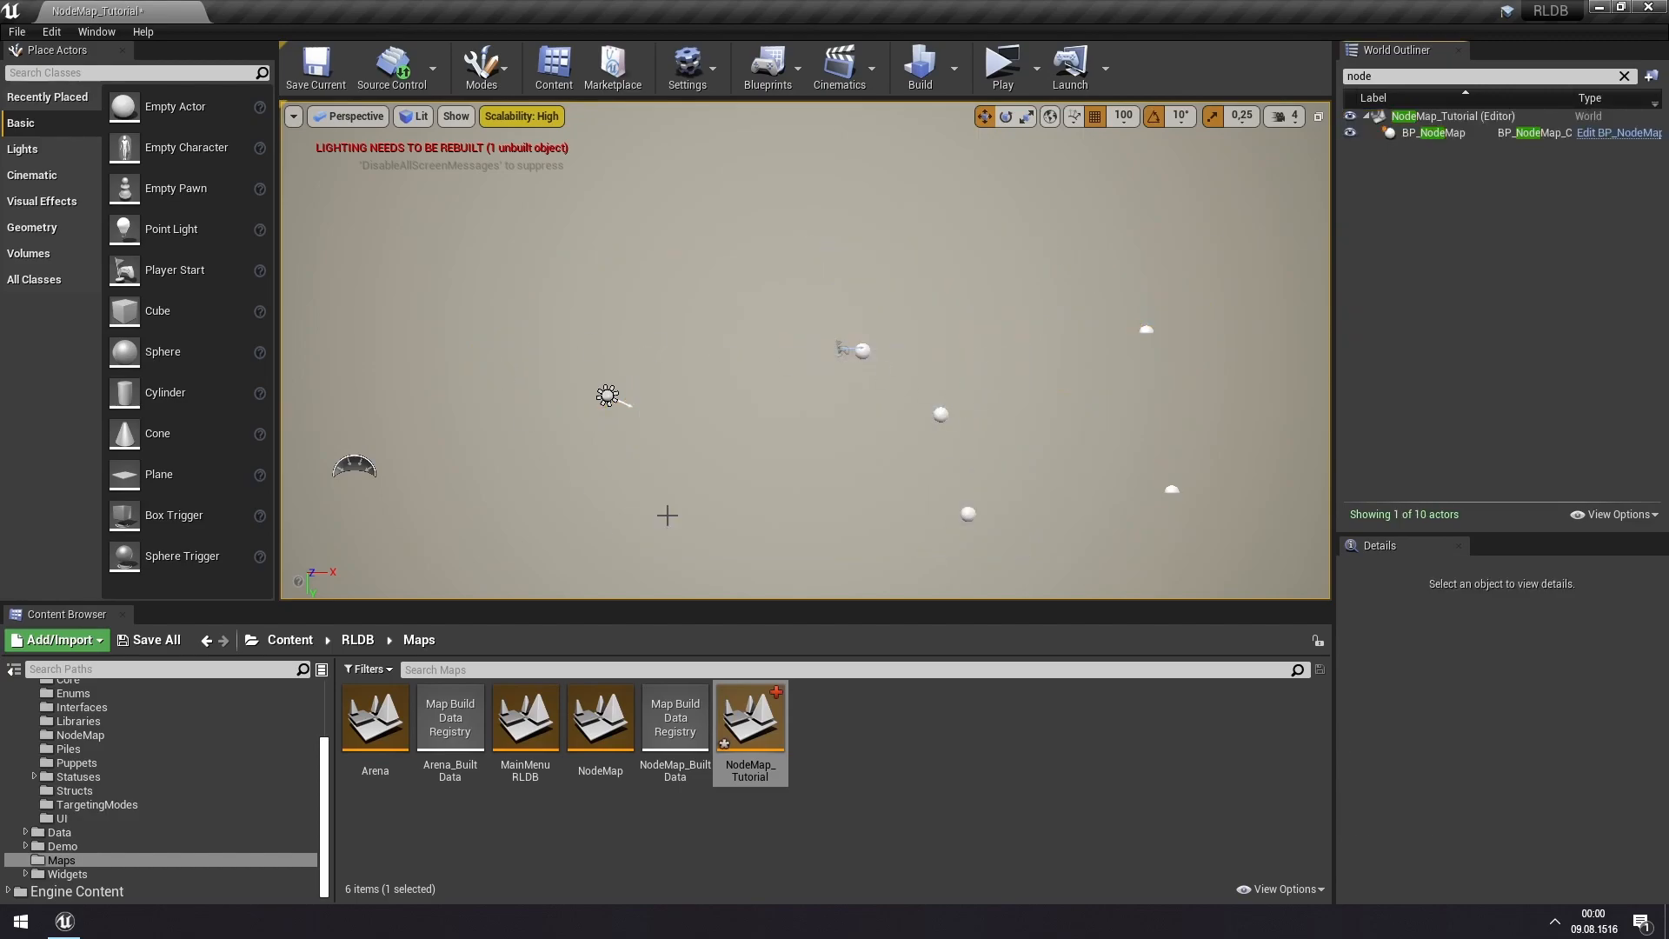
pyautogui.moveTo(821, 274)
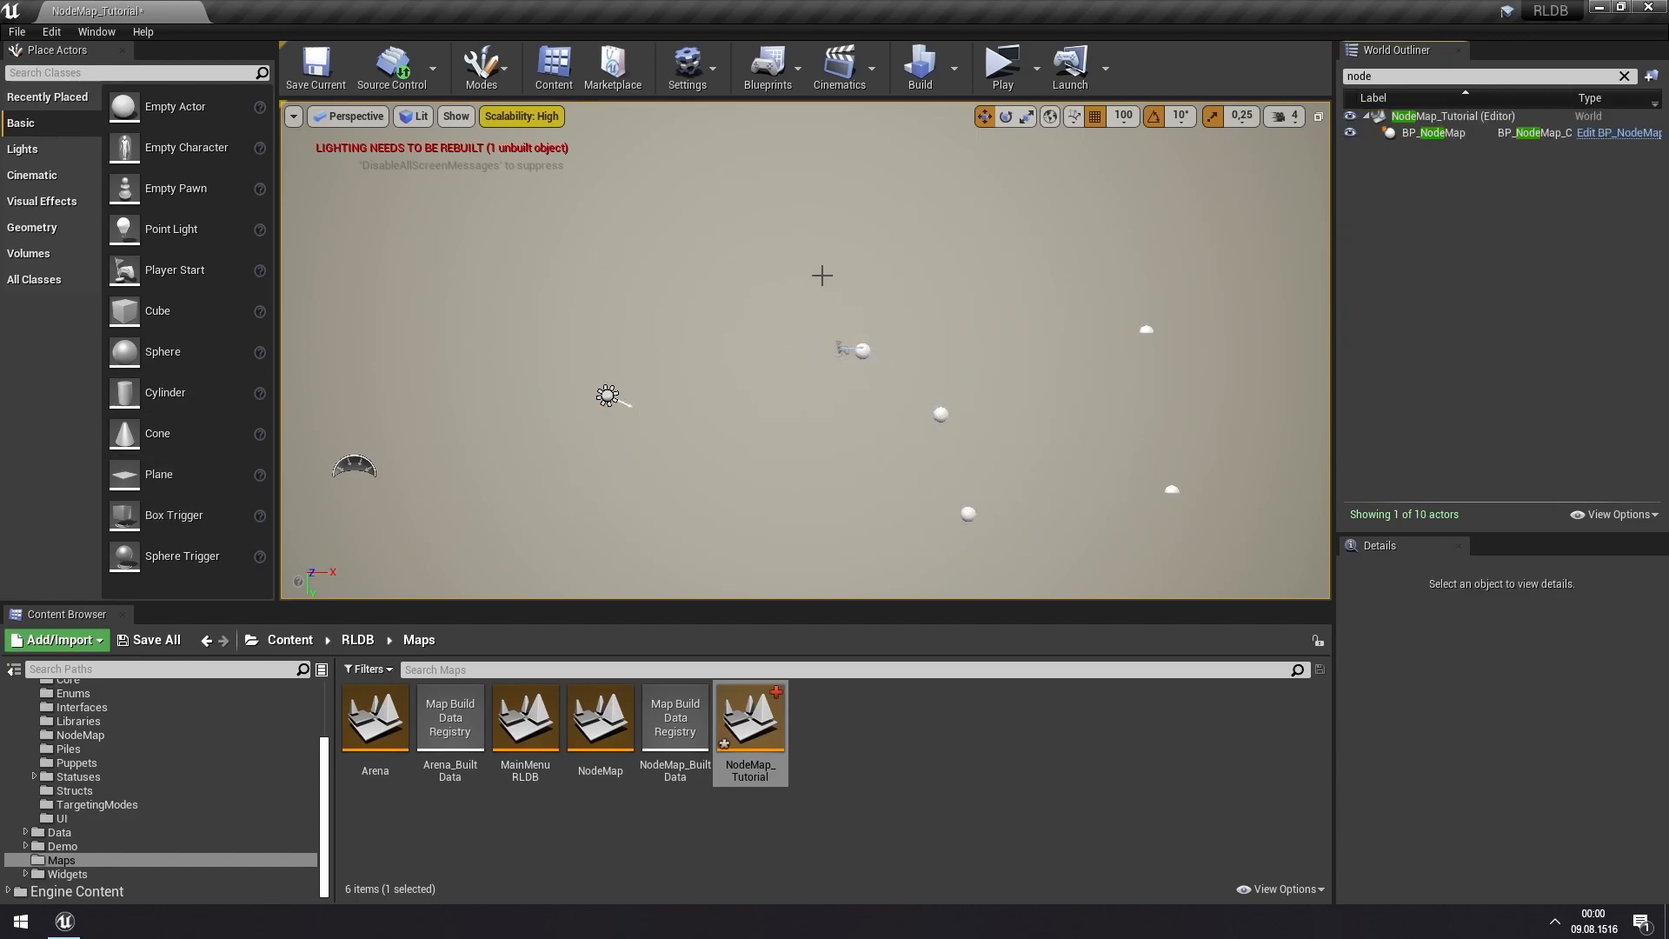
pyautogui.moveTo(709, 393)
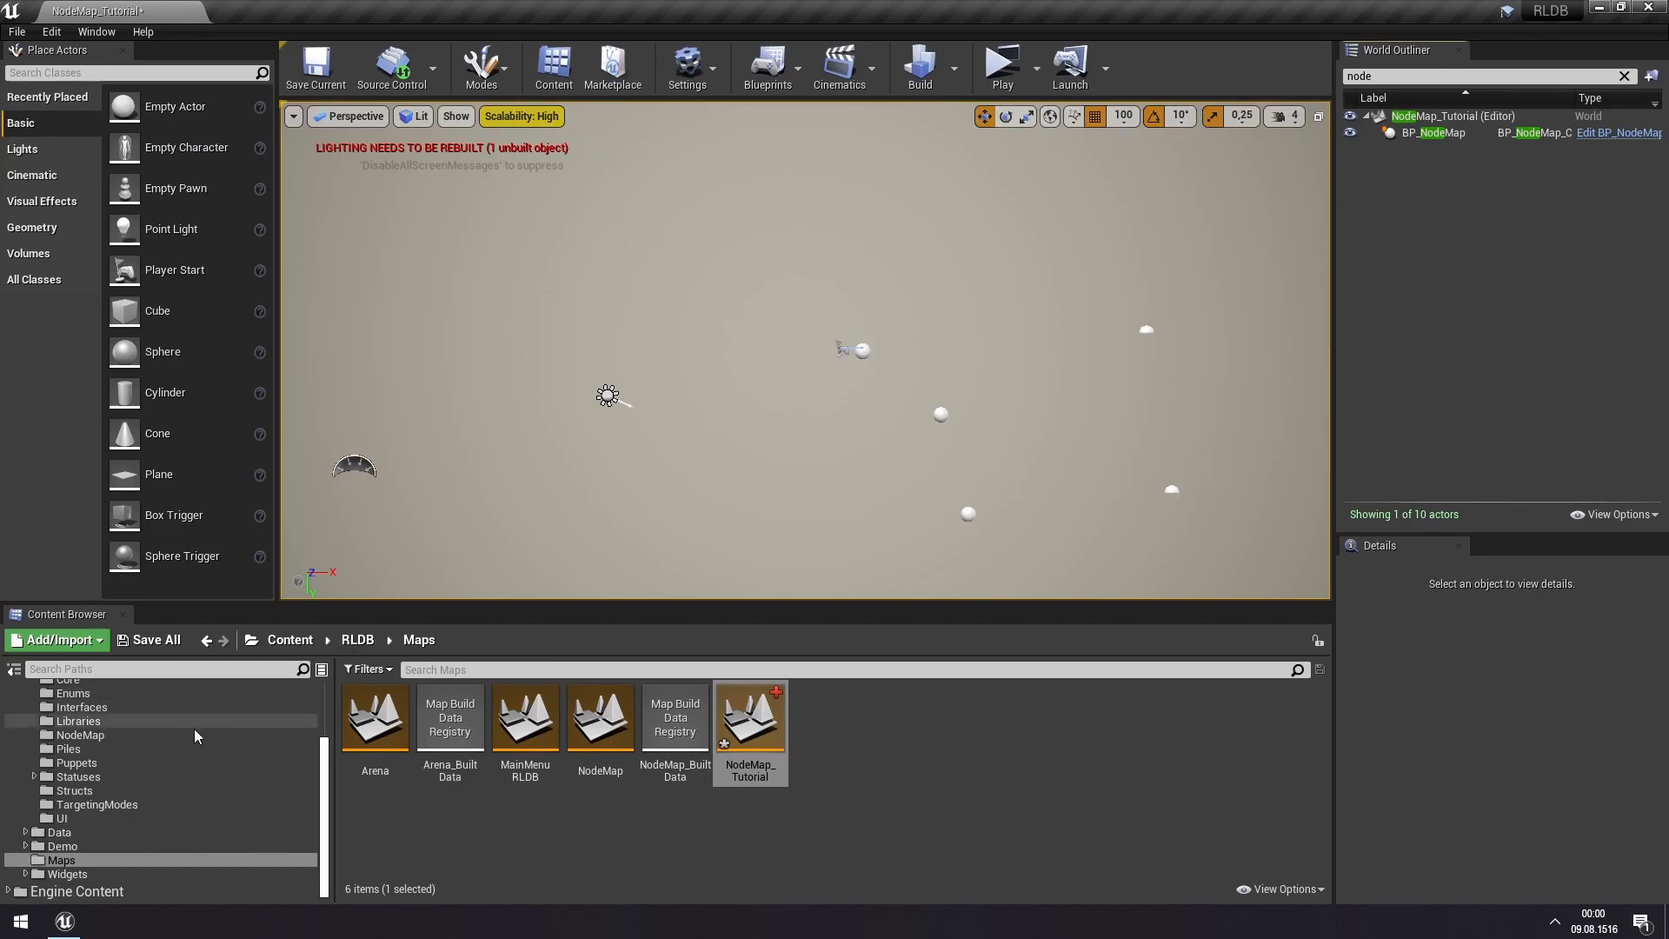
# - Place a BP_Node from Blueprints > NodeMap into the level and enable its Origin flag
pyautogui.click(80, 789)
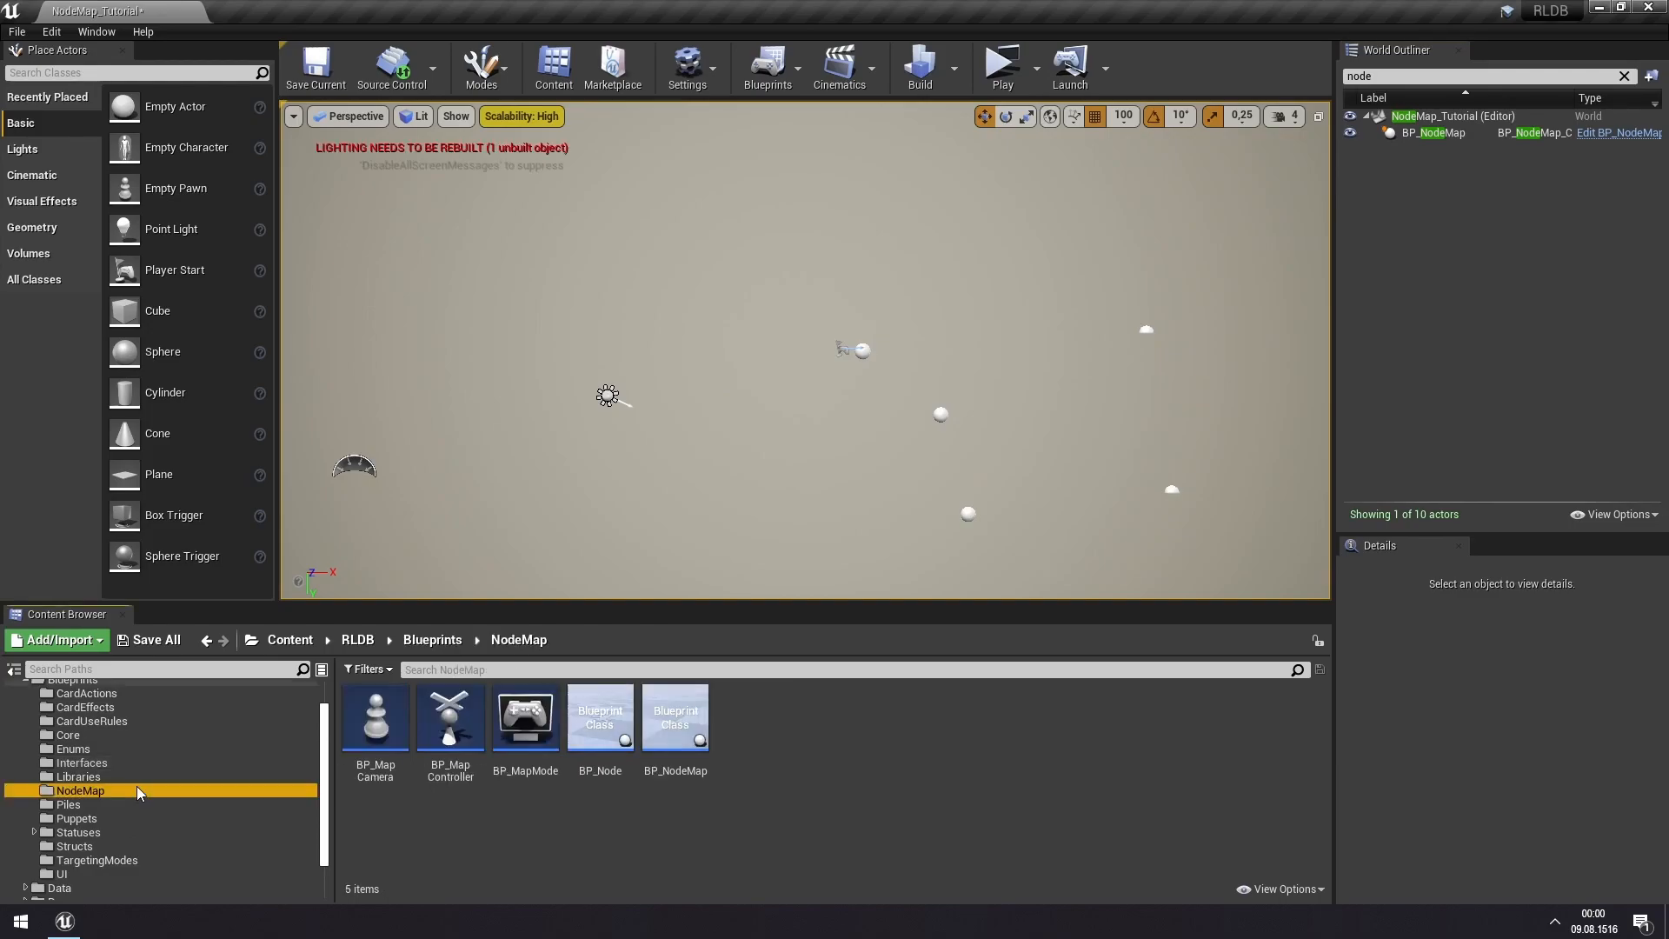
pyautogui.moveTo(600, 718)
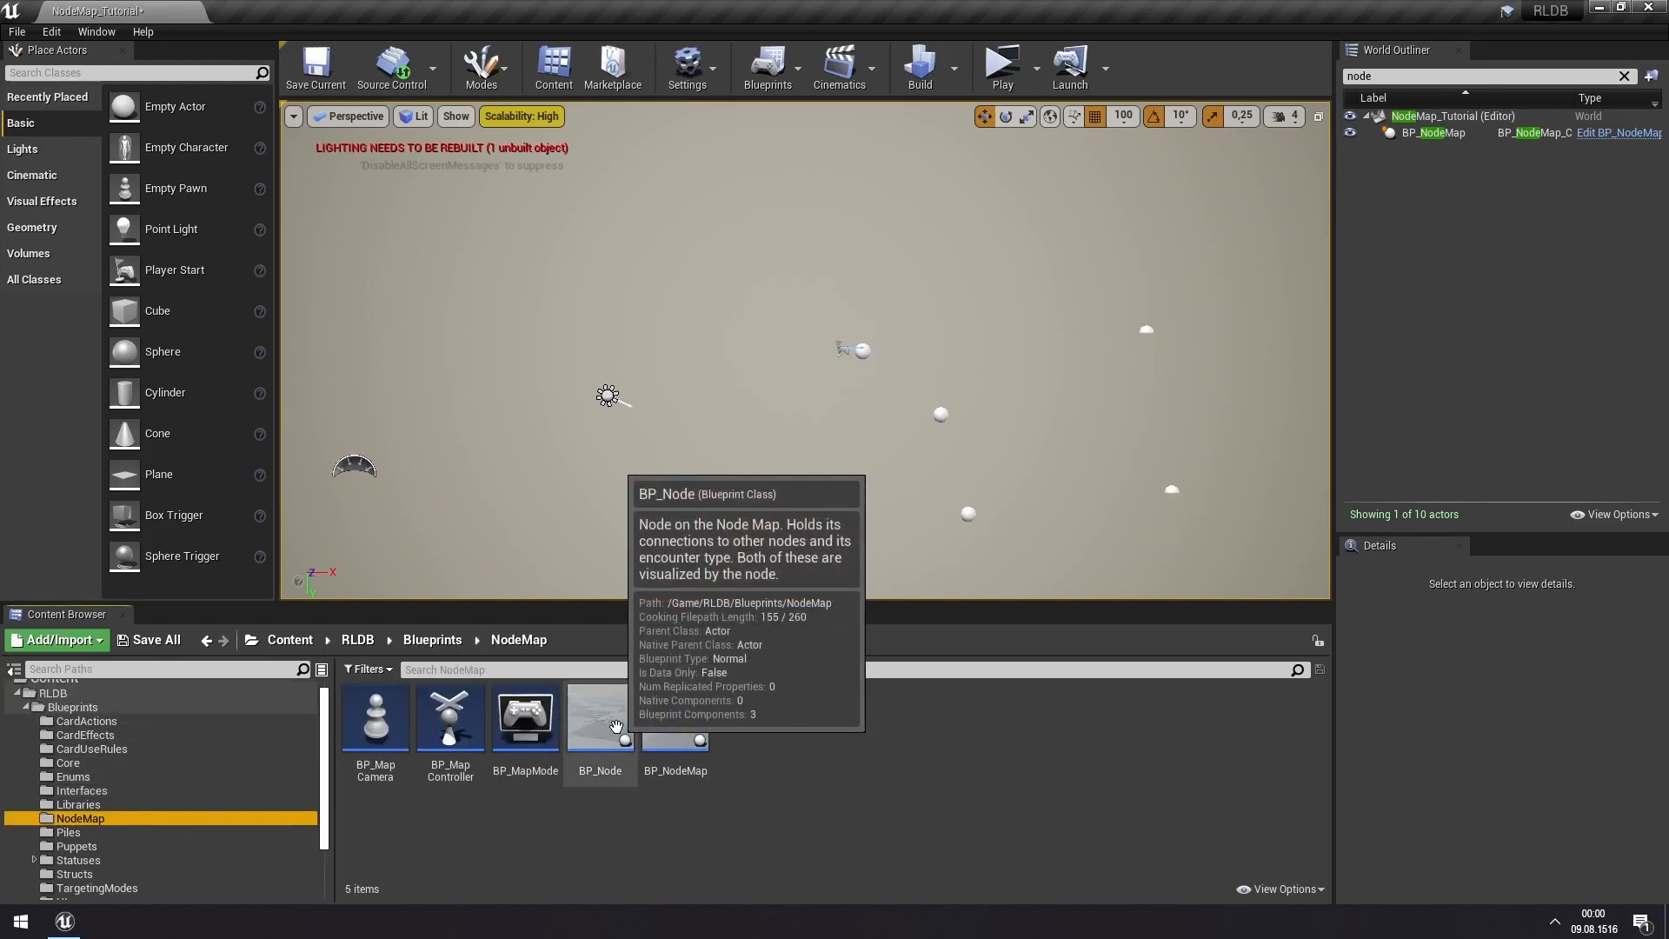
pyautogui.moveTo(600, 716); pyautogui.dragTo(572, 411)
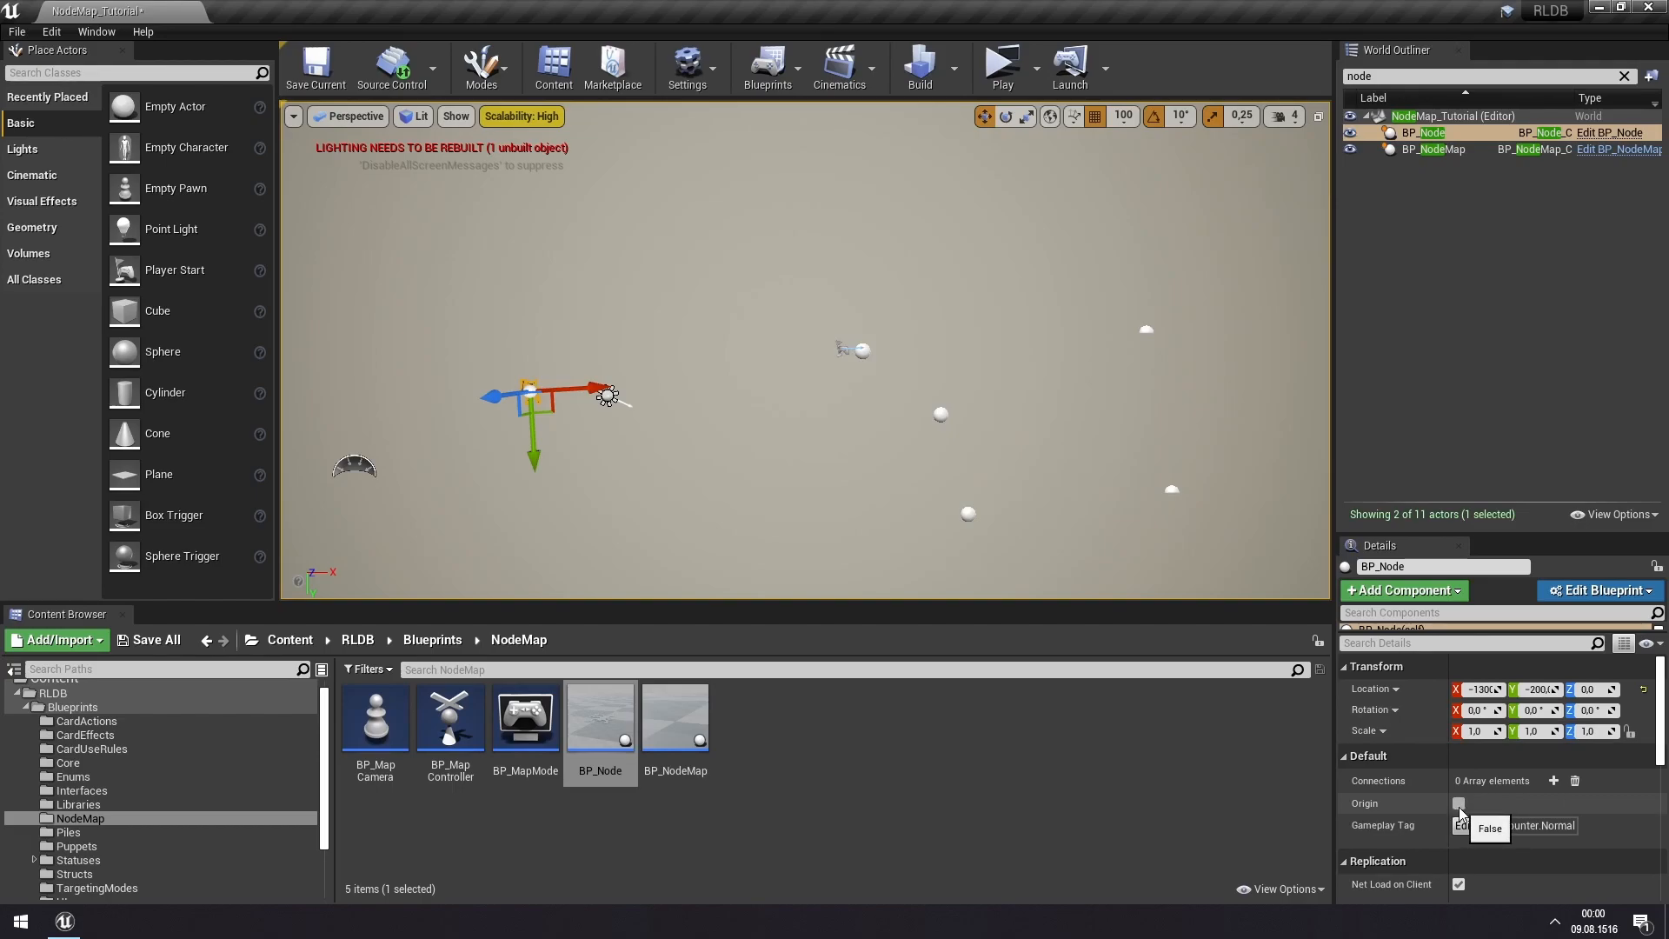
pyautogui.click(1458, 803)
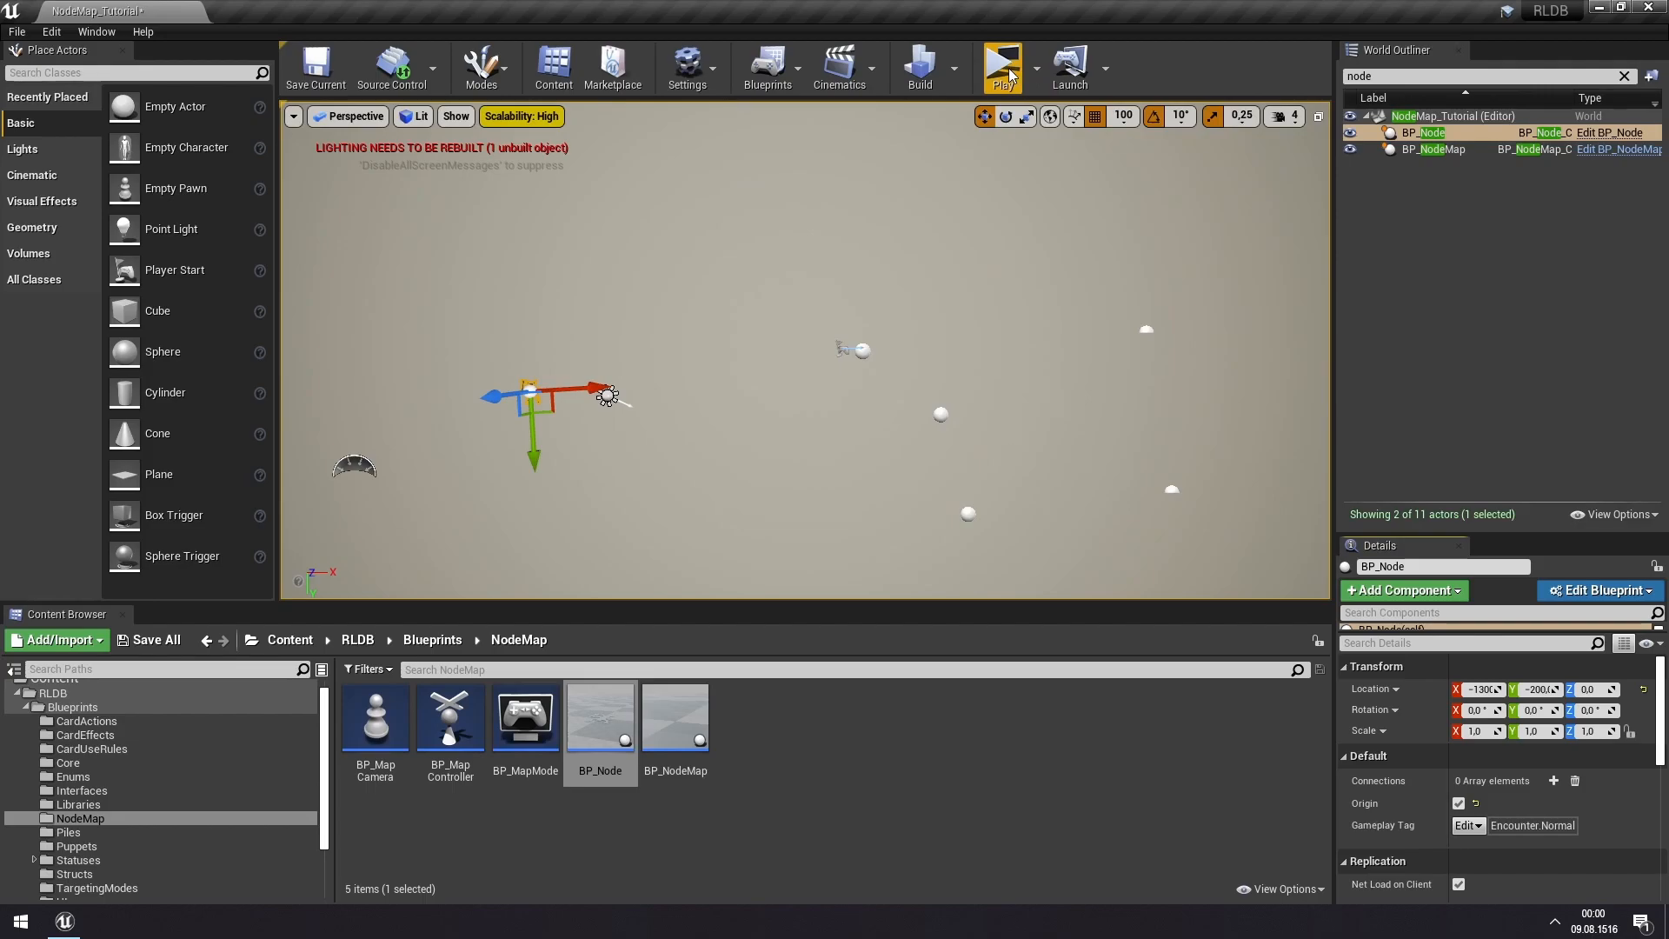
# - Run a standalone preview showing the lone starting node at 90/90 health
pyautogui.click(1002, 63)
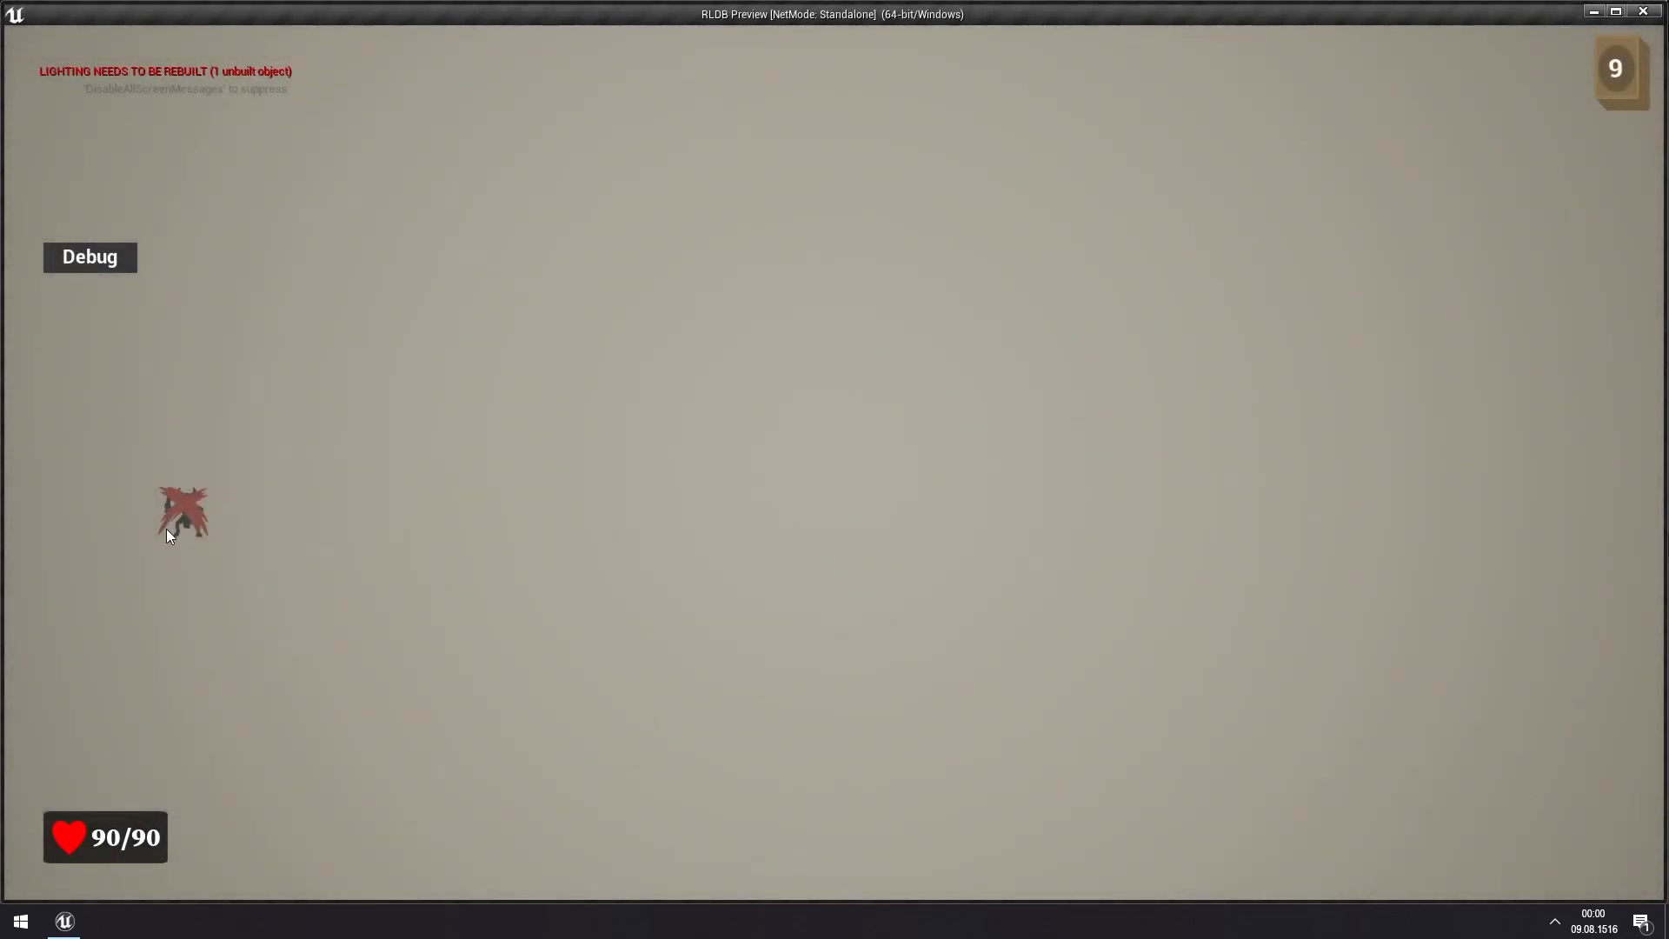
pyautogui.moveTo(136, 553)
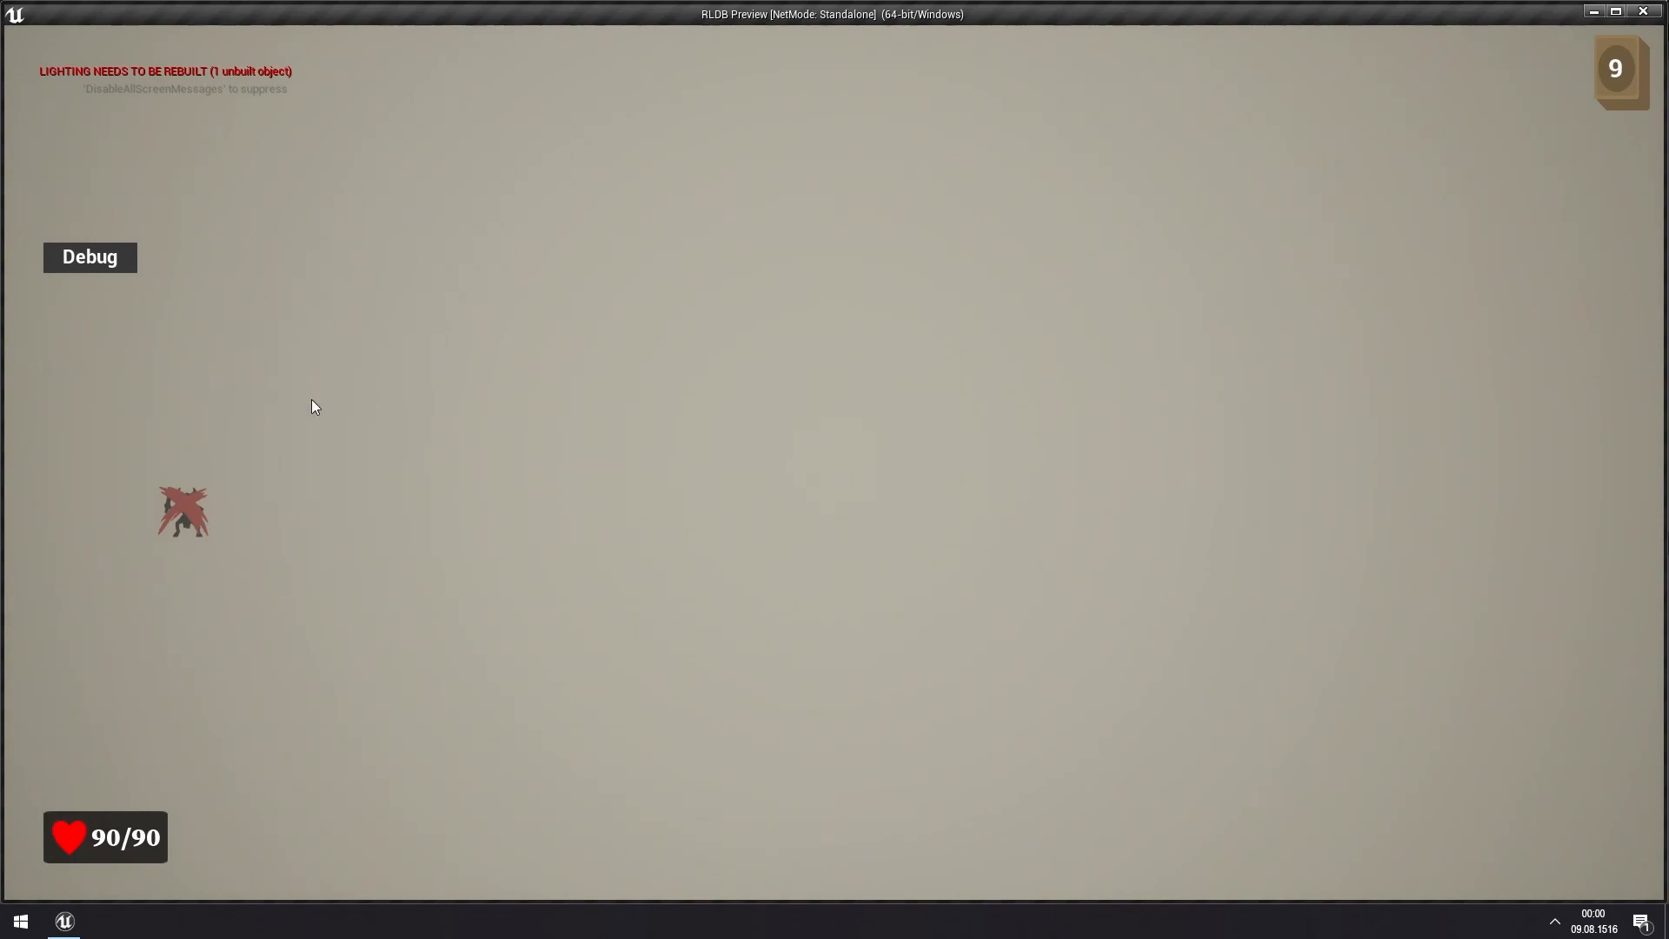
pyautogui.moveTo(146, 523)
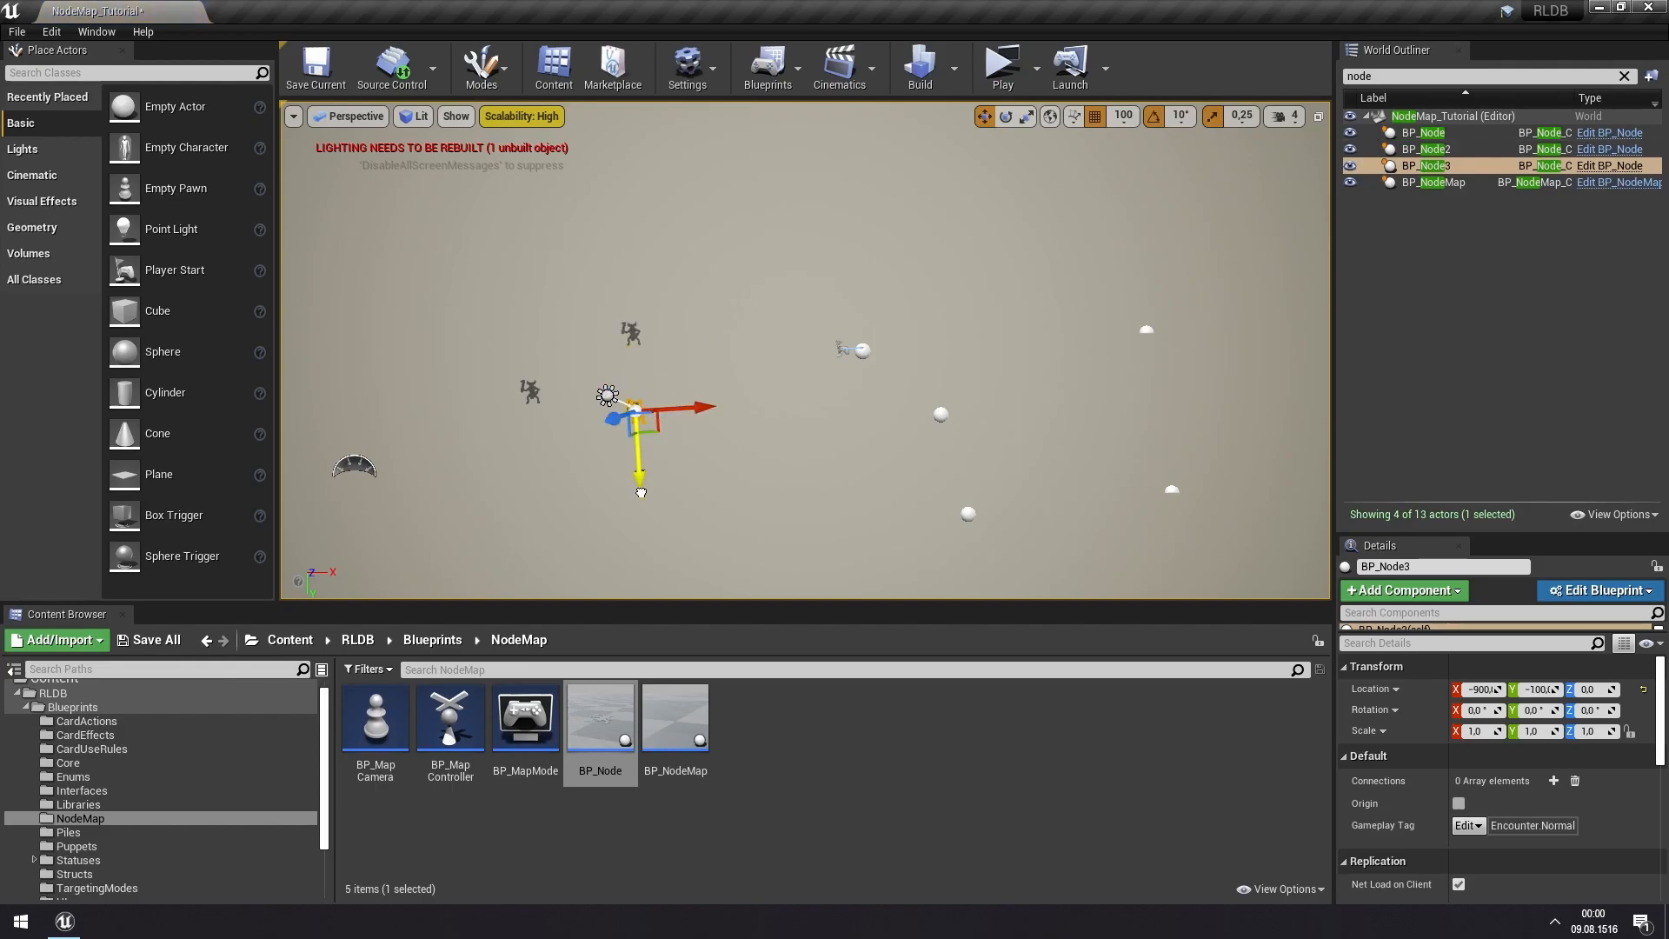
pyautogui.moveTo(528, 391)
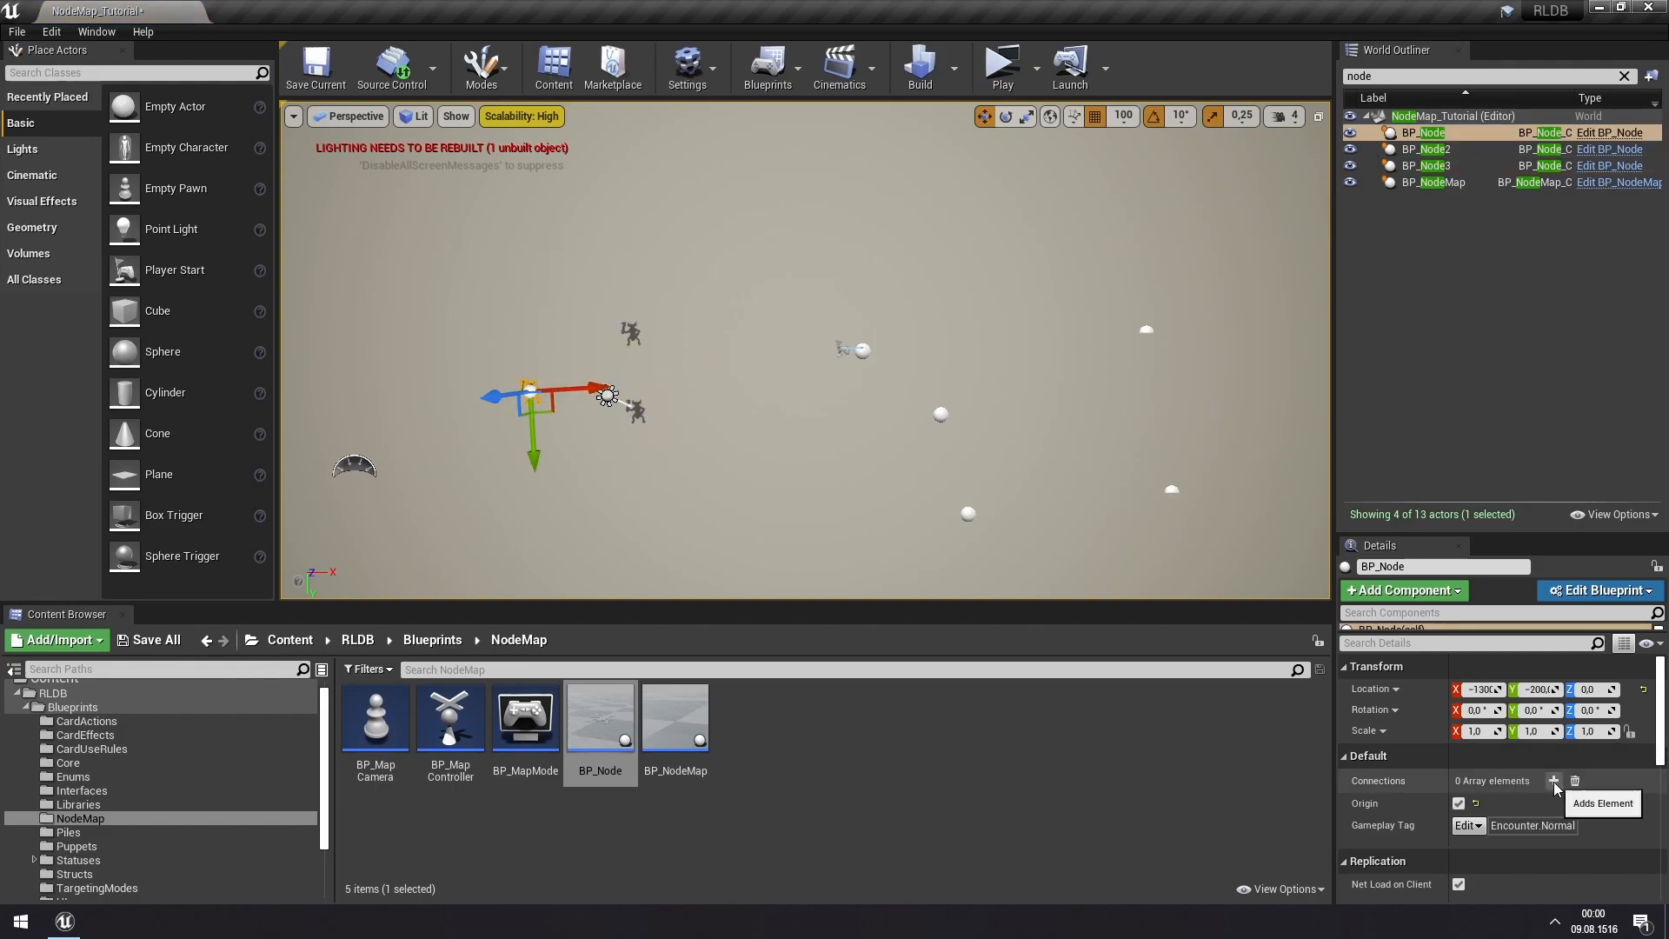
# - Add Connections entries linking the origin node to BP_Node2 and BP_Node3, then test in preview
pyautogui.click(1553, 781)
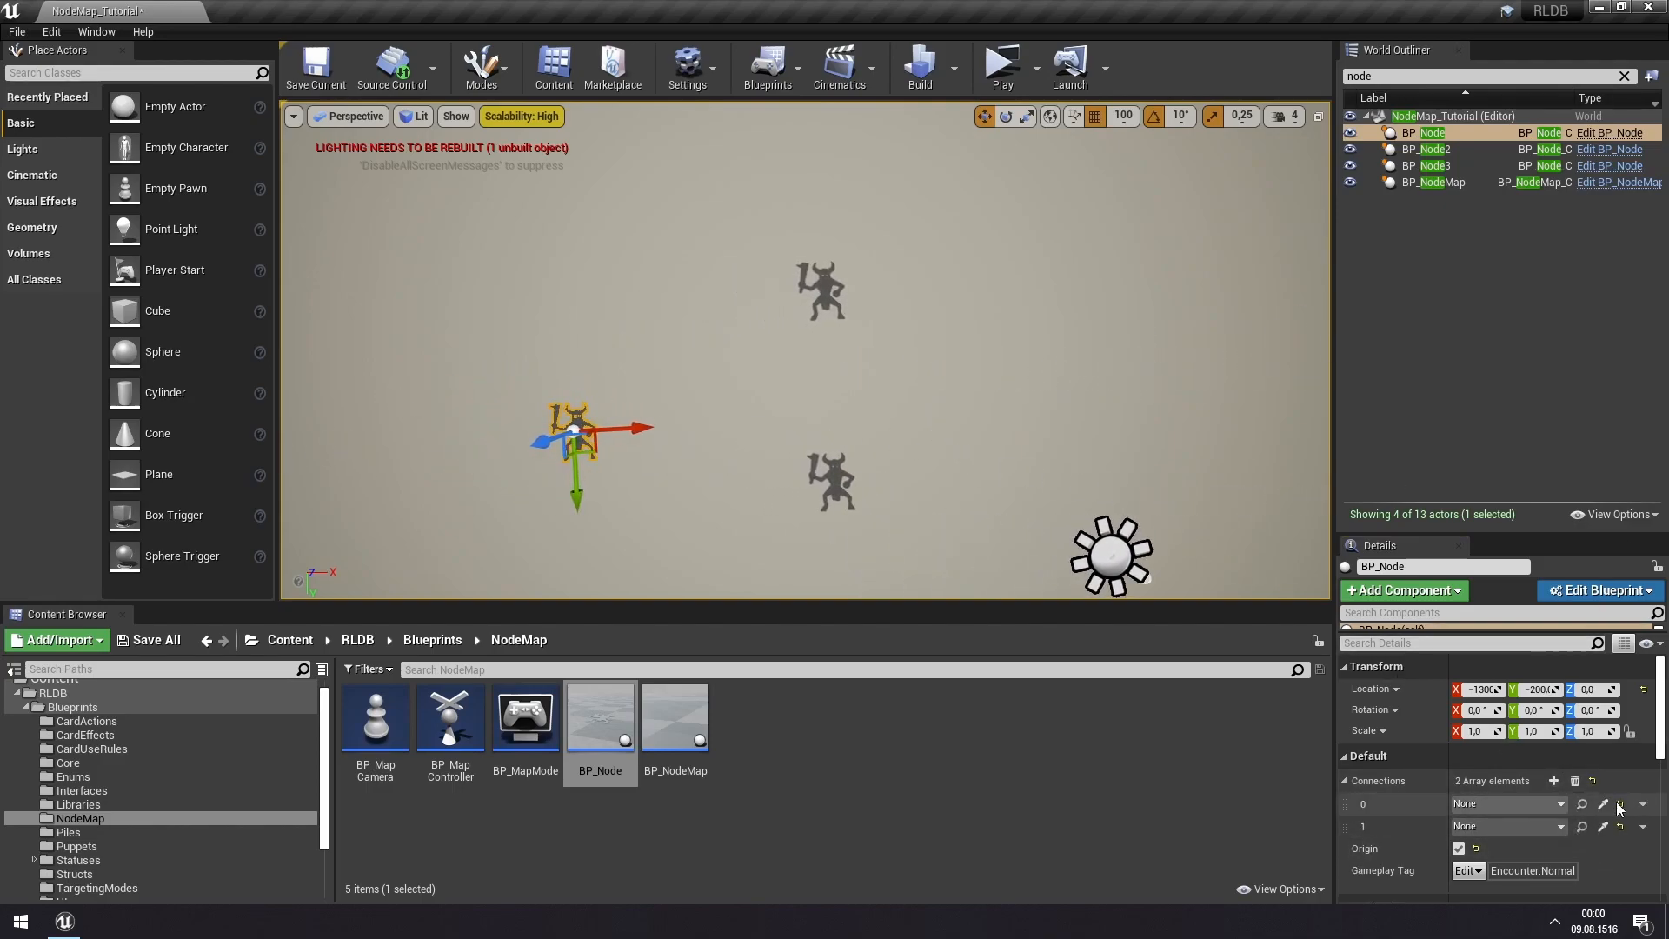
pyautogui.click(1506, 803)
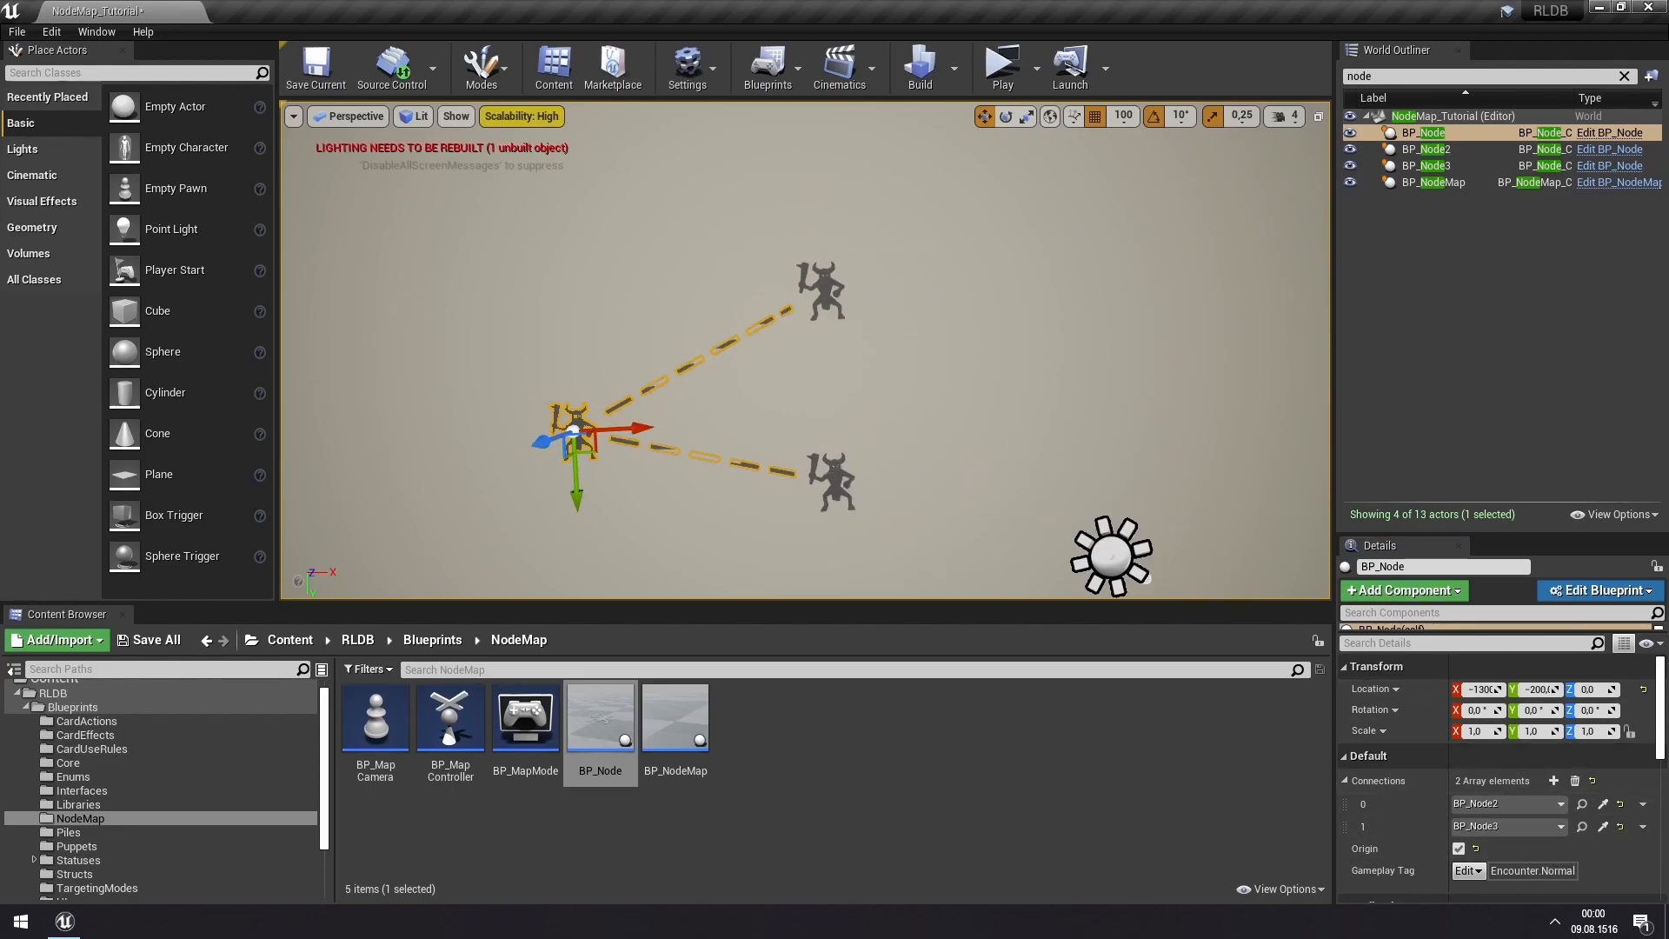
pyautogui.click(998, 62)
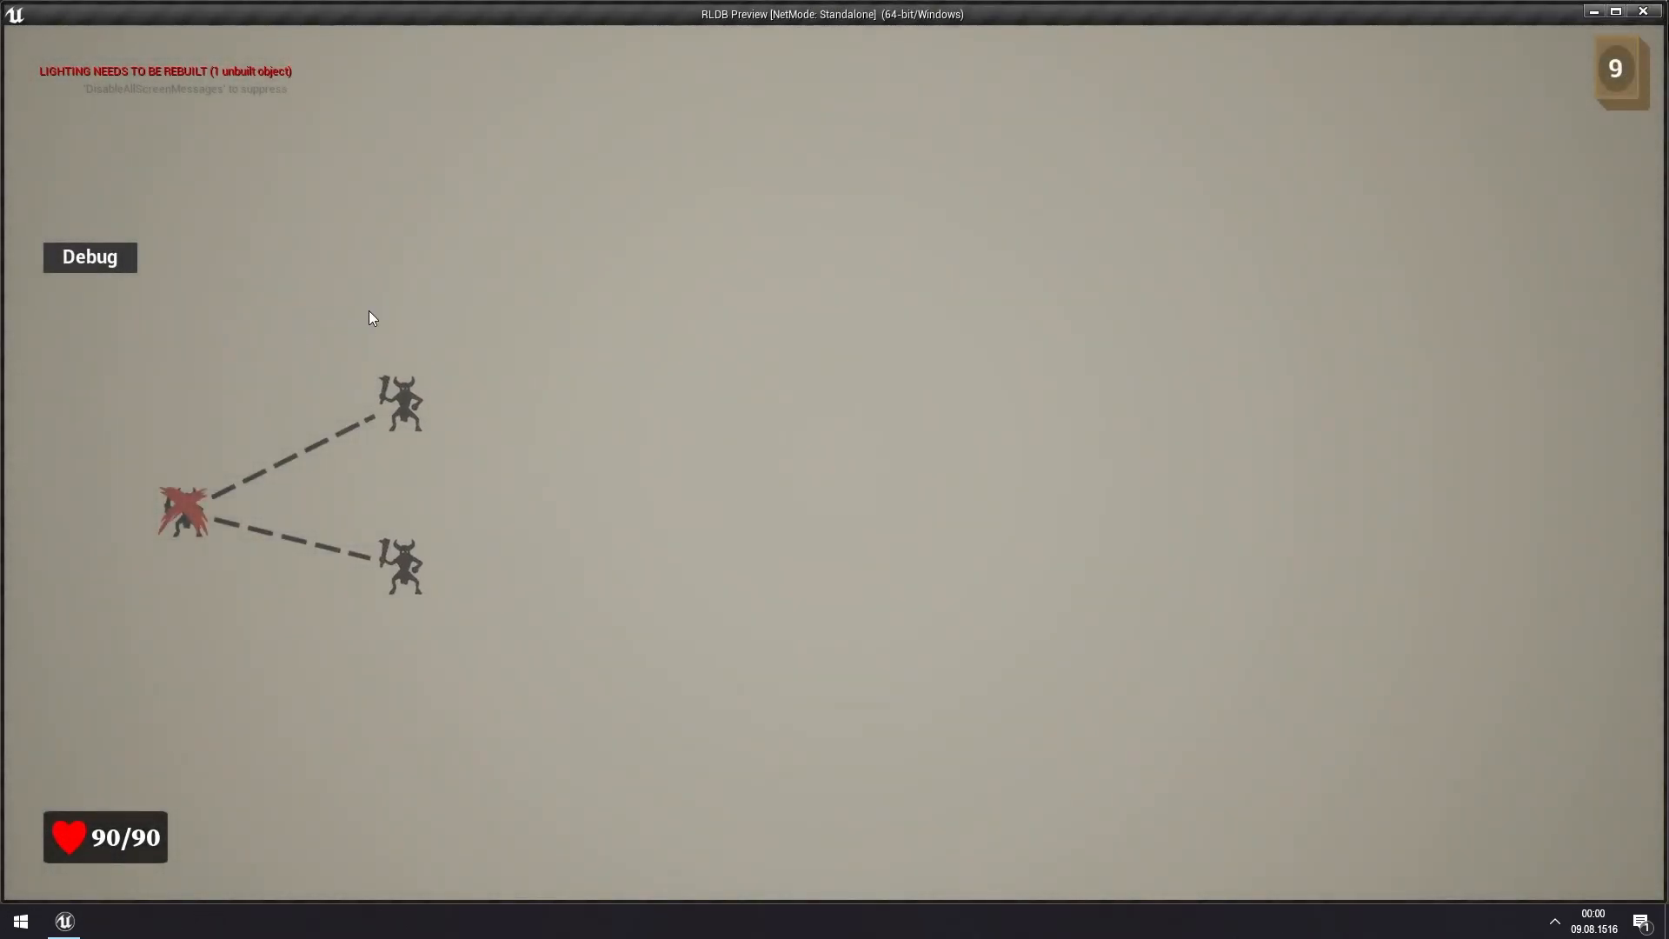
pyautogui.moveTo(405, 412)
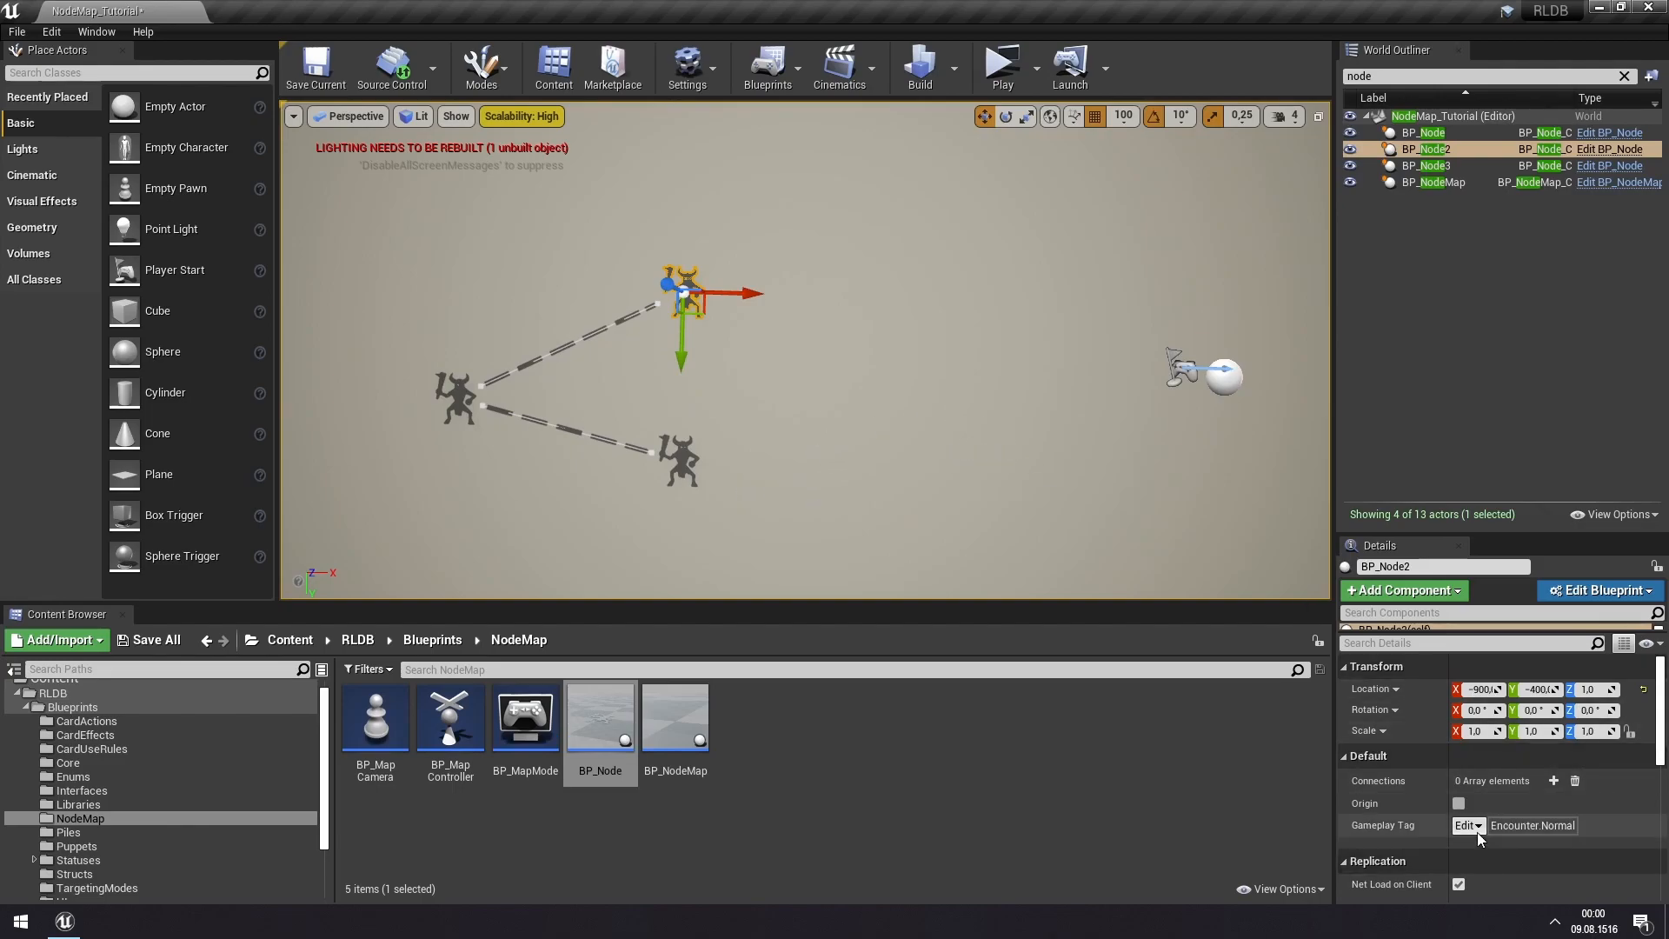
# - Change BP_Node2's gameplay tag from Encounter.Normal to Encounter.Treasure
pyautogui.click(1468, 824)
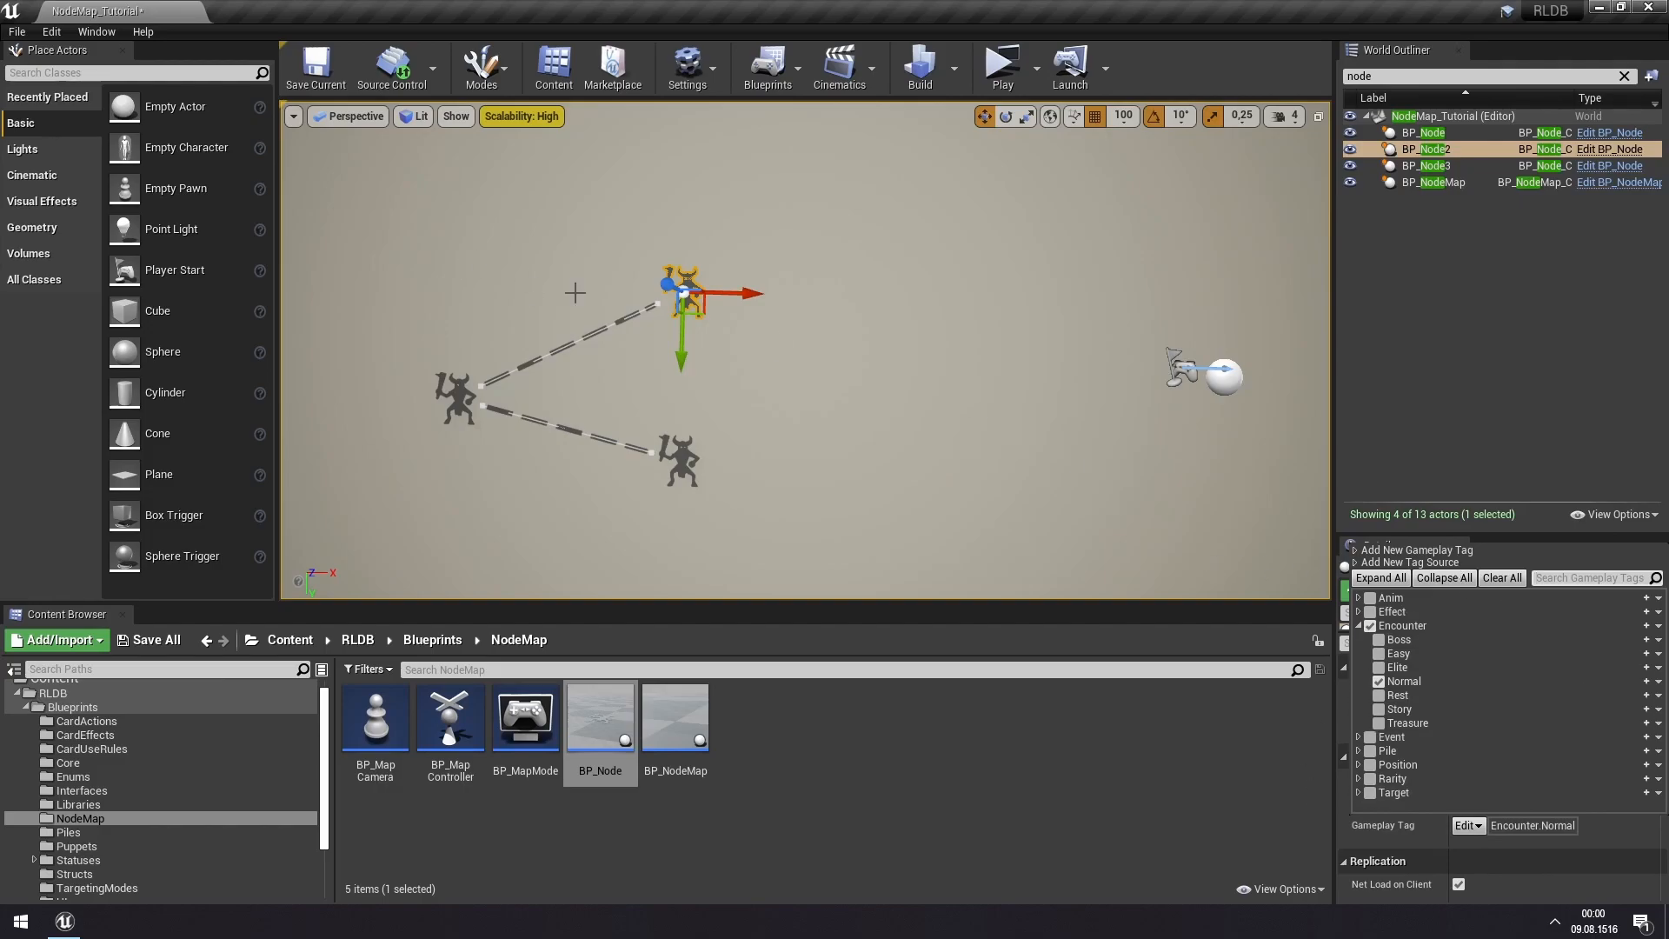
pyautogui.moveTo(777, 300)
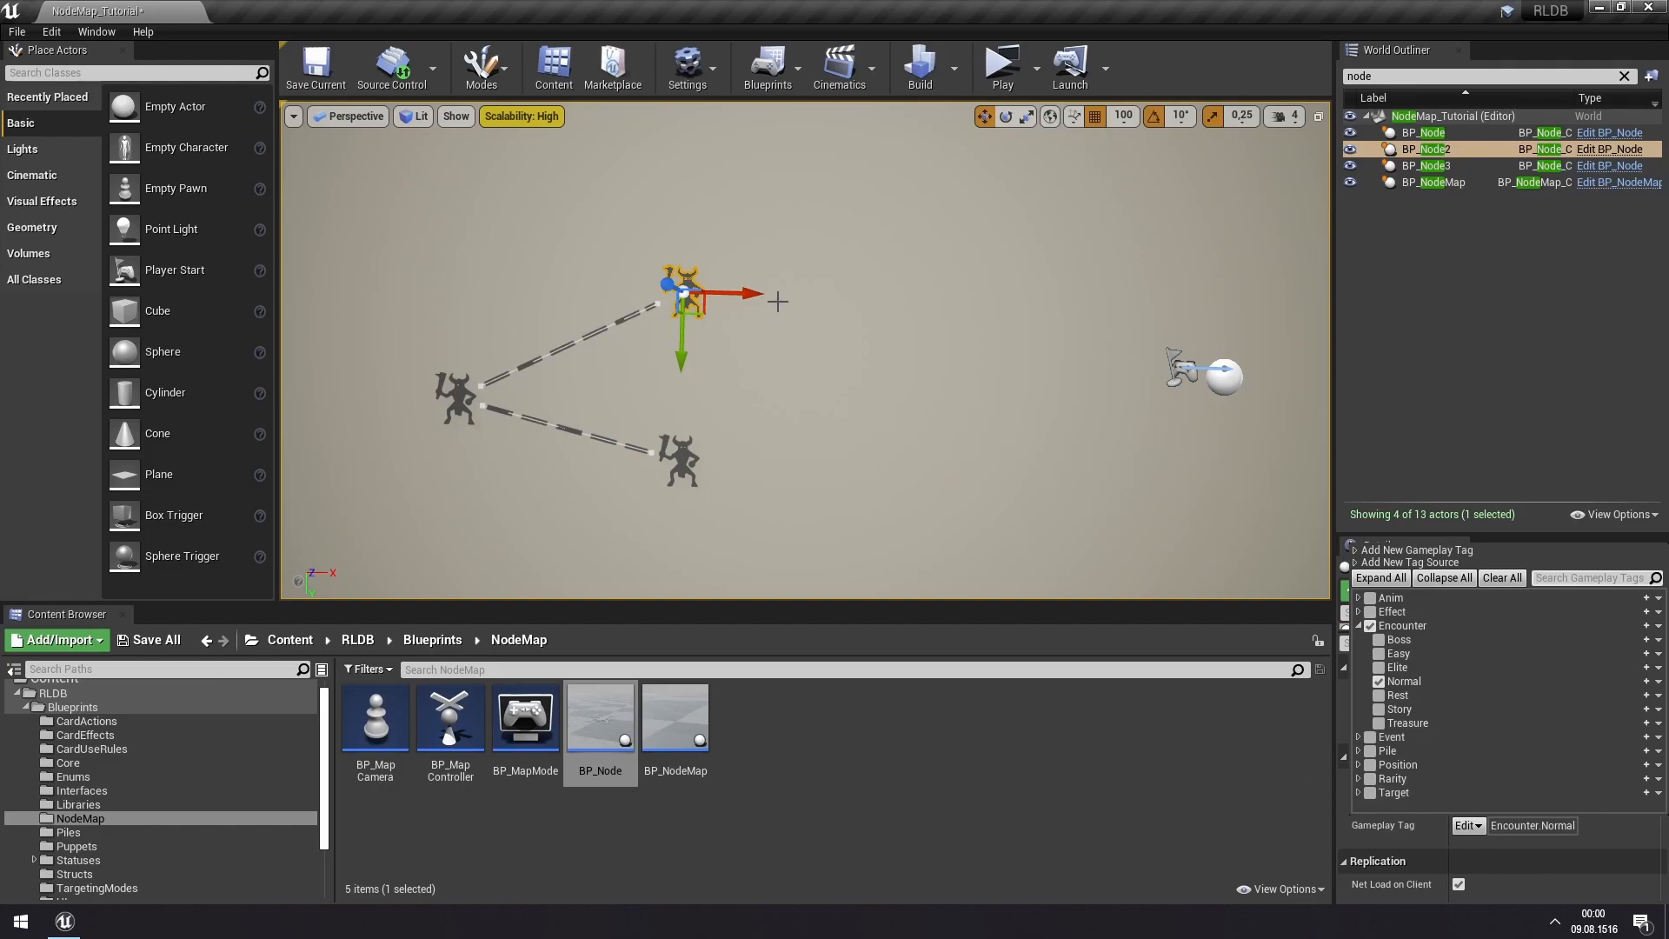
pyautogui.click(1402, 624)
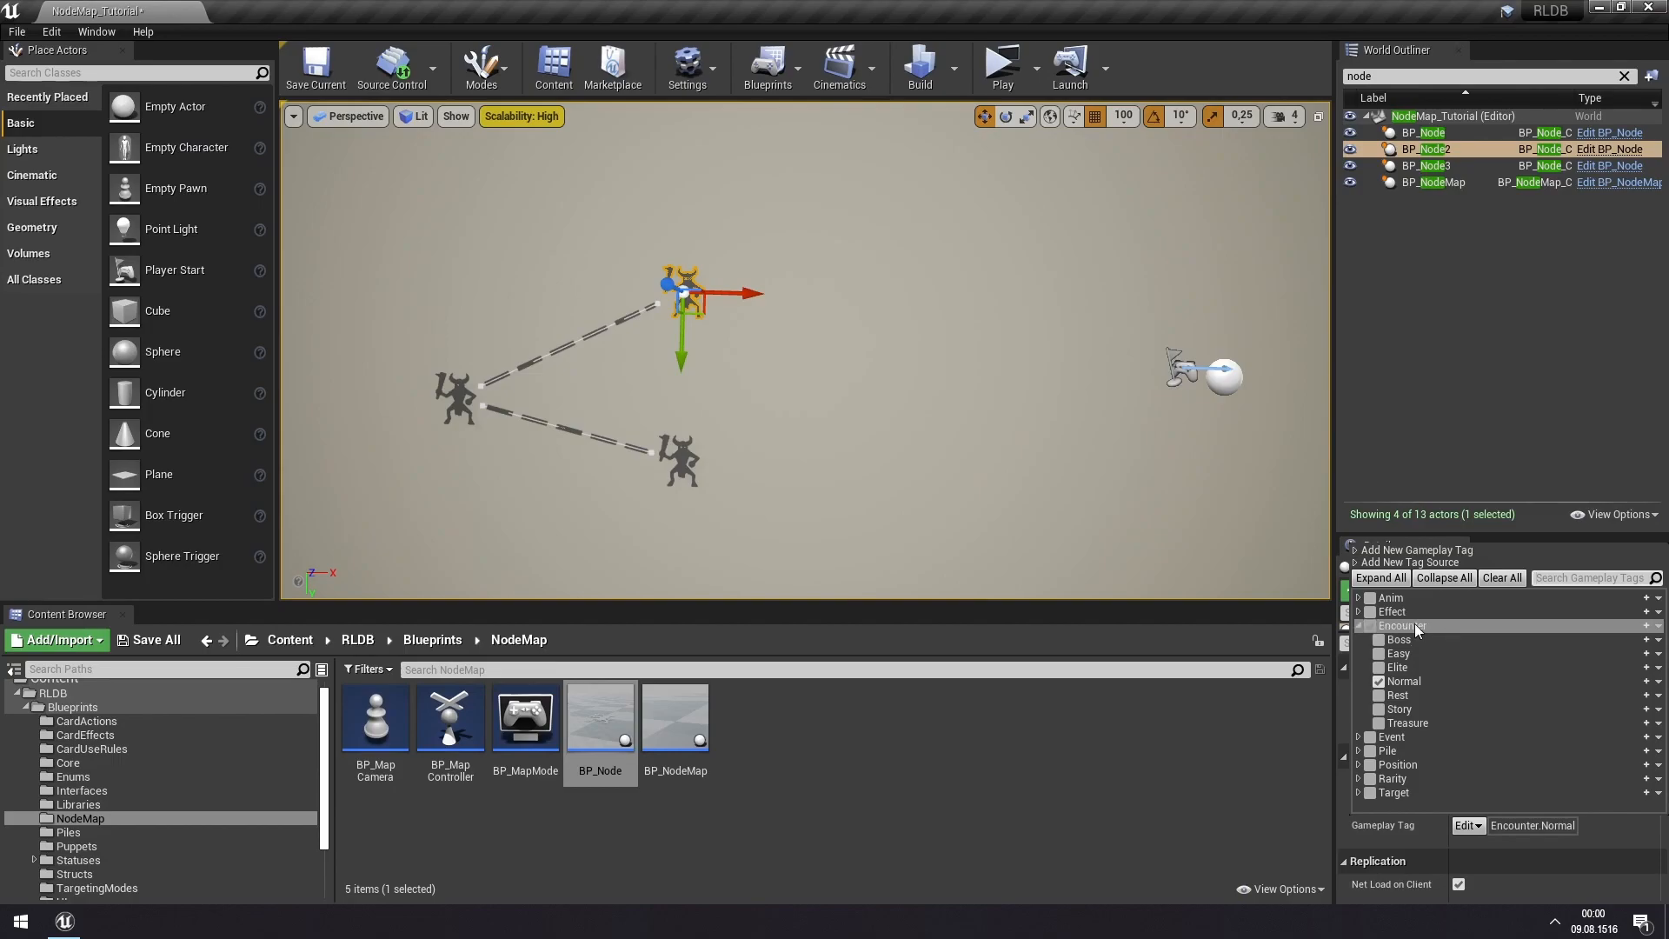
pyautogui.moveTo(1420, 627)
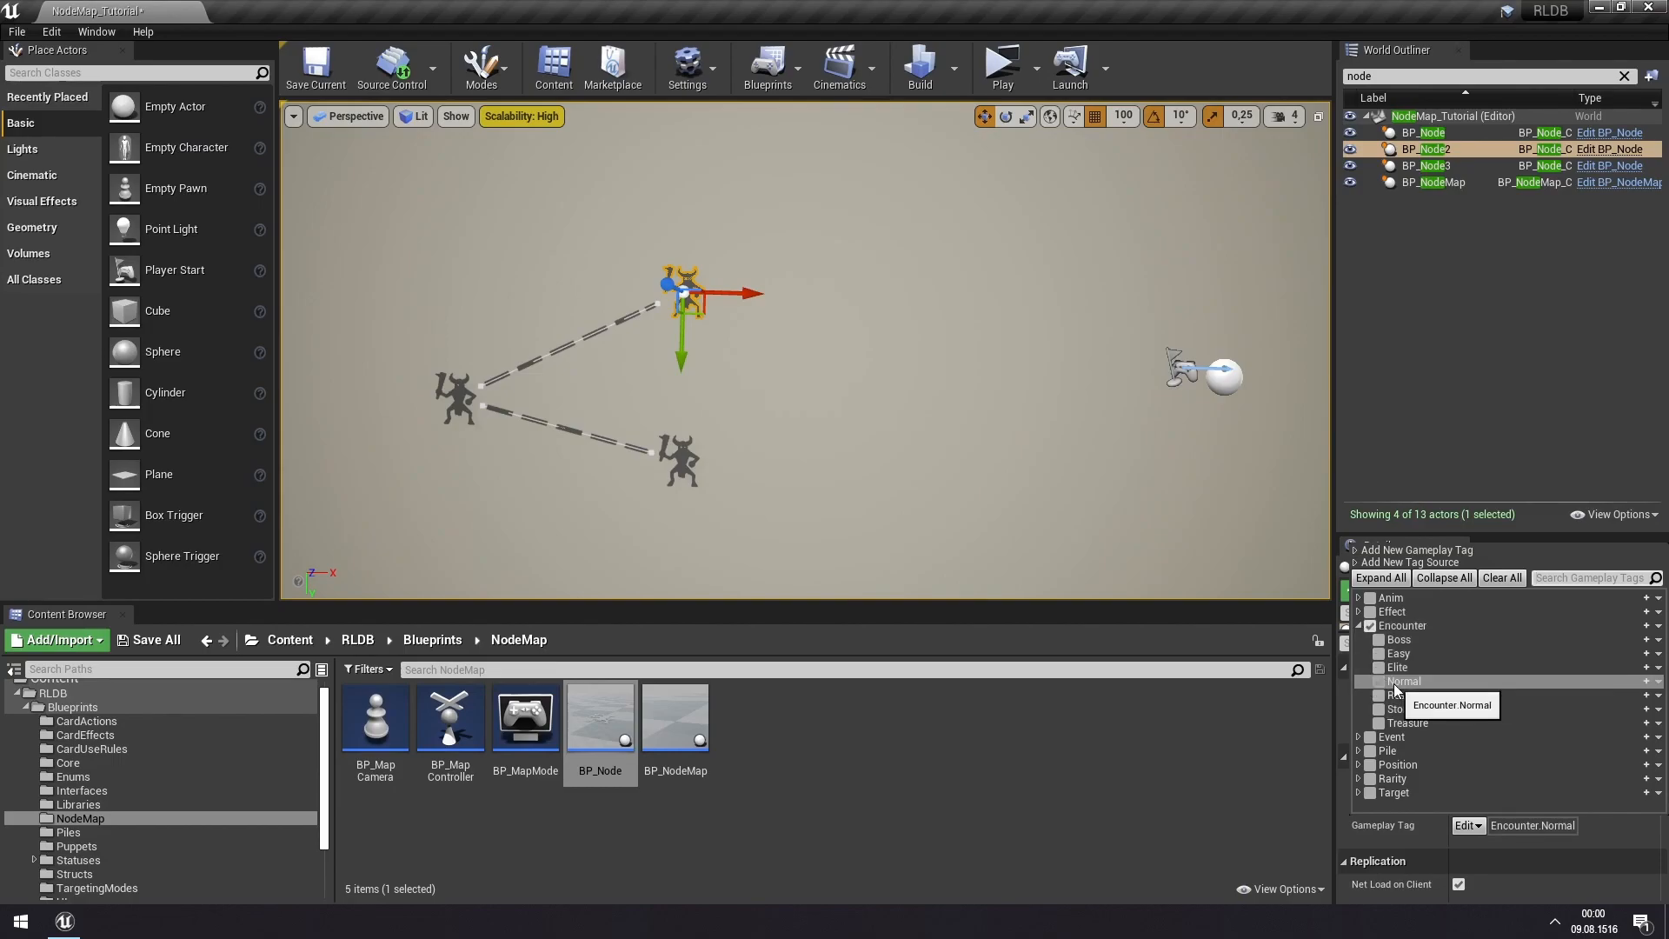
pyautogui.click(1396, 666)
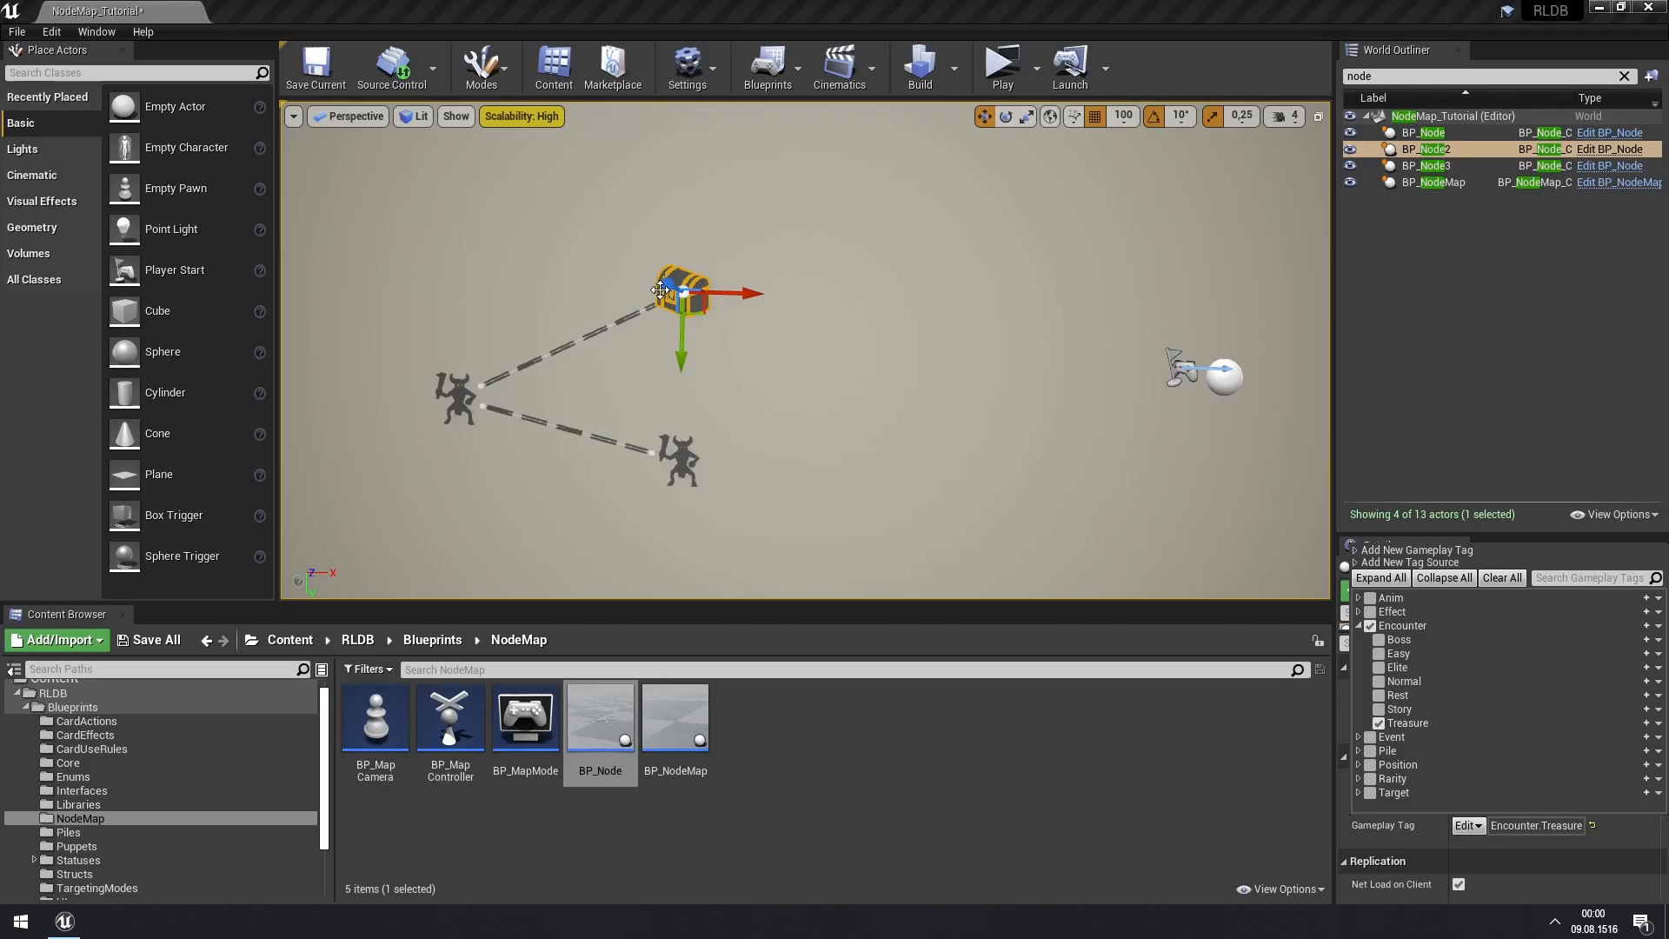
# - Preview the map, visit the treasure chest node and claim the Jack-O' Lantern reward
pyautogui.click(998, 61)
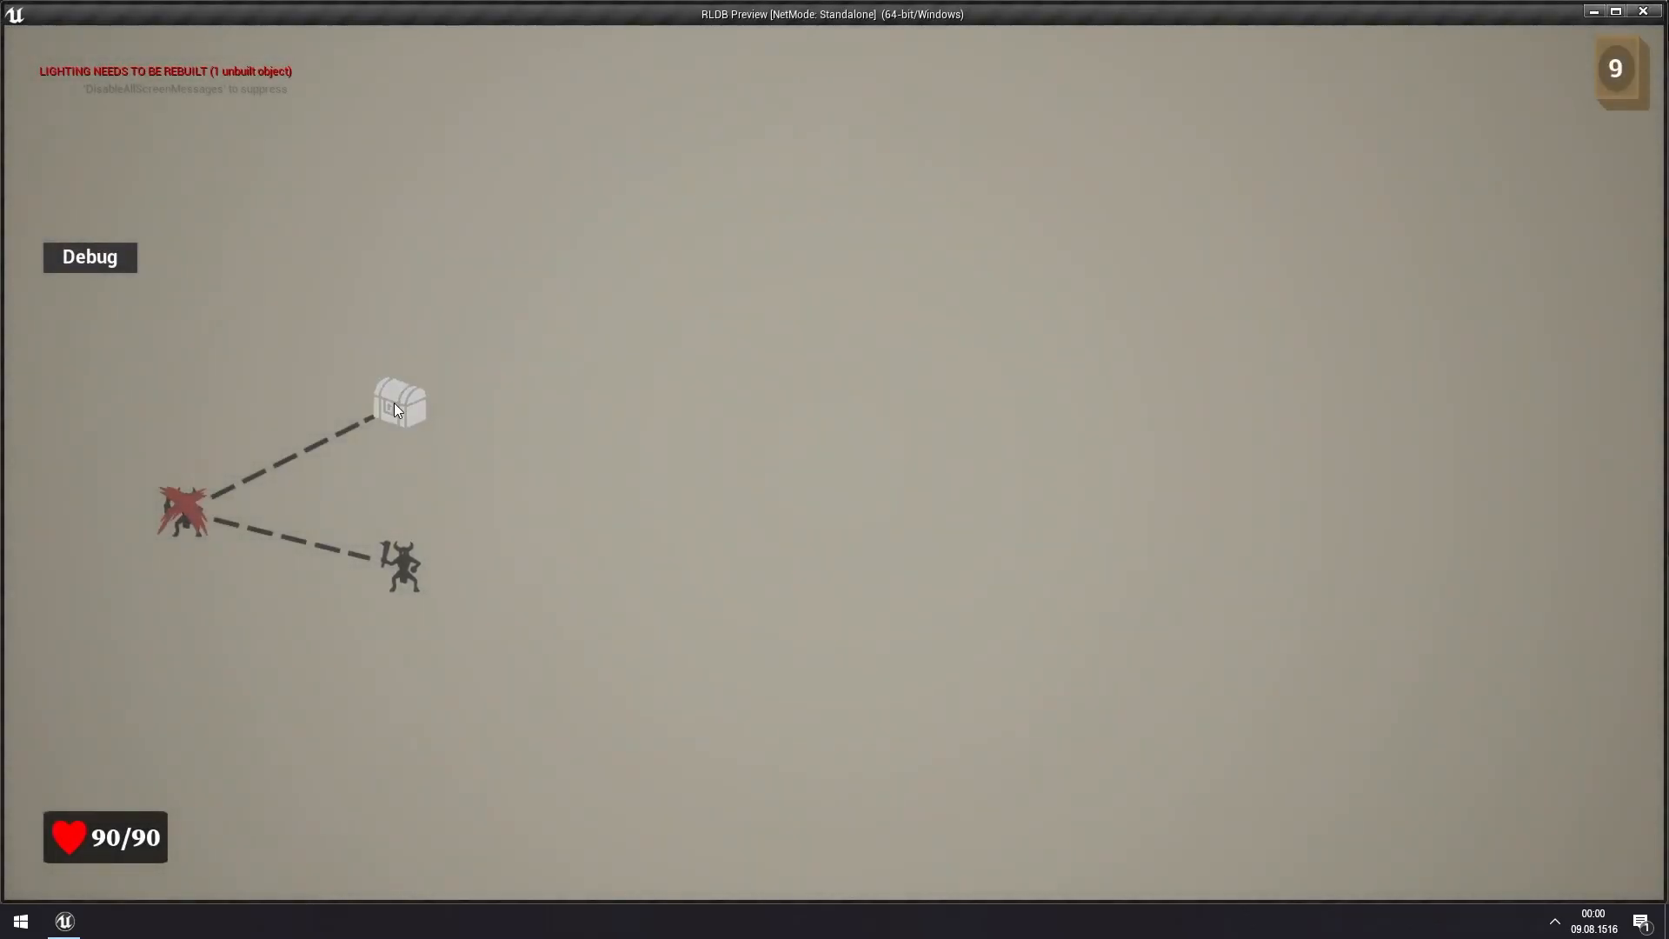
pyautogui.click(400, 402)
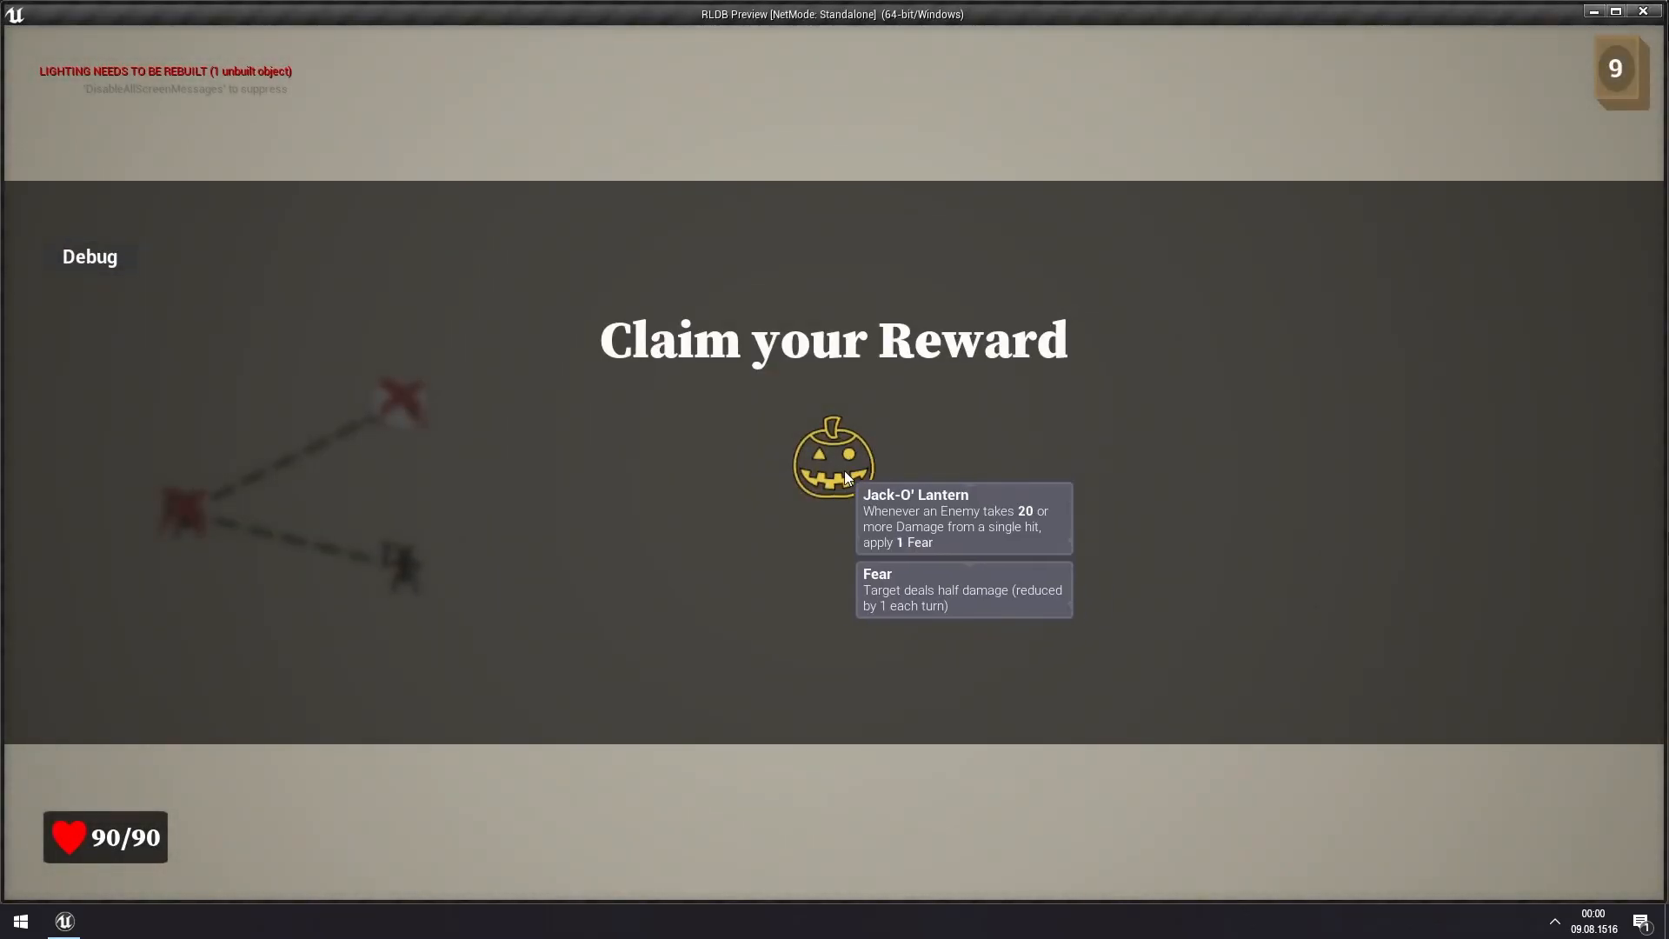
pyautogui.click(833, 459)
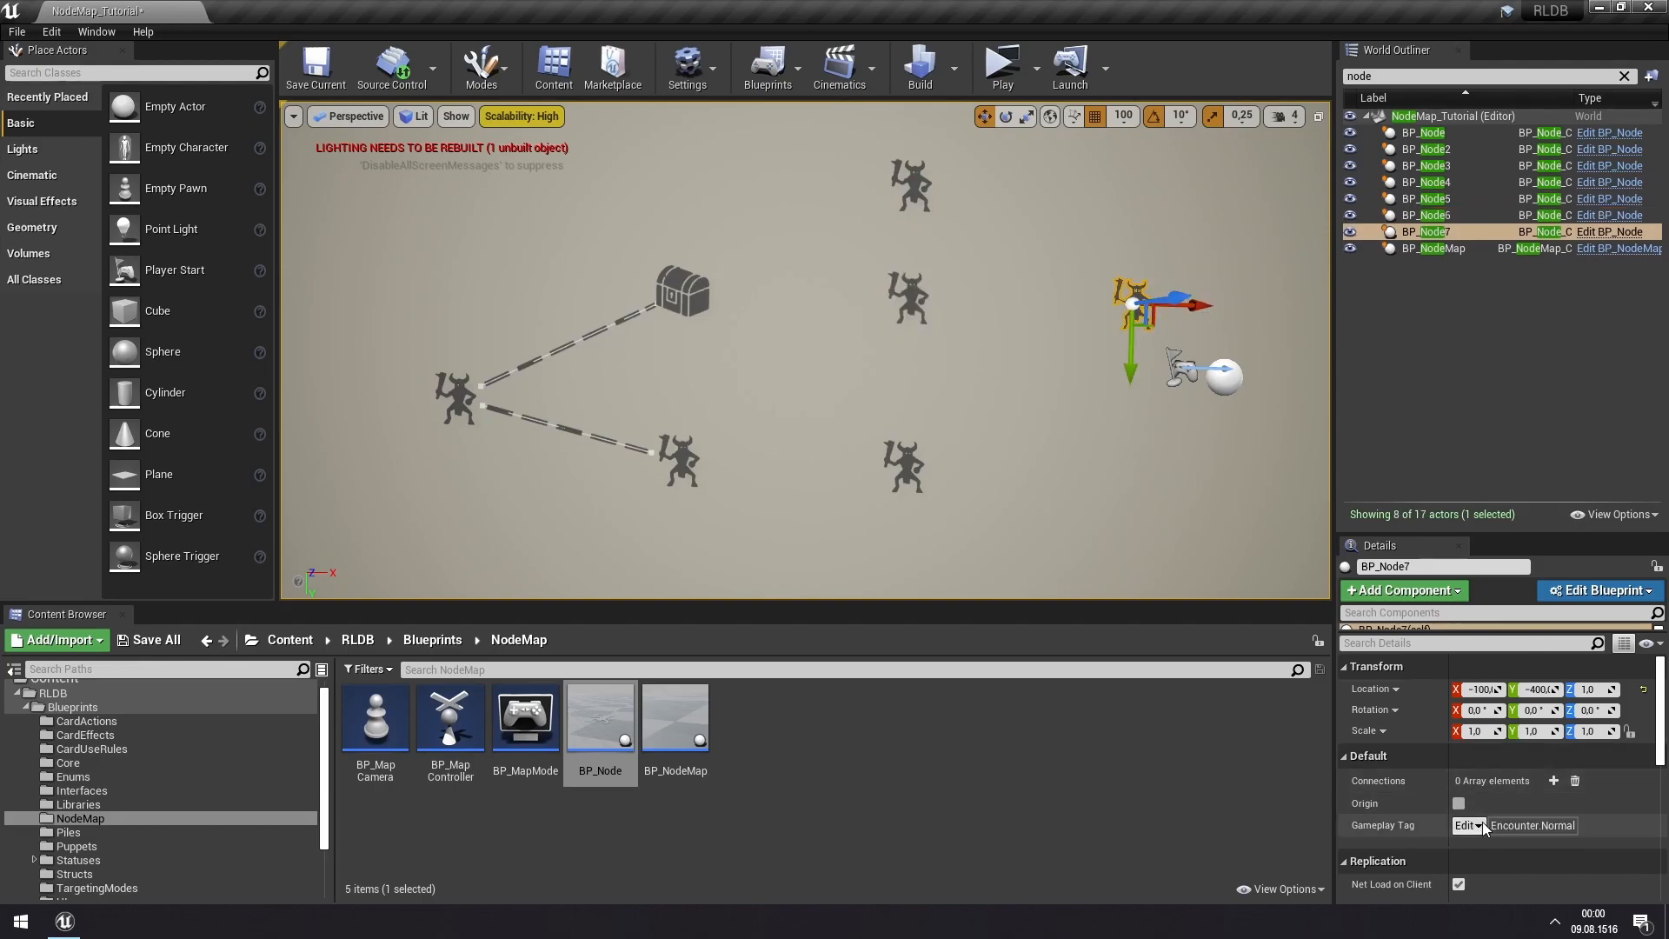
# - Tag BP_Node7 as Boss and add connection slots on the treasure and enemy nodes, linking treasure to Elite
pyautogui.click(1467, 824)
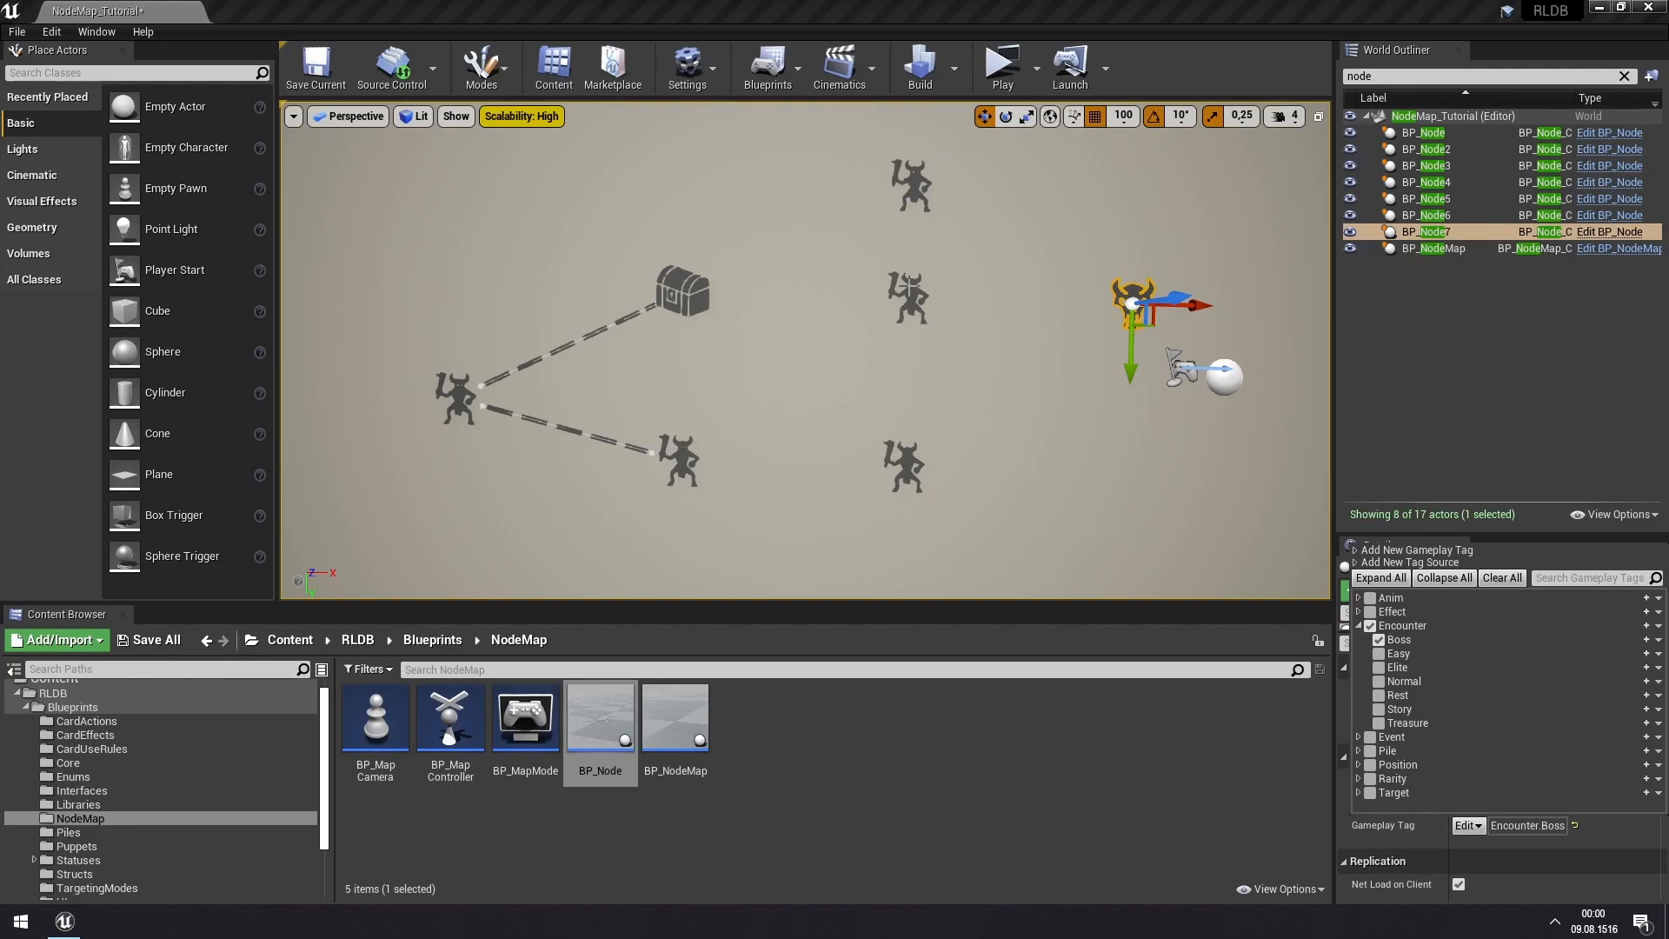
pyautogui.click(1429, 214)
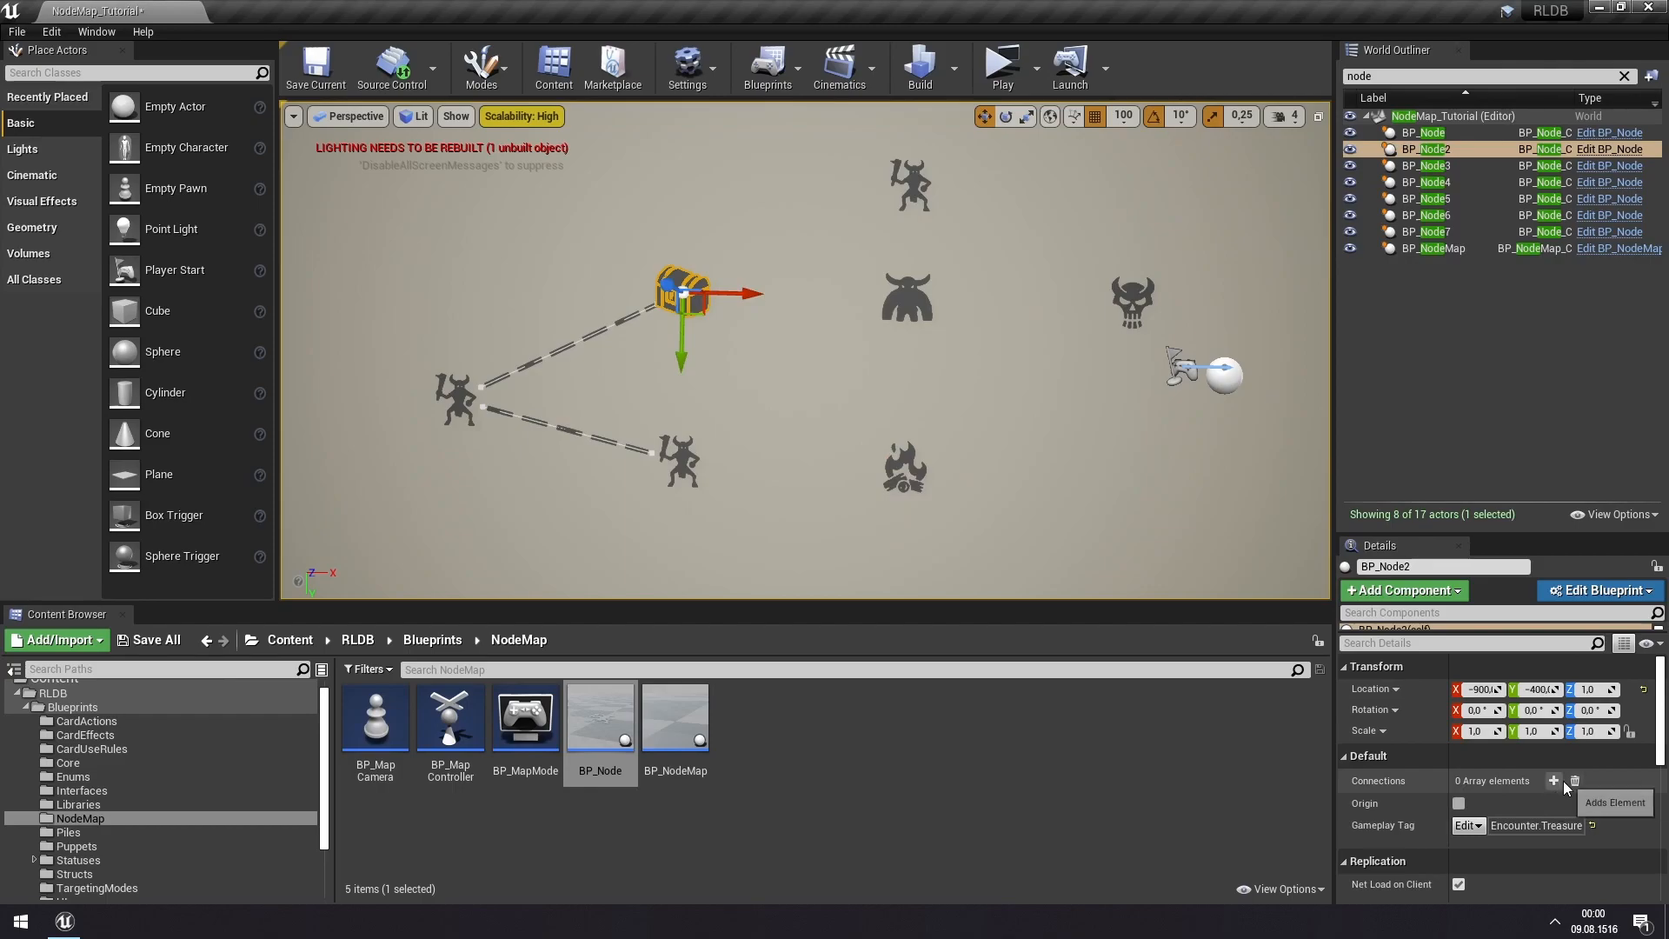
pyautogui.click(1552, 780)
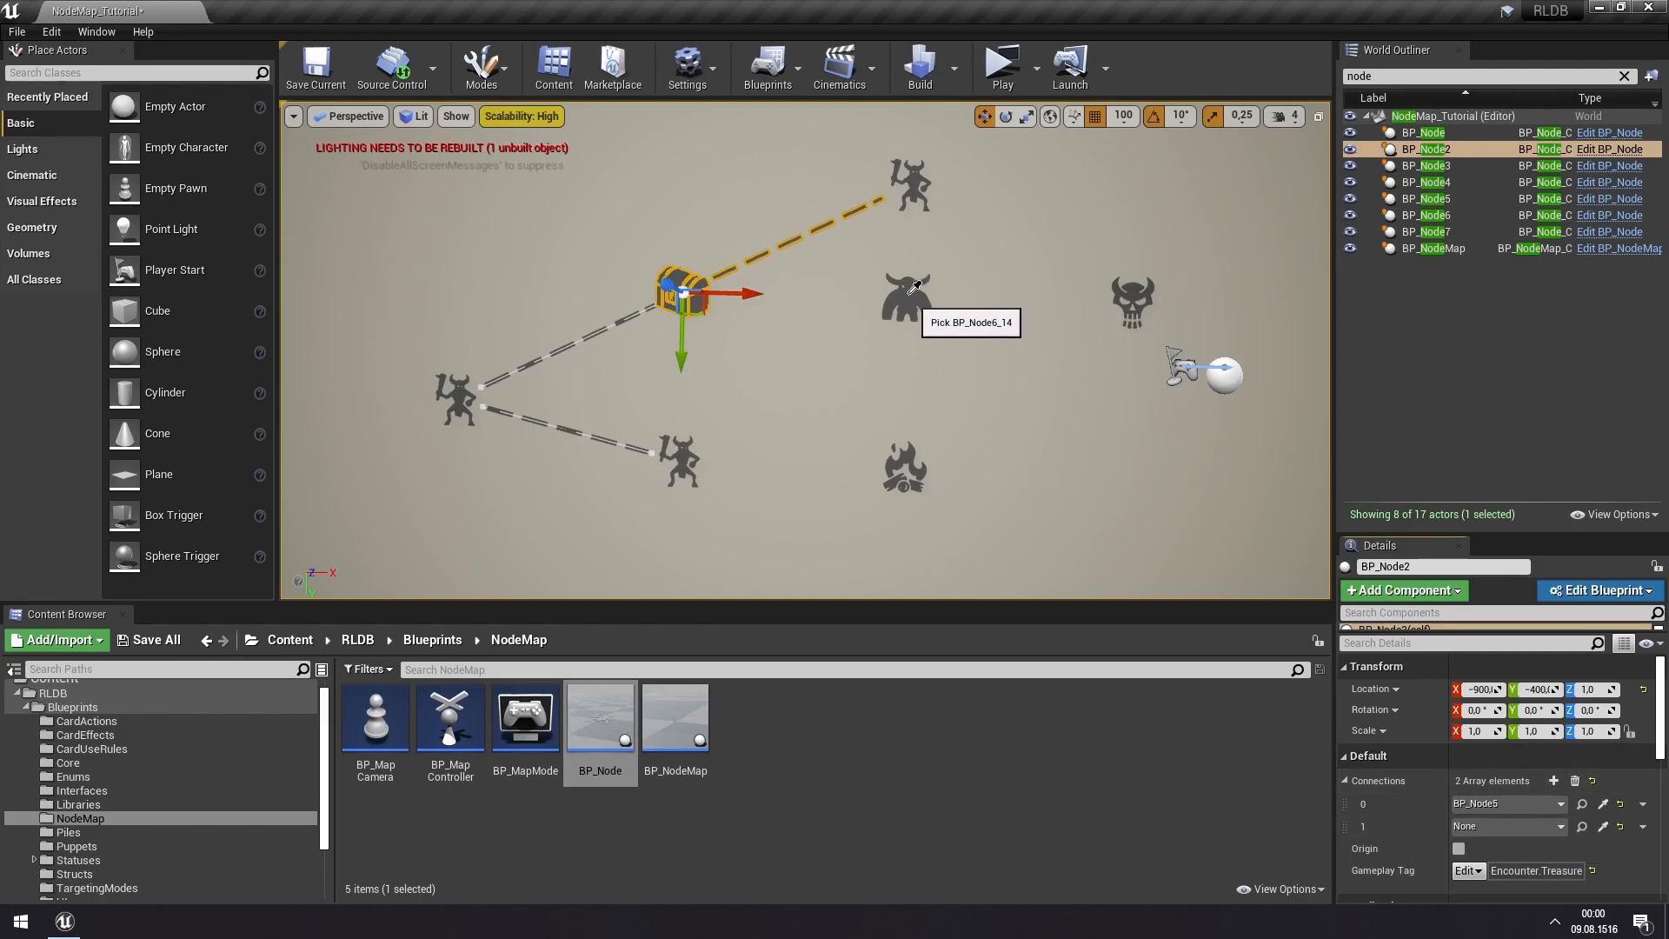
pyautogui.click(1429, 165)
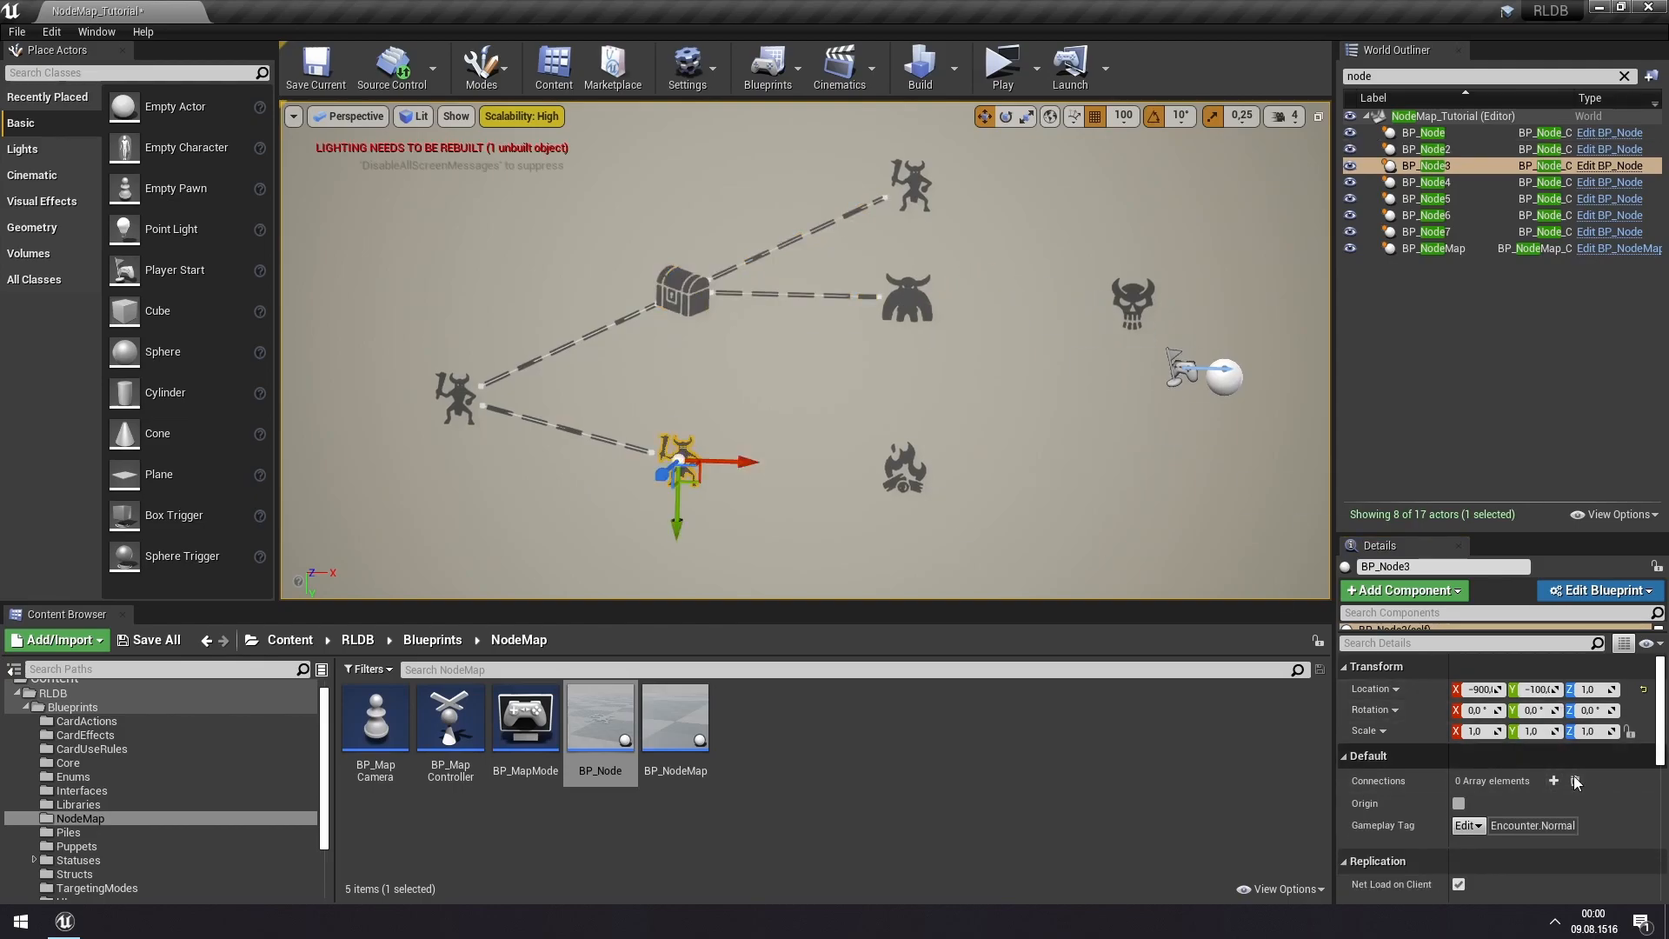
pyautogui.click(1552, 781)
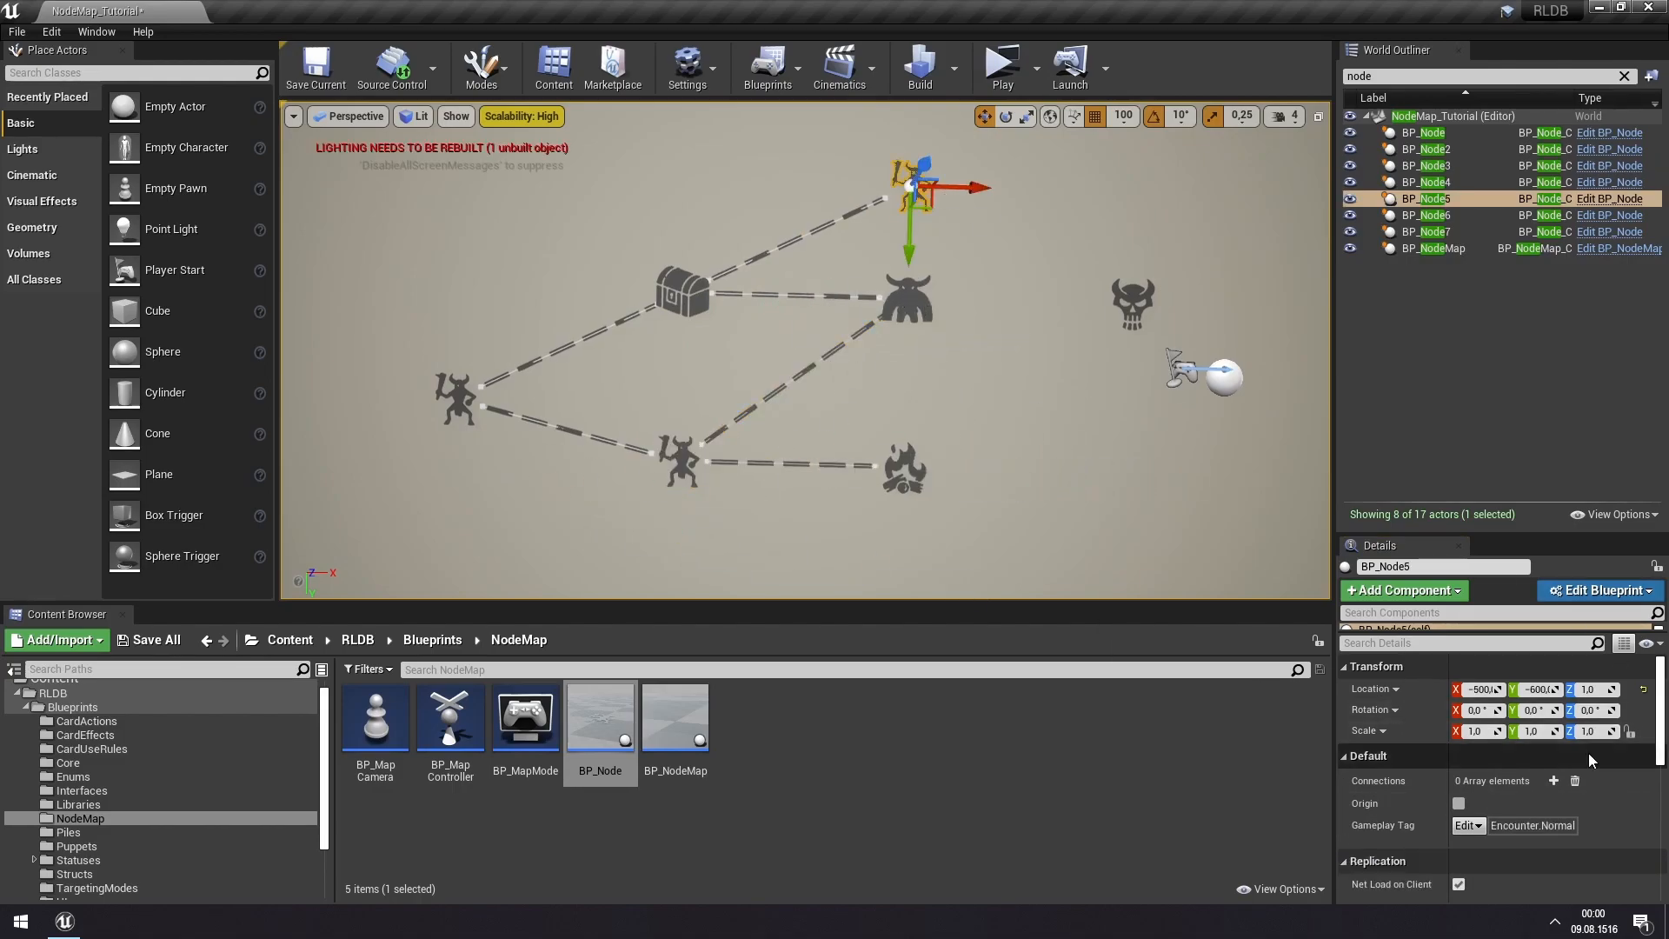
pyautogui.click(1553, 781)
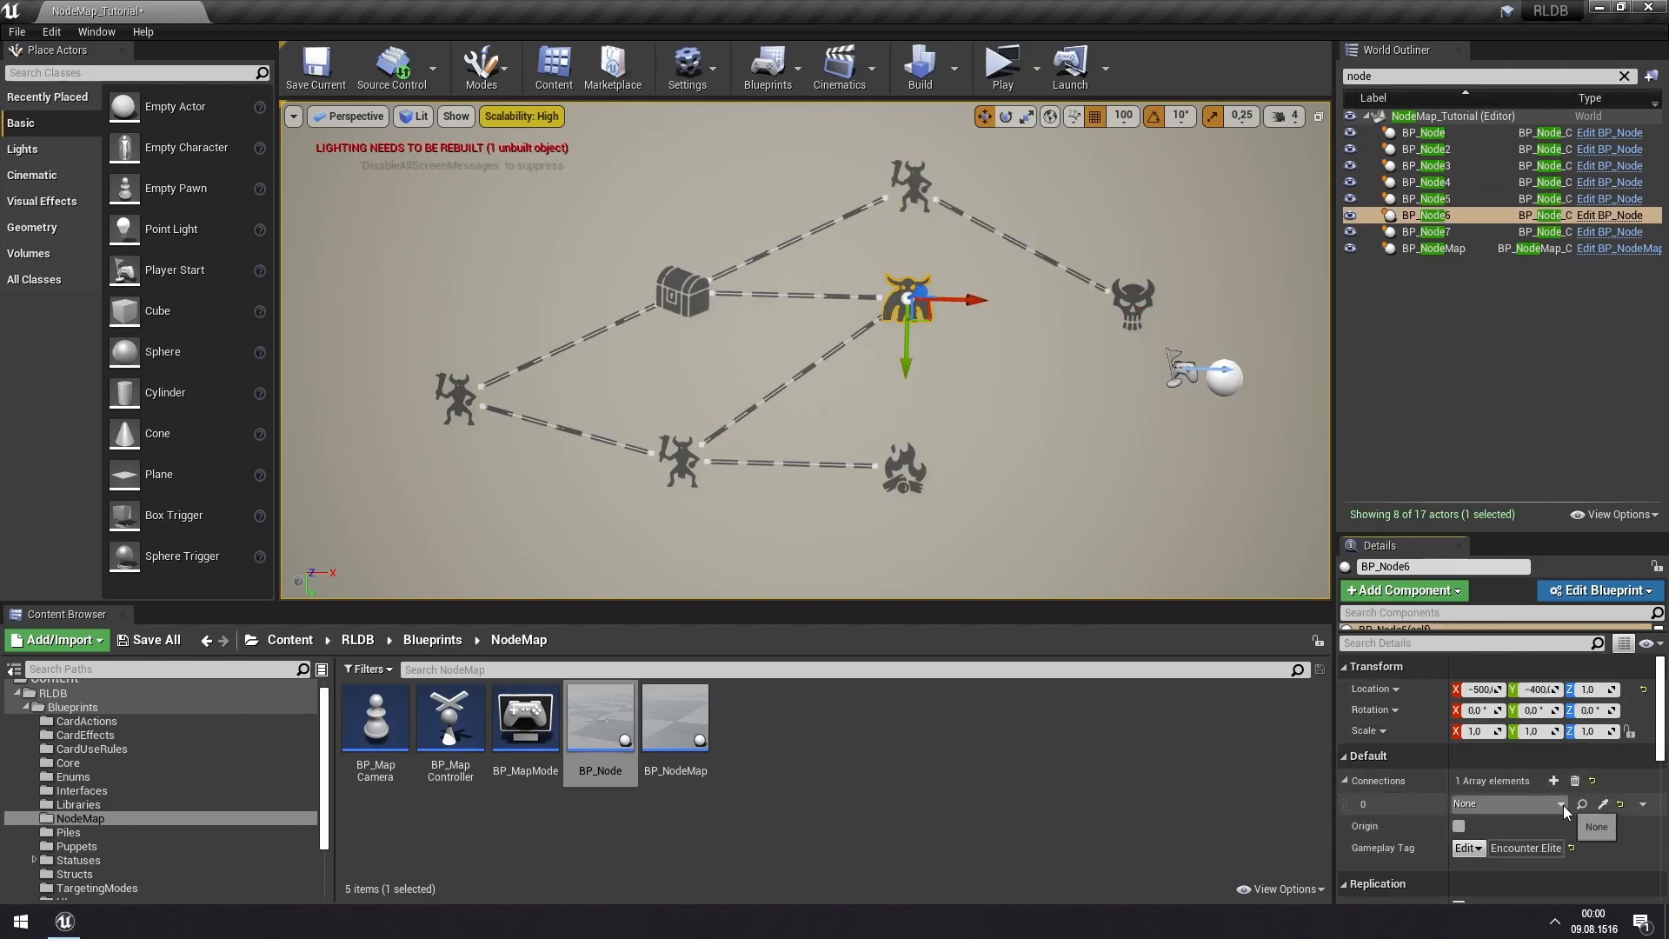
# - Link the Elite and campfire rest nodes to the Boss node and preview the finished map
pyautogui.click(1596, 826)
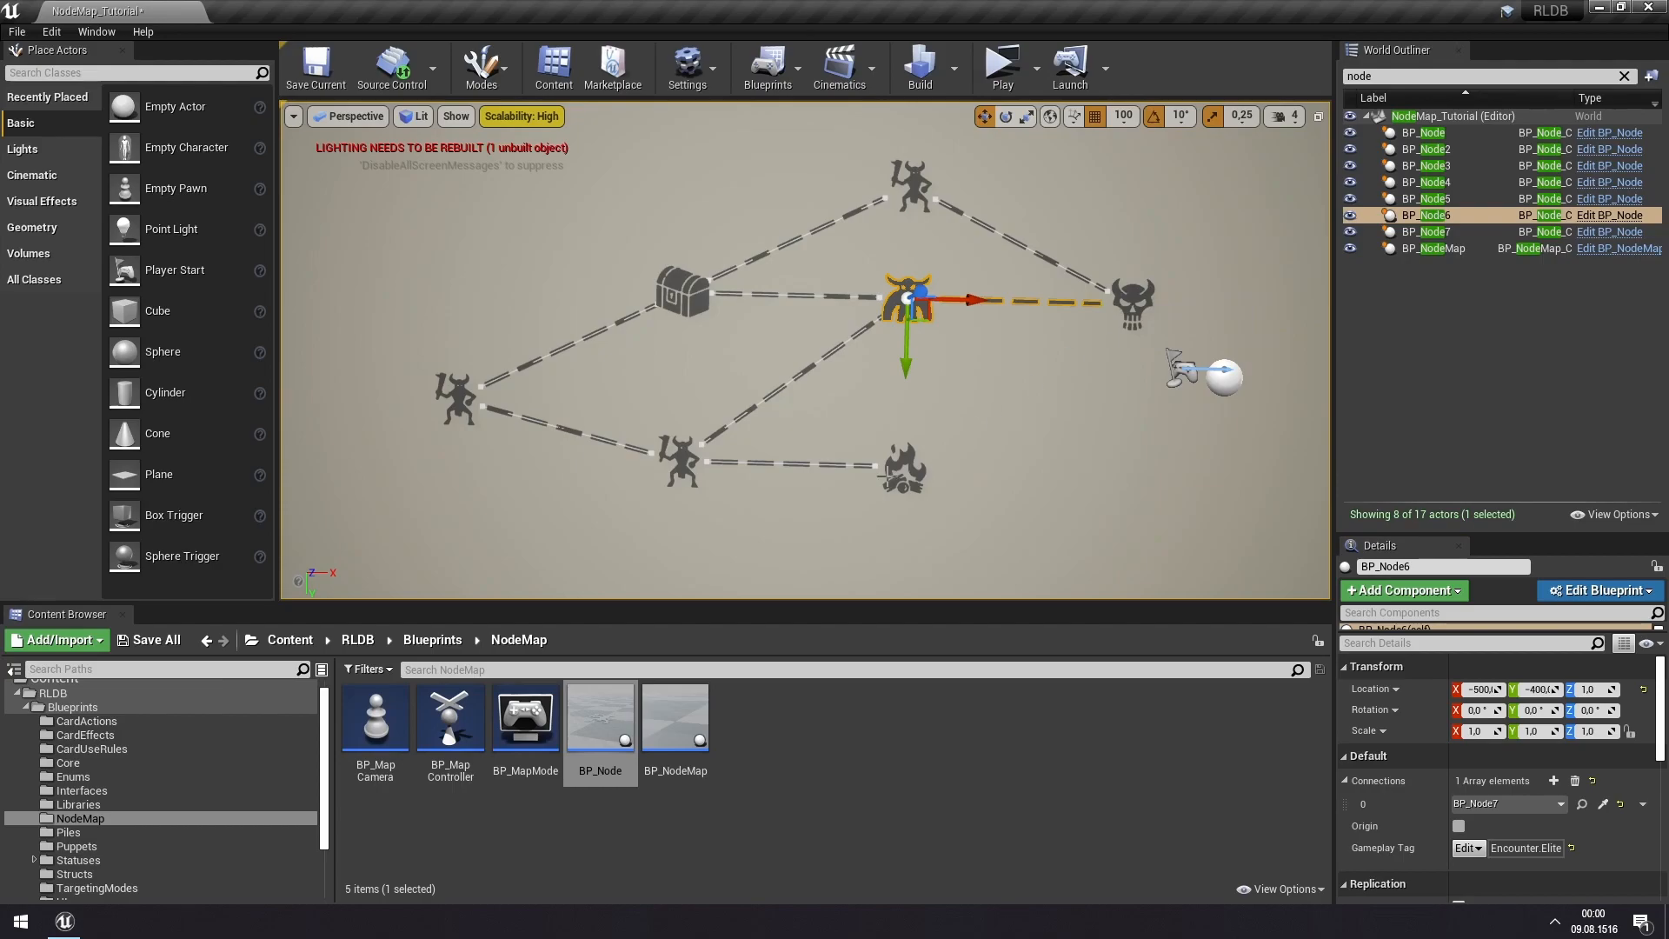
pyautogui.click(1426, 180)
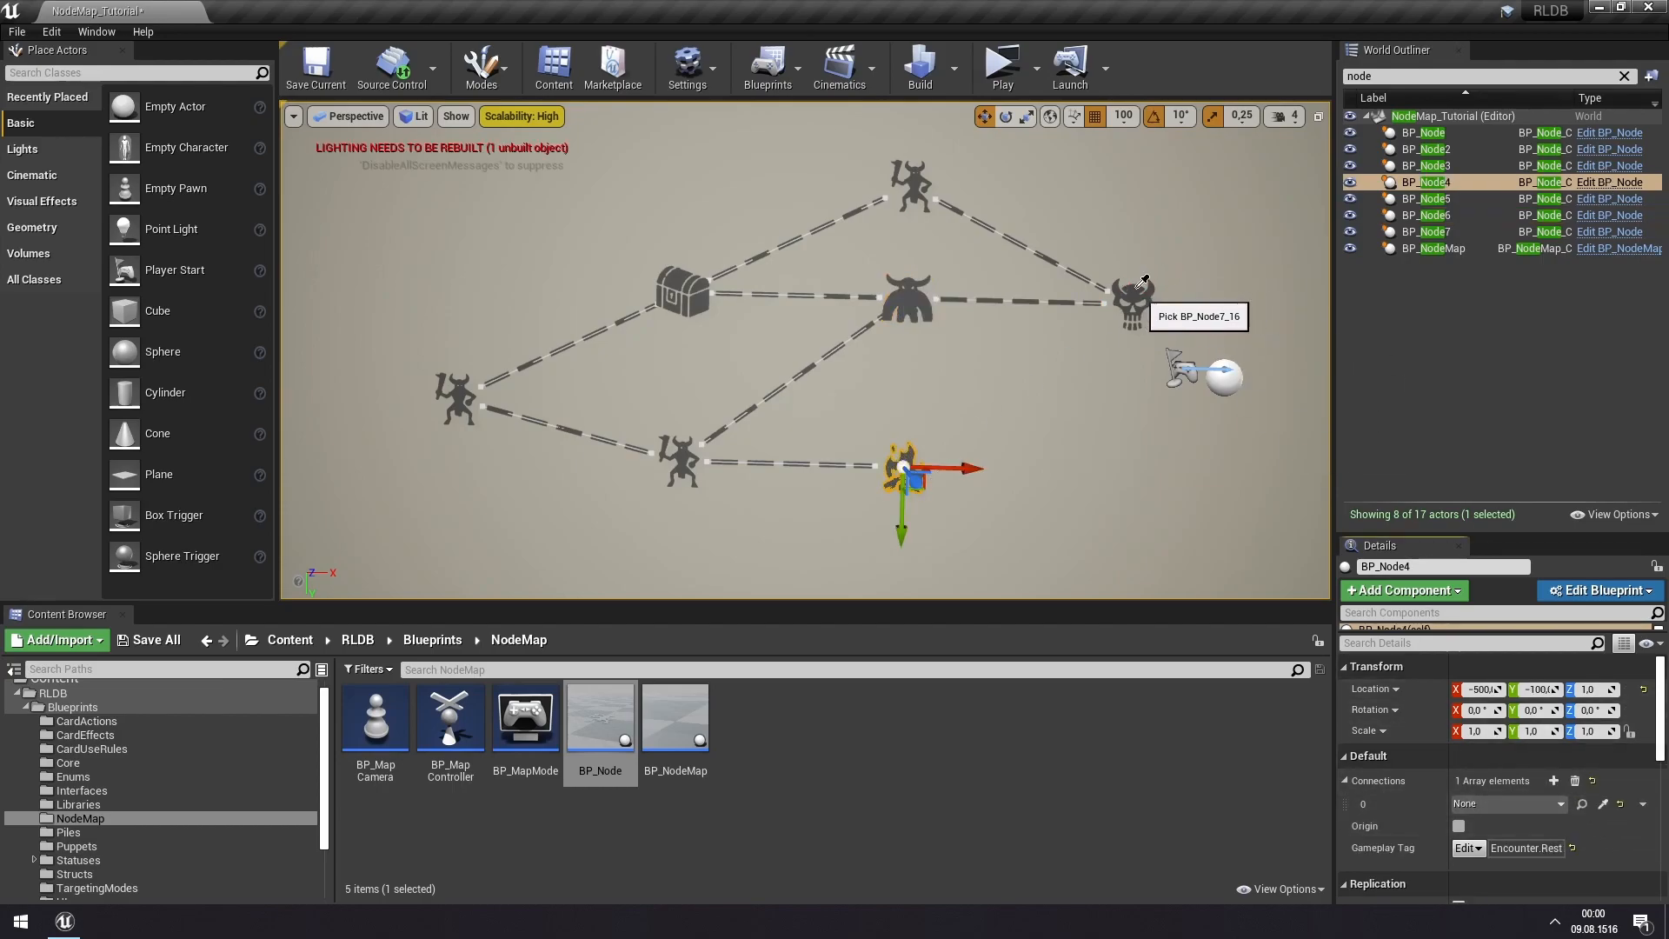
pyautogui.click(1134, 303)
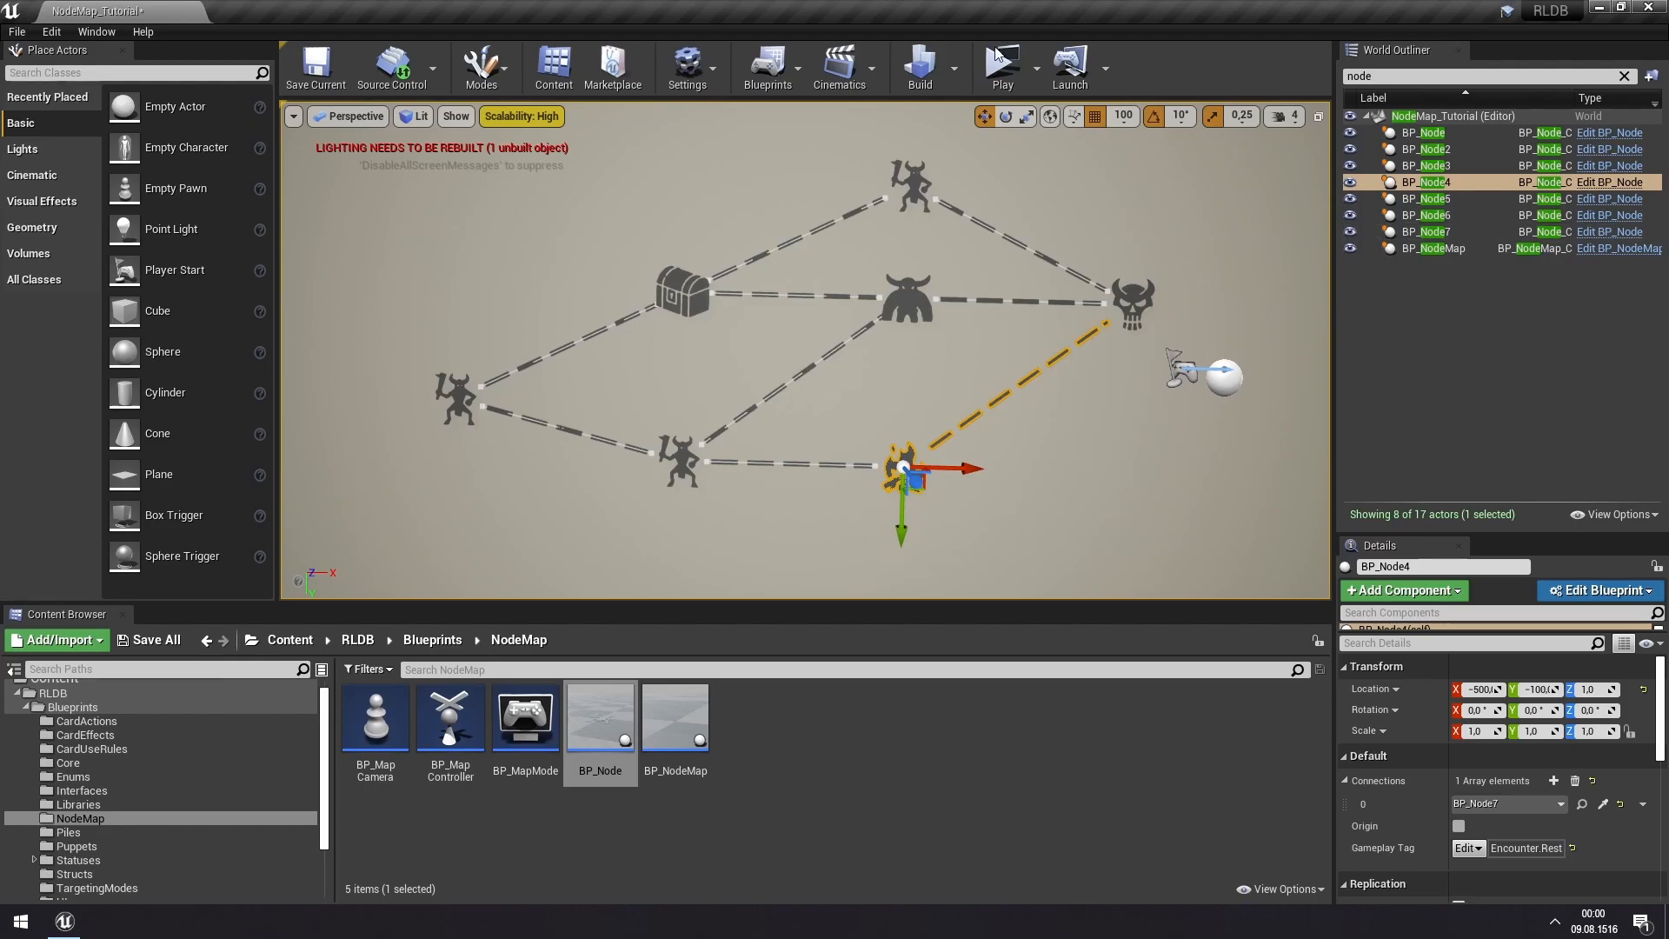
pyautogui.click(1000, 61)
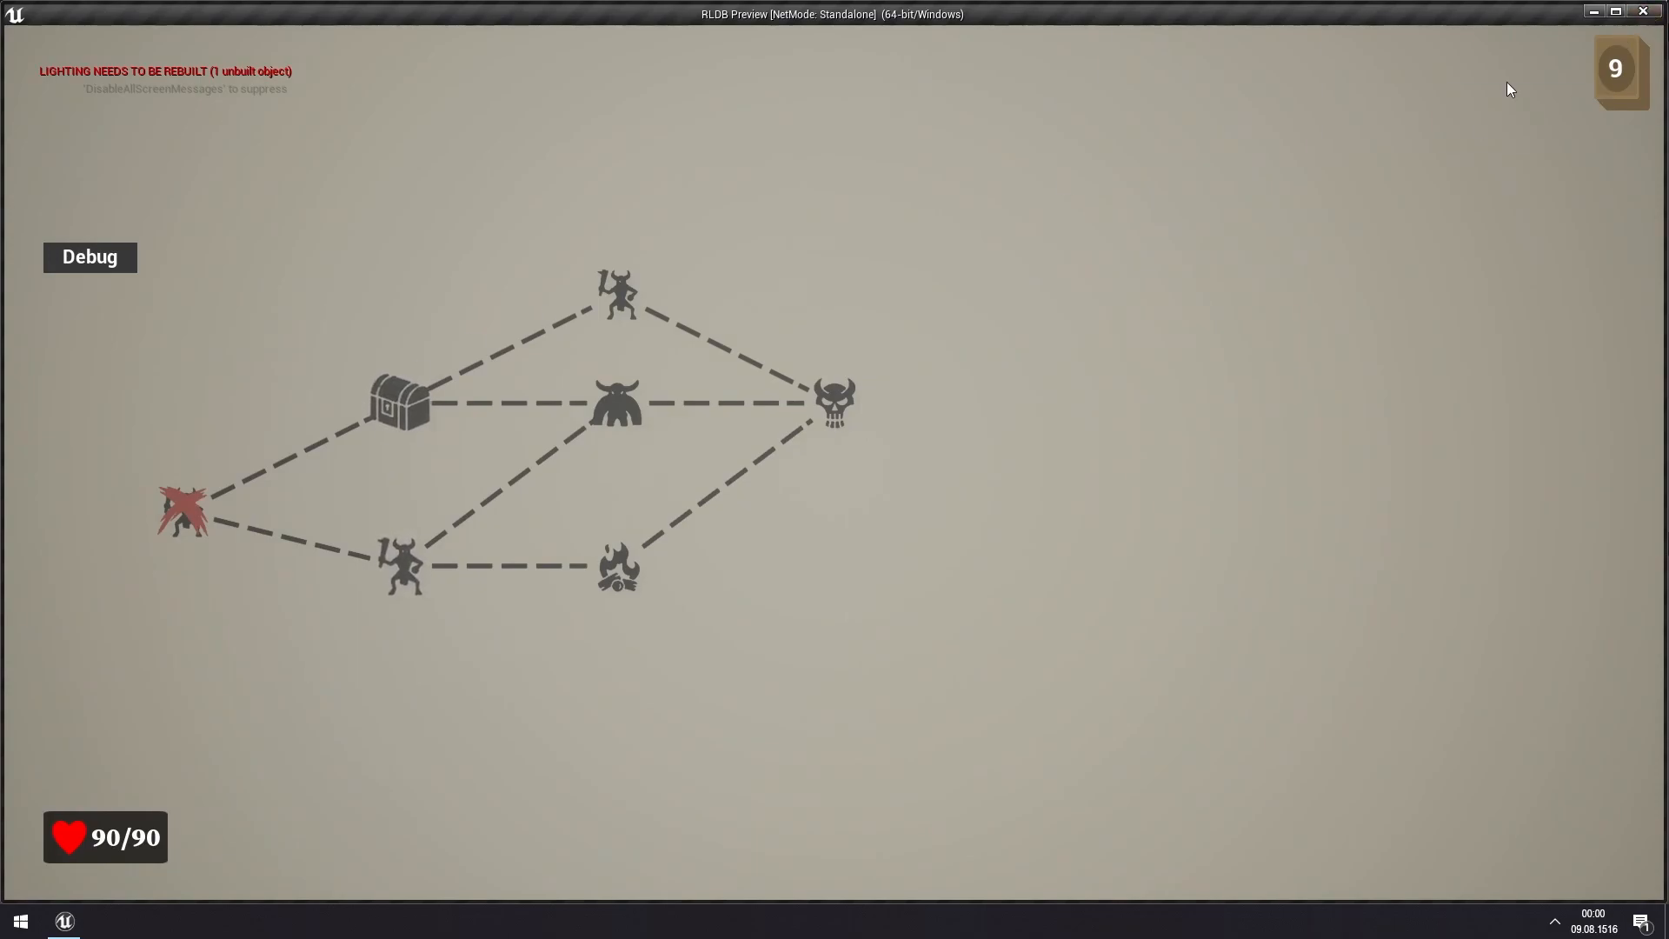
pyautogui.moveTo(1646, 14)
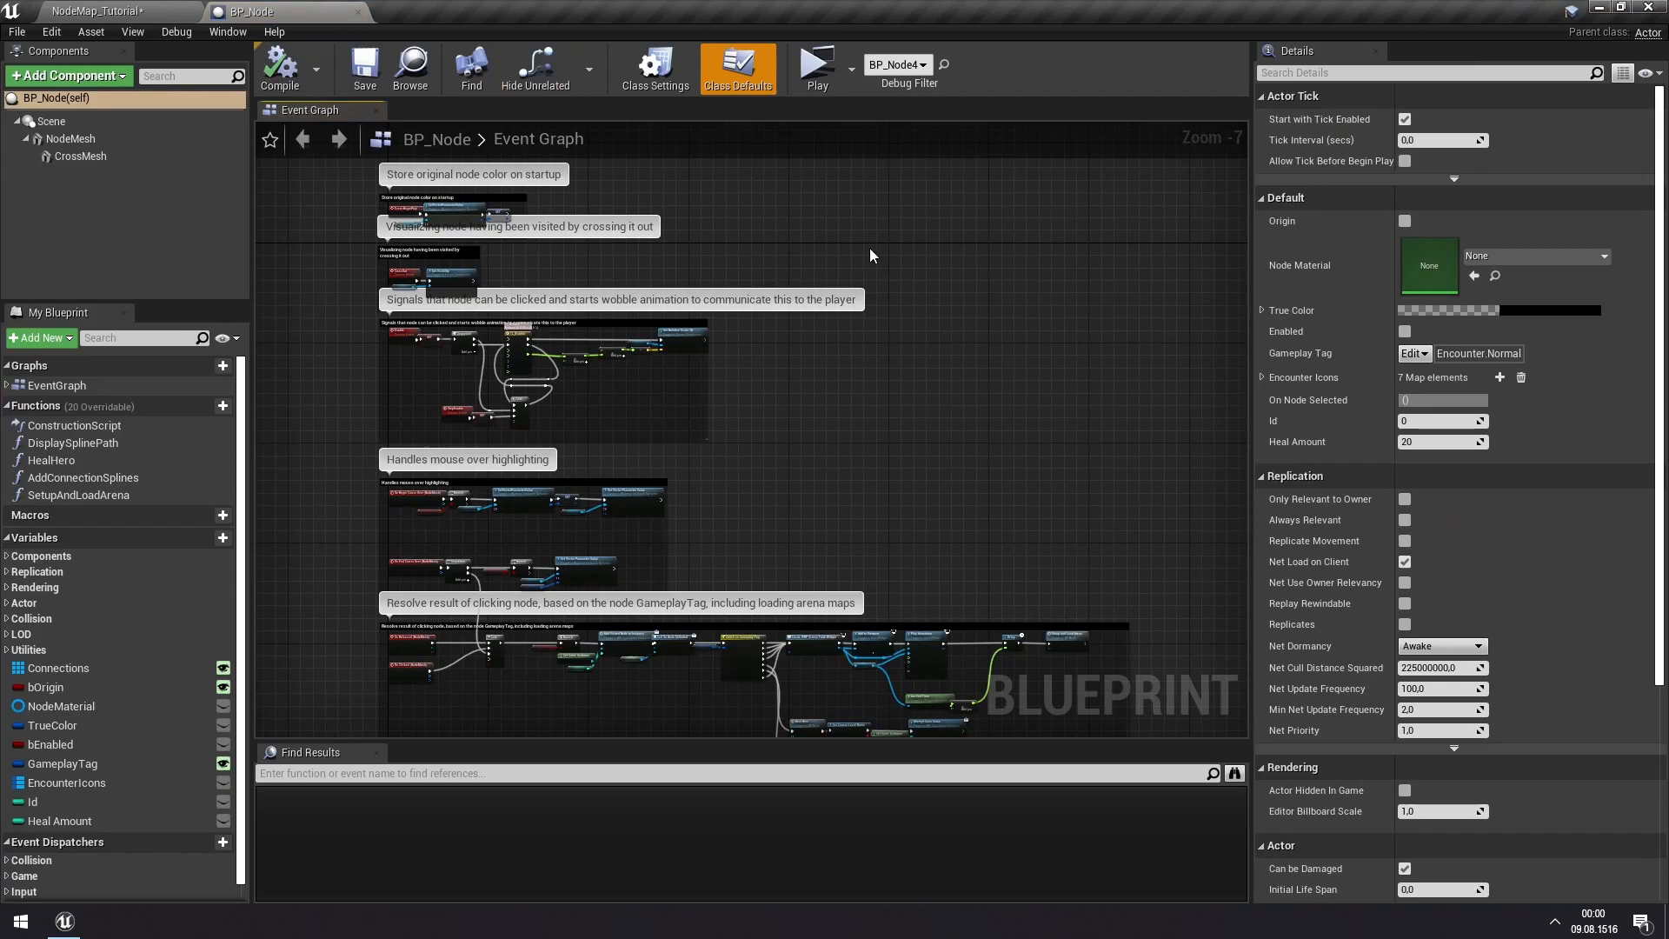
pyautogui.moveTo(922, 506)
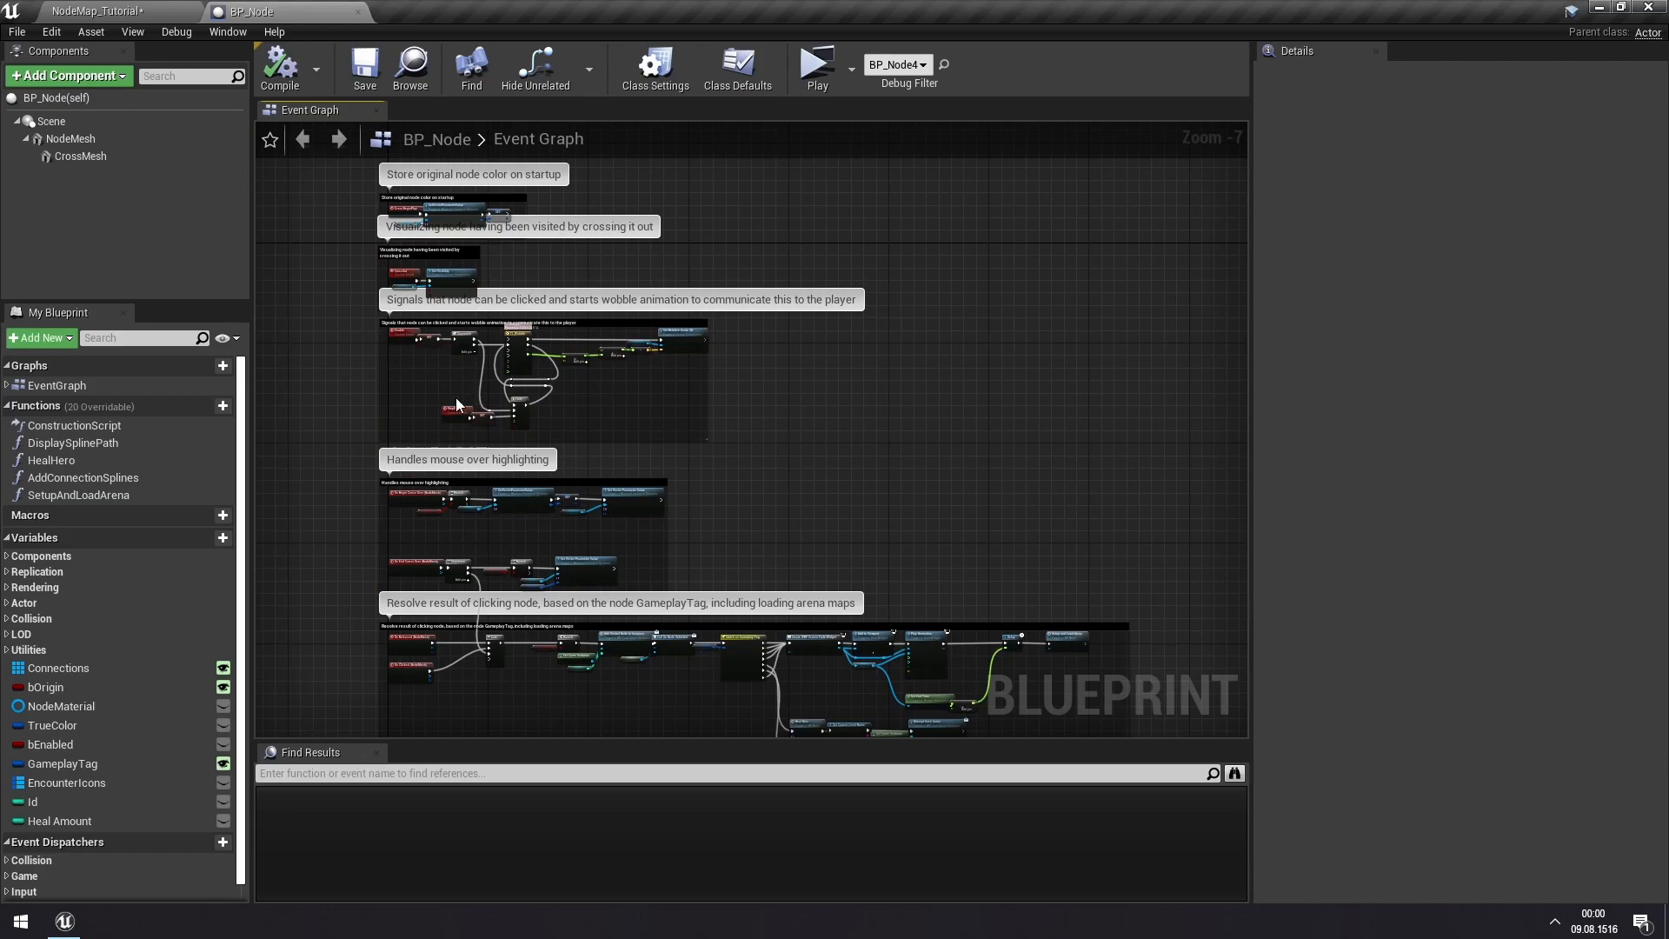
pyautogui.moveTo(511, 402)
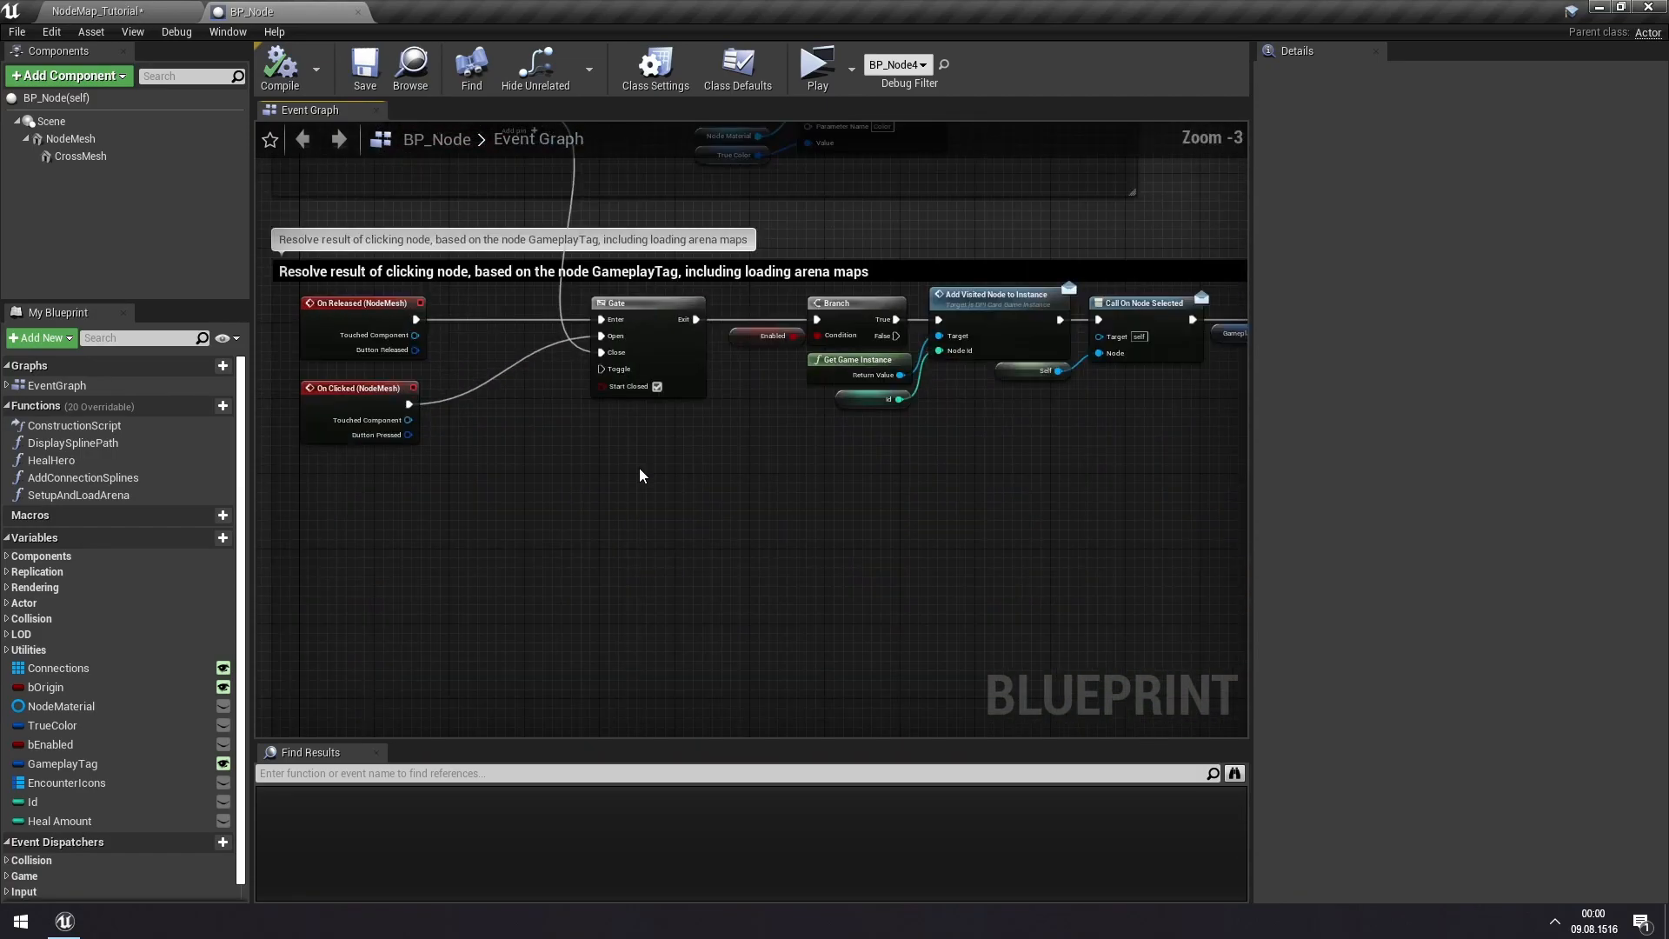
pyautogui.moveTo(766, 508)
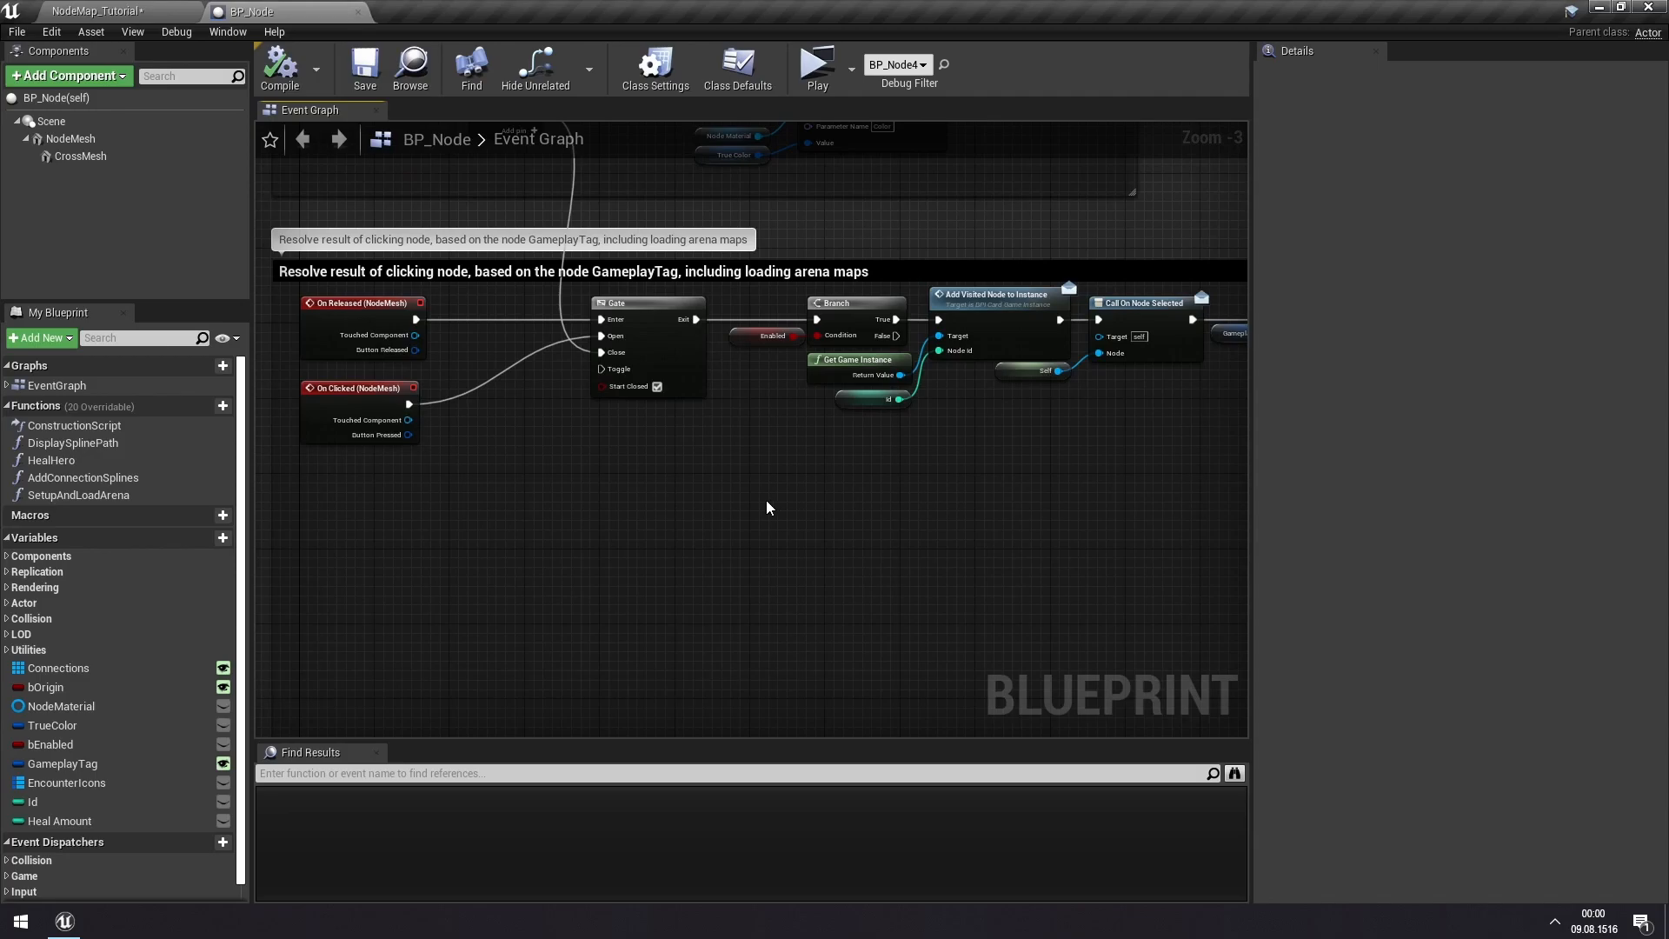
pyautogui.moveTo(777, 466)
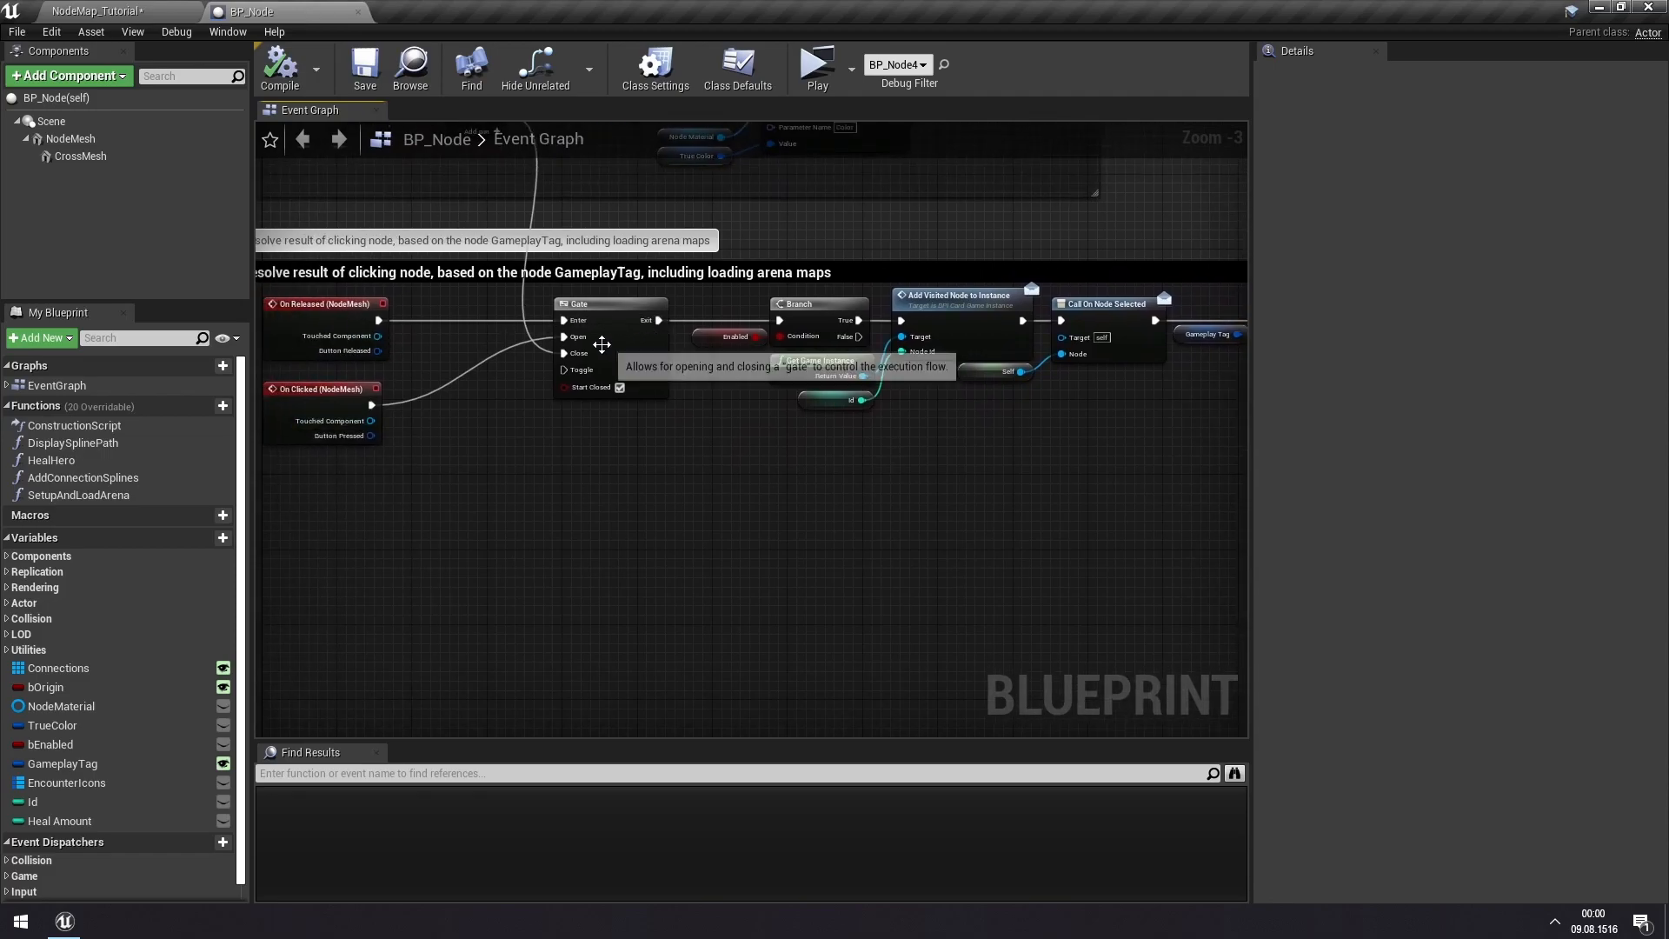
pyautogui.moveTo(732, 424)
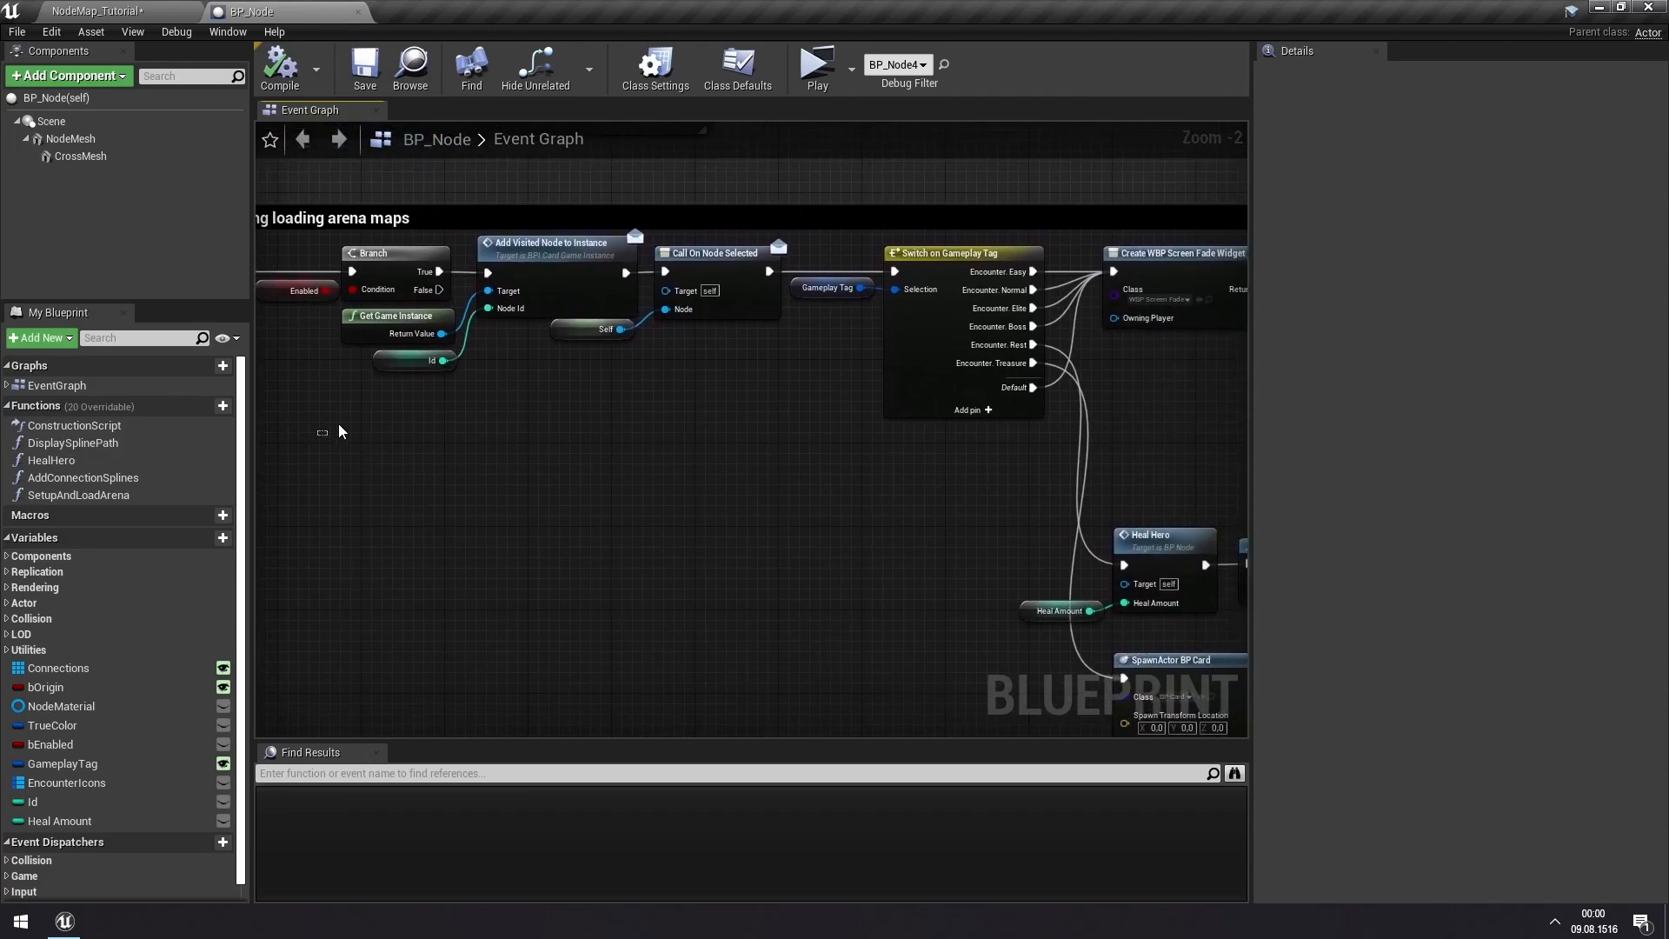
pyautogui.moveTo(411, 391)
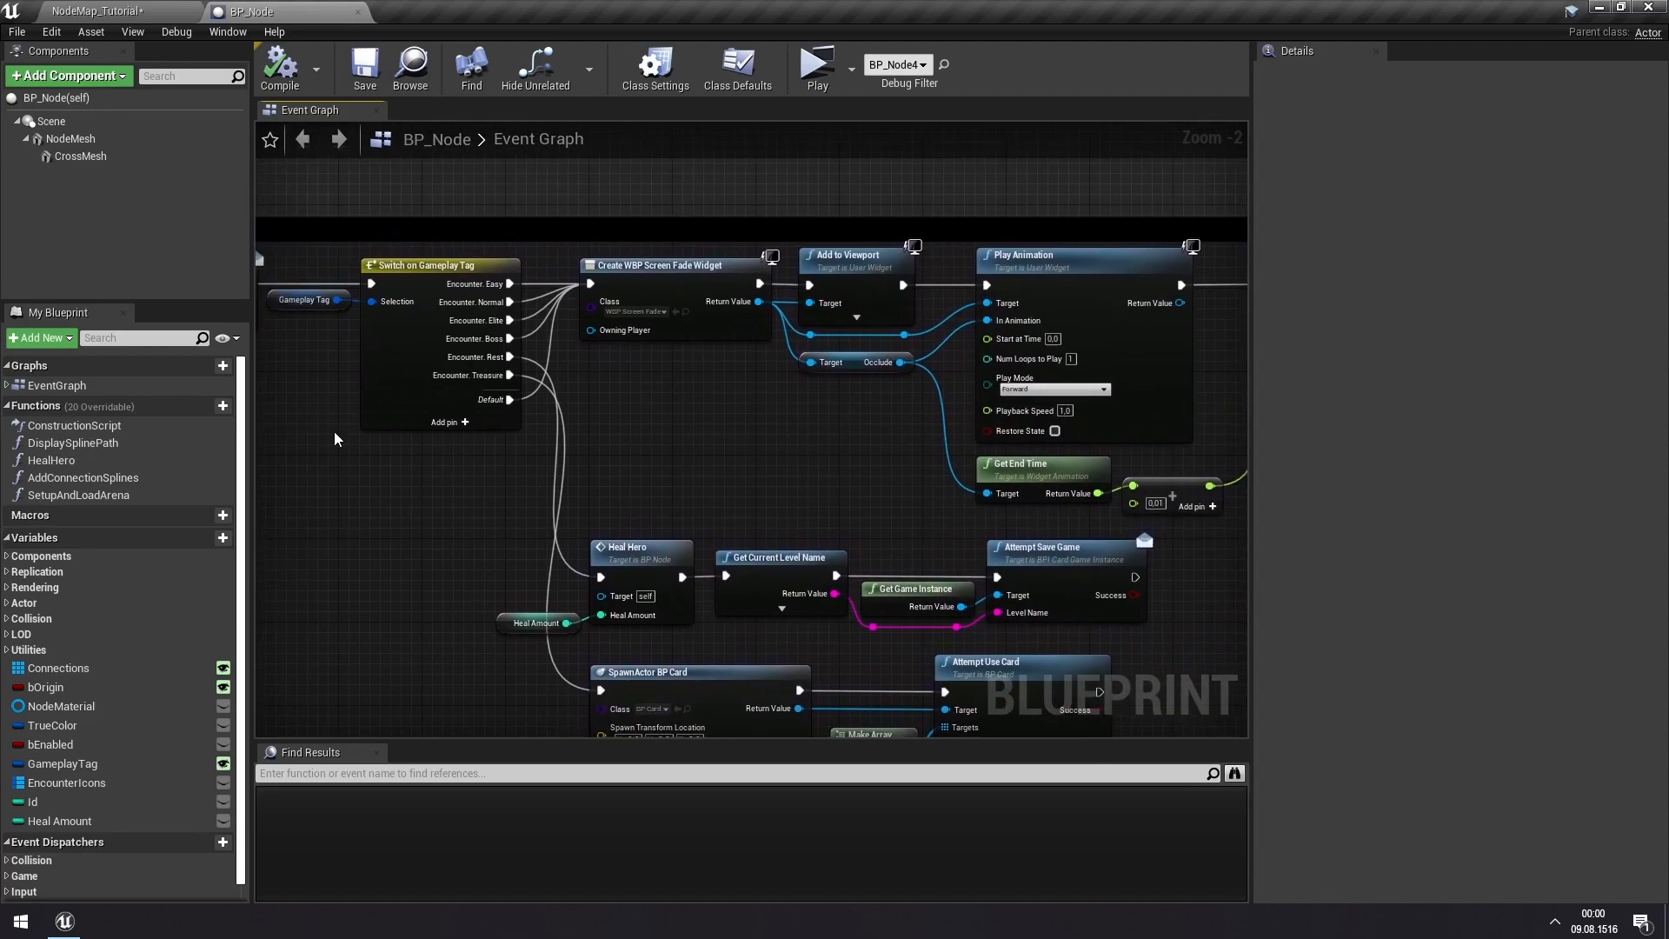
pyautogui.click(402, 310)
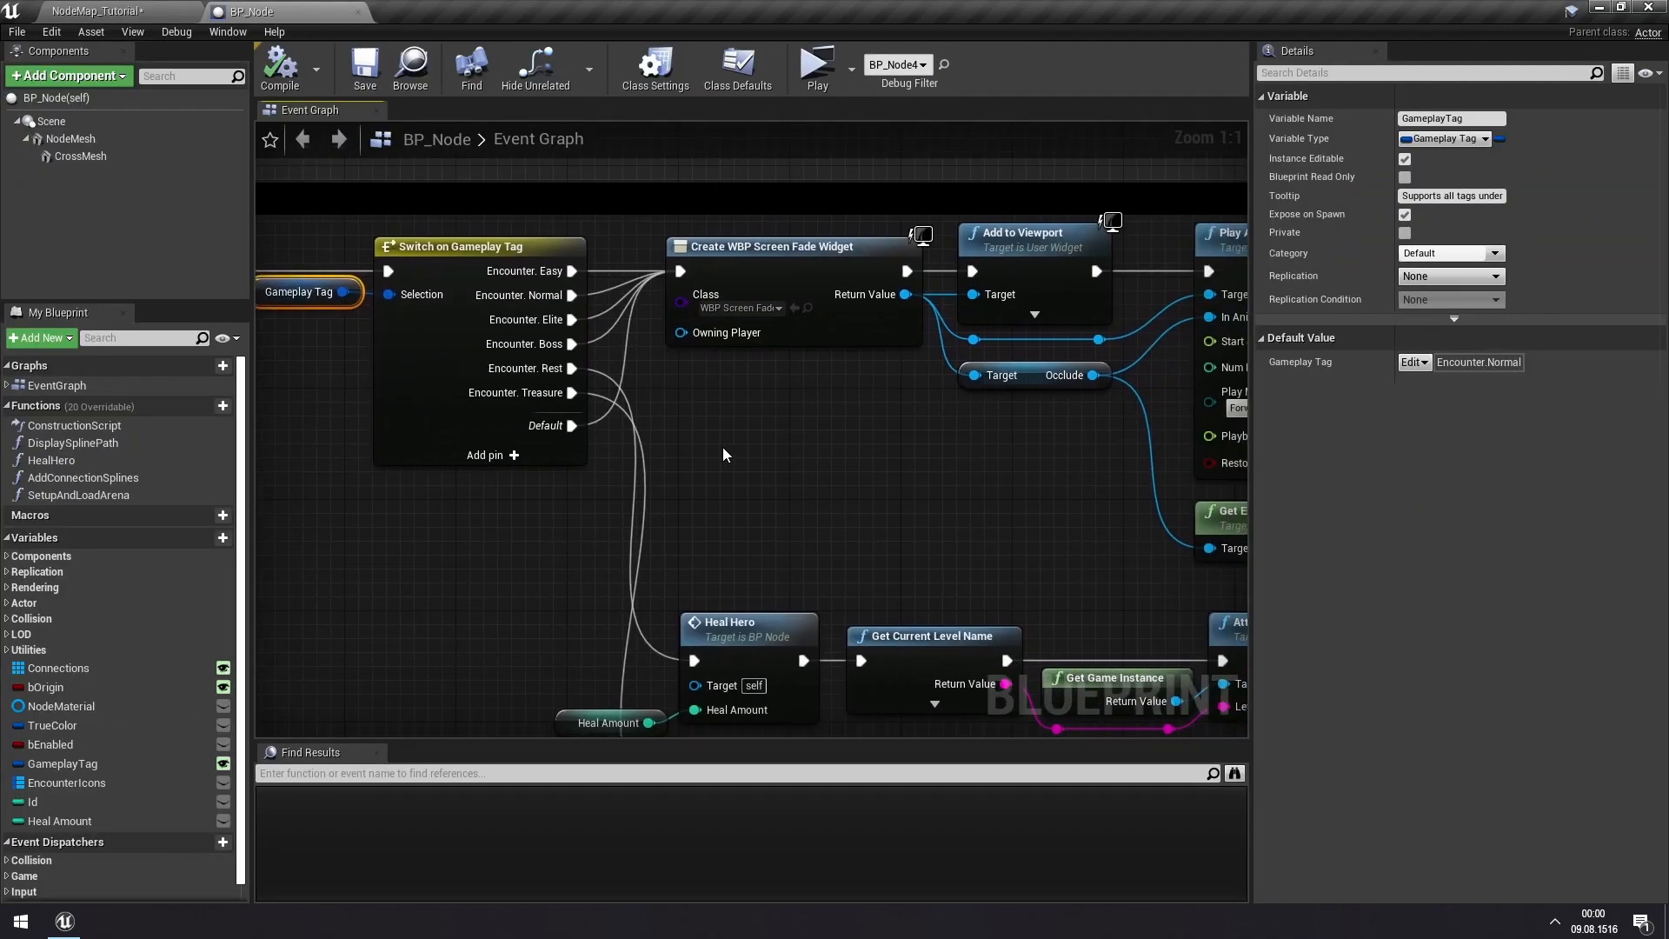
pyautogui.scroll(-3)
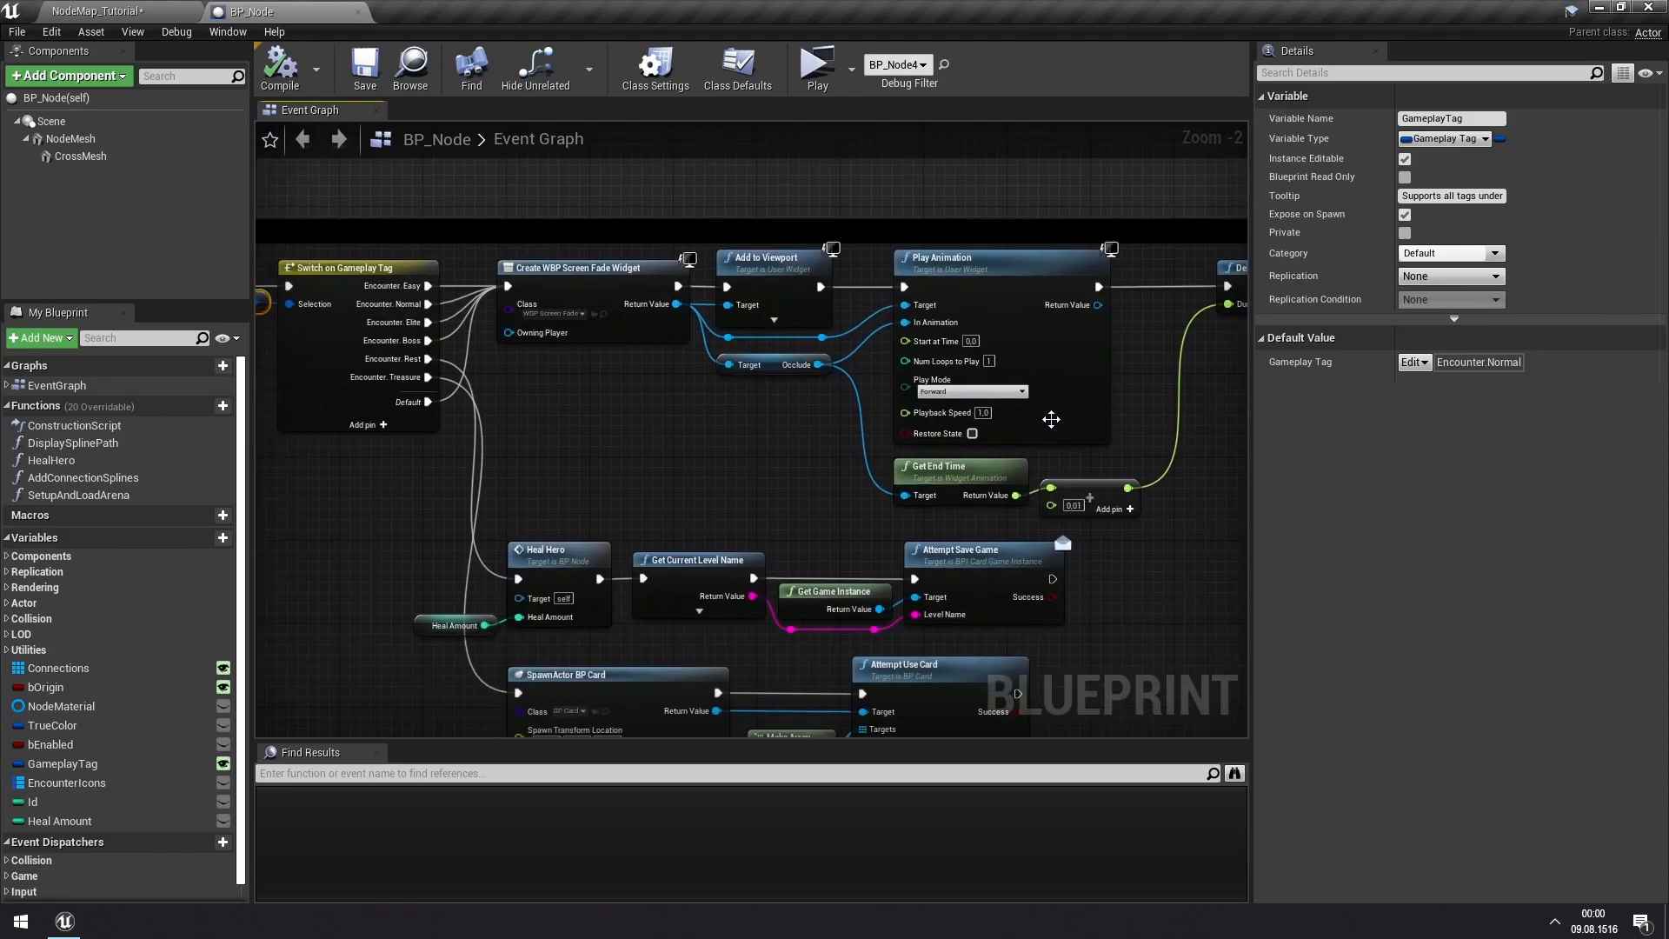
pyautogui.moveTo(668, 443)
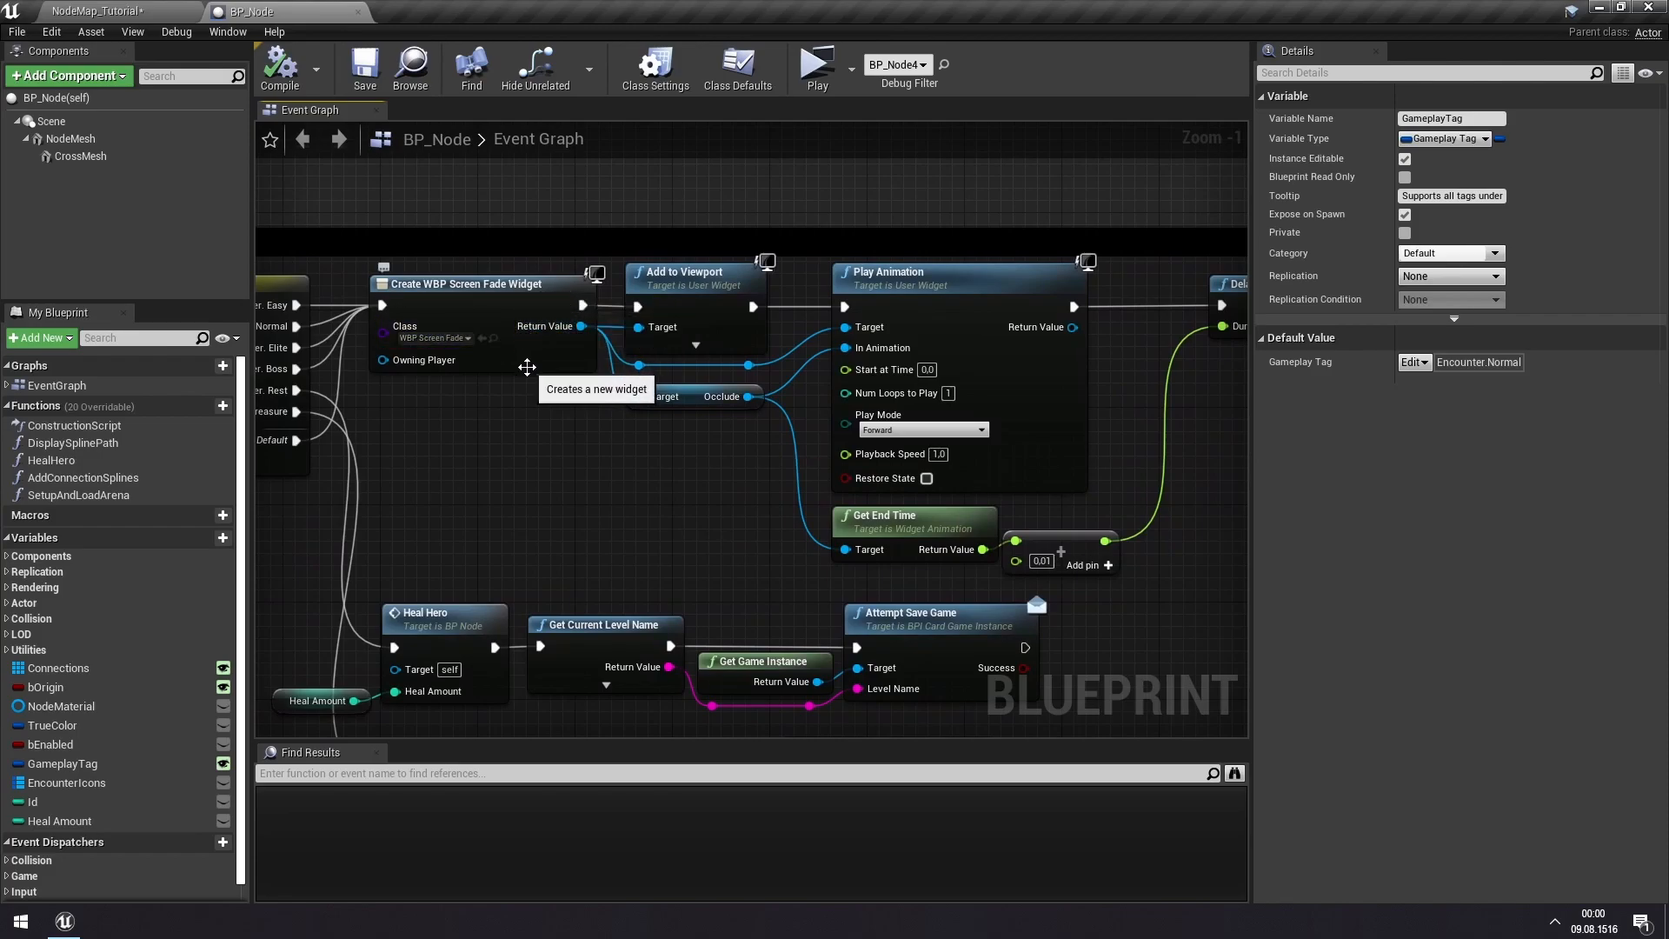
pyautogui.moveTo(701, 500)
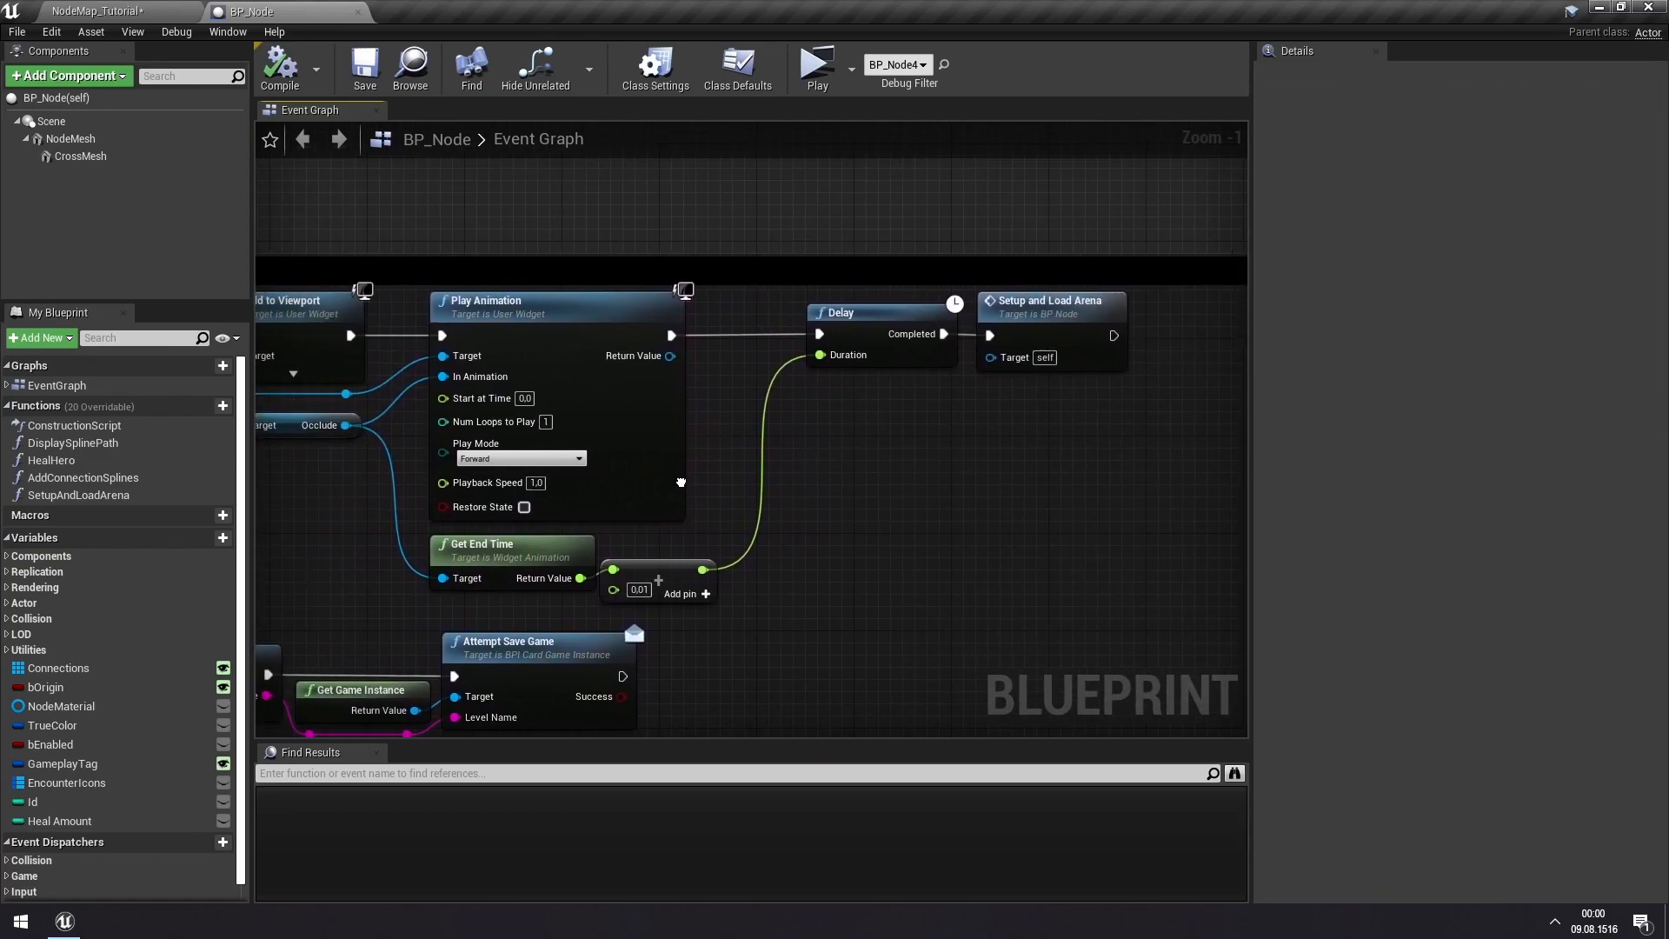
pyautogui.click(1049, 299)
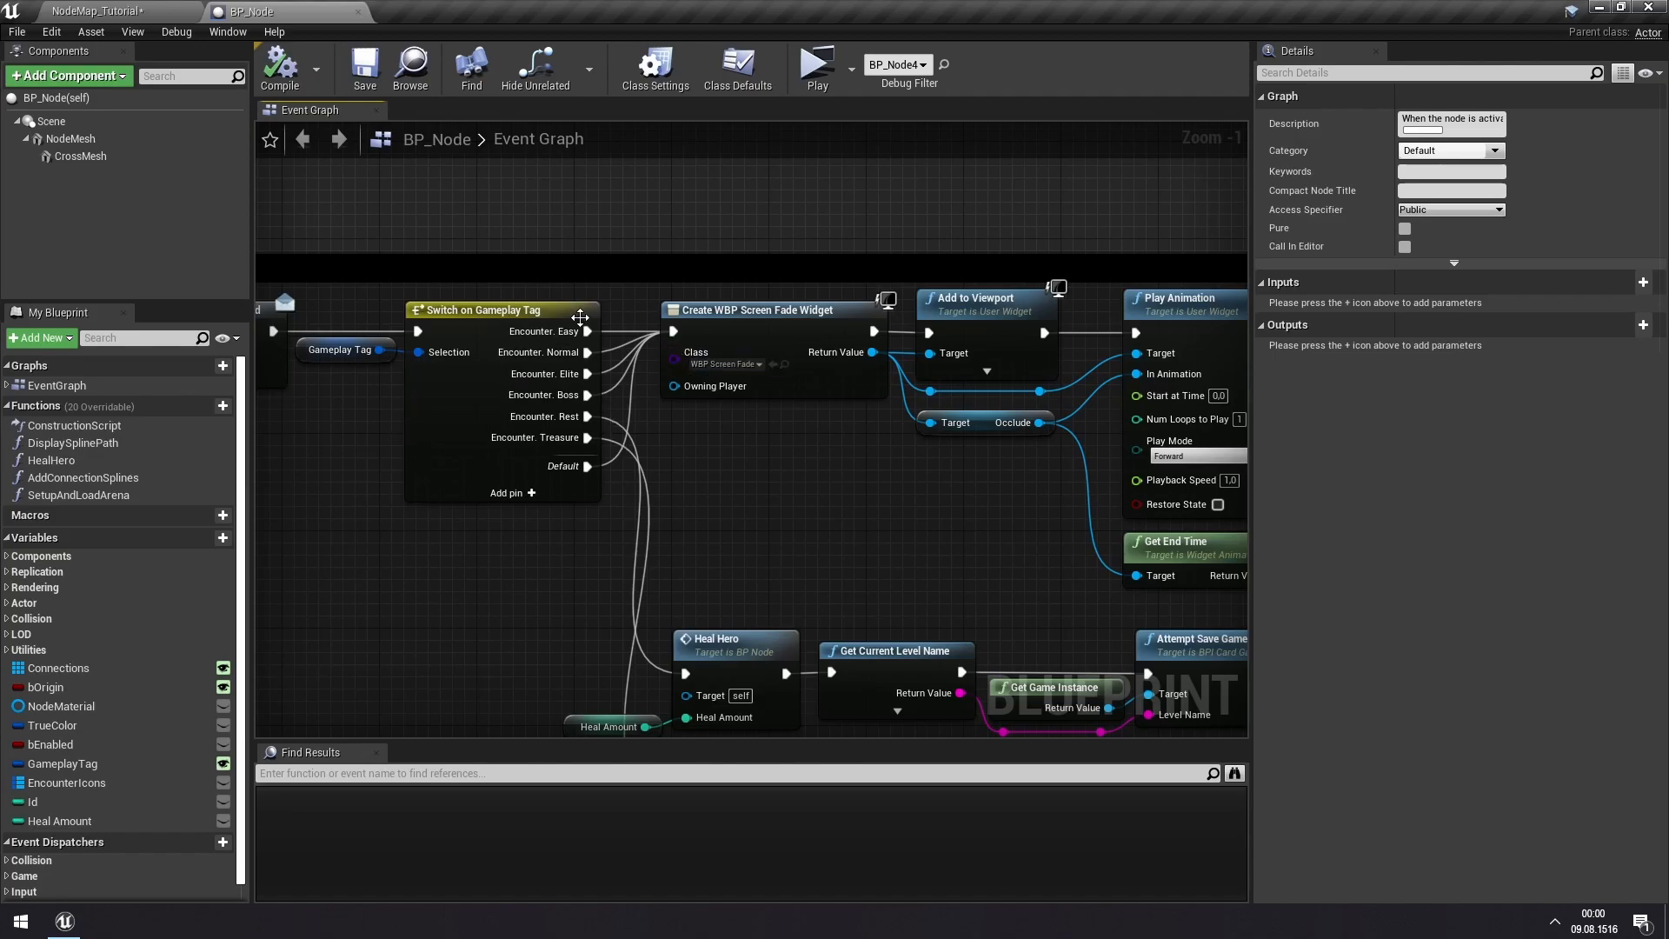
pyautogui.moveTo(680, 343)
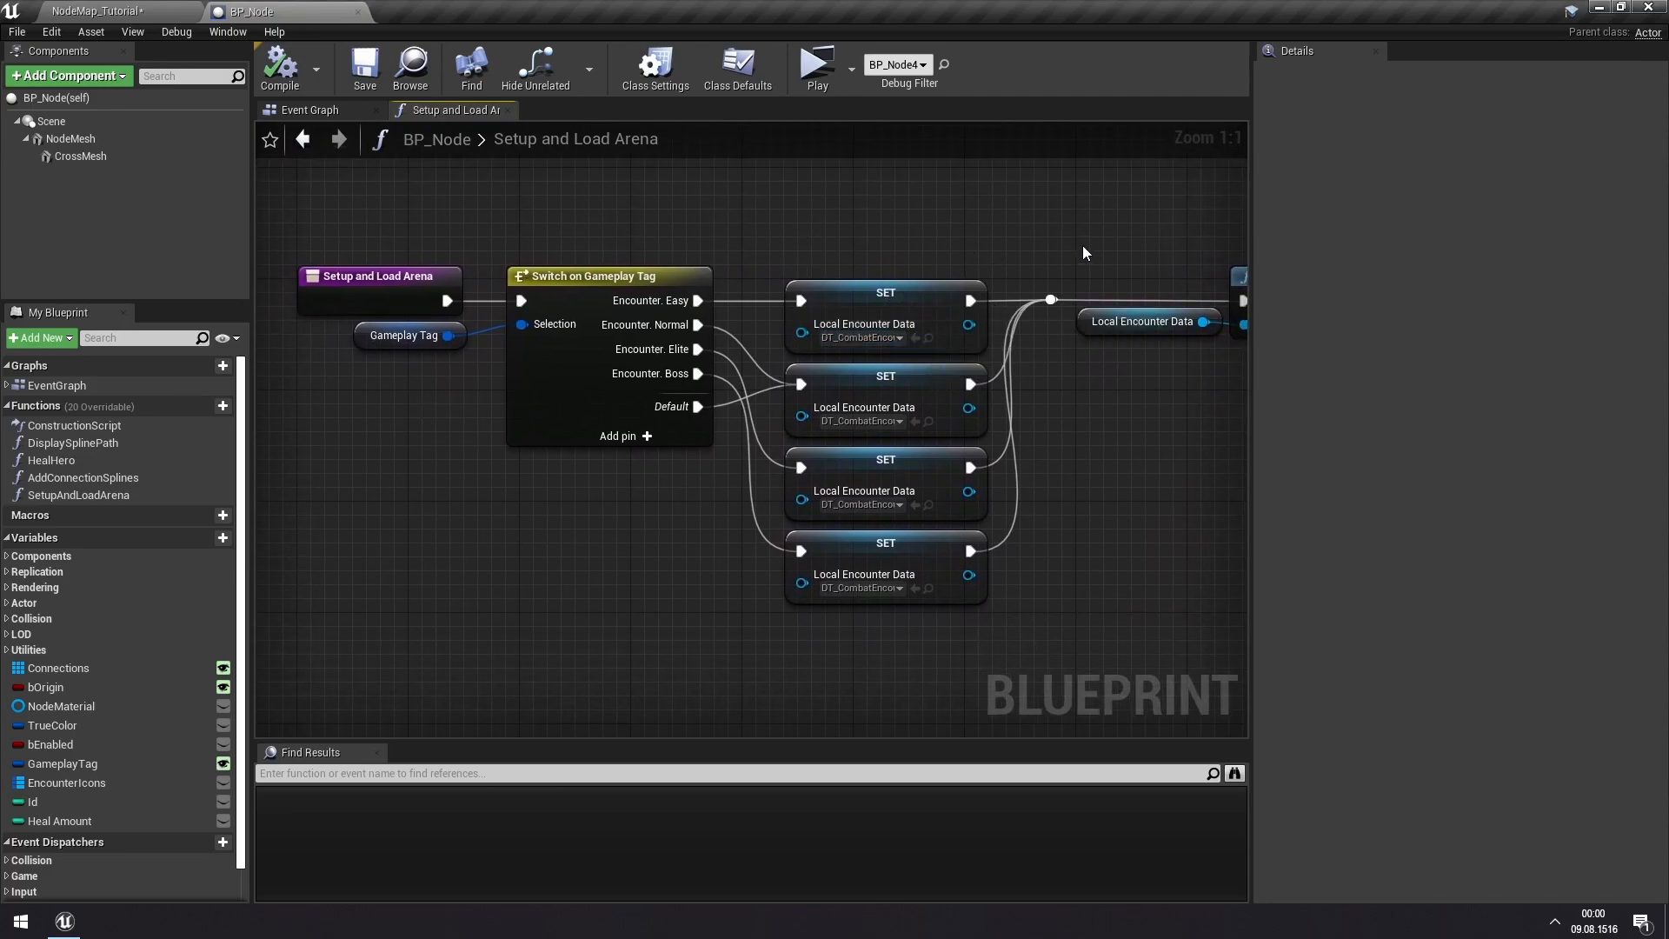
pyautogui.moveTo(458, 339)
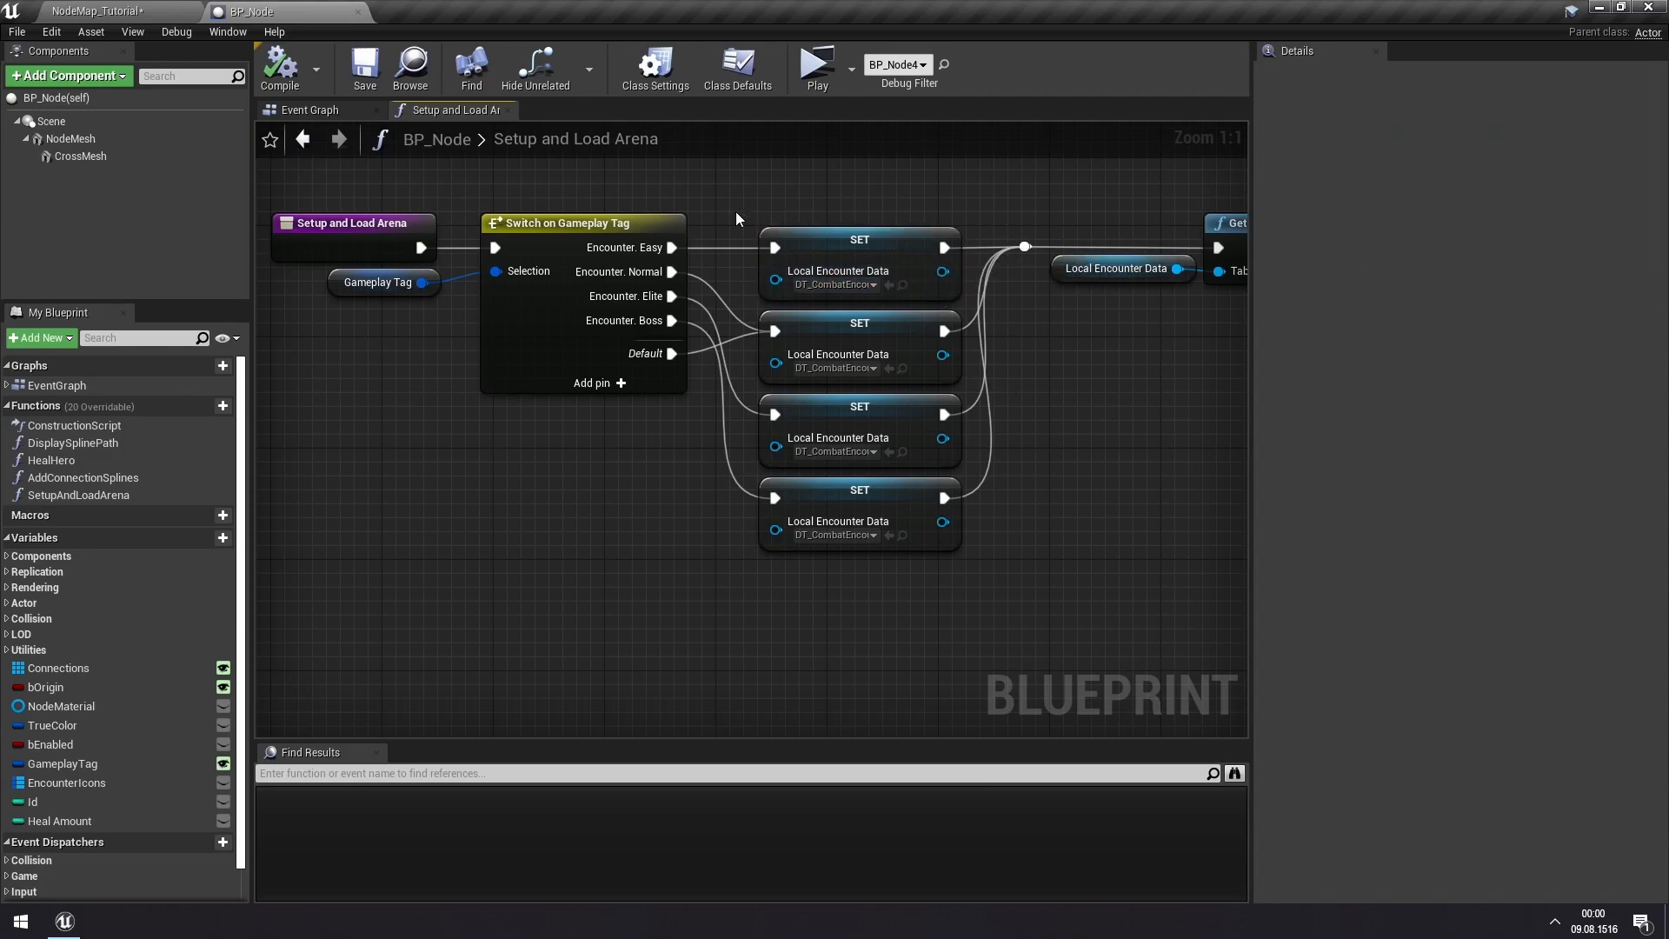
pyautogui.moveTo(1055, 374)
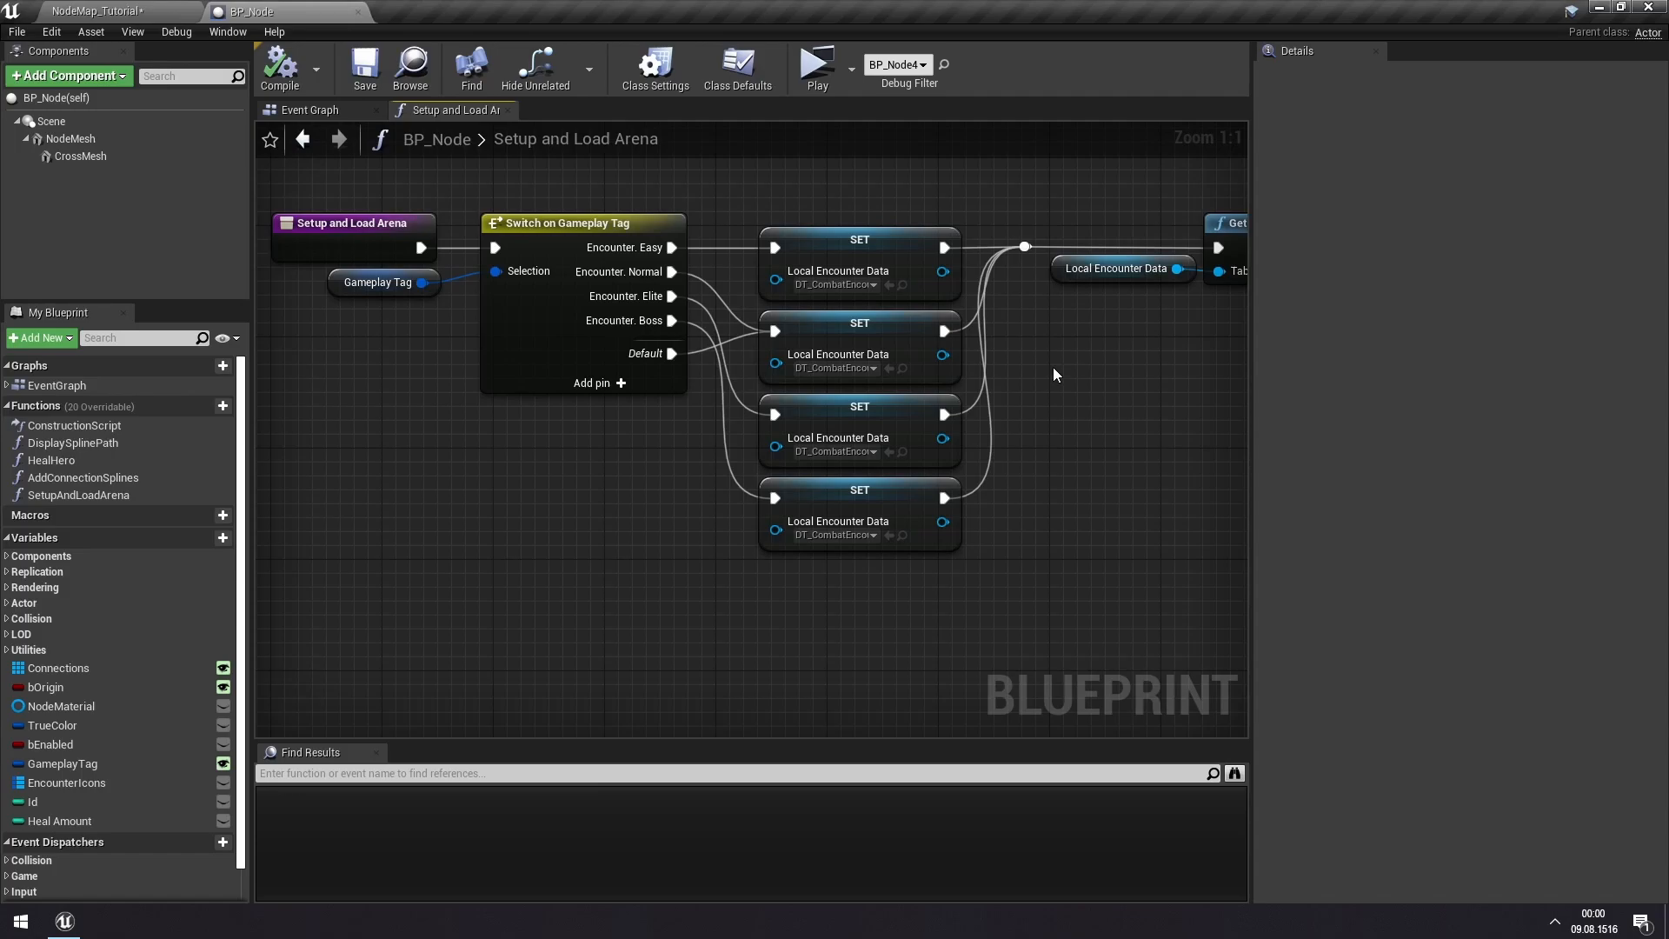
pyautogui.moveTo(746, 199)
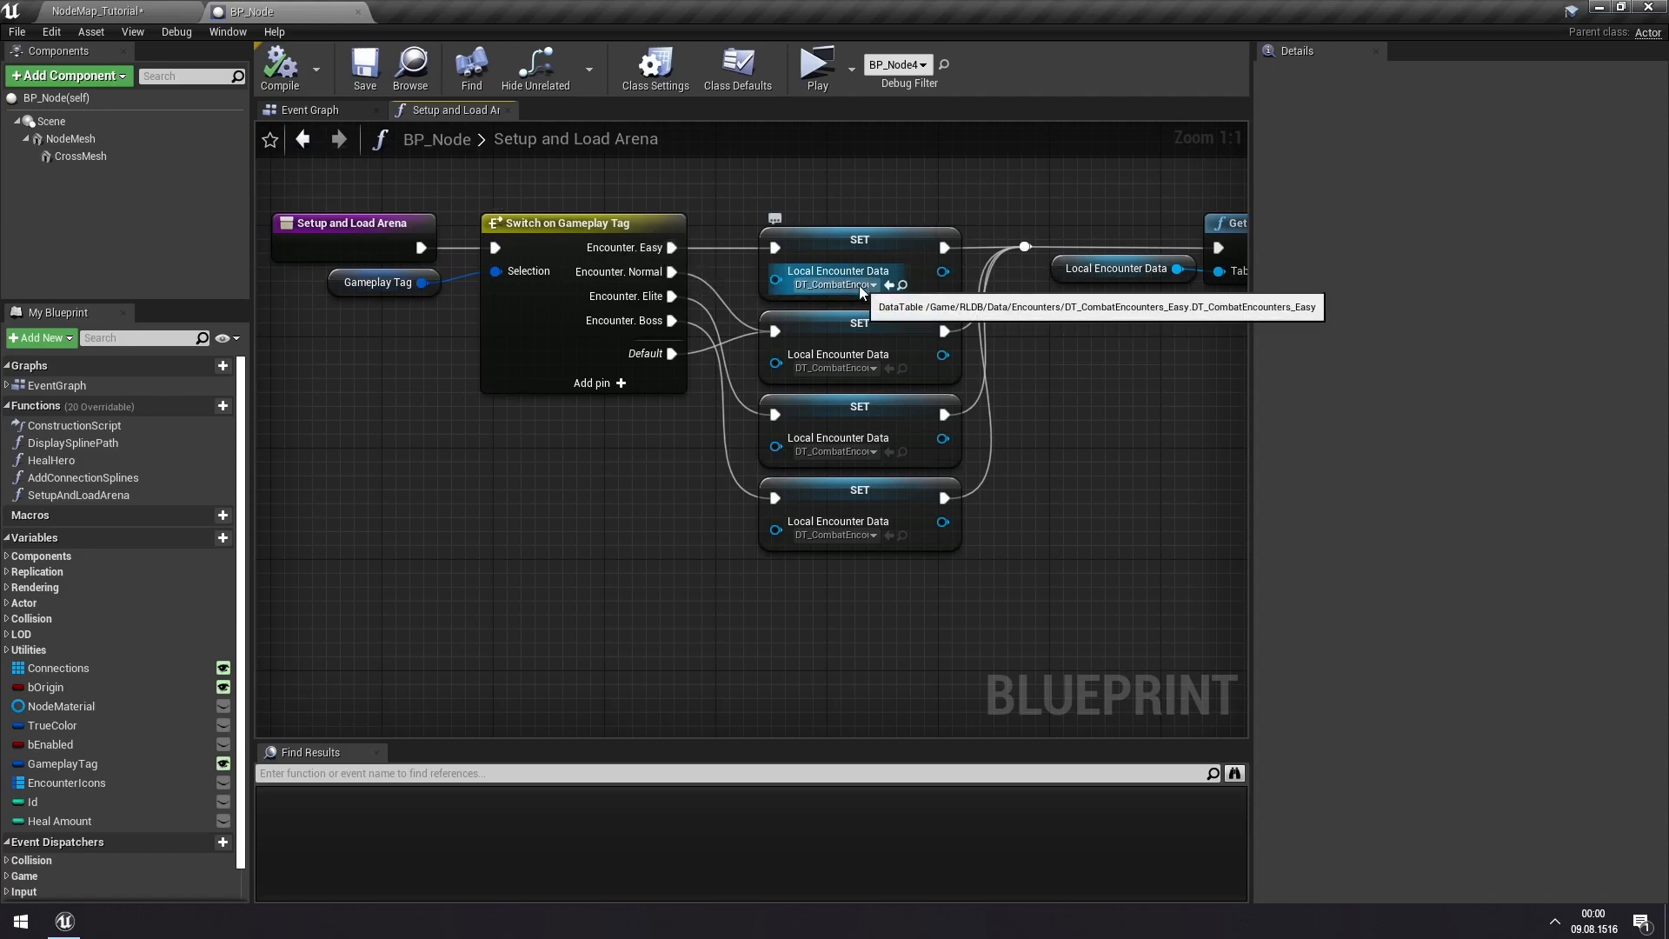
pyautogui.moveTo(865, 374)
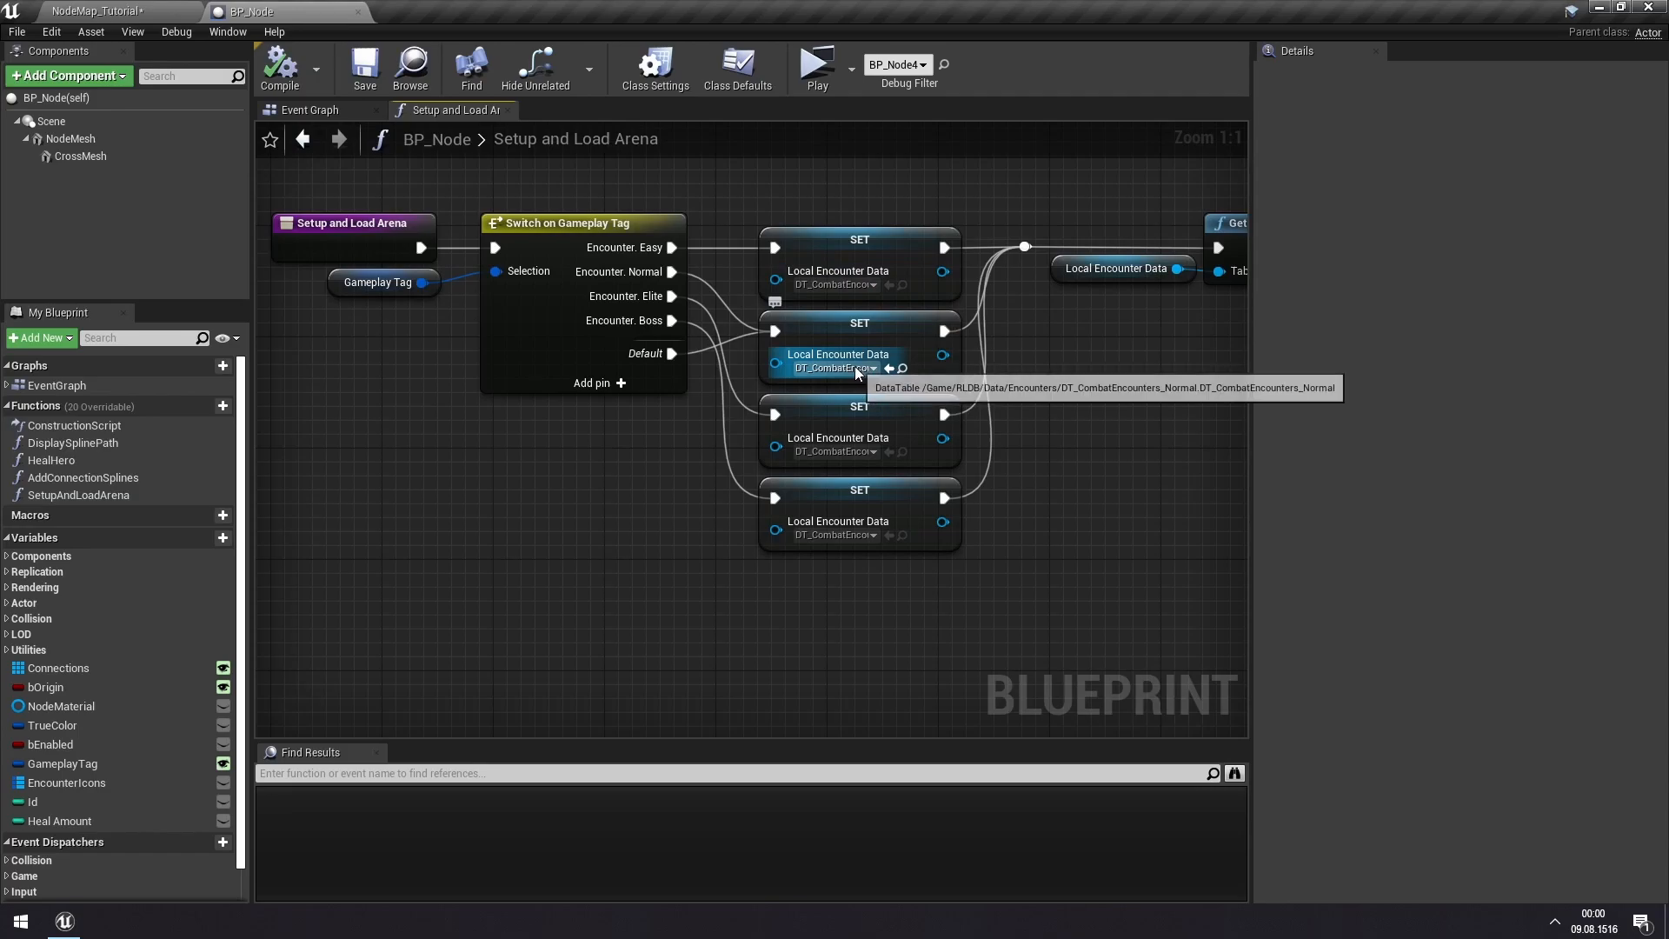
pyautogui.moveTo(968, 320)
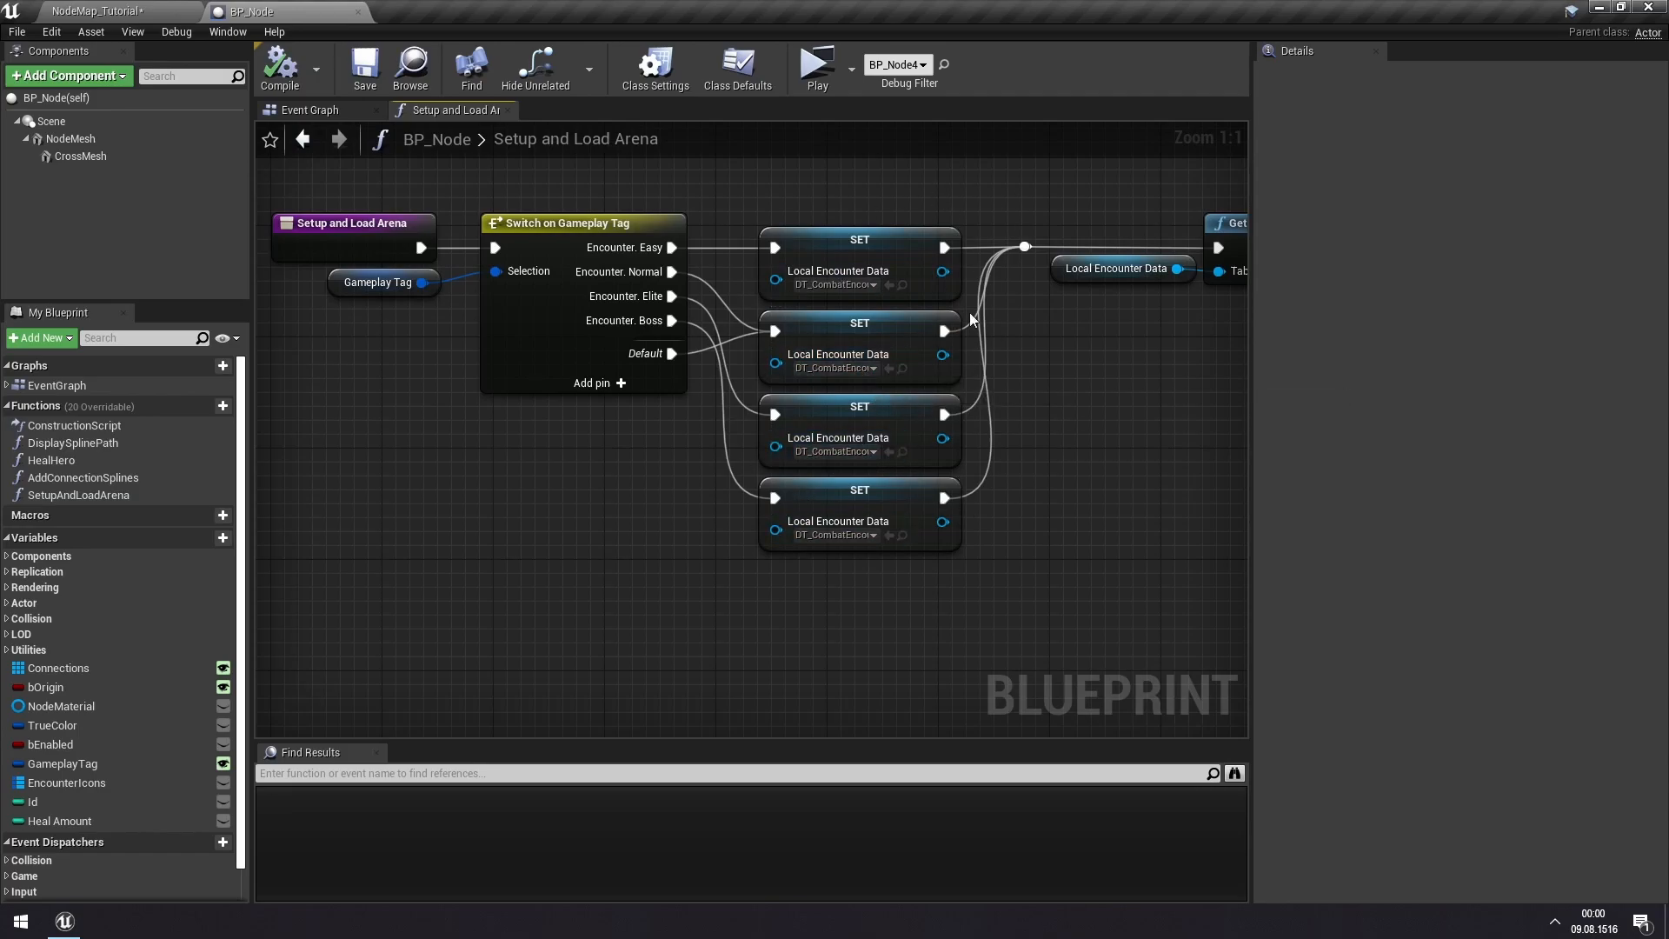
# - Locate the DT_CombatEncounters_Easy asset from the Easy SET node's browse arrow
pyautogui.click(838, 271)
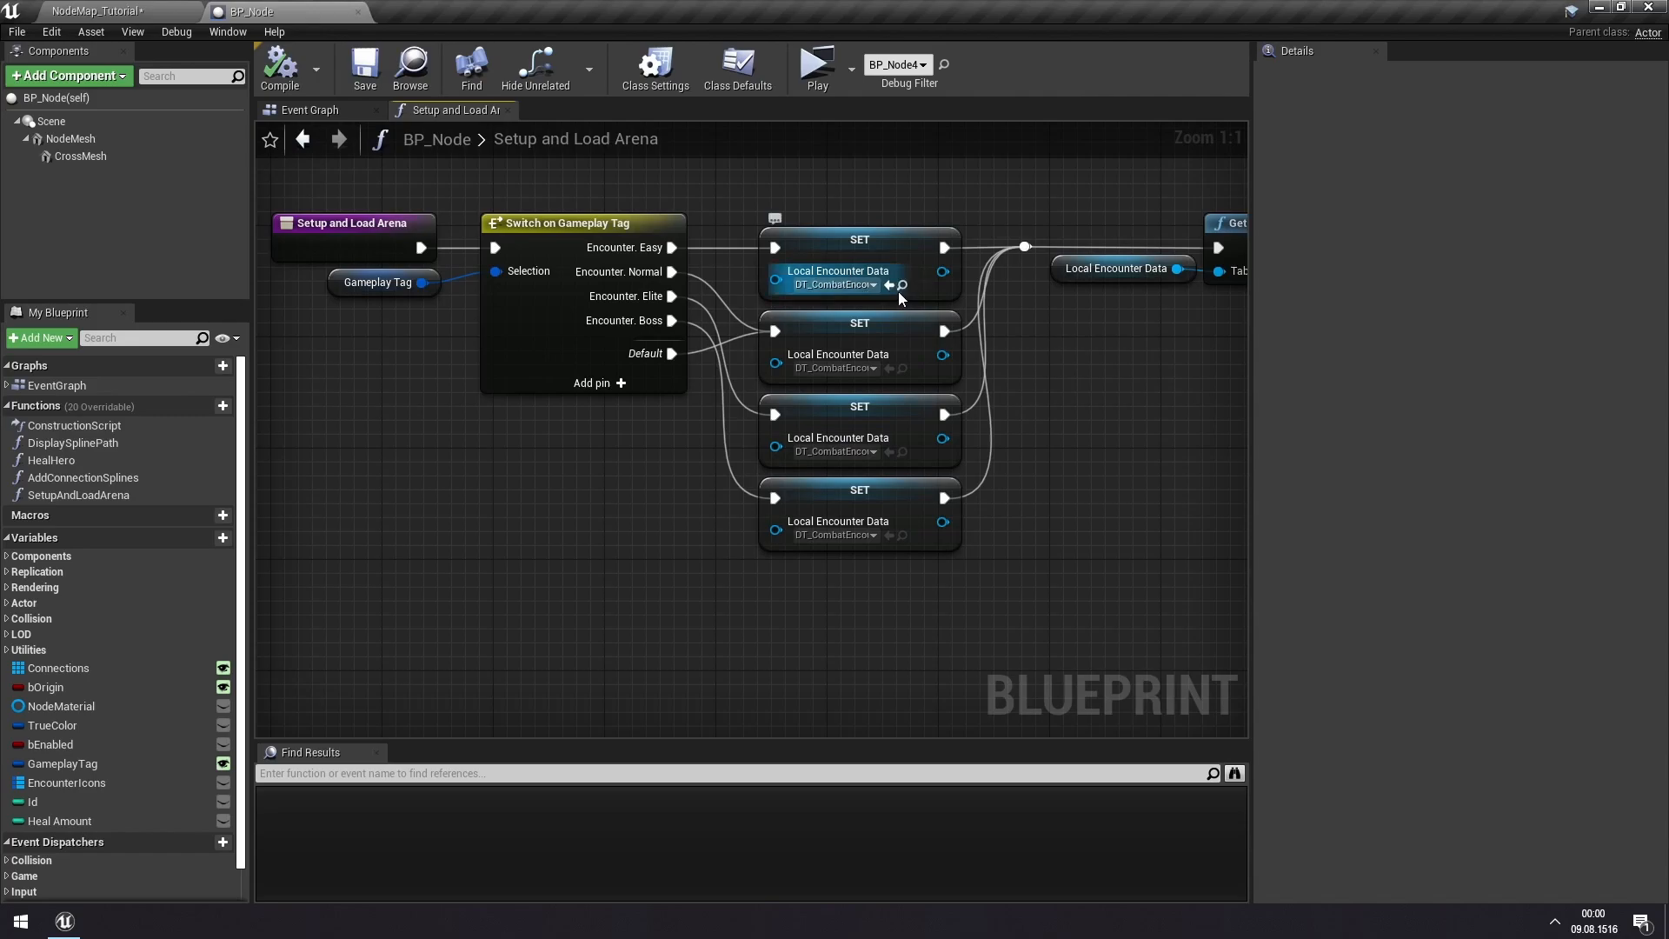
pyautogui.moveTo(827, 226)
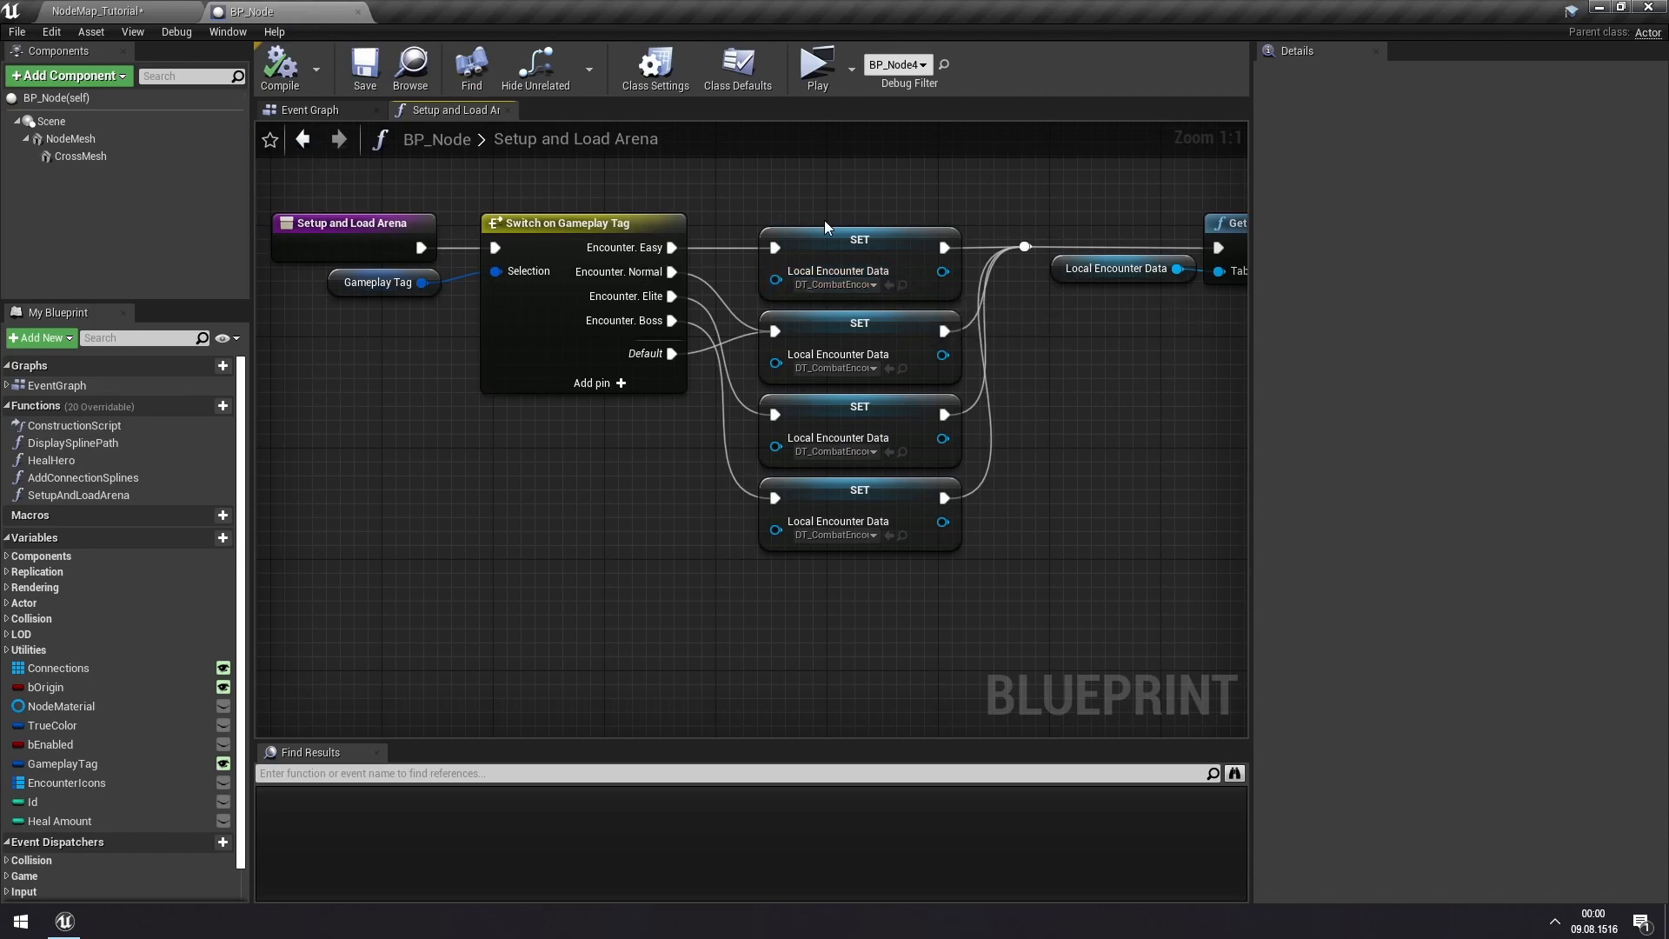
pyautogui.moveTo(903, 290)
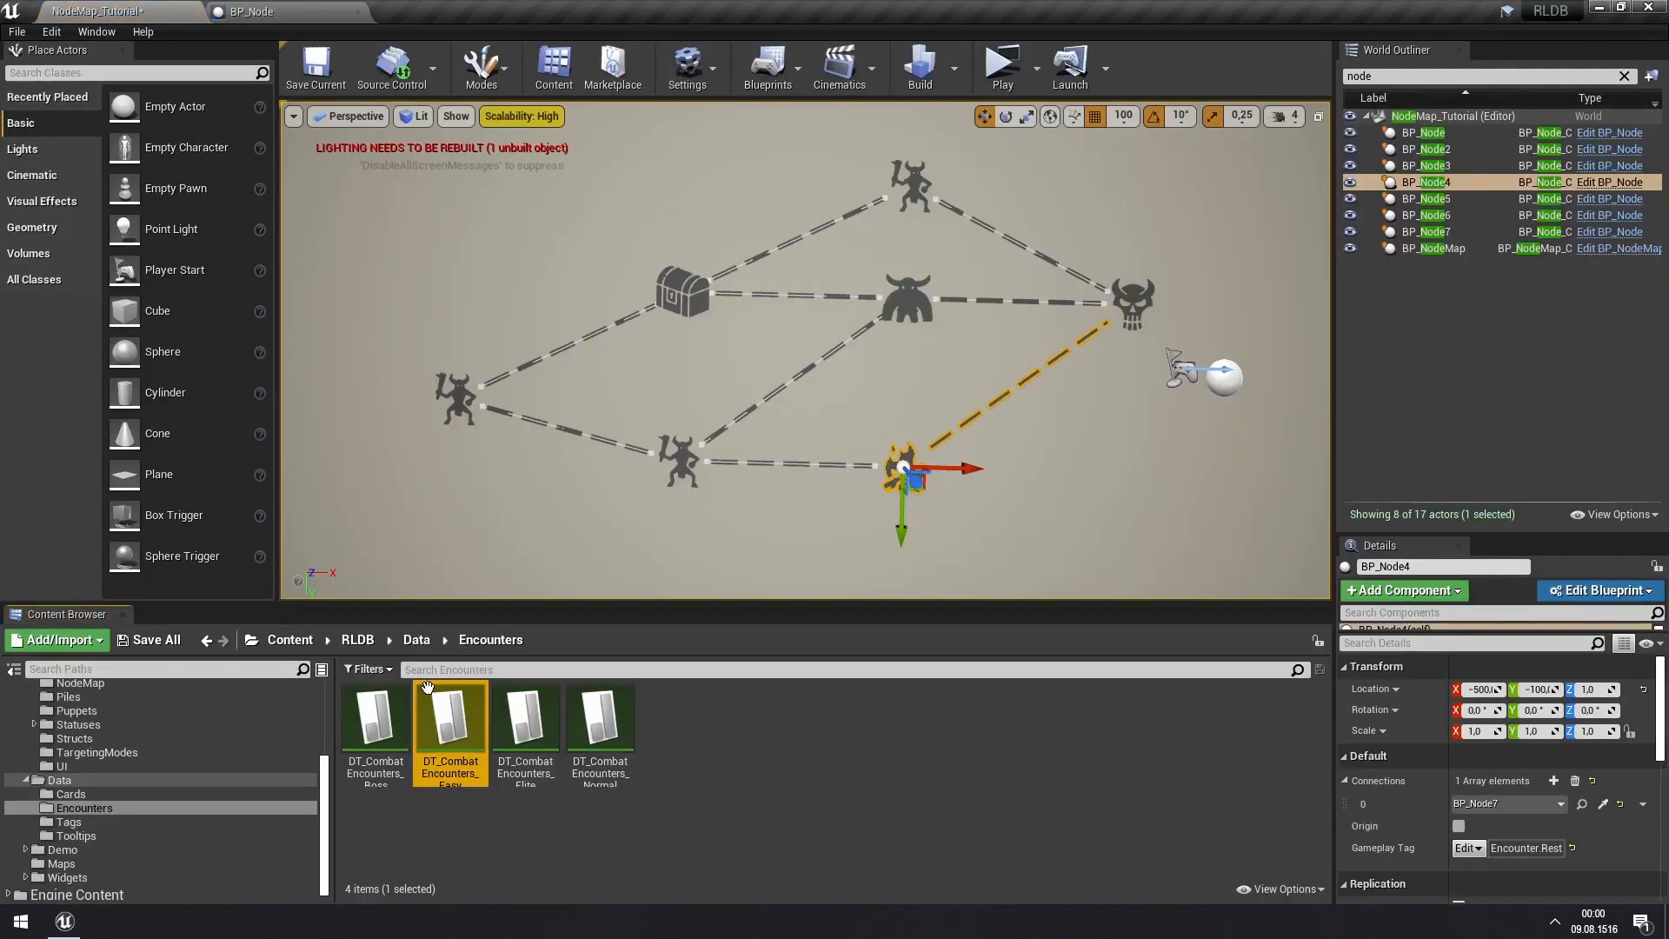
pyautogui.moveTo(450, 728)
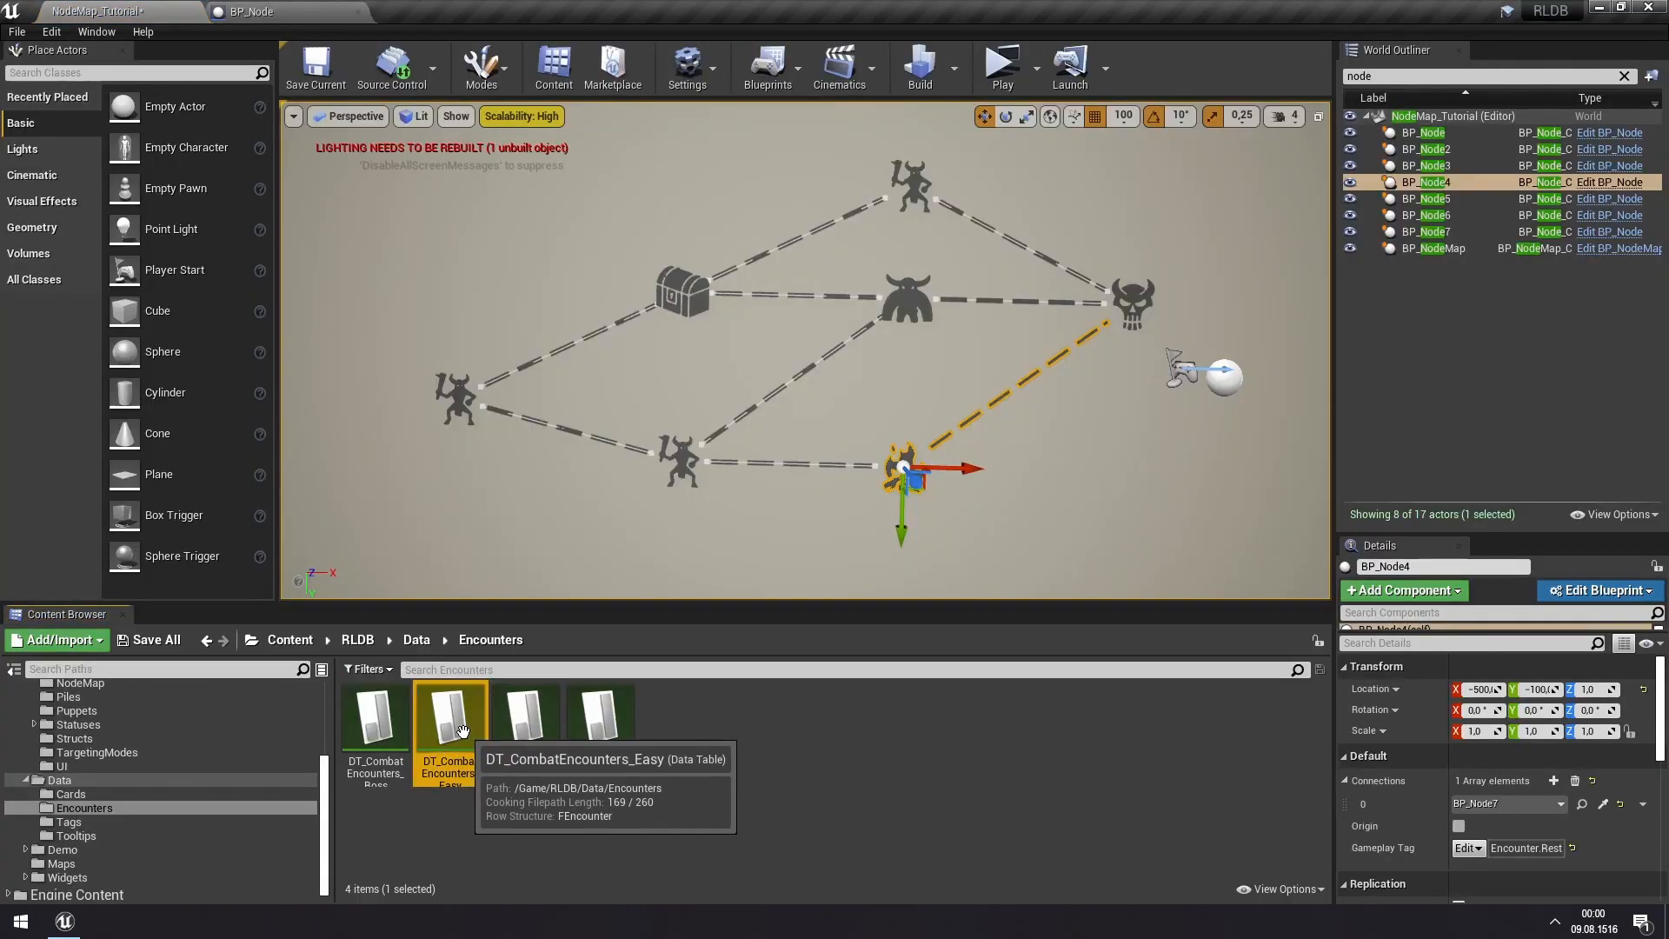
# - View the TwoSpiders row with two Spider minions and NormalReward in DT_CombatEncounters_Easy
pyautogui.doubleClick(446, 715)
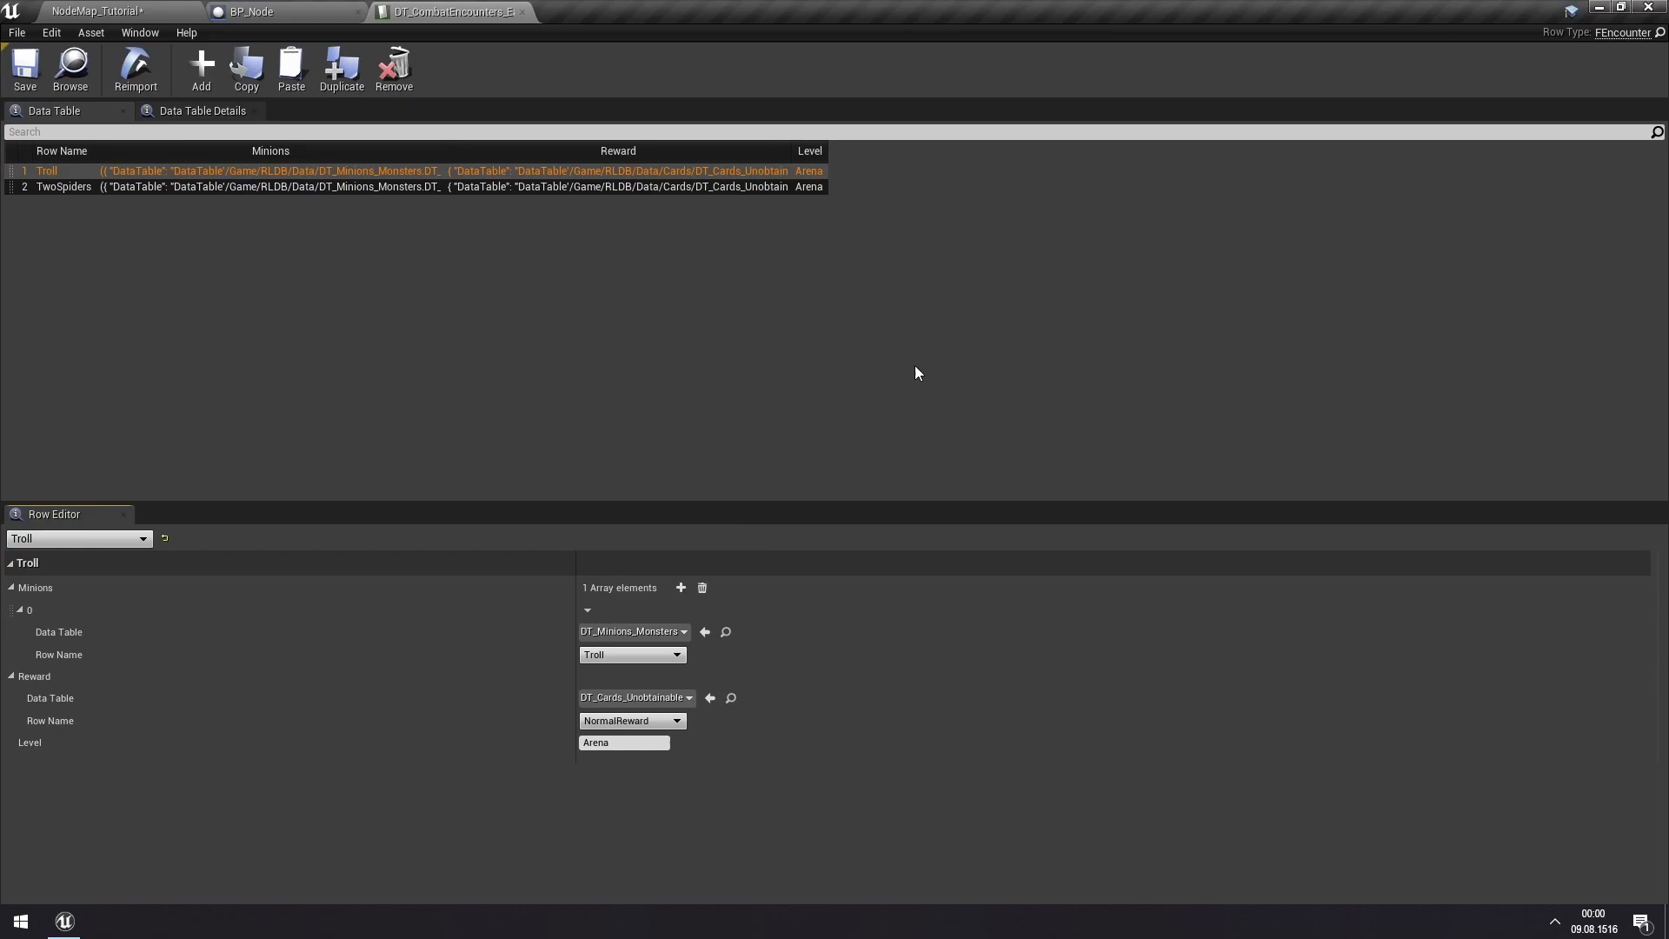
pyautogui.moveTo(56, 231)
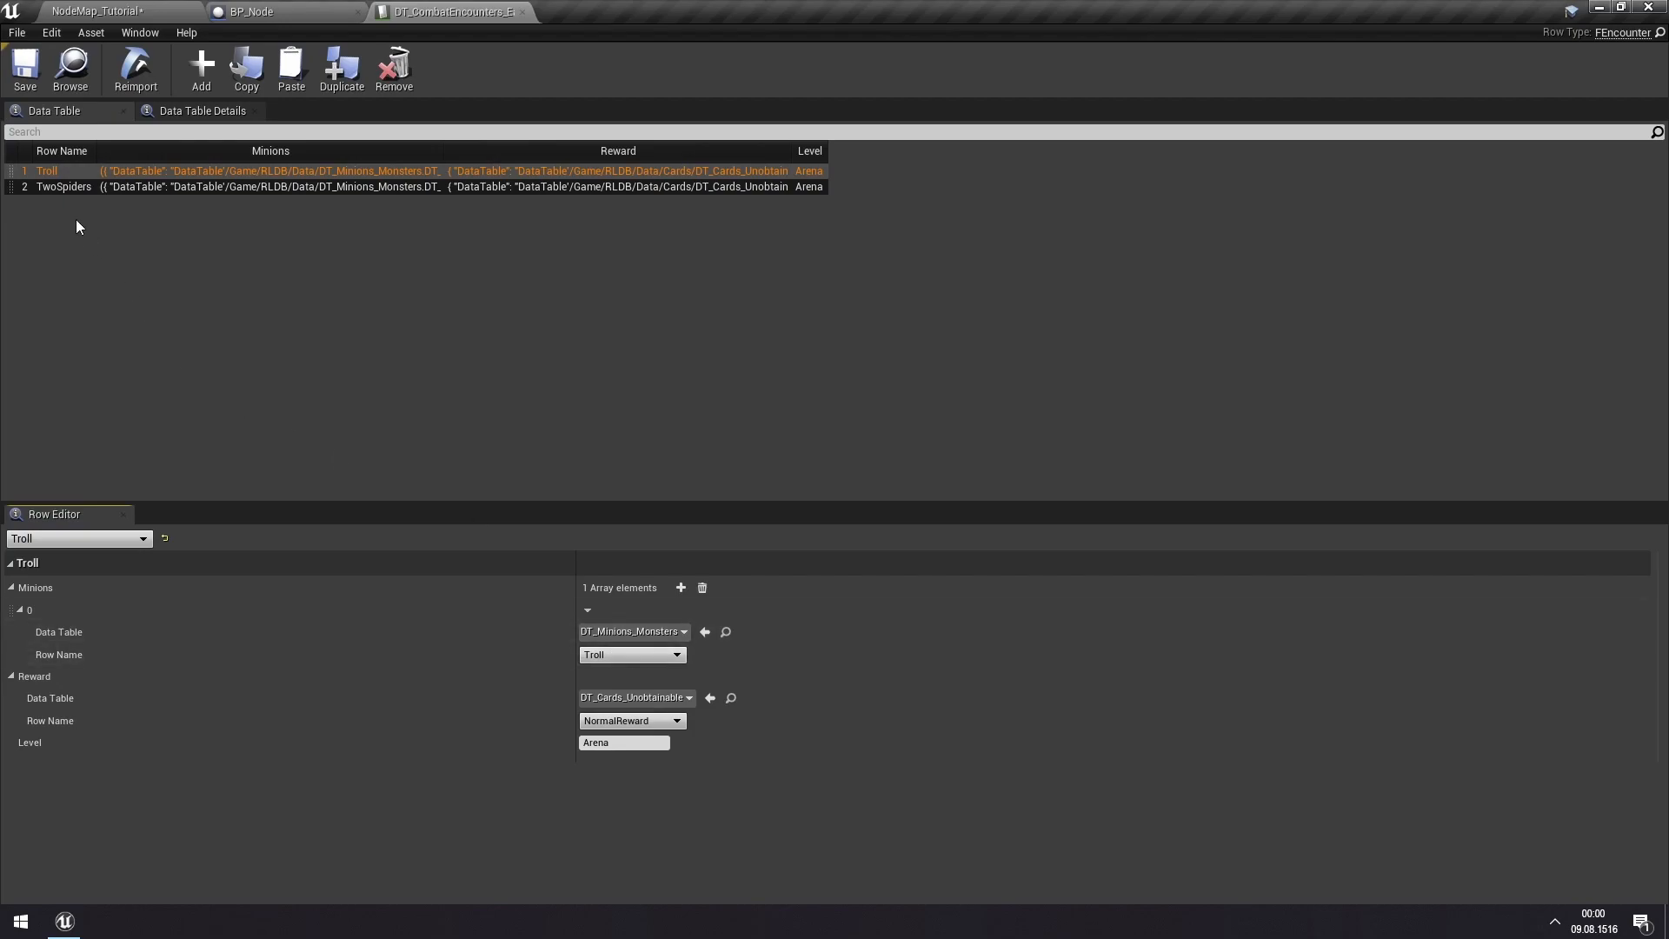
pyautogui.click(60, 187)
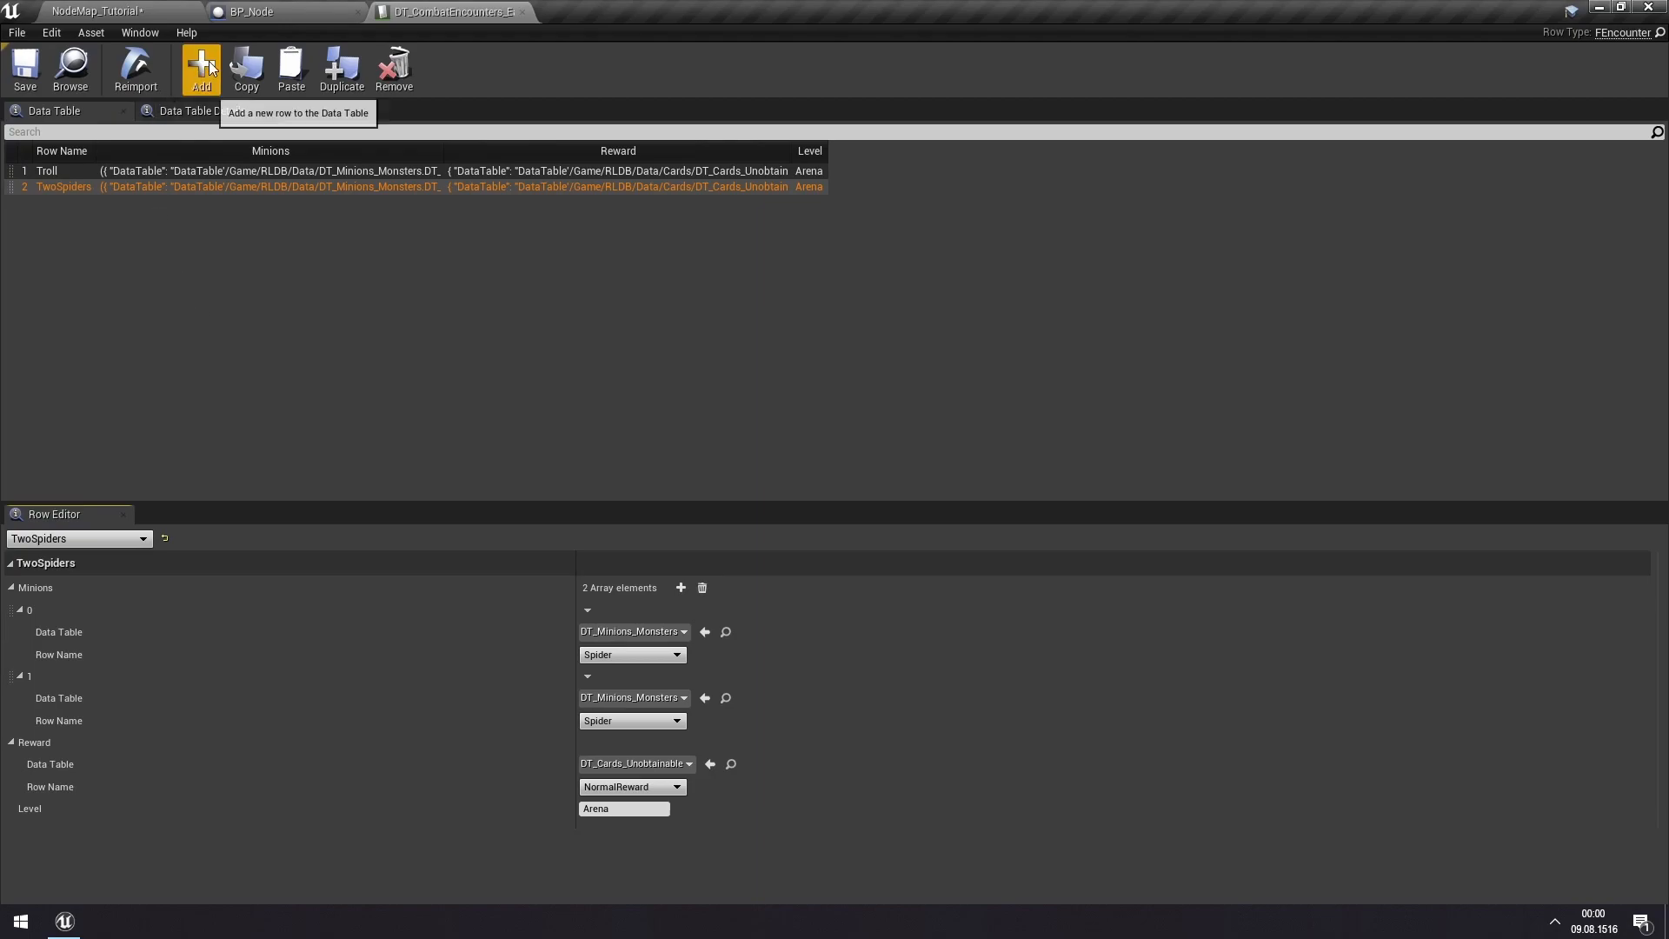
# - Rename the new row to TrollAndSpider
pyautogui.click(202, 68)
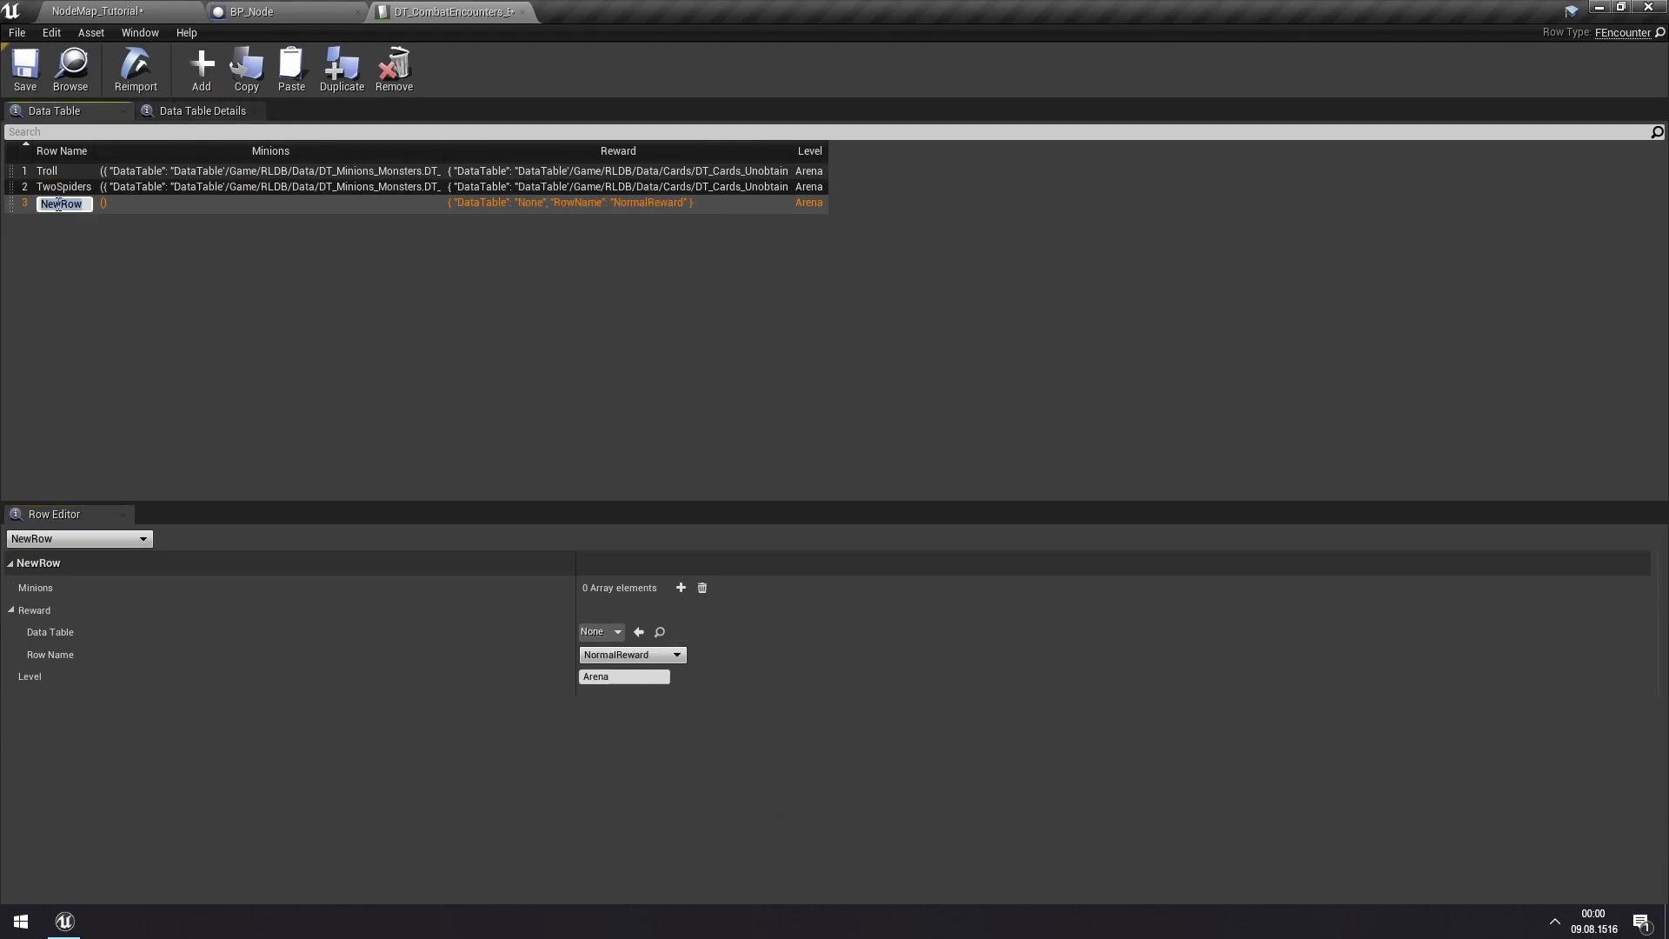
pyautogui.write('Troll')
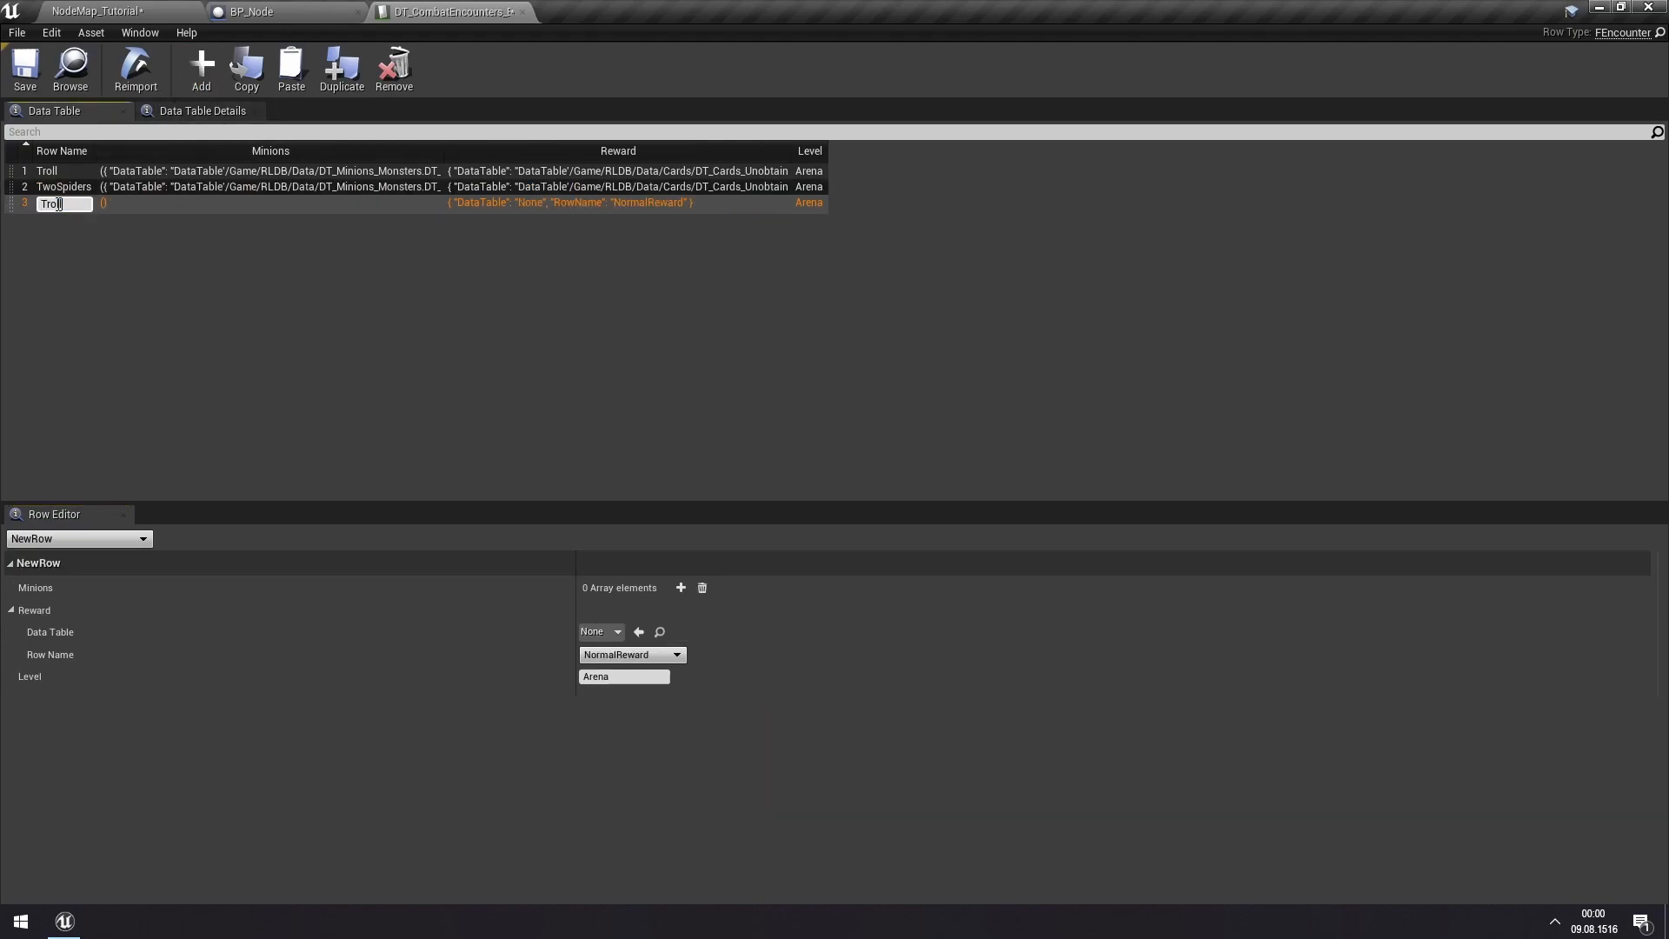
pyautogui.write('ndSpider')
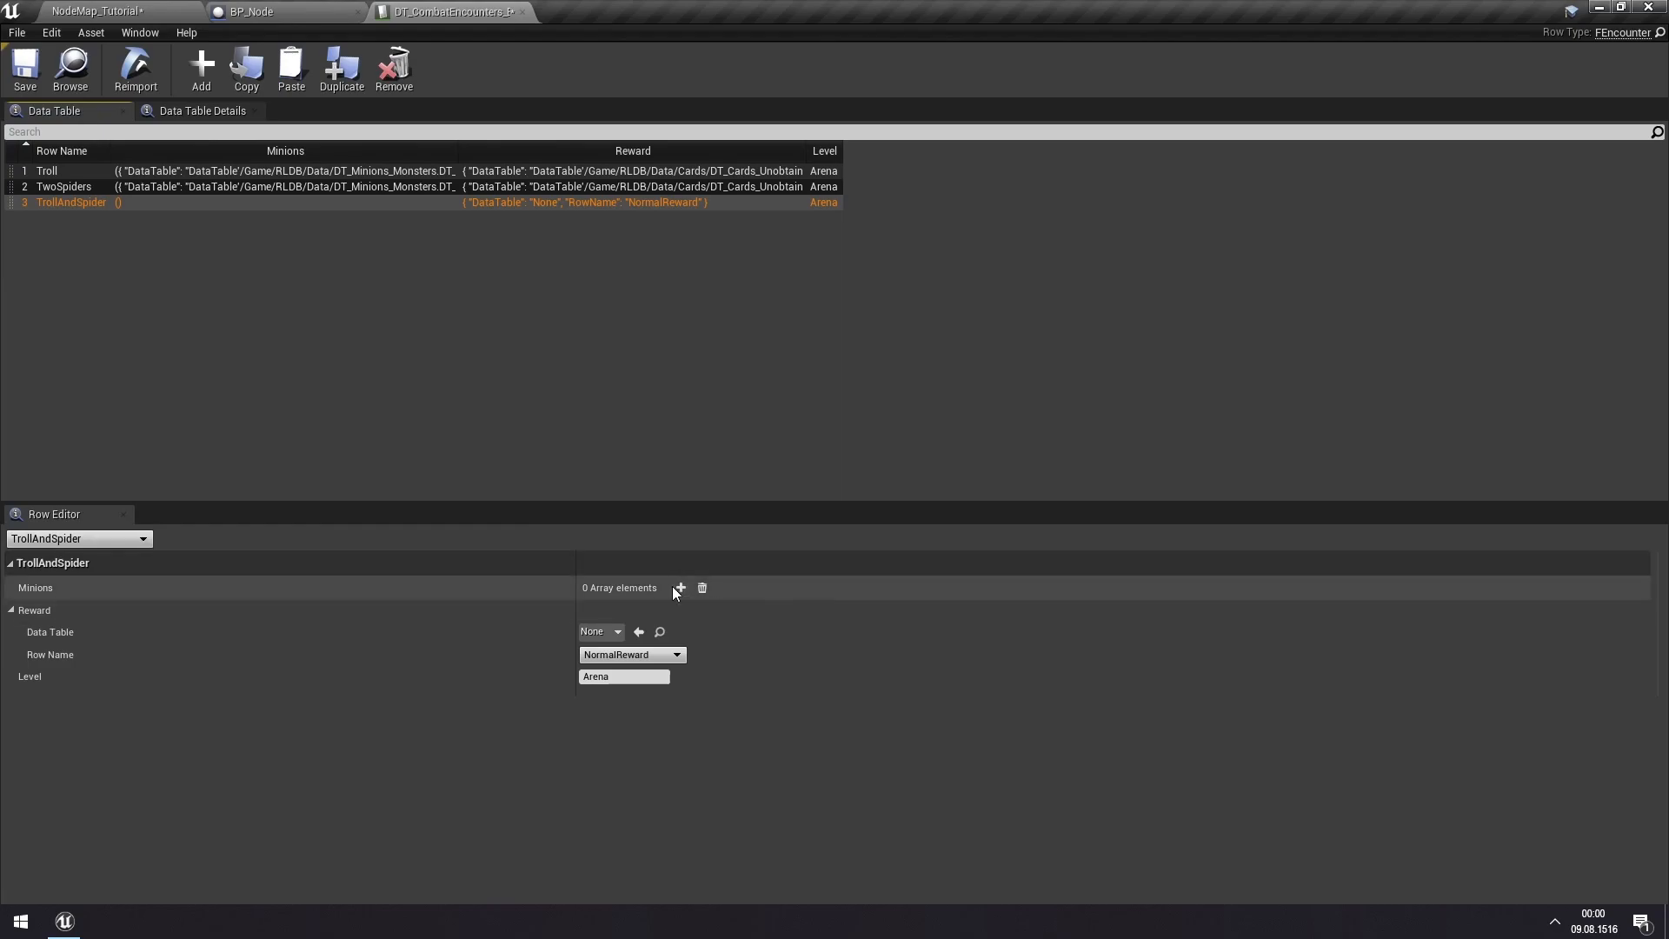
# - Add a first Minions element using DT_Minions_Monsters with the Troll row
pyautogui.click(680, 588)
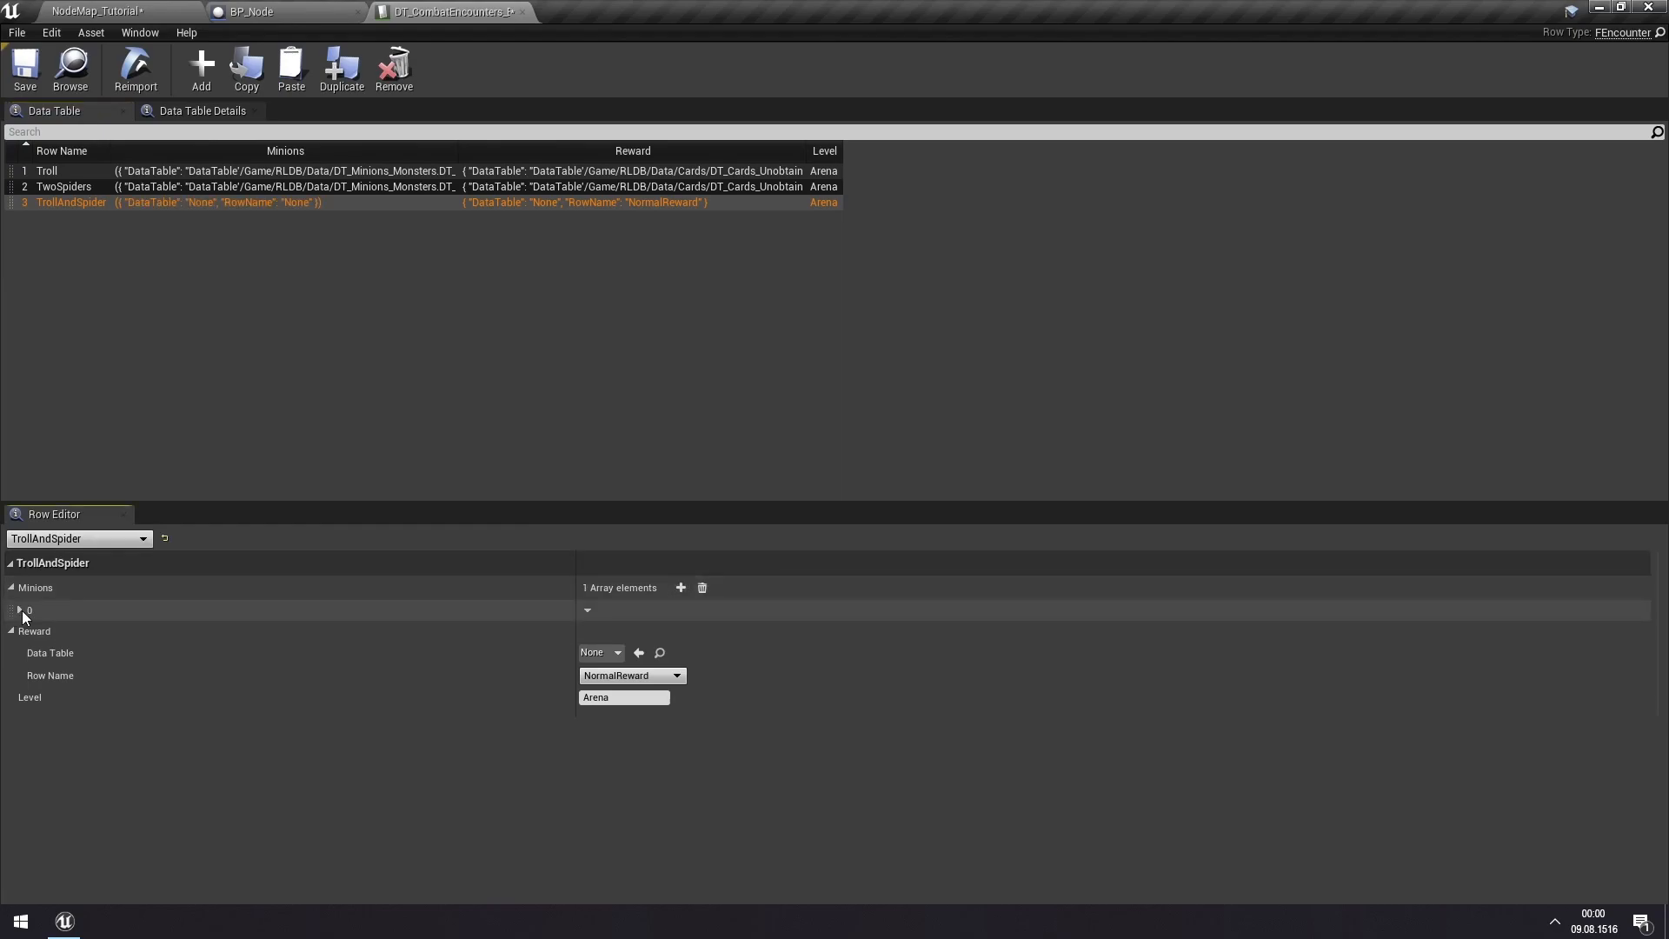
pyautogui.click(599, 631)
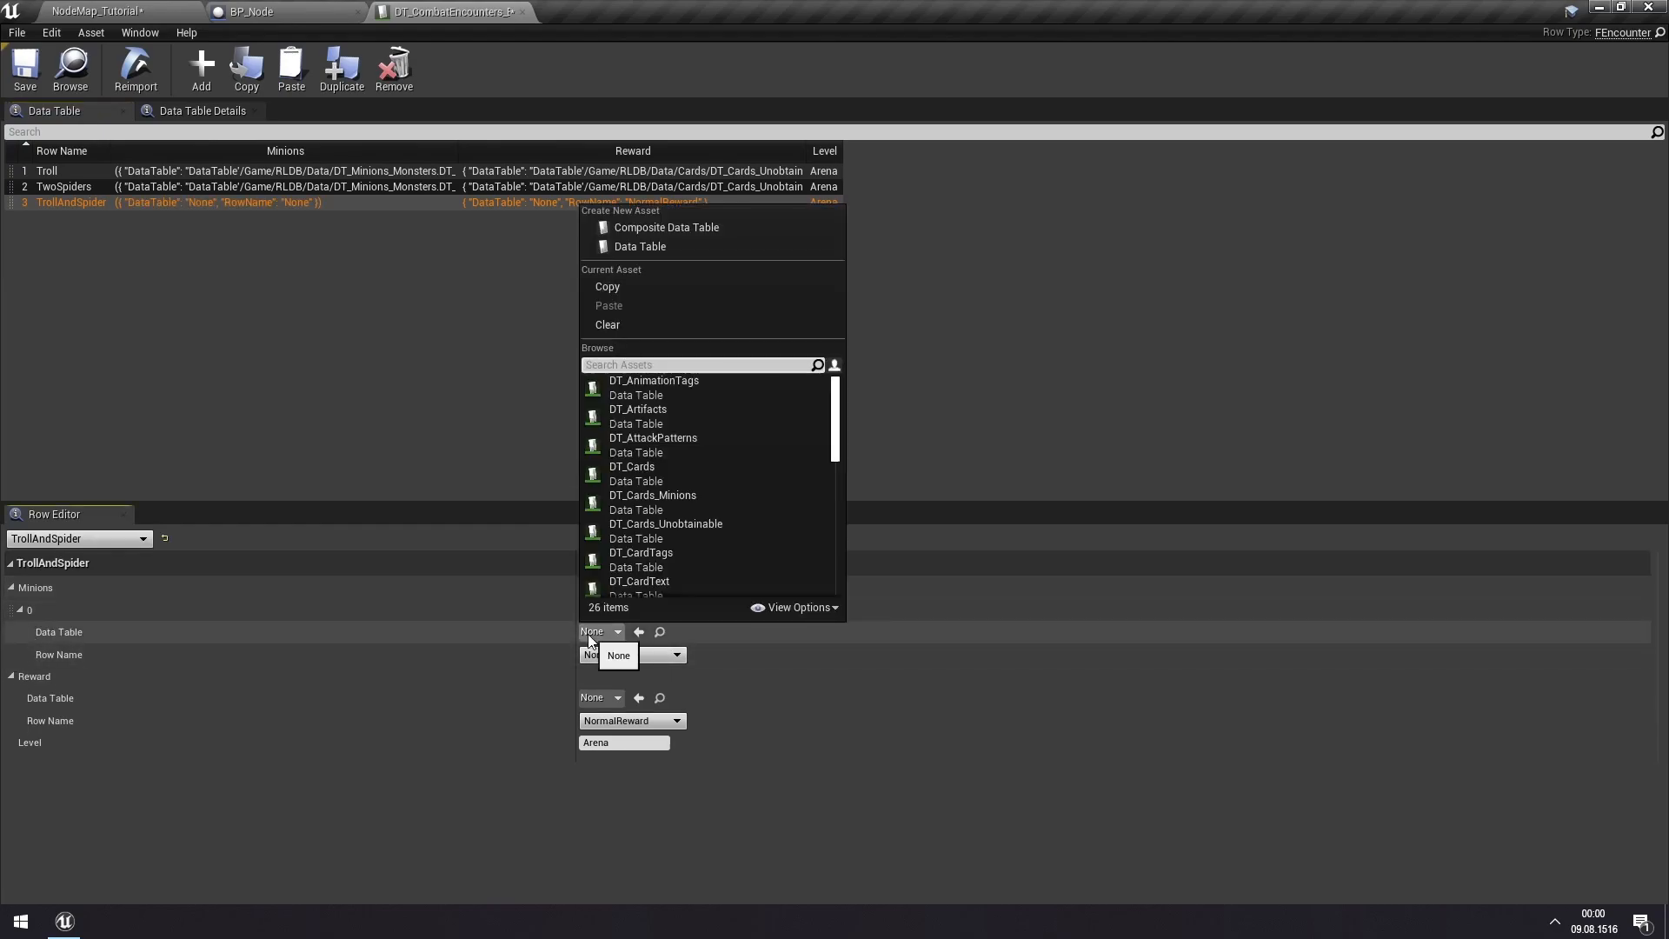
pyautogui.write('m')
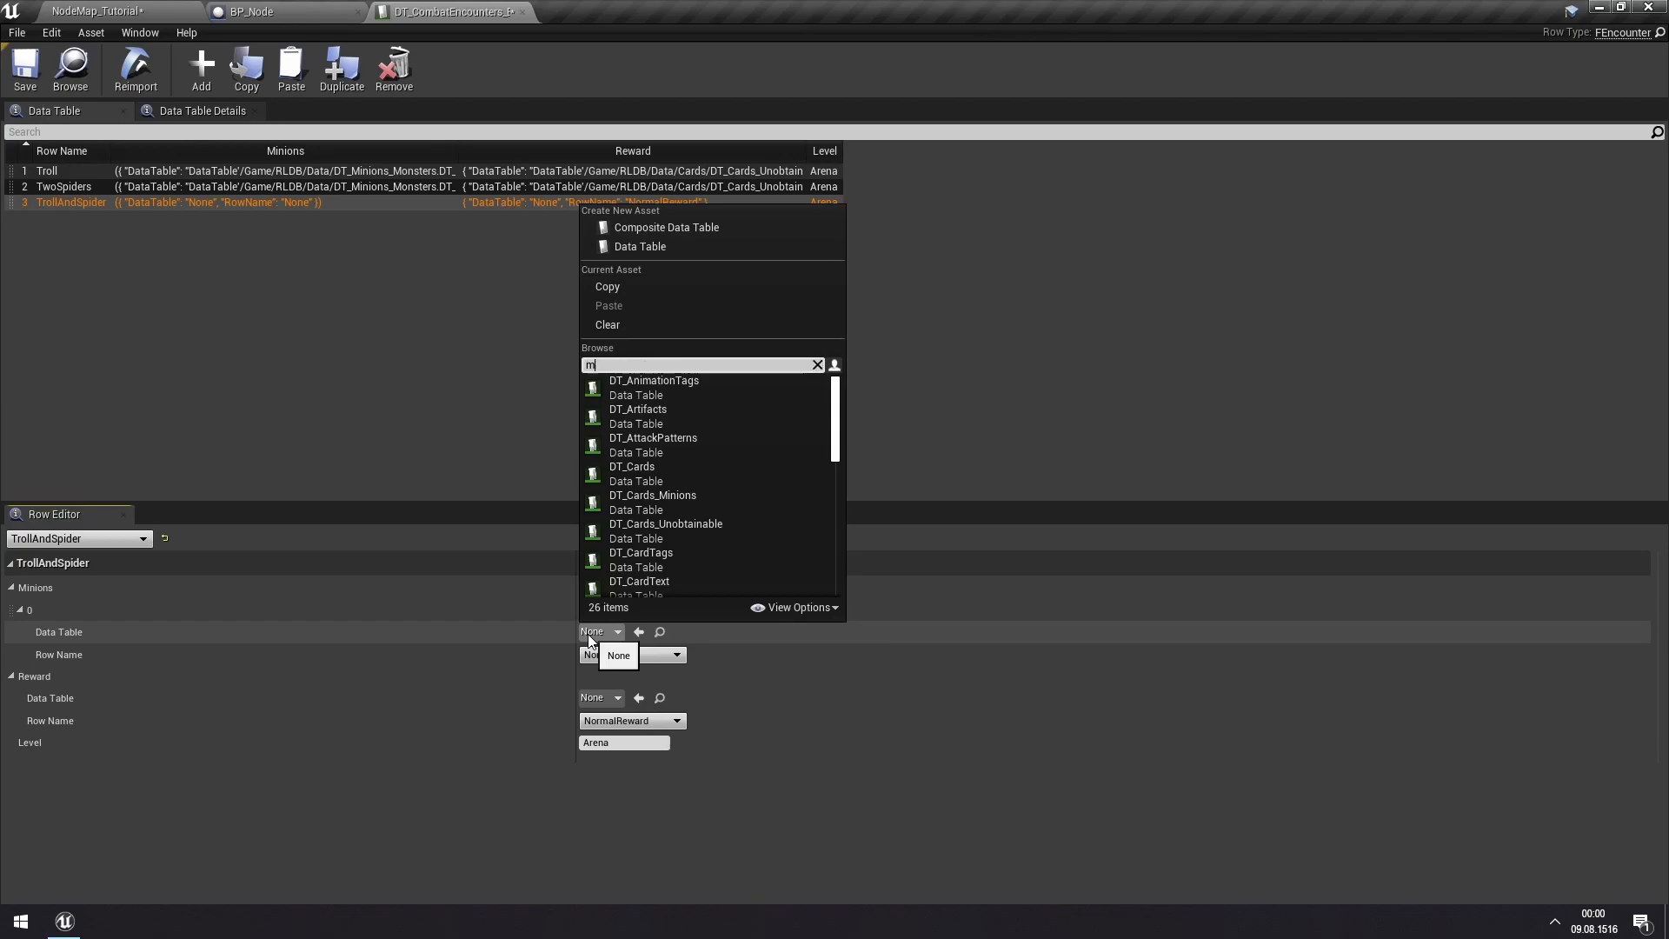
pyautogui.write('i')
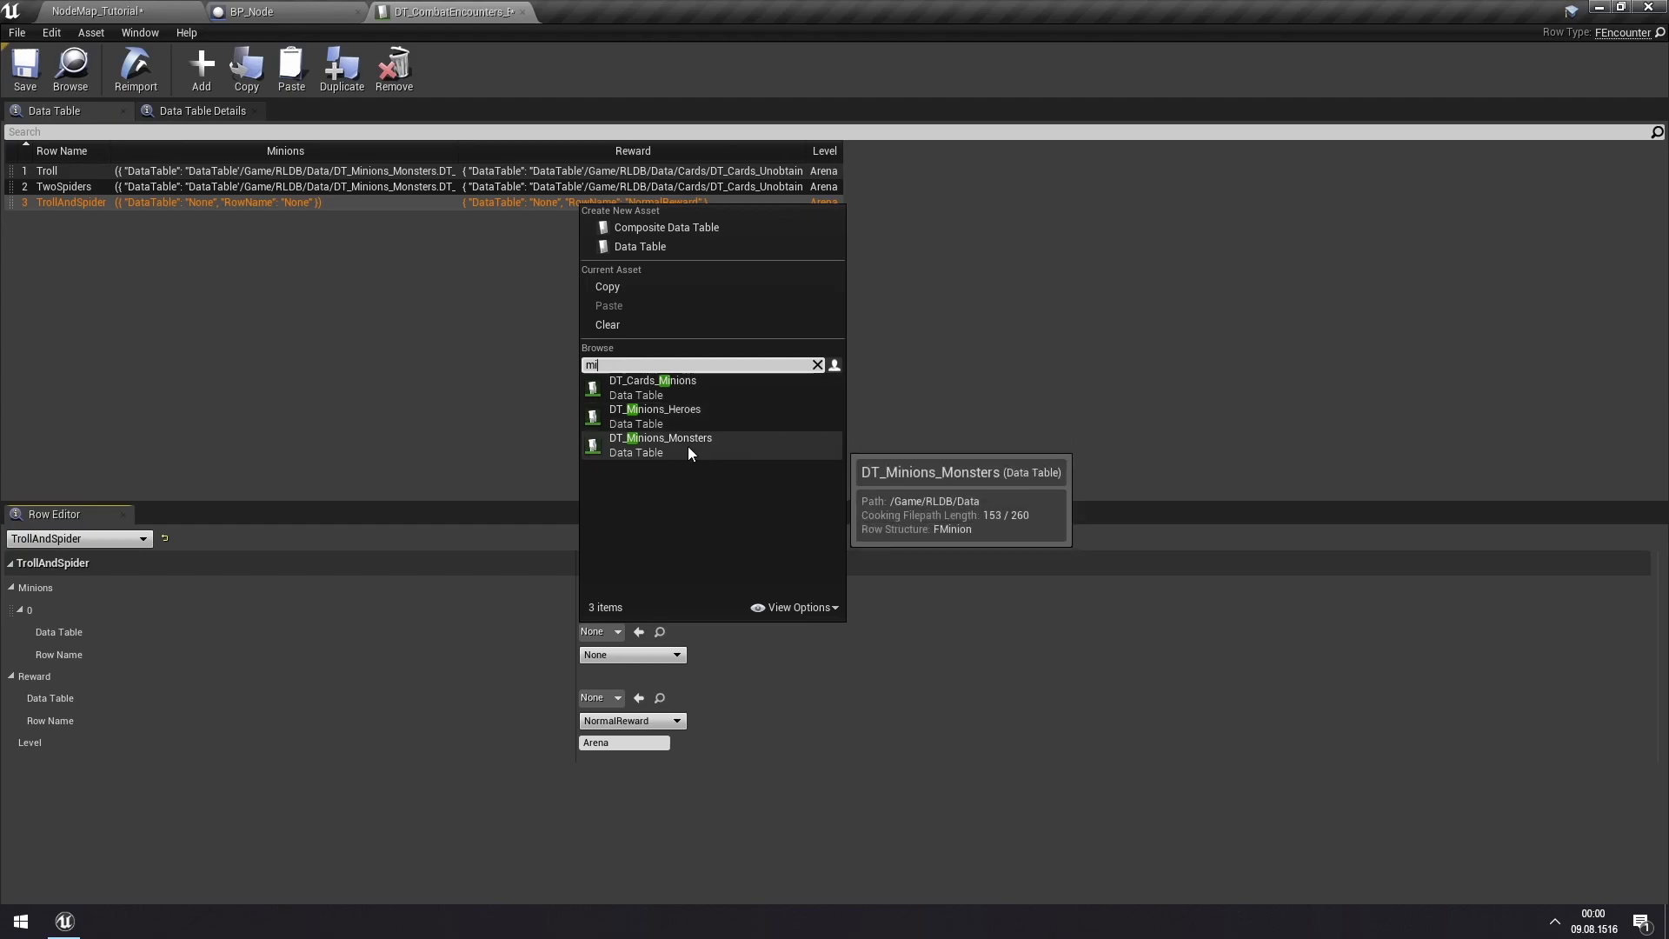
pyautogui.click(661, 438)
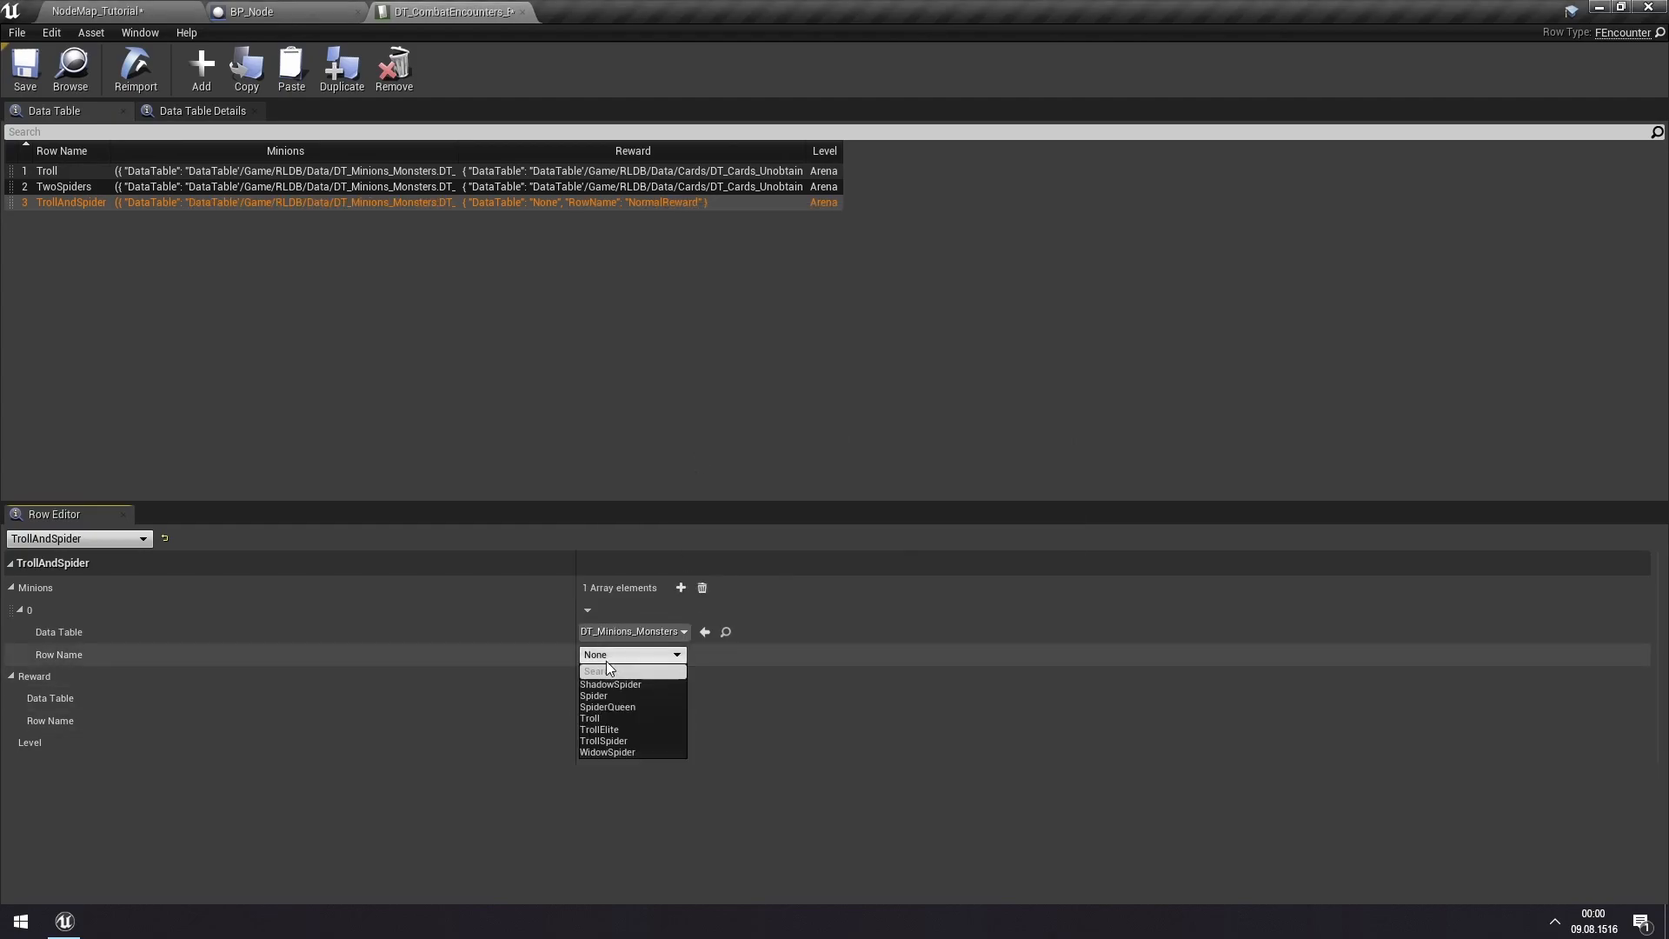
pyautogui.click(589, 719)
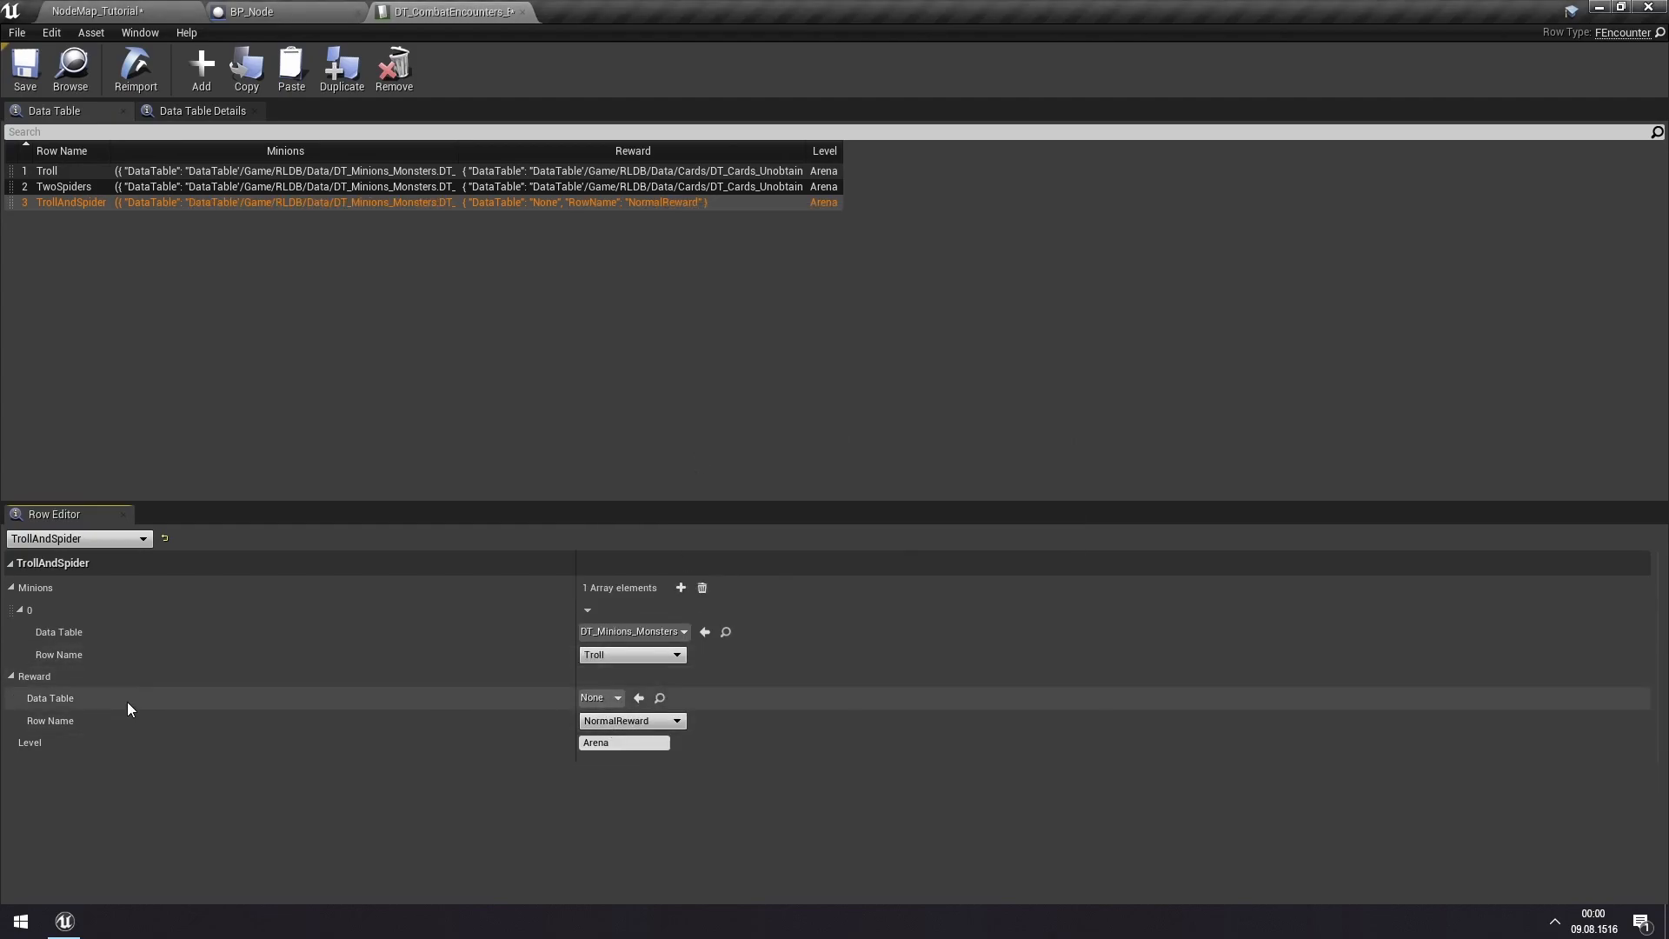
# - Add a second Minions element set to Spider, checking TwoSpiders for reference
pyautogui.click(679, 588)
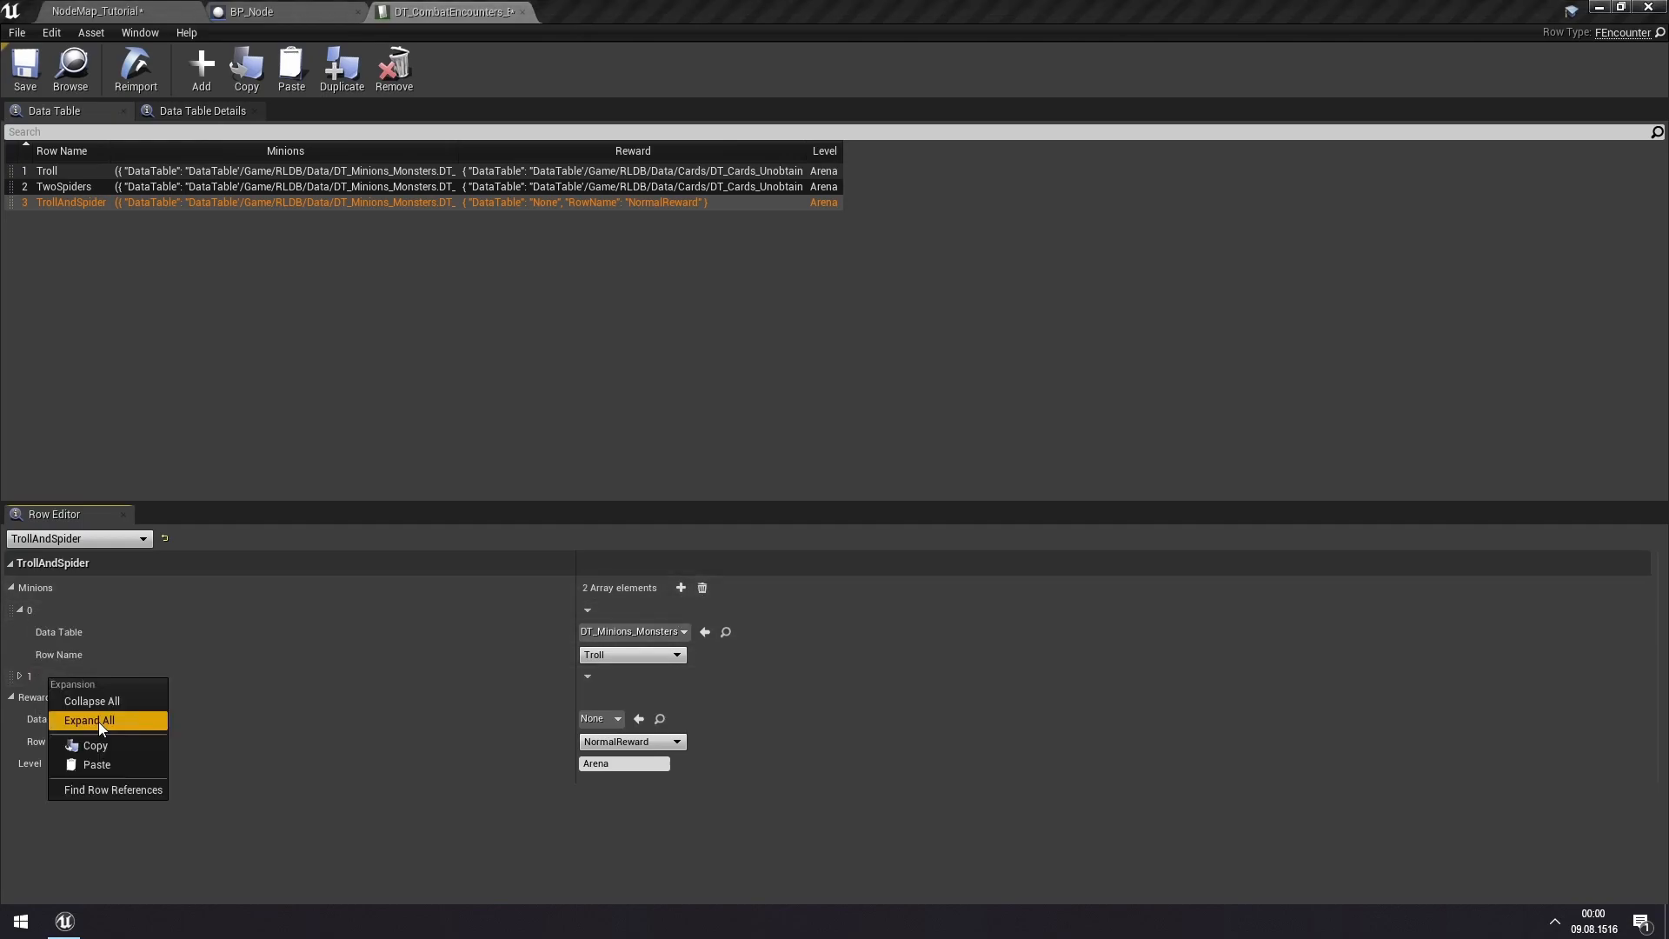
pyautogui.click(88, 720)
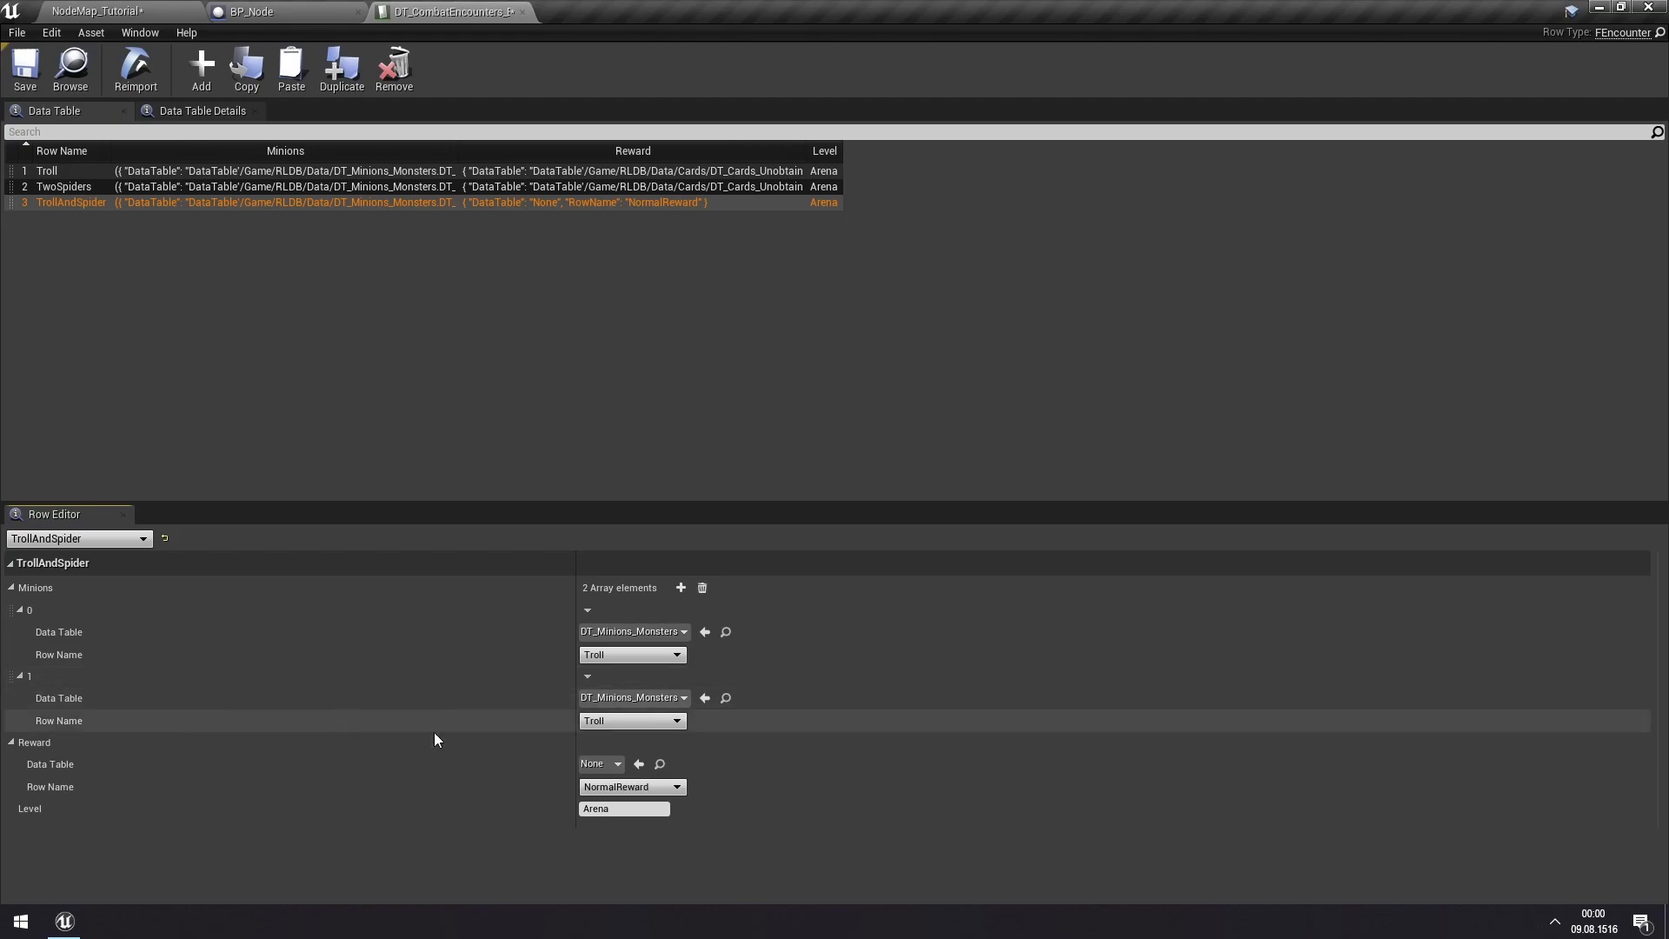
pyautogui.click(676, 720)
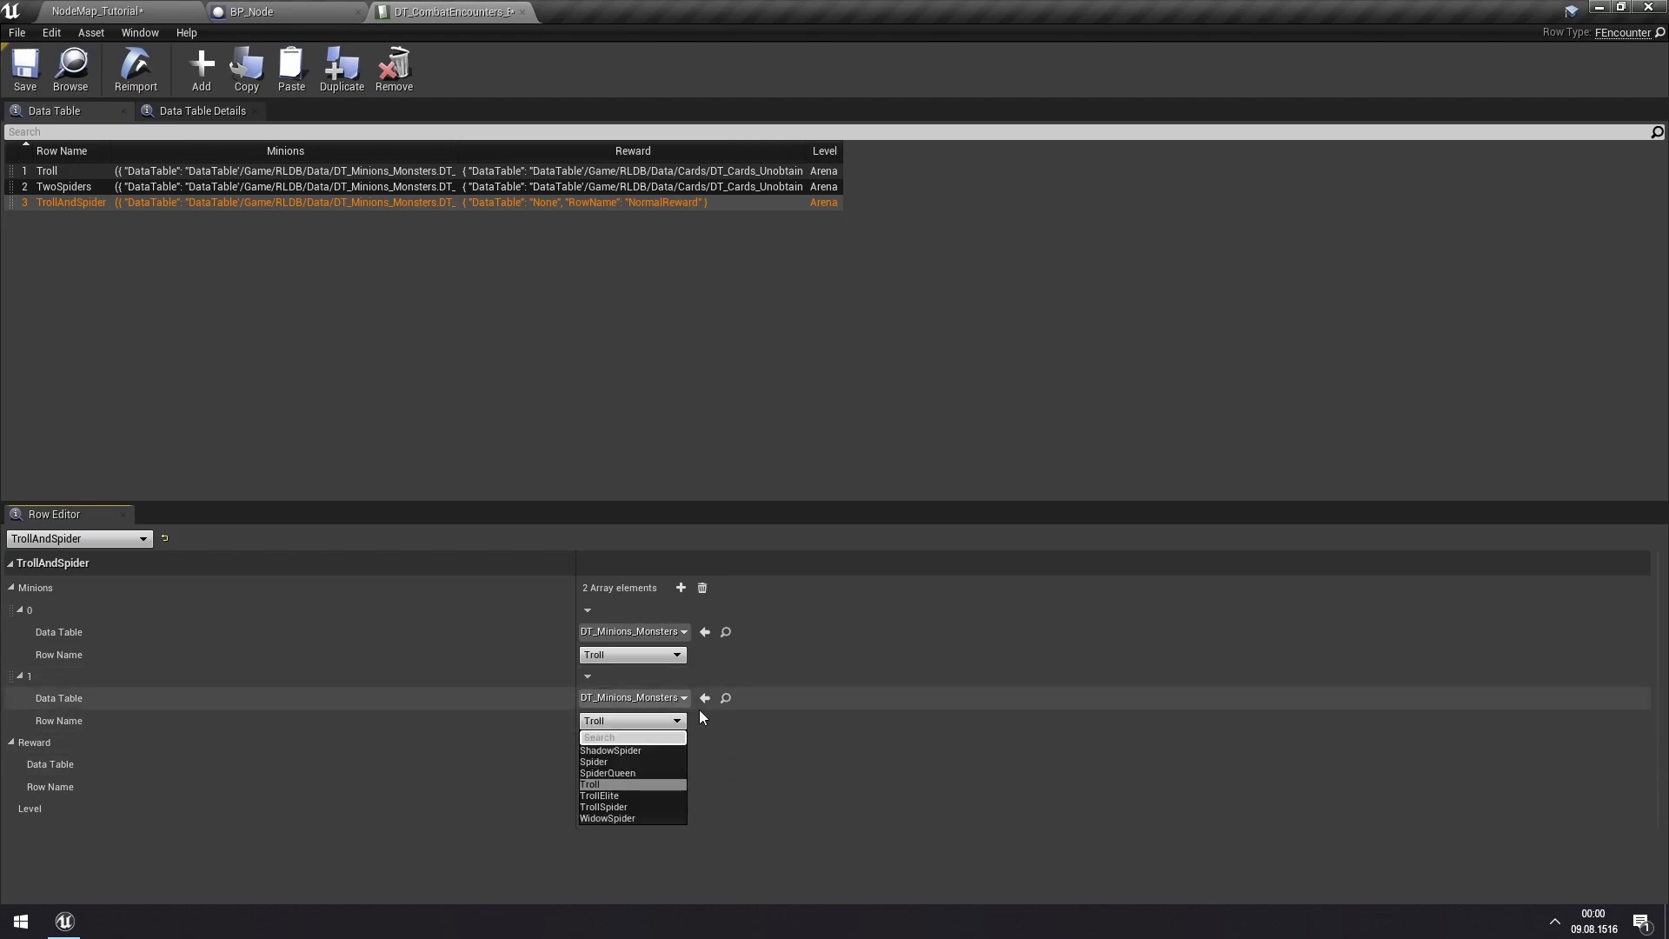
pyautogui.click(593, 762)
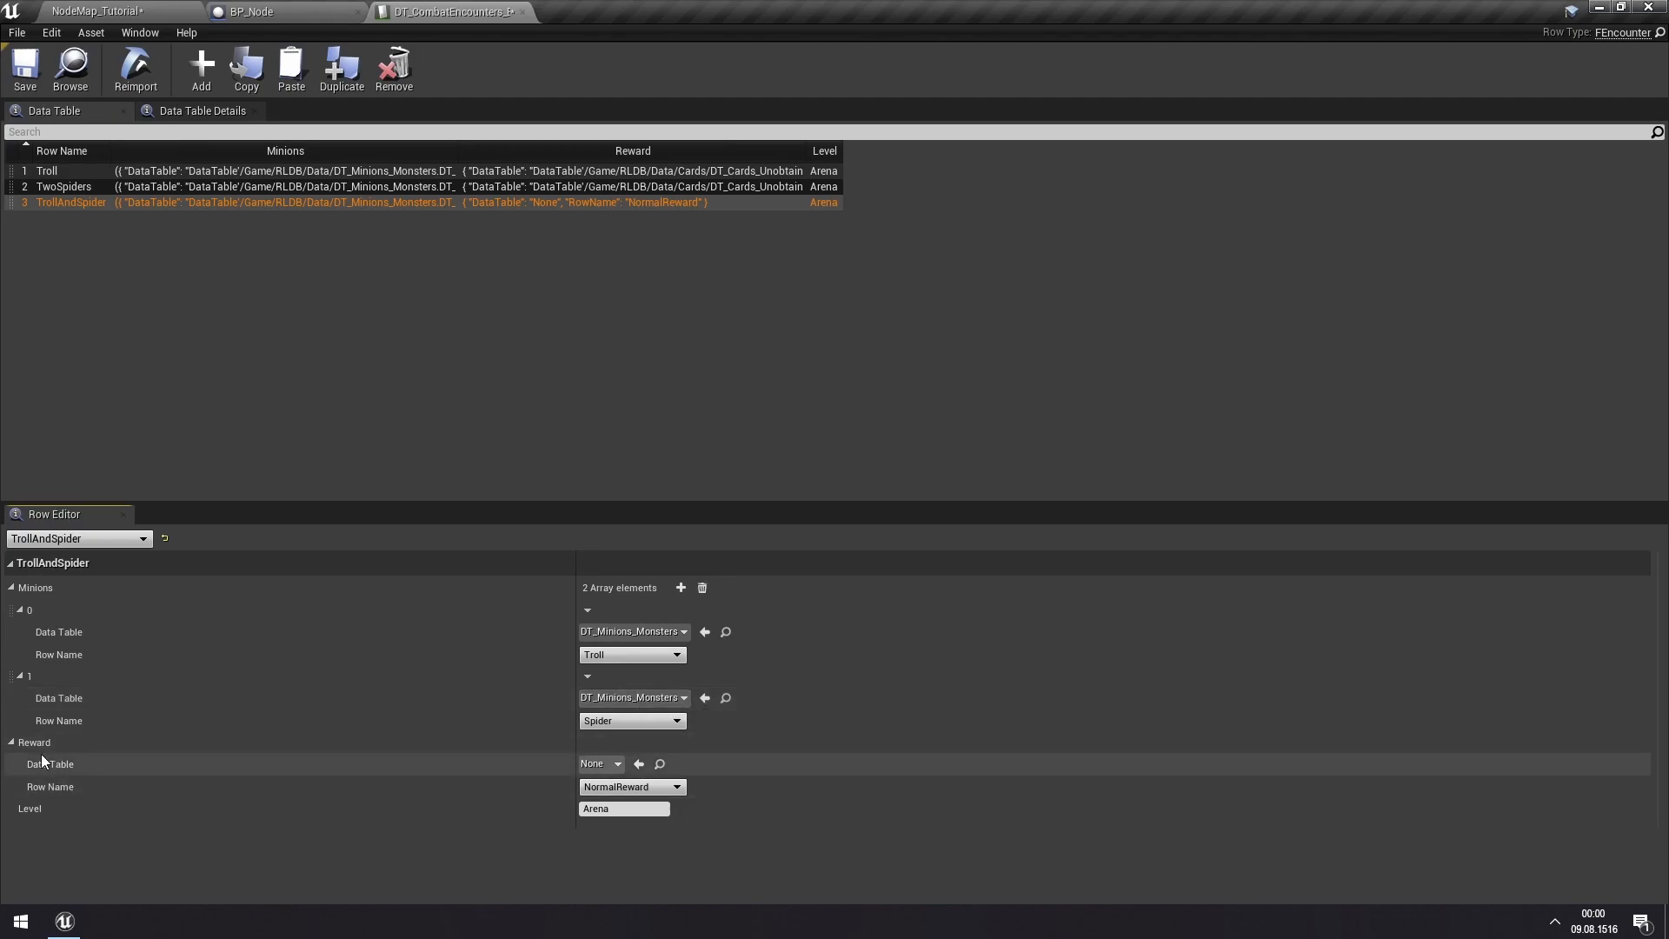
pyautogui.moveTo(760, 765)
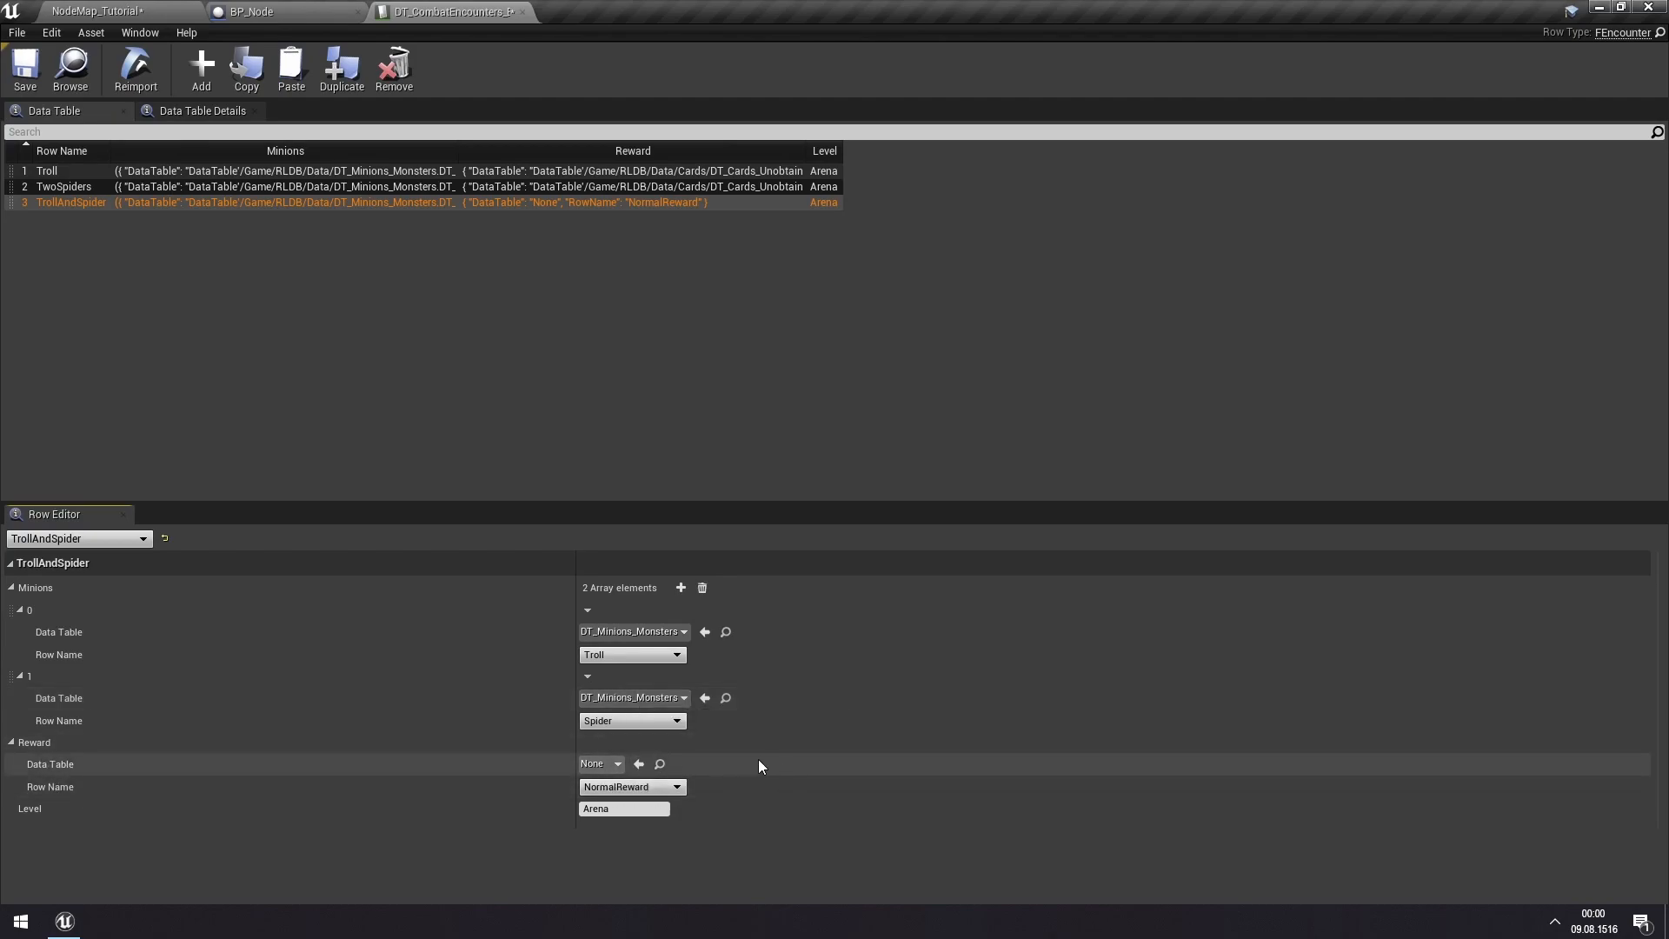
pyautogui.click(615, 763)
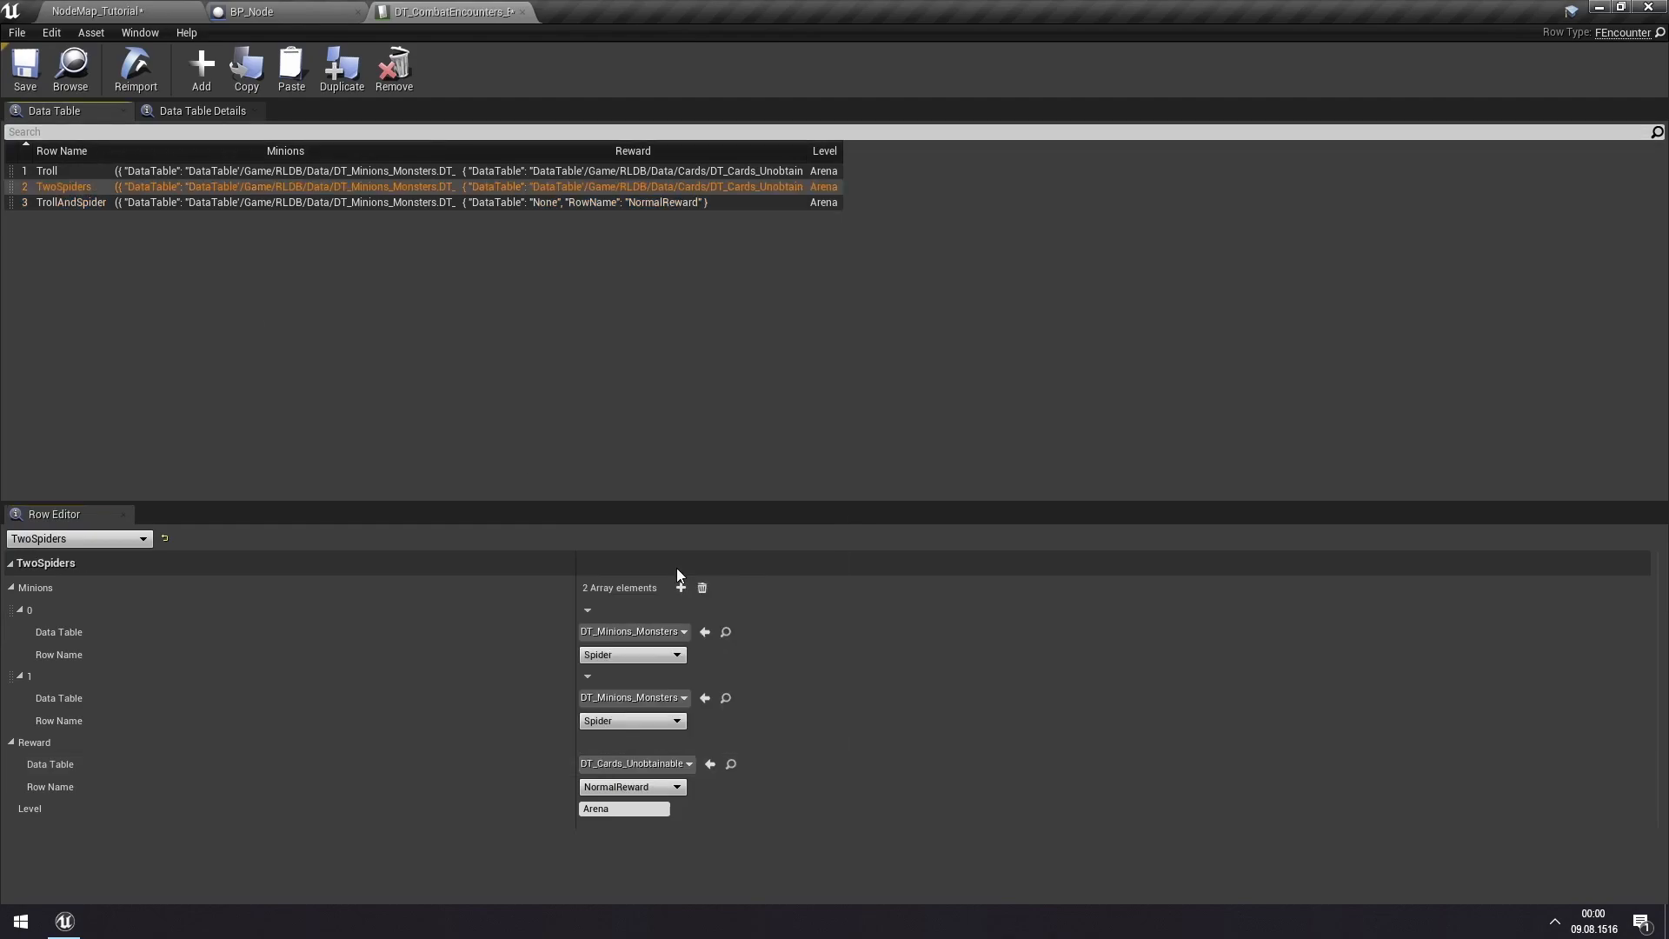
pyautogui.click(72, 202)
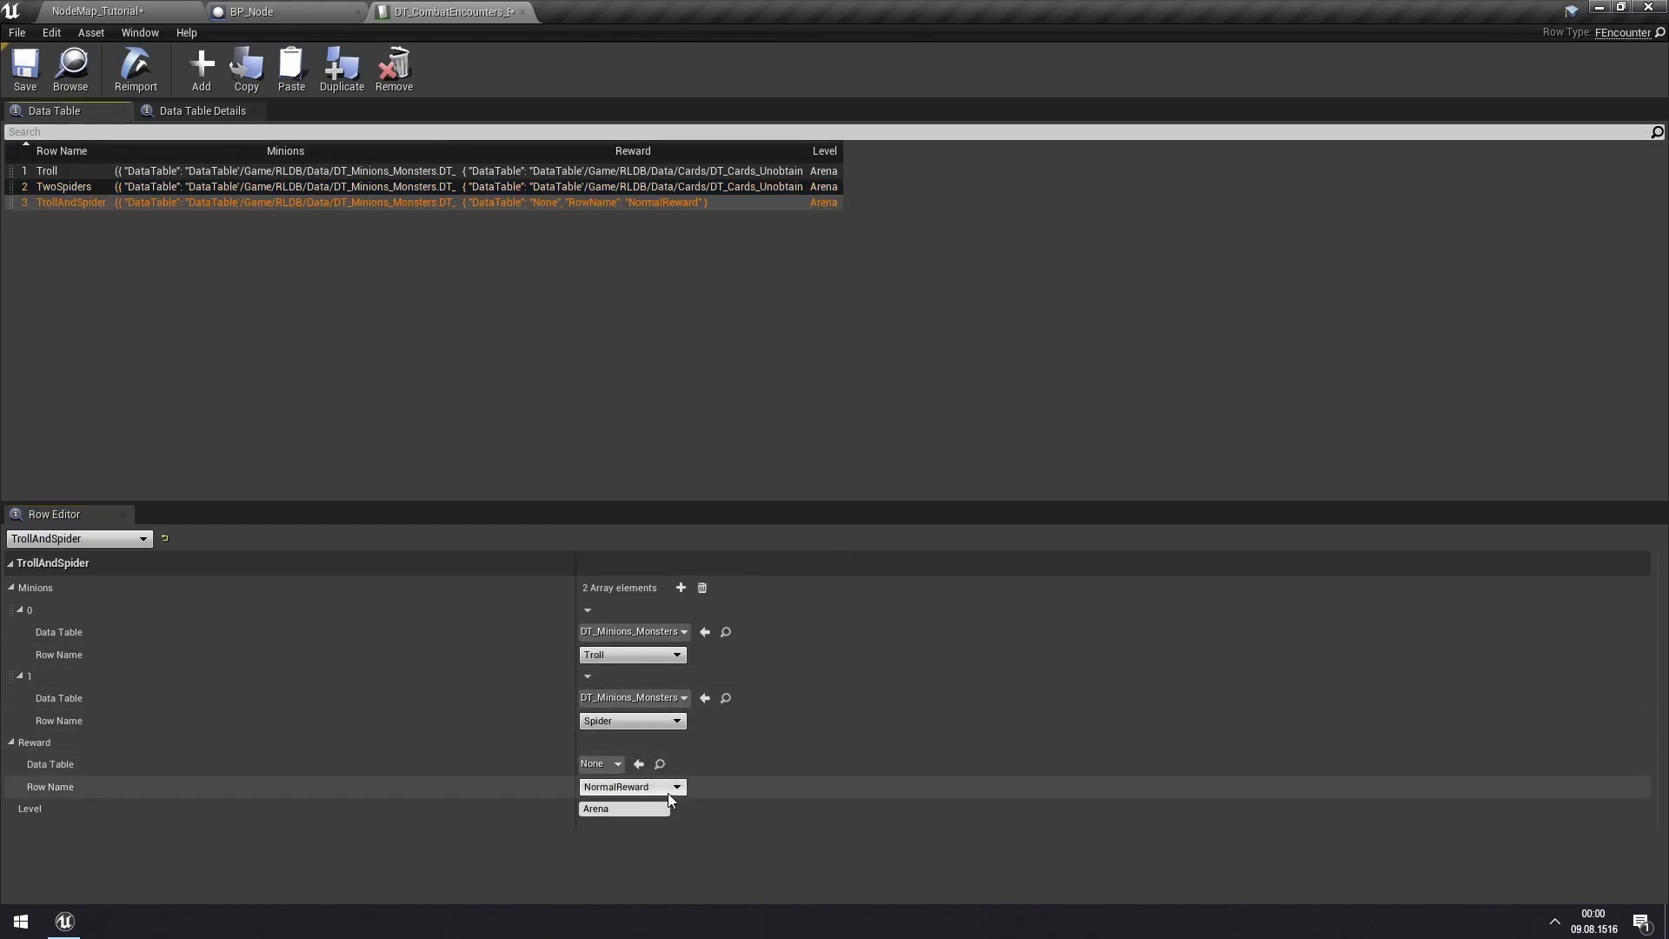
# - Set the reward Data Table to DT_Cards_Unobtainable with NormalReward, then return to BP_Node
pyautogui.click(617, 764)
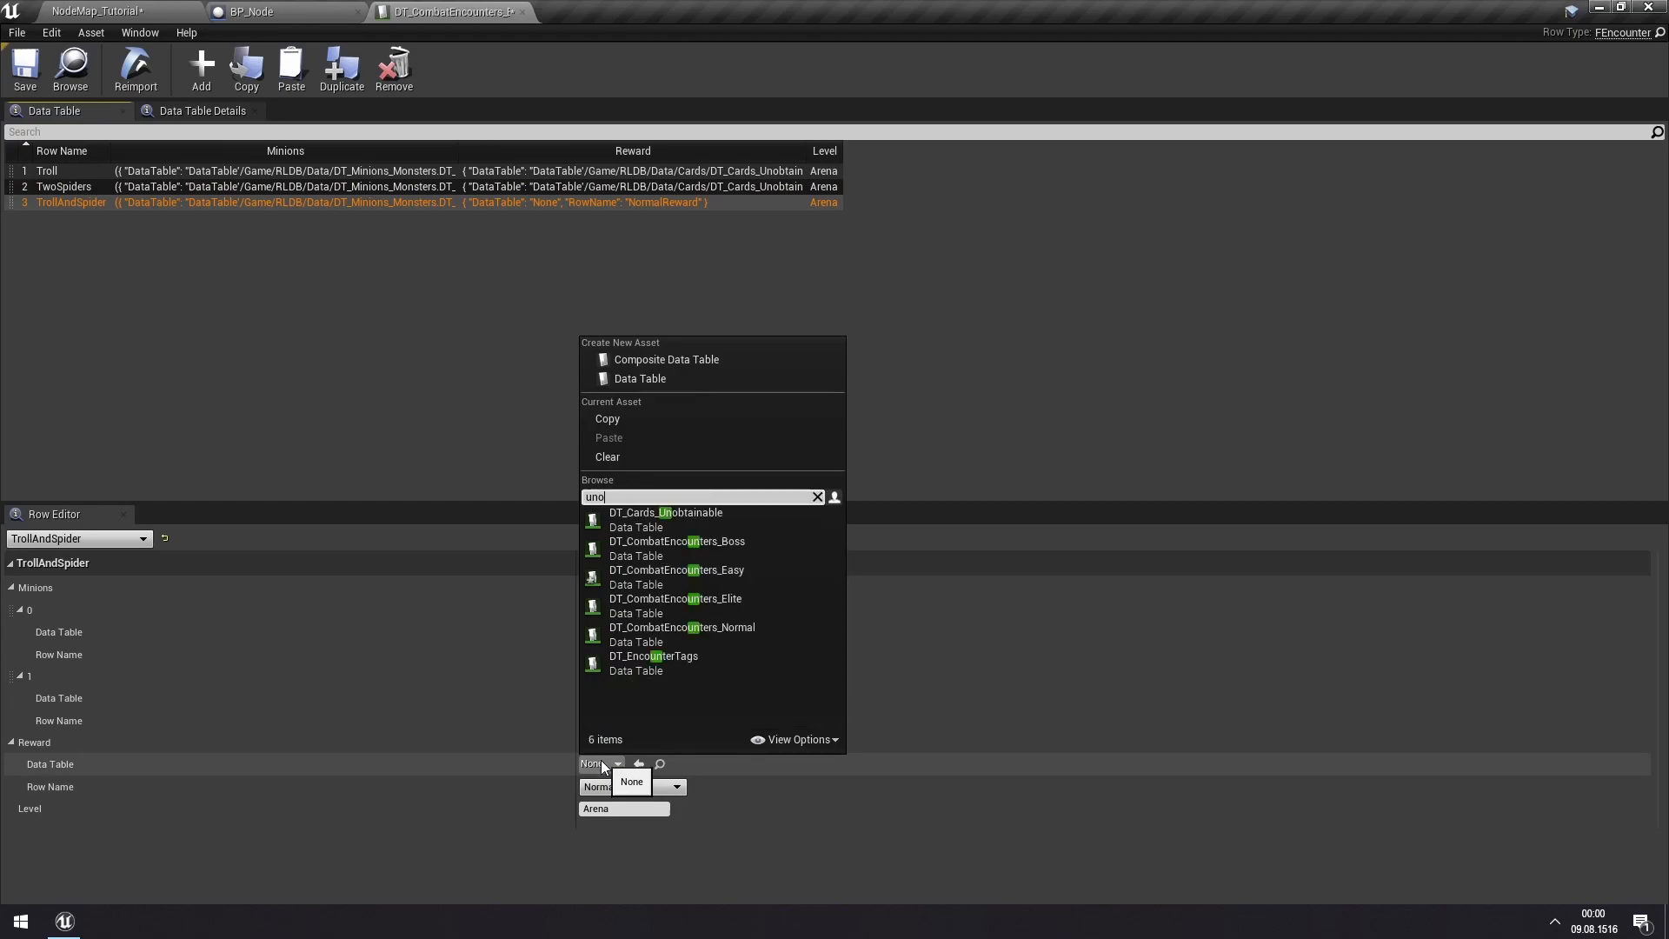
pyautogui.click(664, 511)
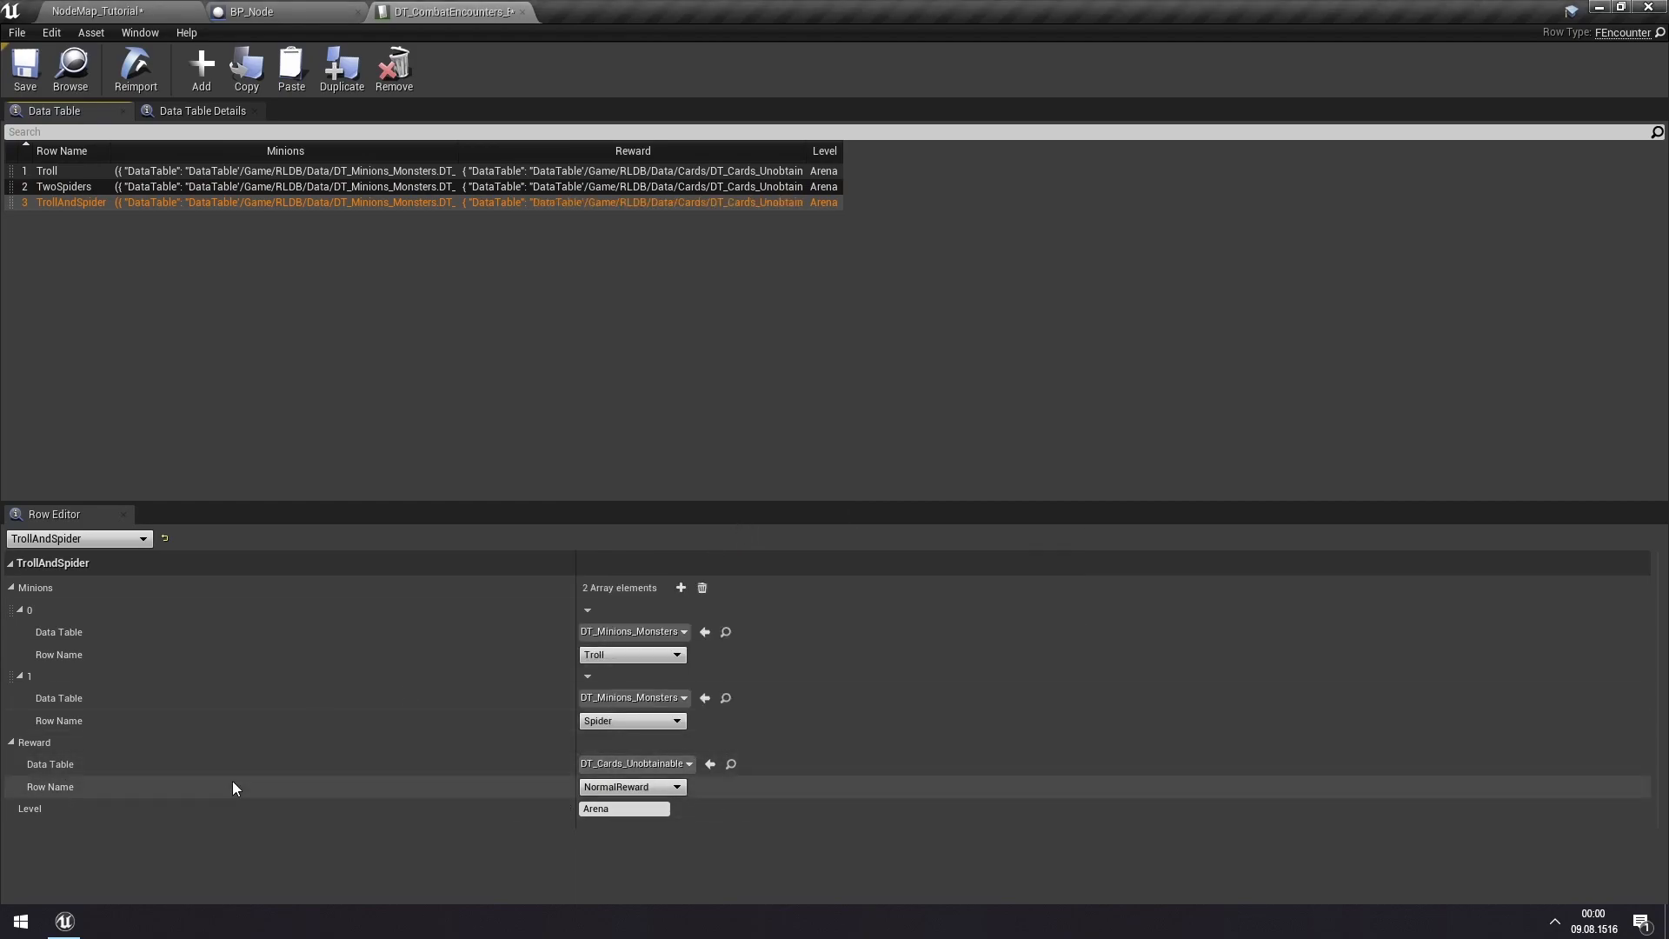
pyautogui.click(676, 786)
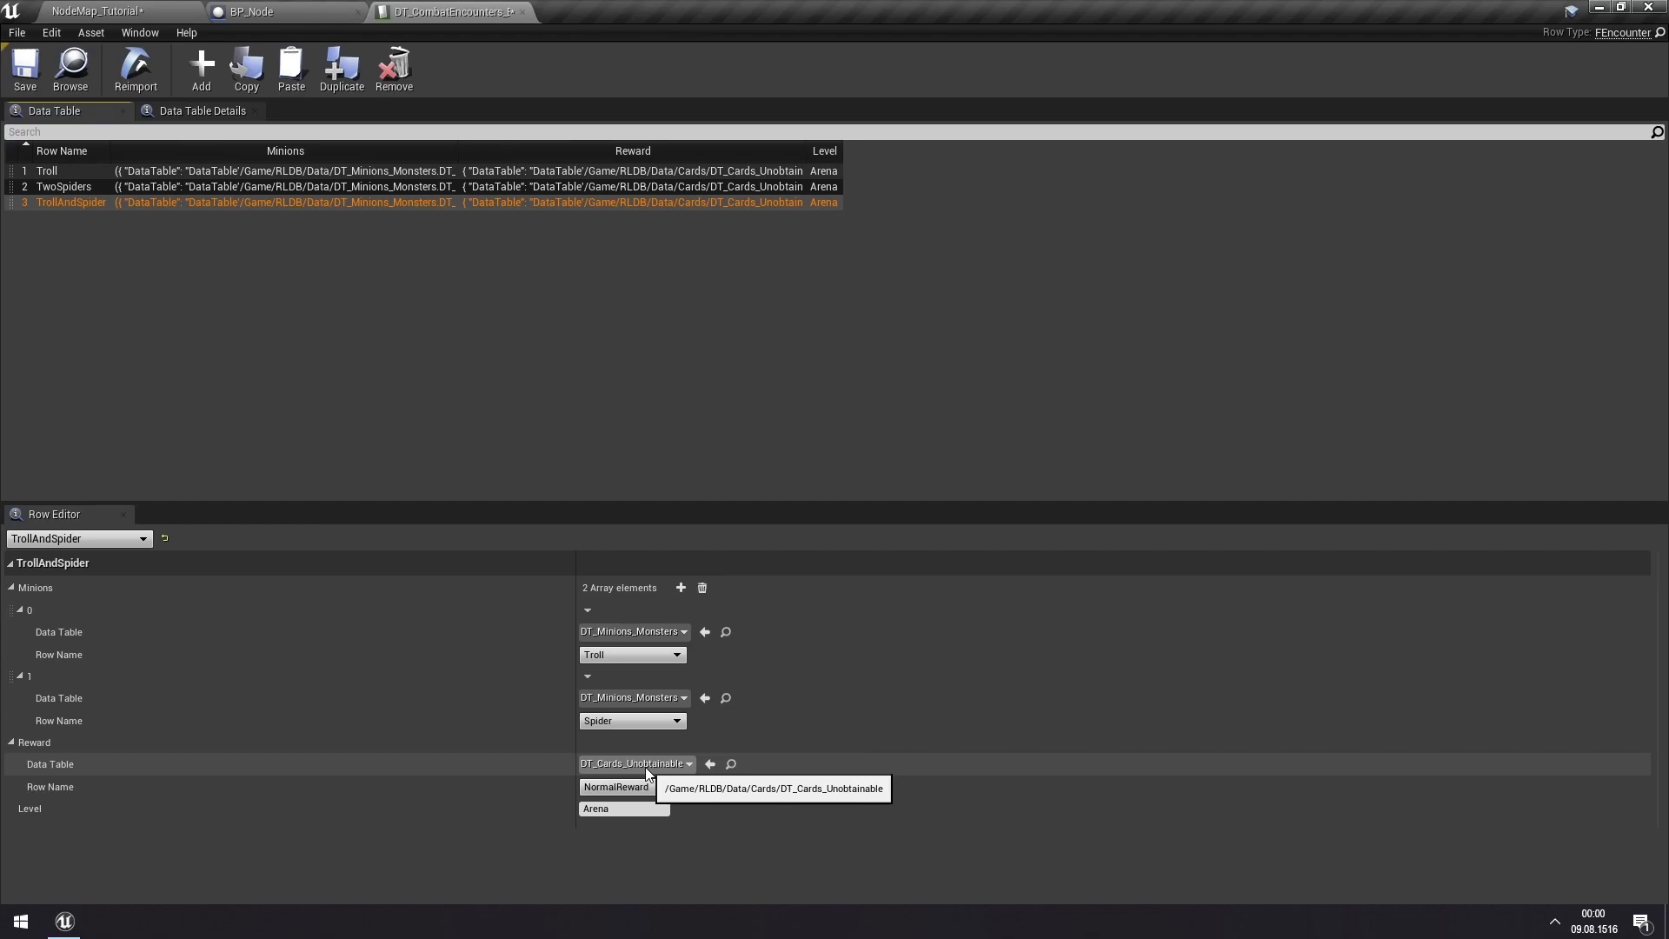
pyautogui.click(615, 786)
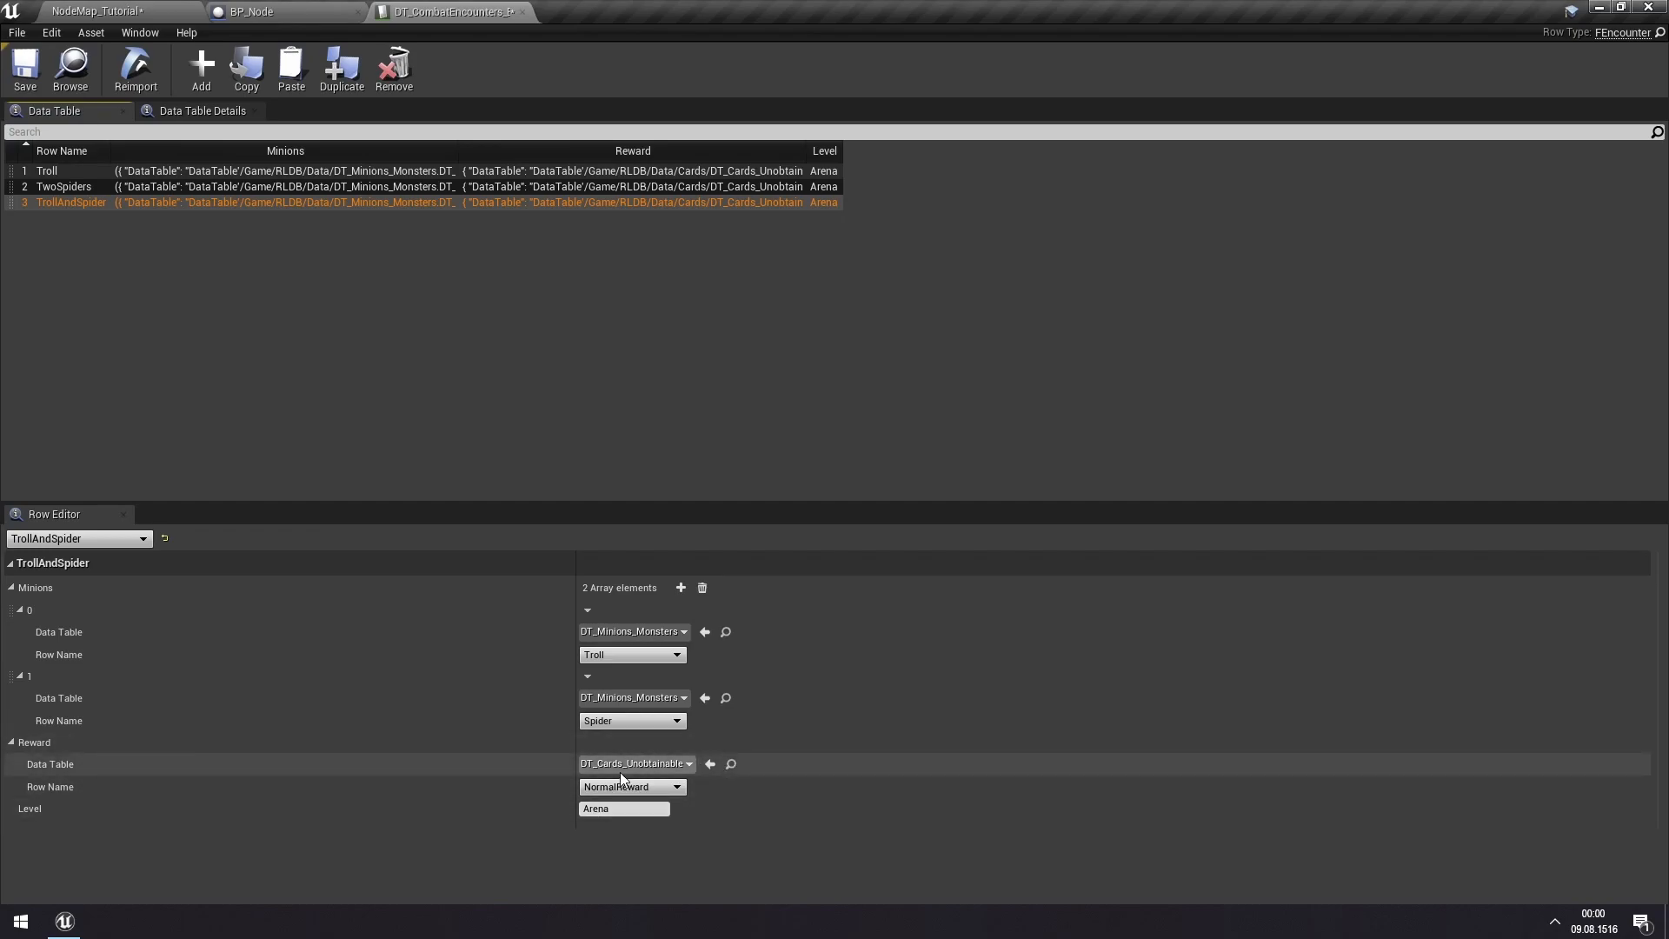
pyautogui.moveTo(630, 760)
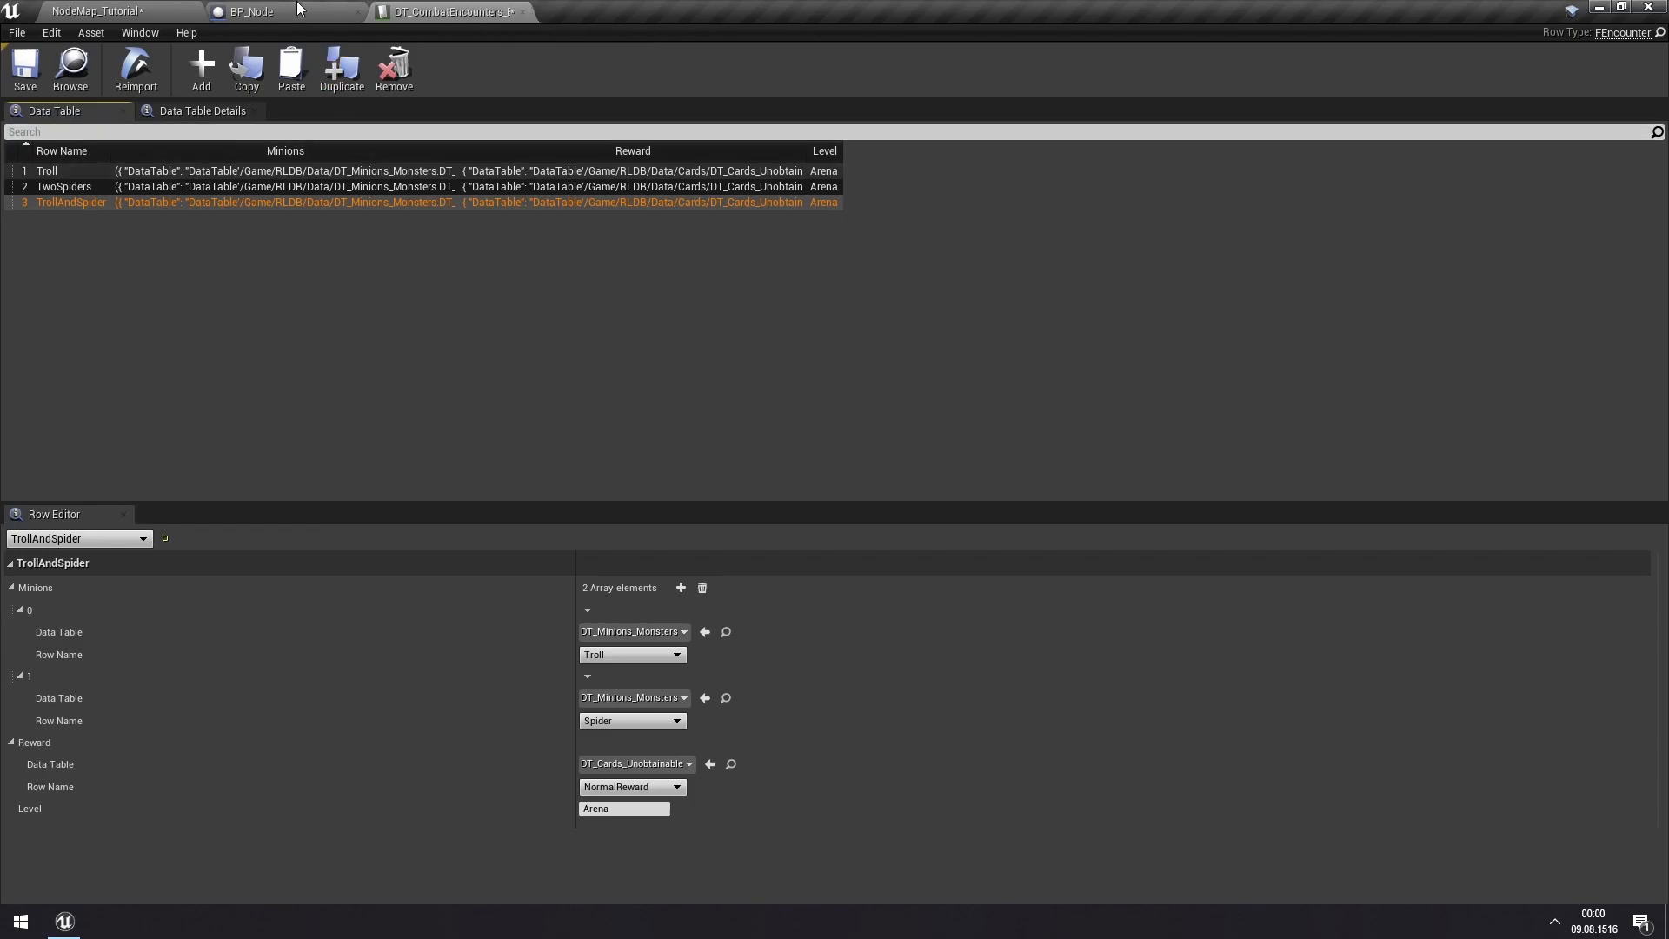
pyautogui.click(252, 12)
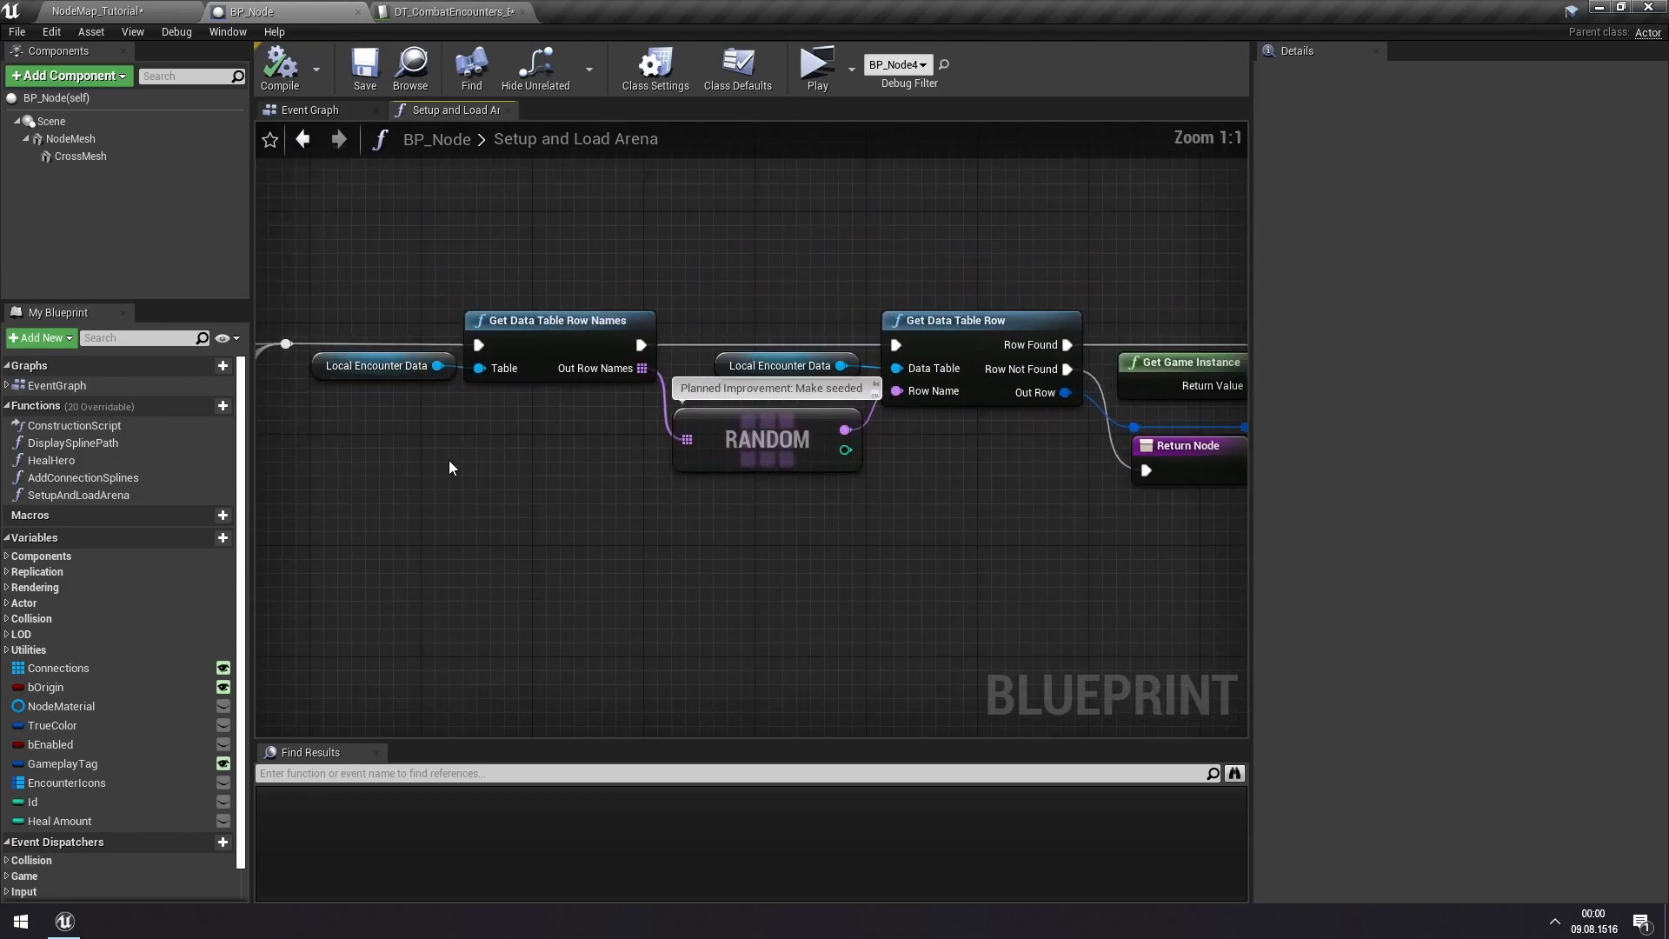
pyautogui.moveTo(812, 570)
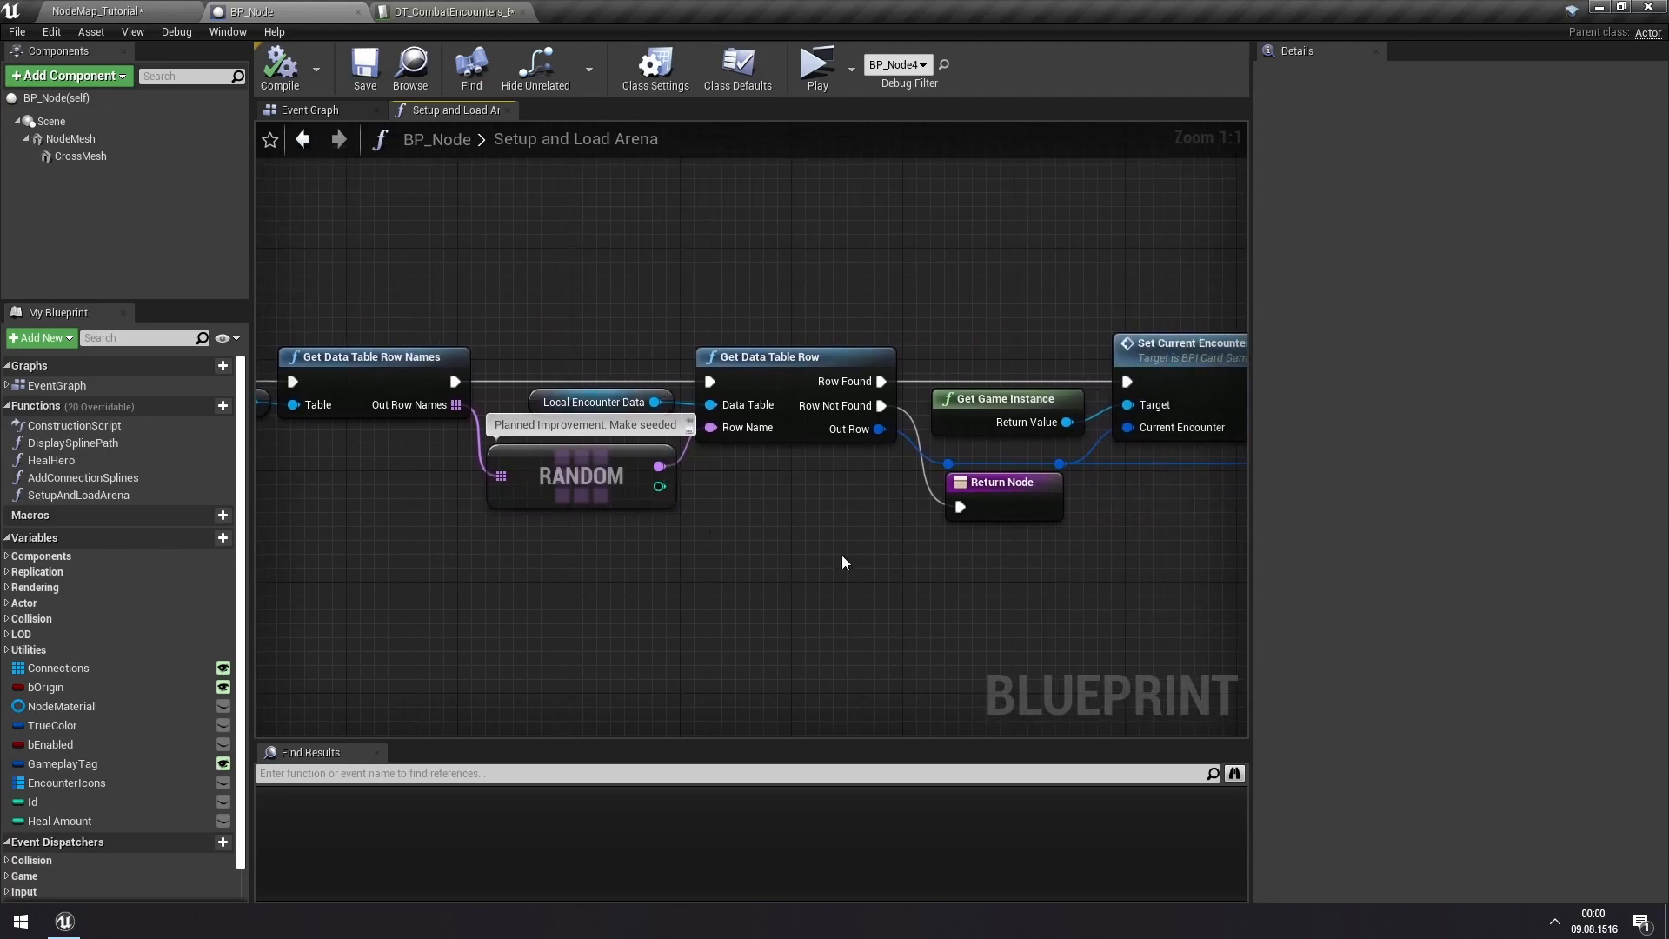
pyautogui.moveTo(845, 562); pyautogui.dragTo(729, 490)
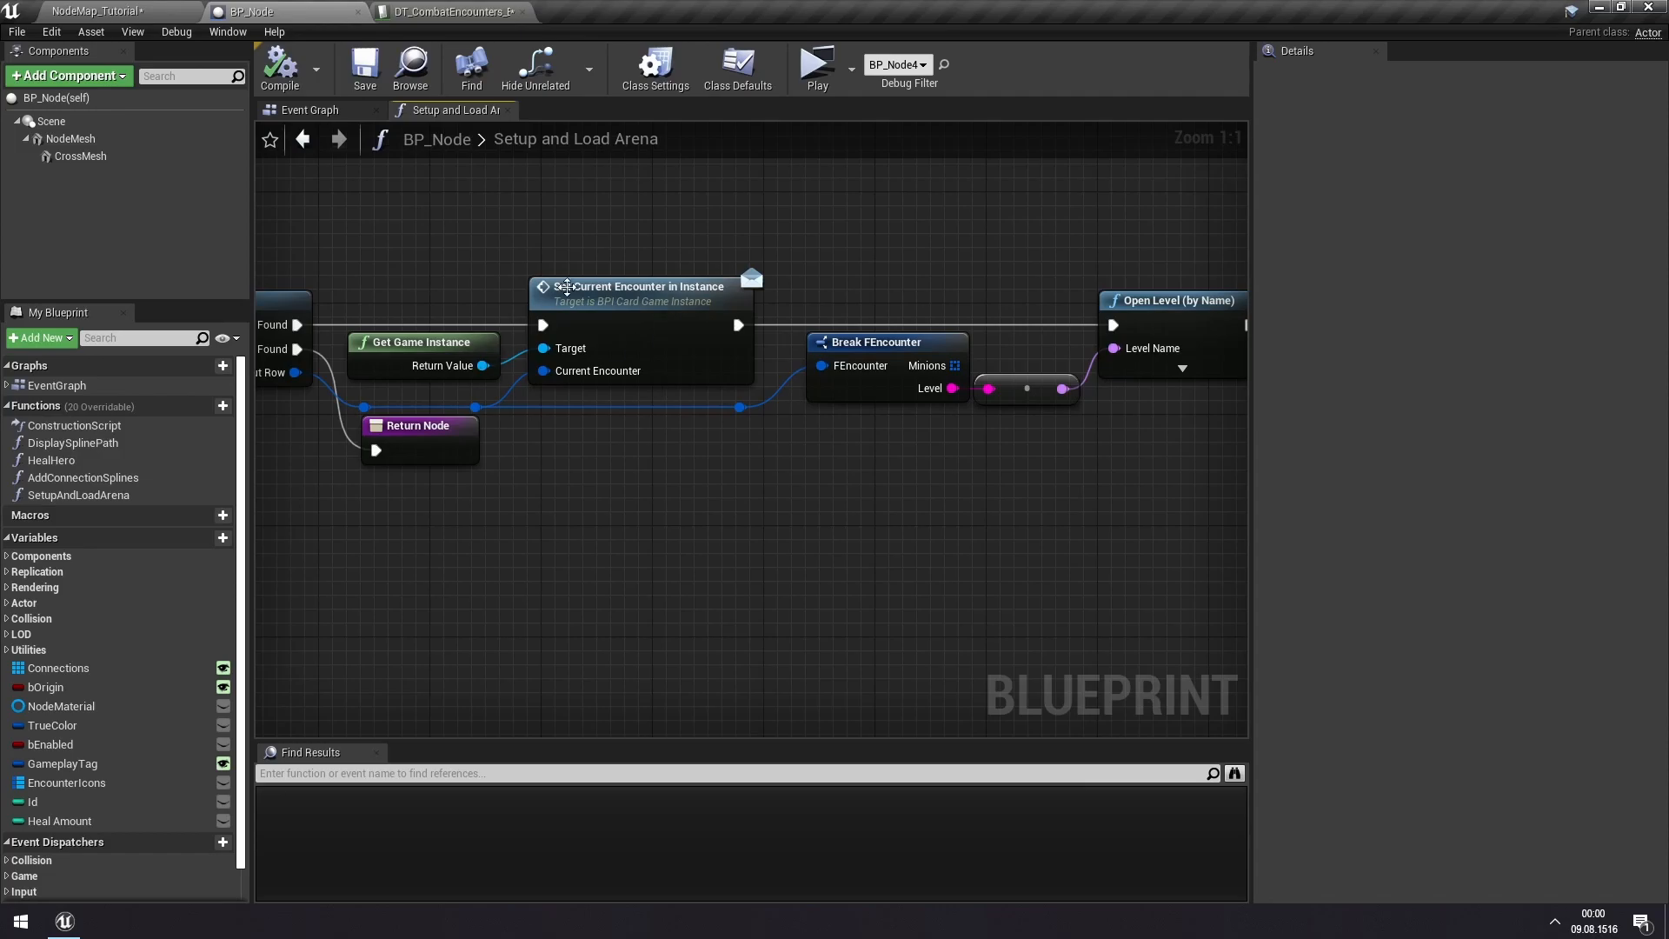
pyautogui.moveTo(570, 364)
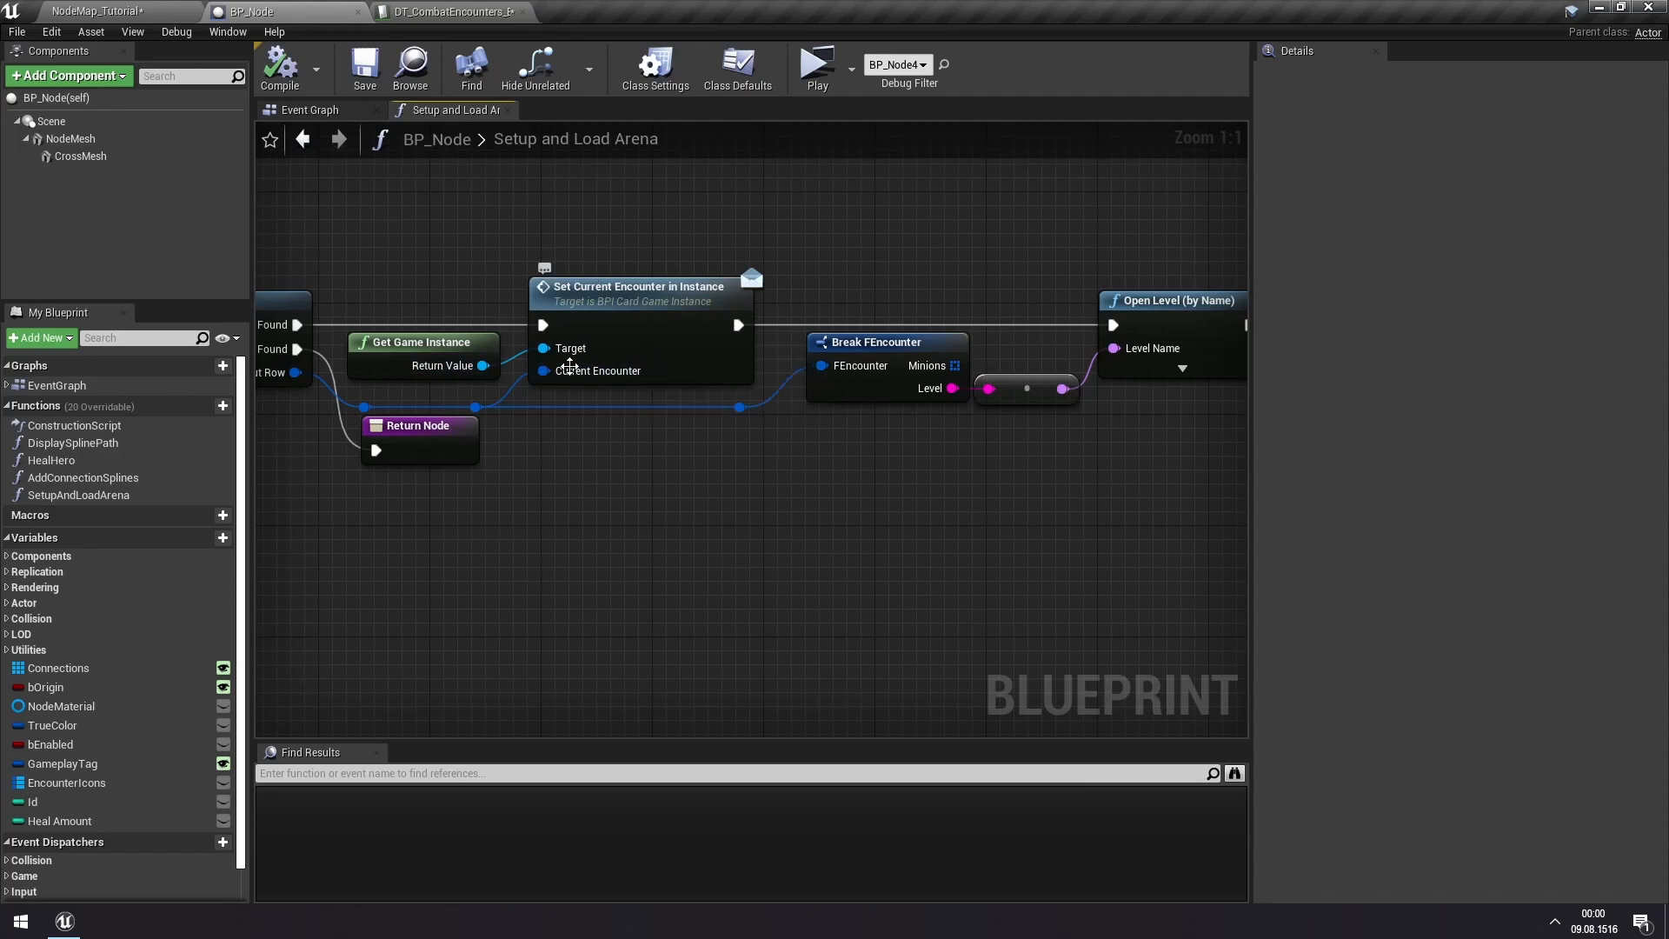